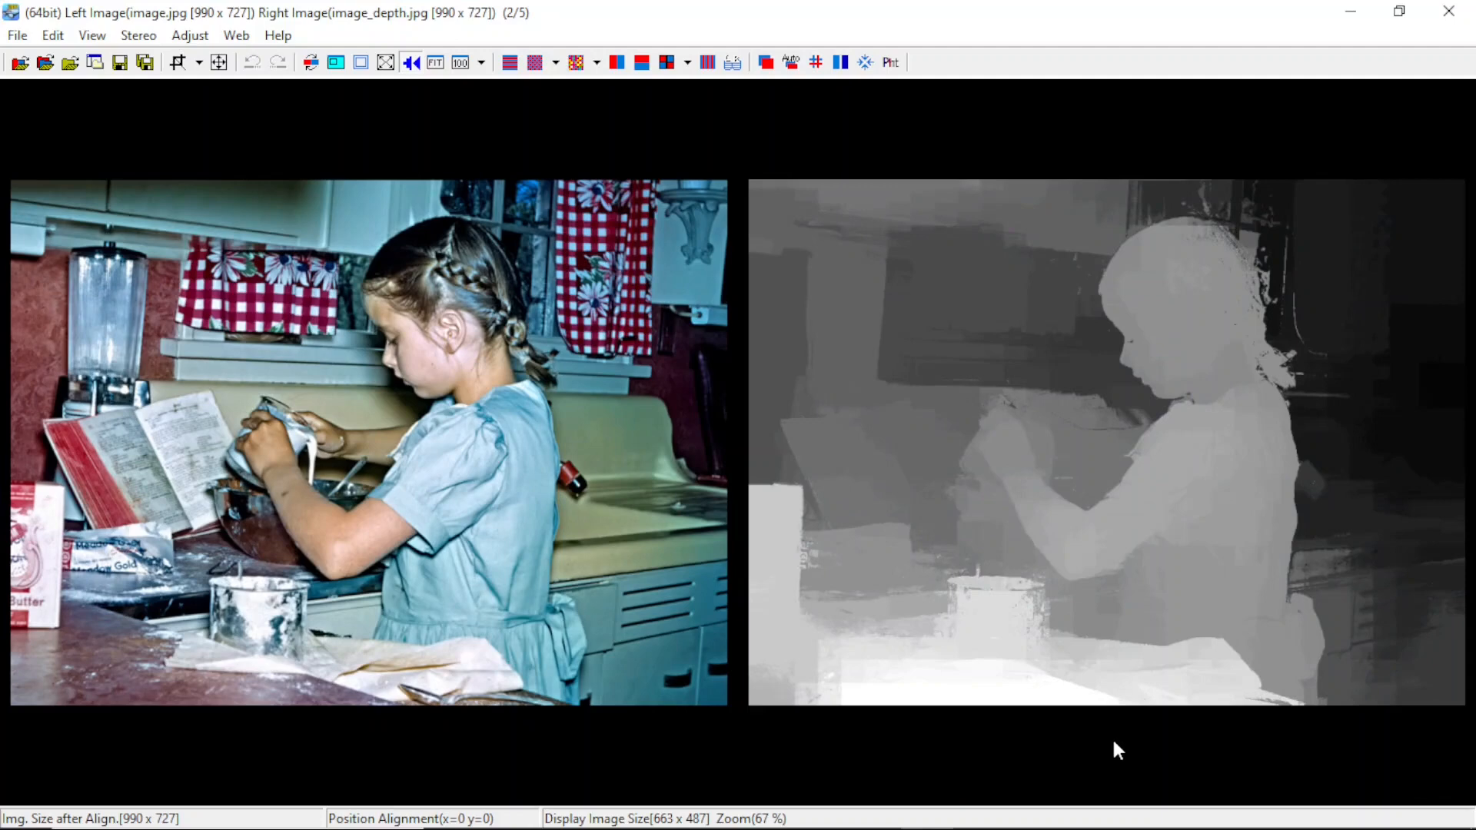
mouse_move(1158, 538)
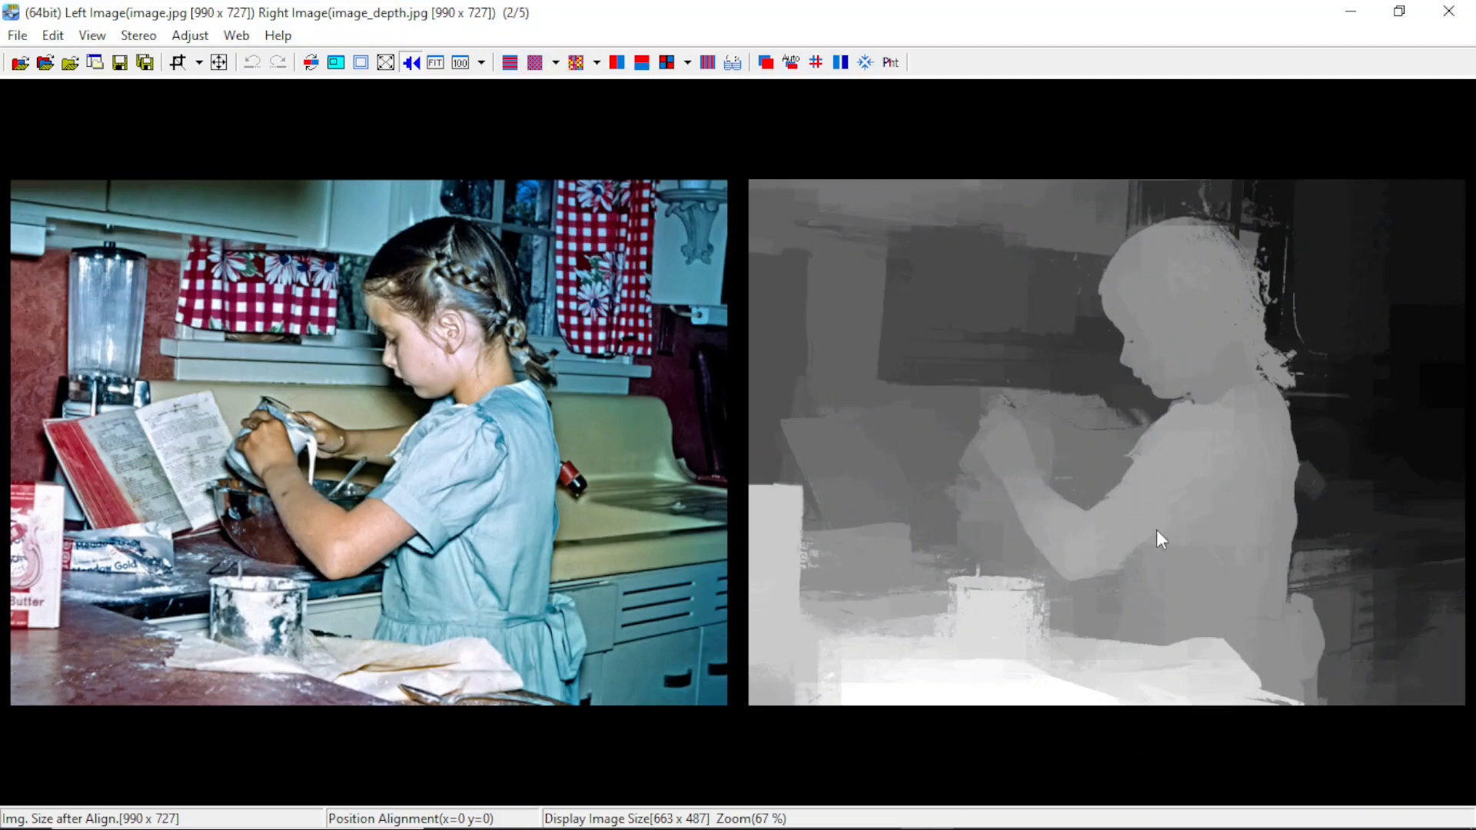
mouse_move(1053, 494)
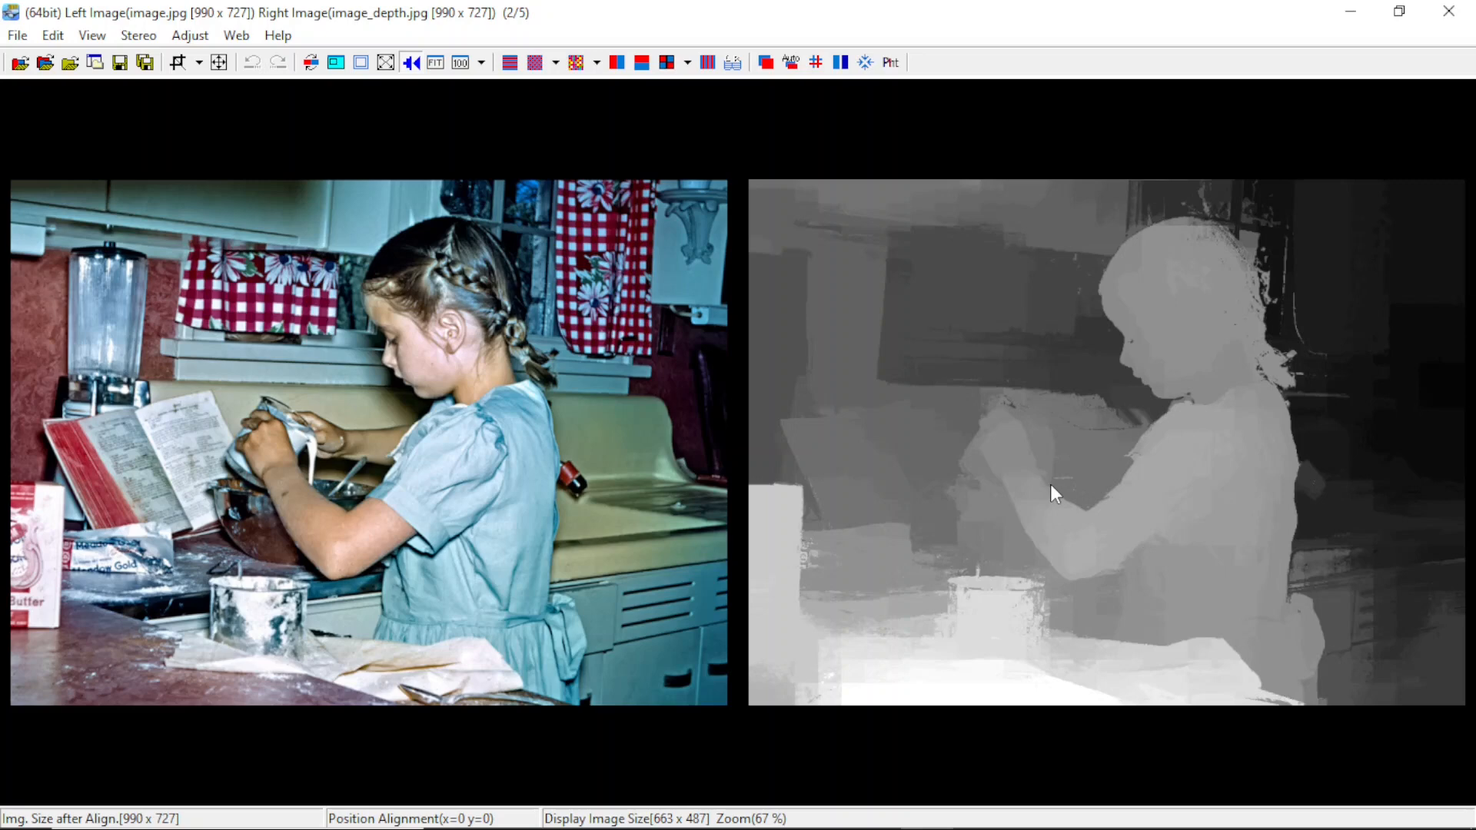
mouse_move(490, 343)
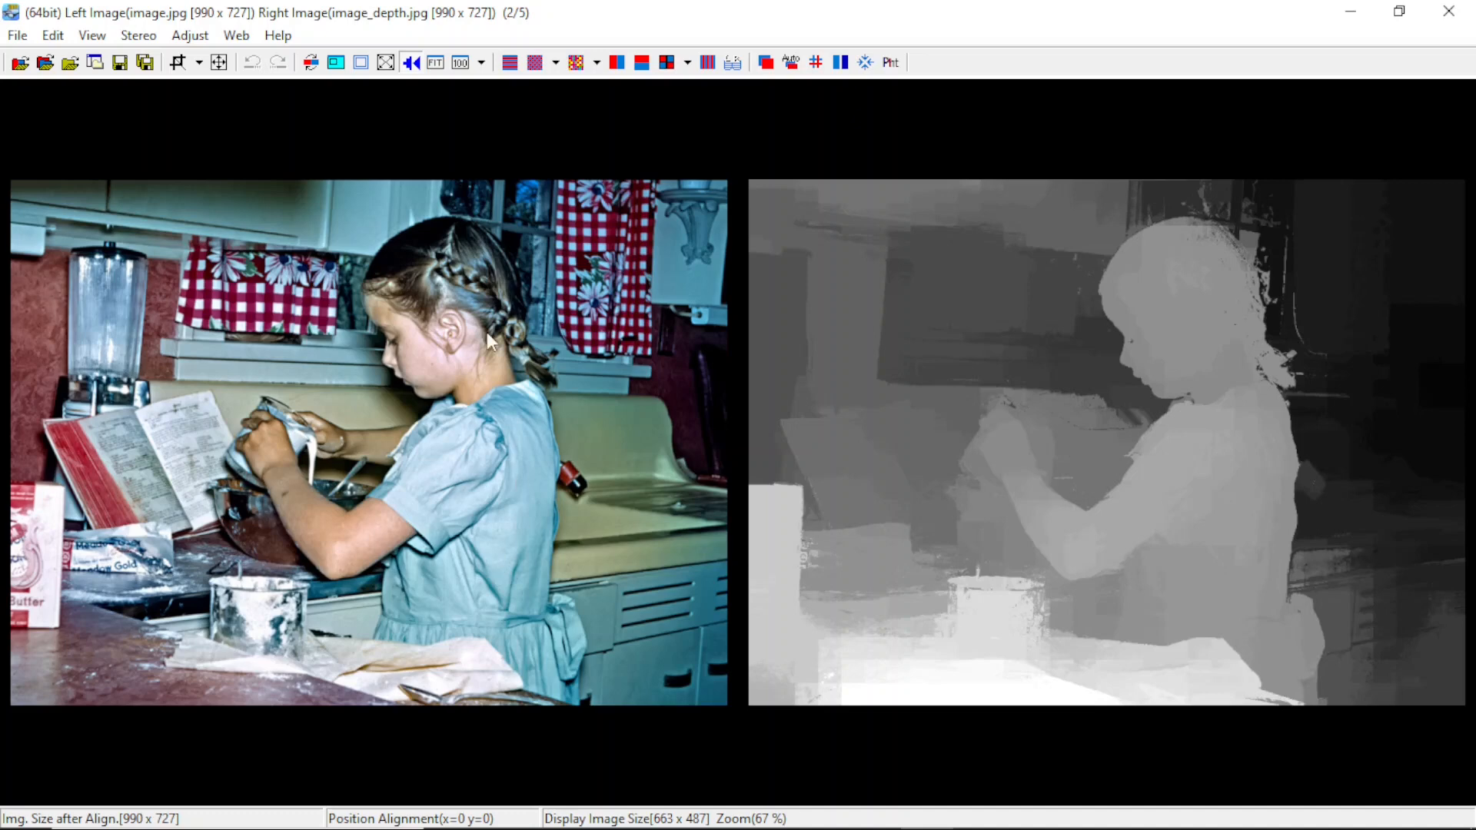
mouse_move(1206, 437)
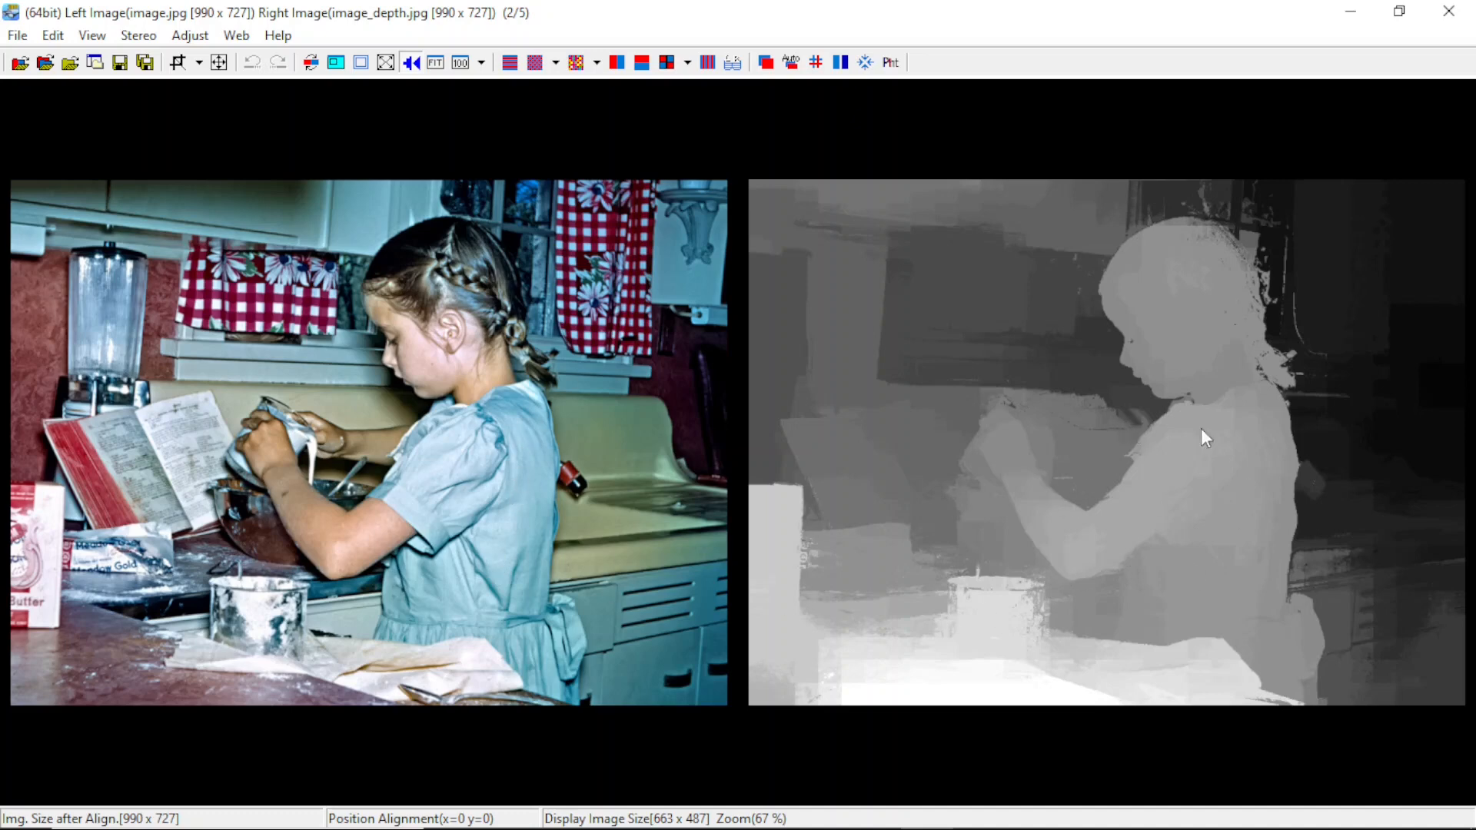
mouse_move(1201, 488)
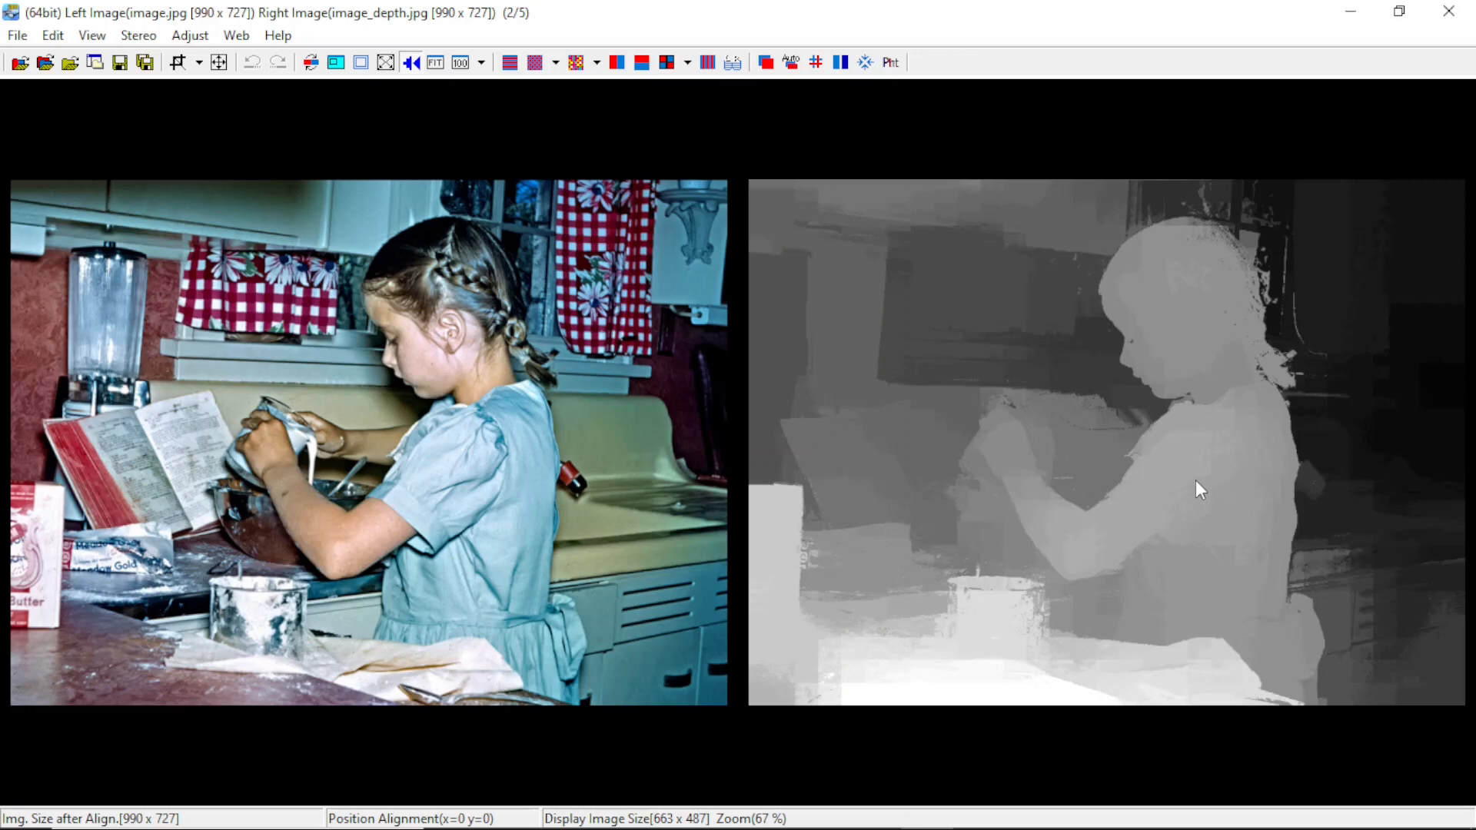
mouse_move(1182, 421)
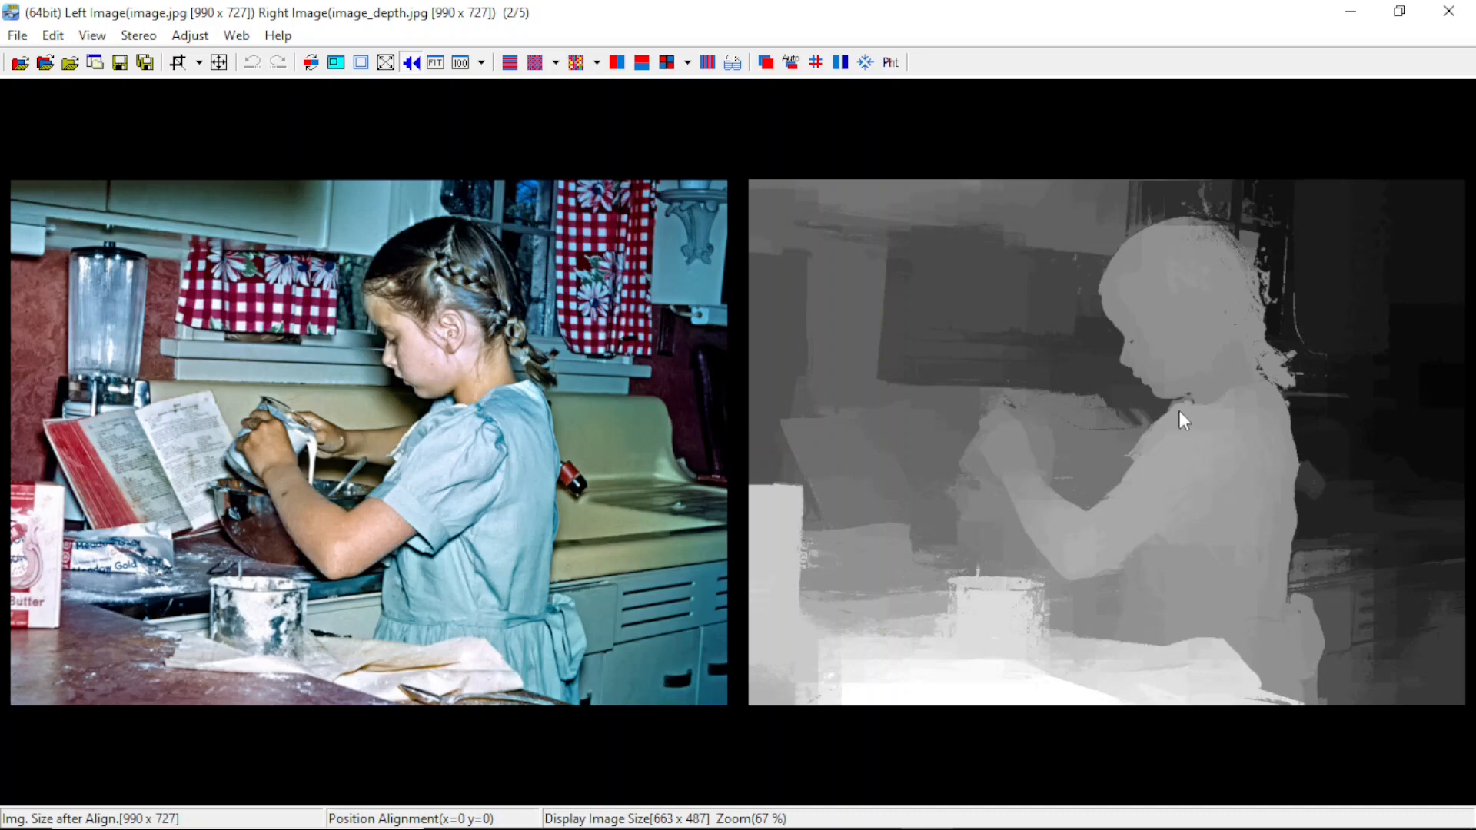
mouse_move(998, 372)
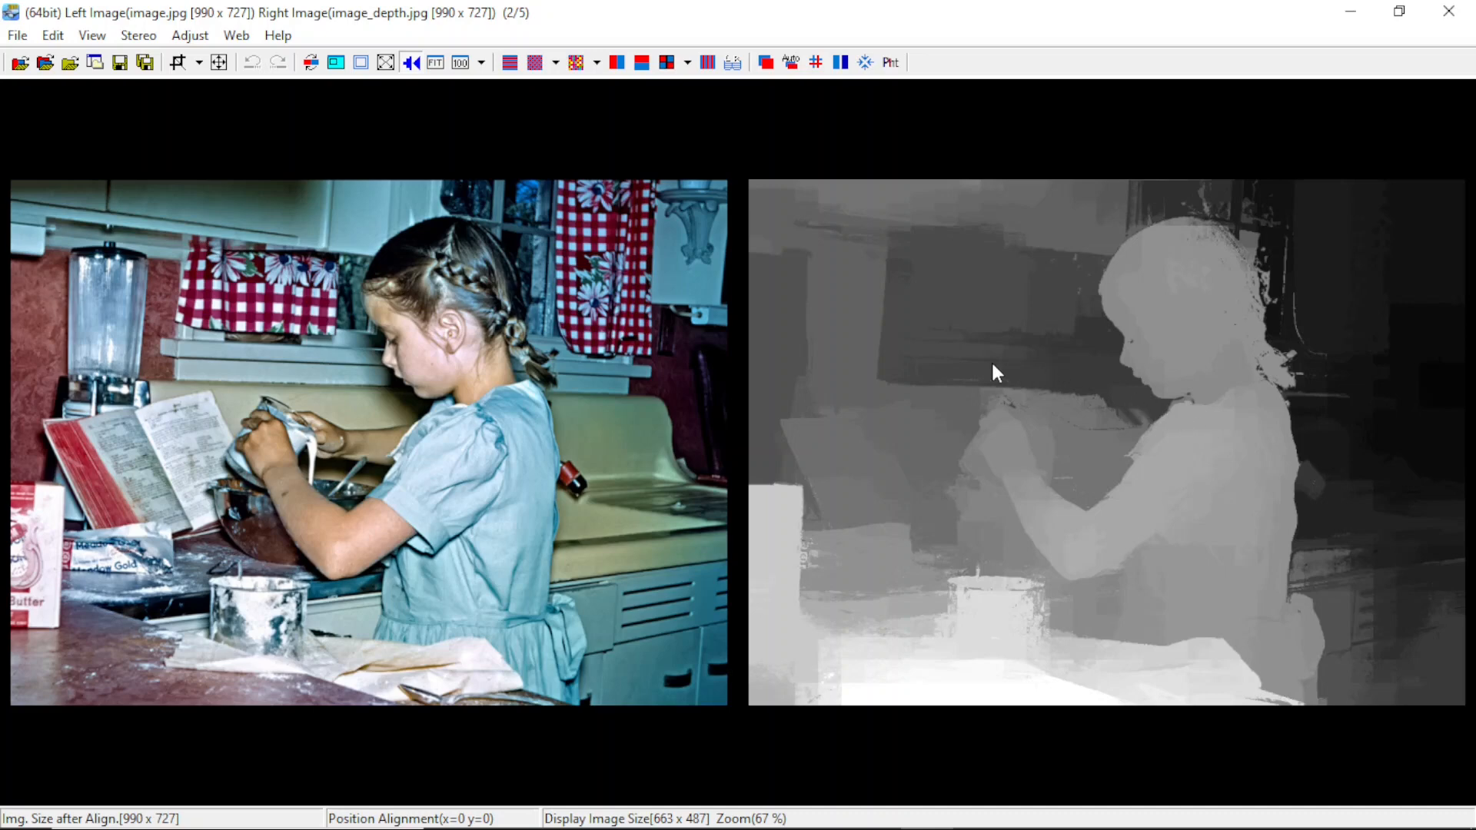
mouse_move(960, 440)
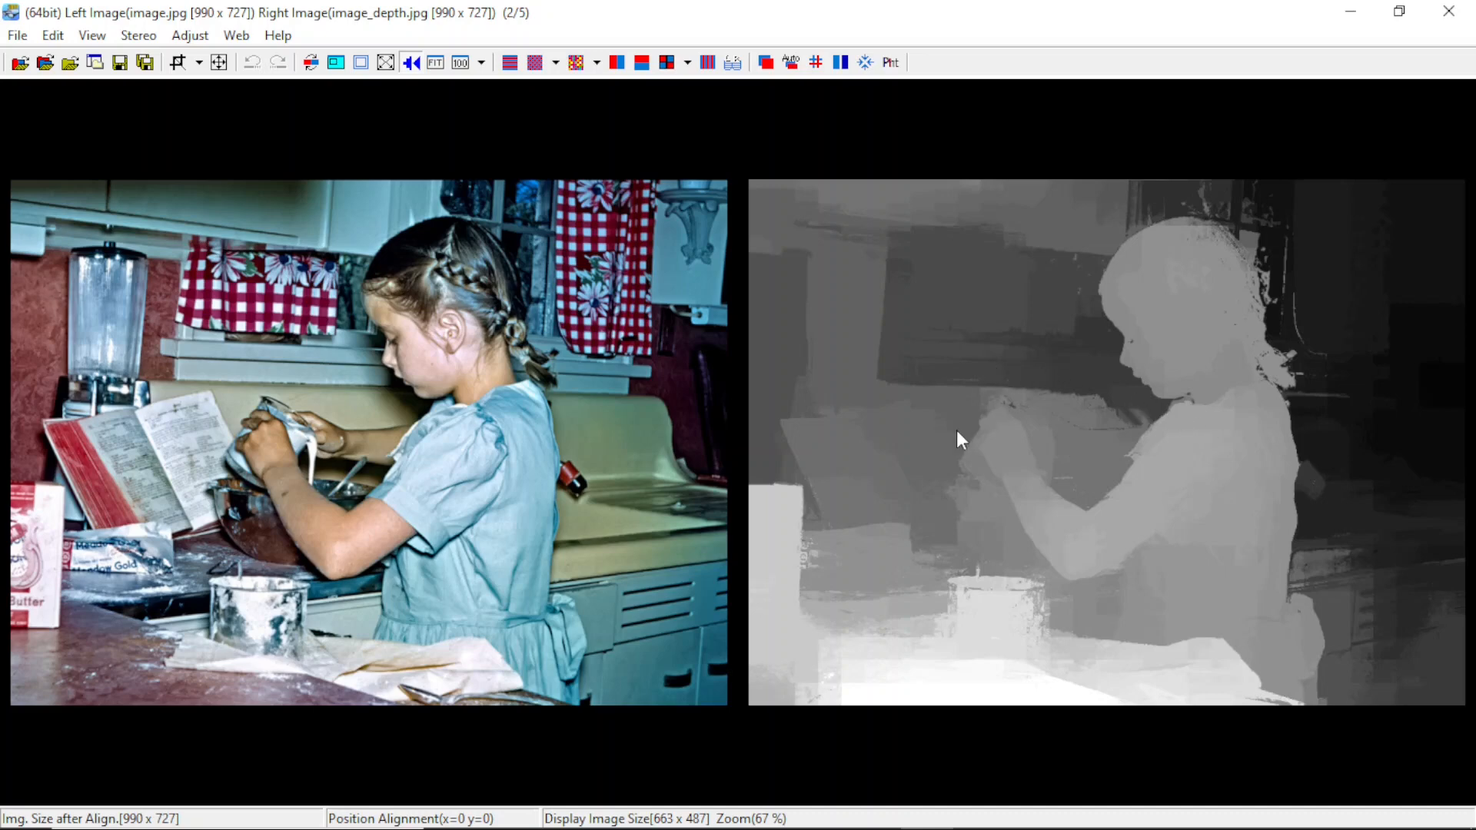
mouse_move(931, 367)
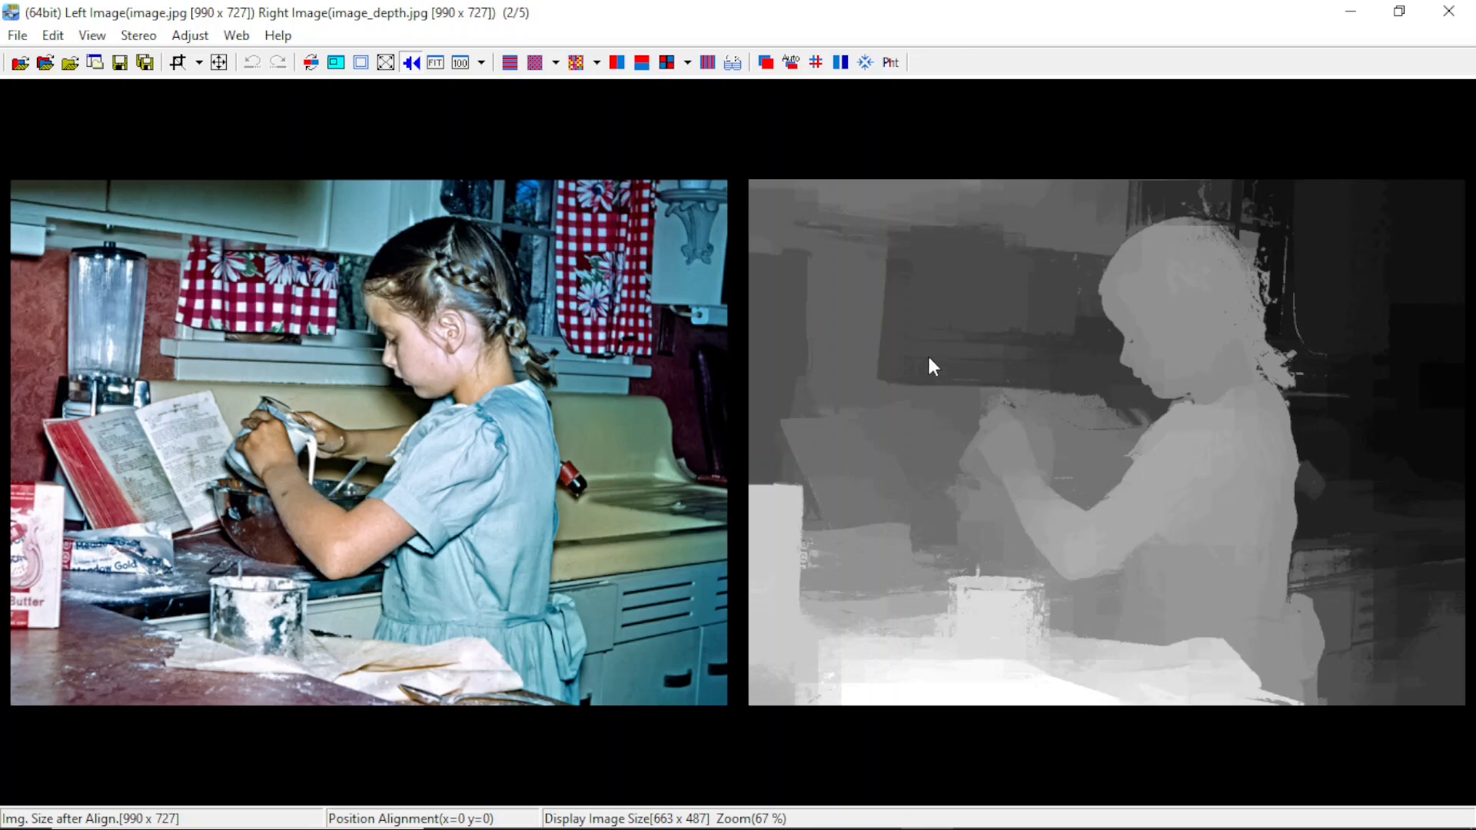
mouse_move(635, 320)
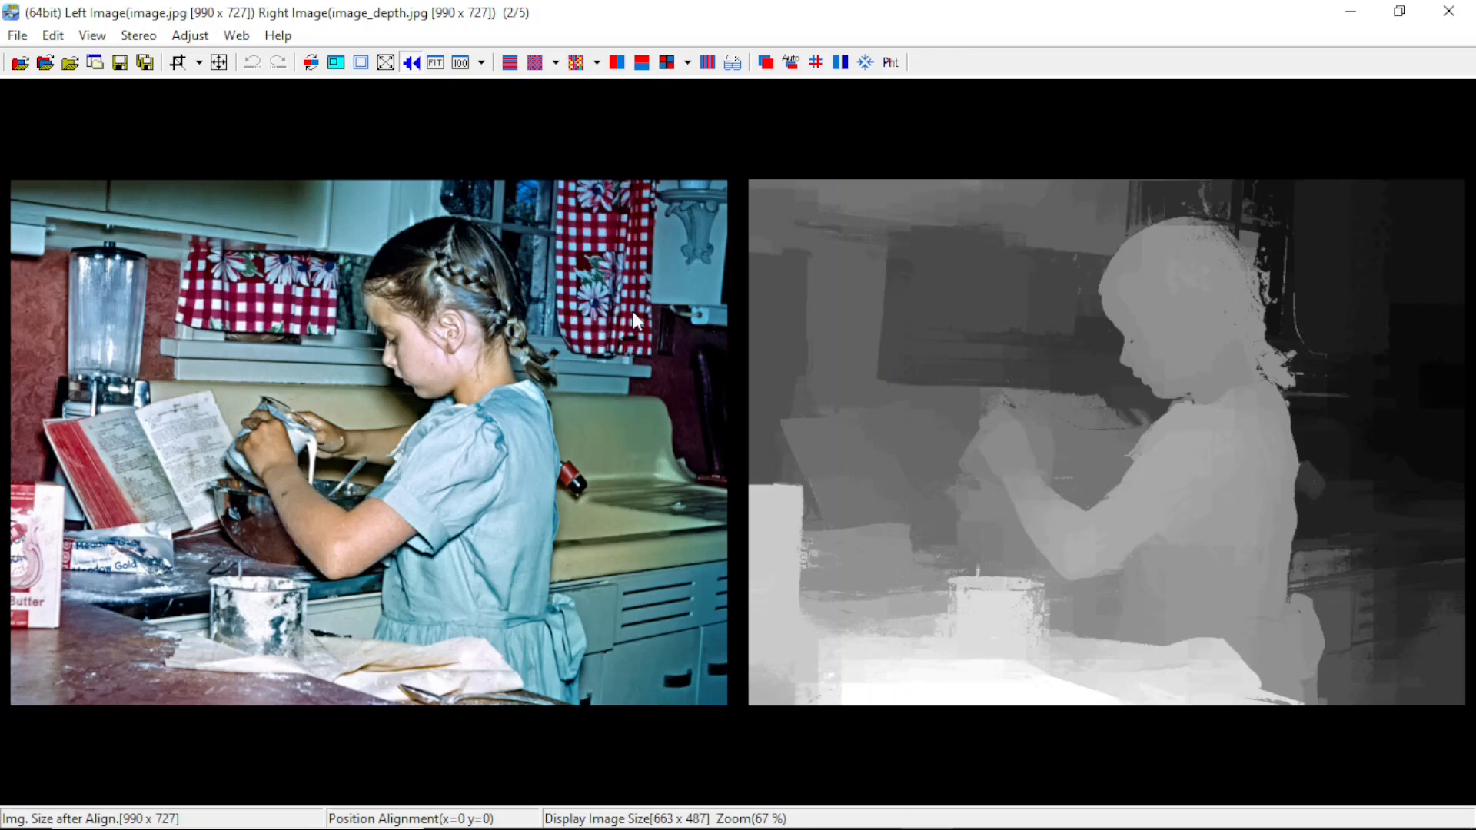
mouse_move(565, 287)
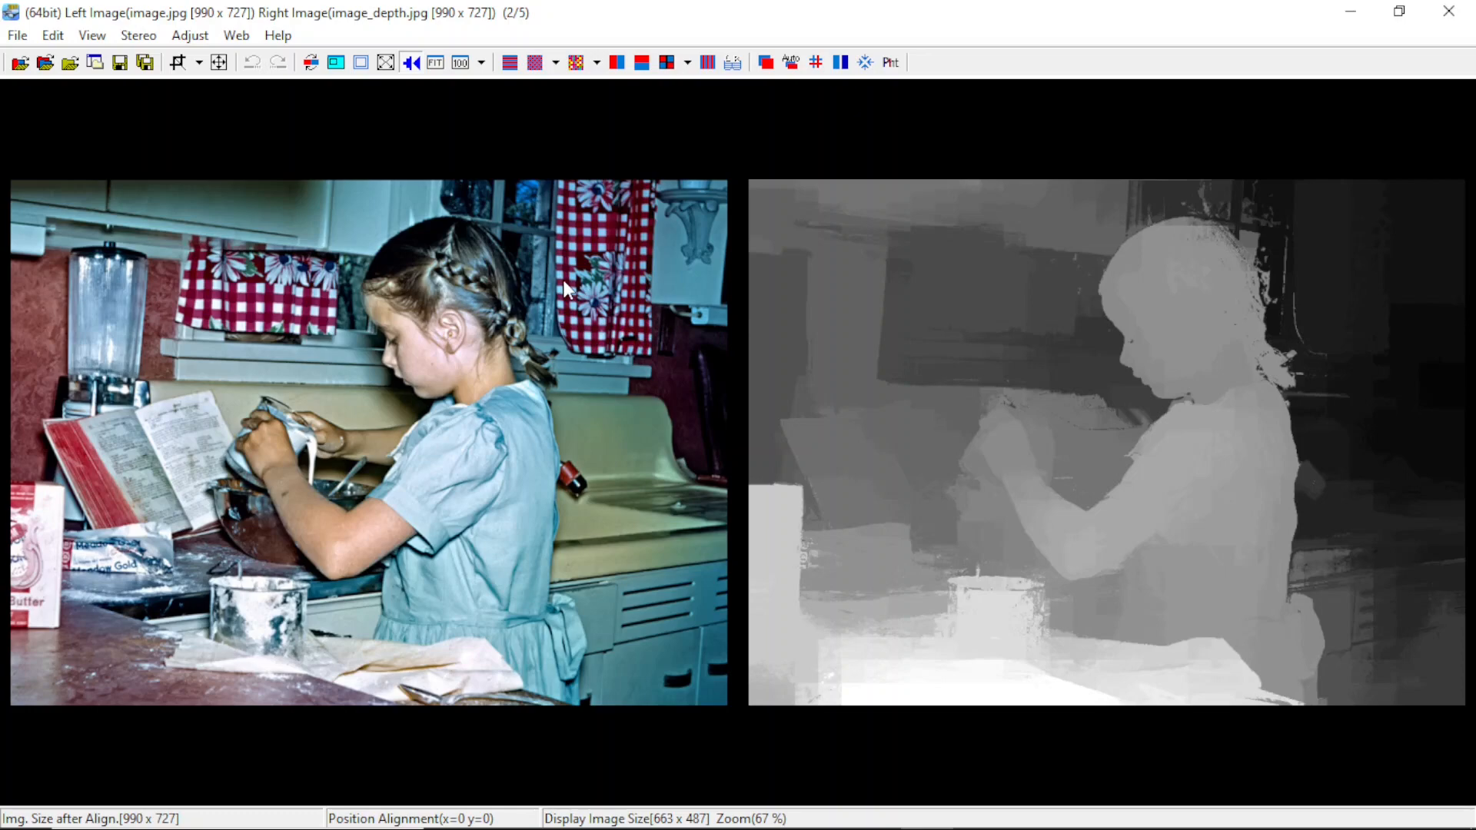
mouse_move(479, 284)
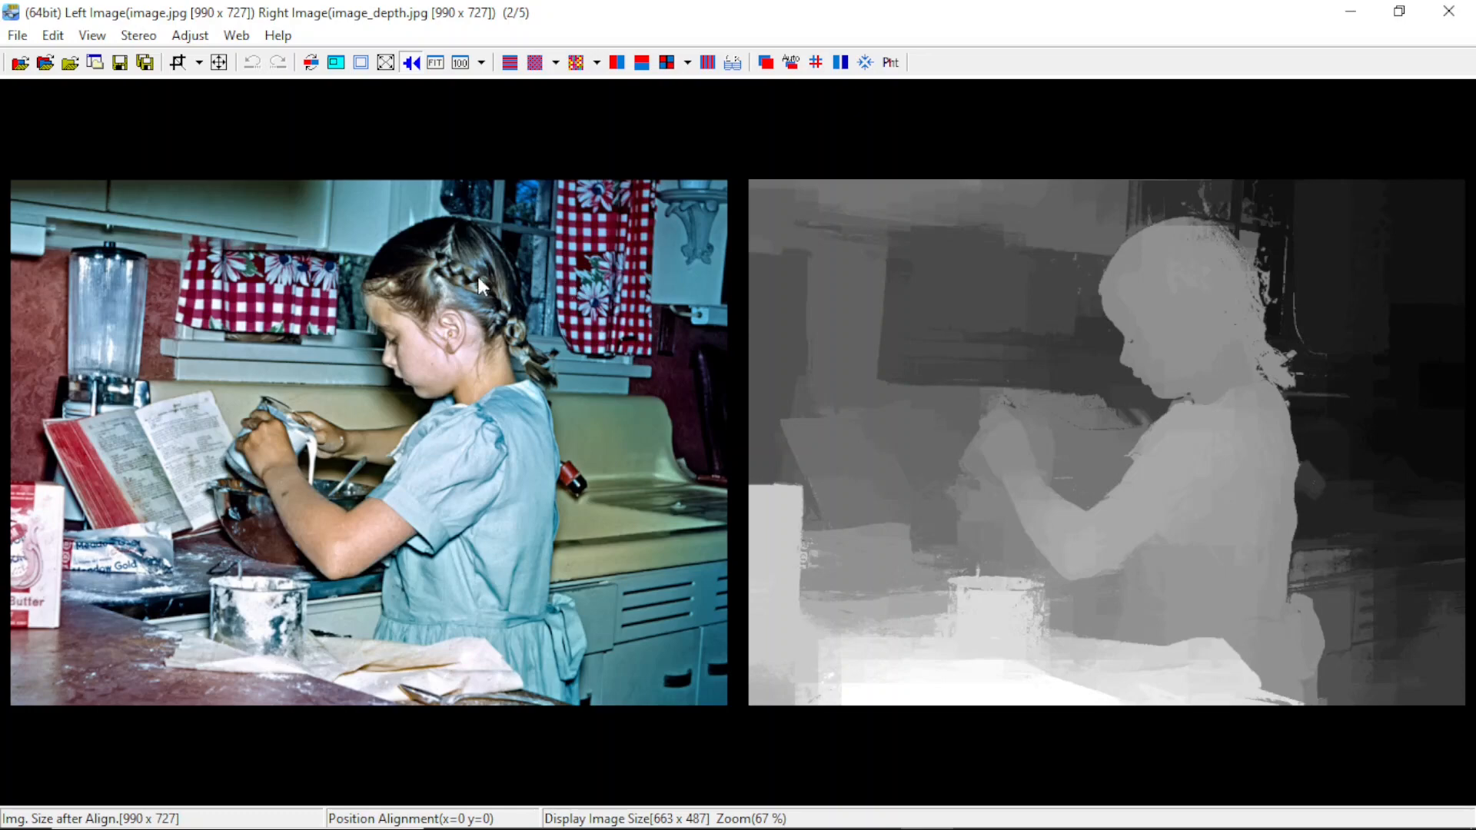
Load the photo and its depth map as a left/right pair, then open Correct depth map
click(16, 35)
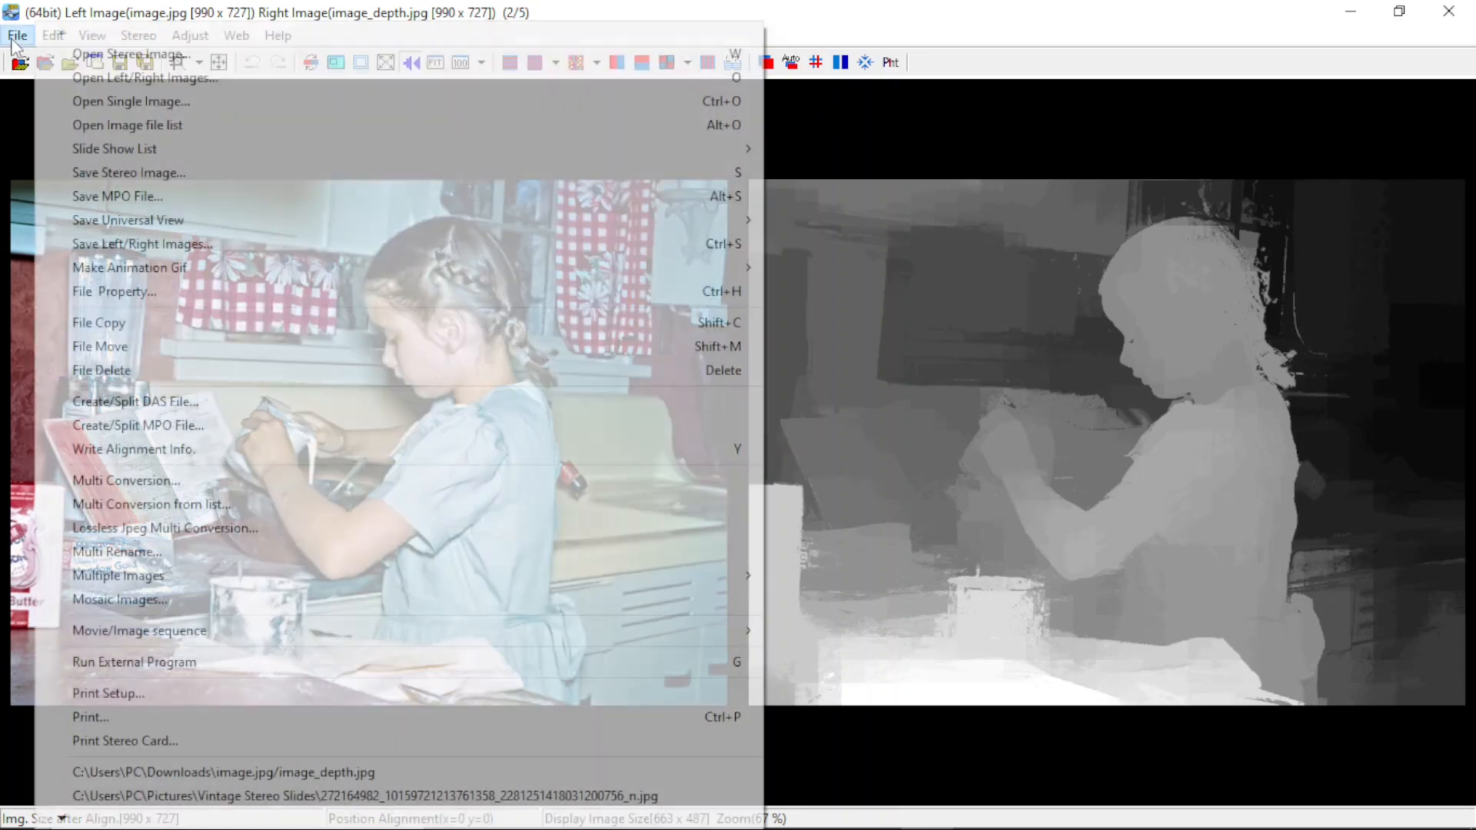
mouse_move(143, 77)
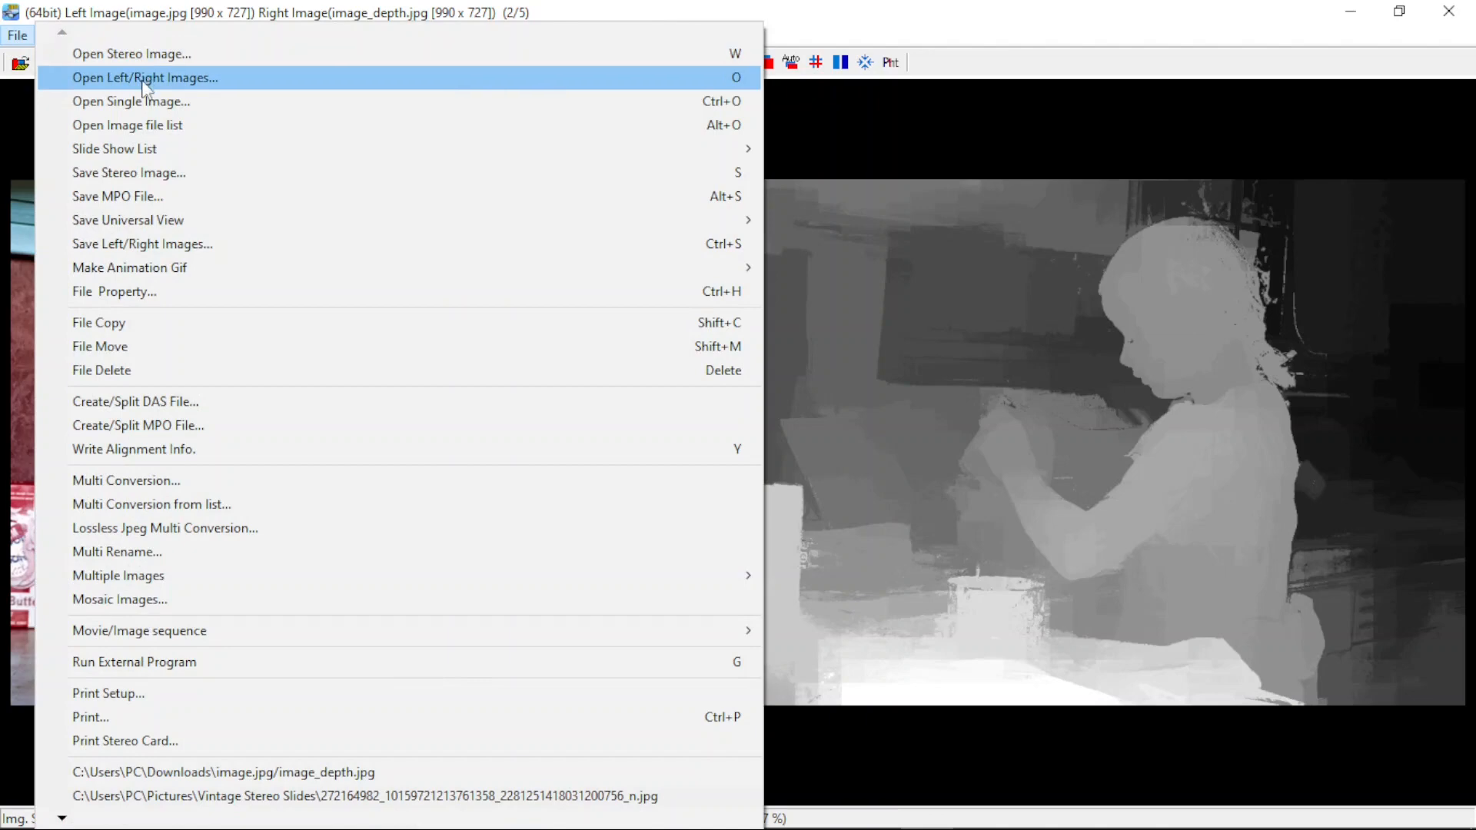
click(145, 77)
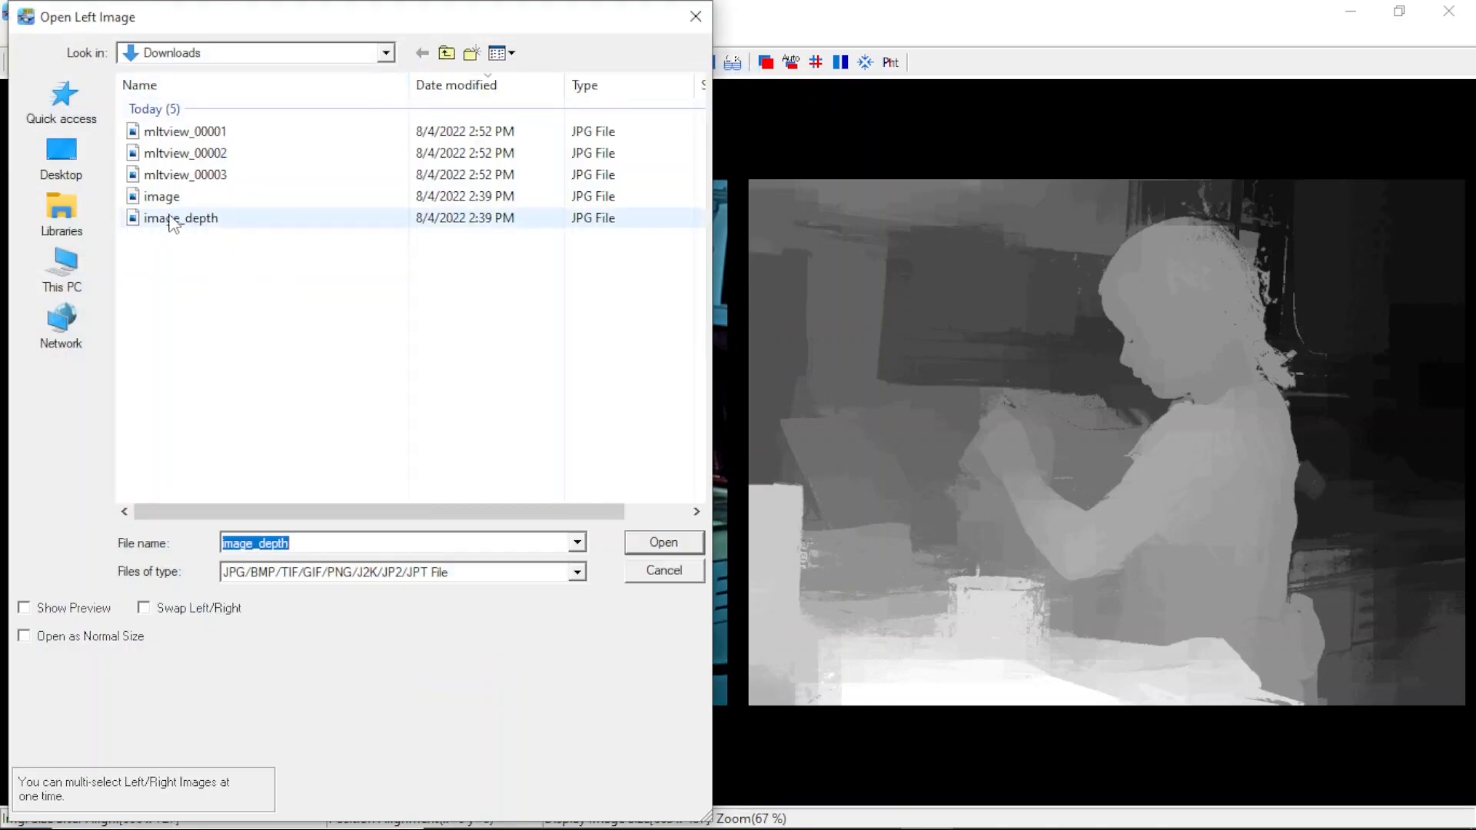
click(162, 196)
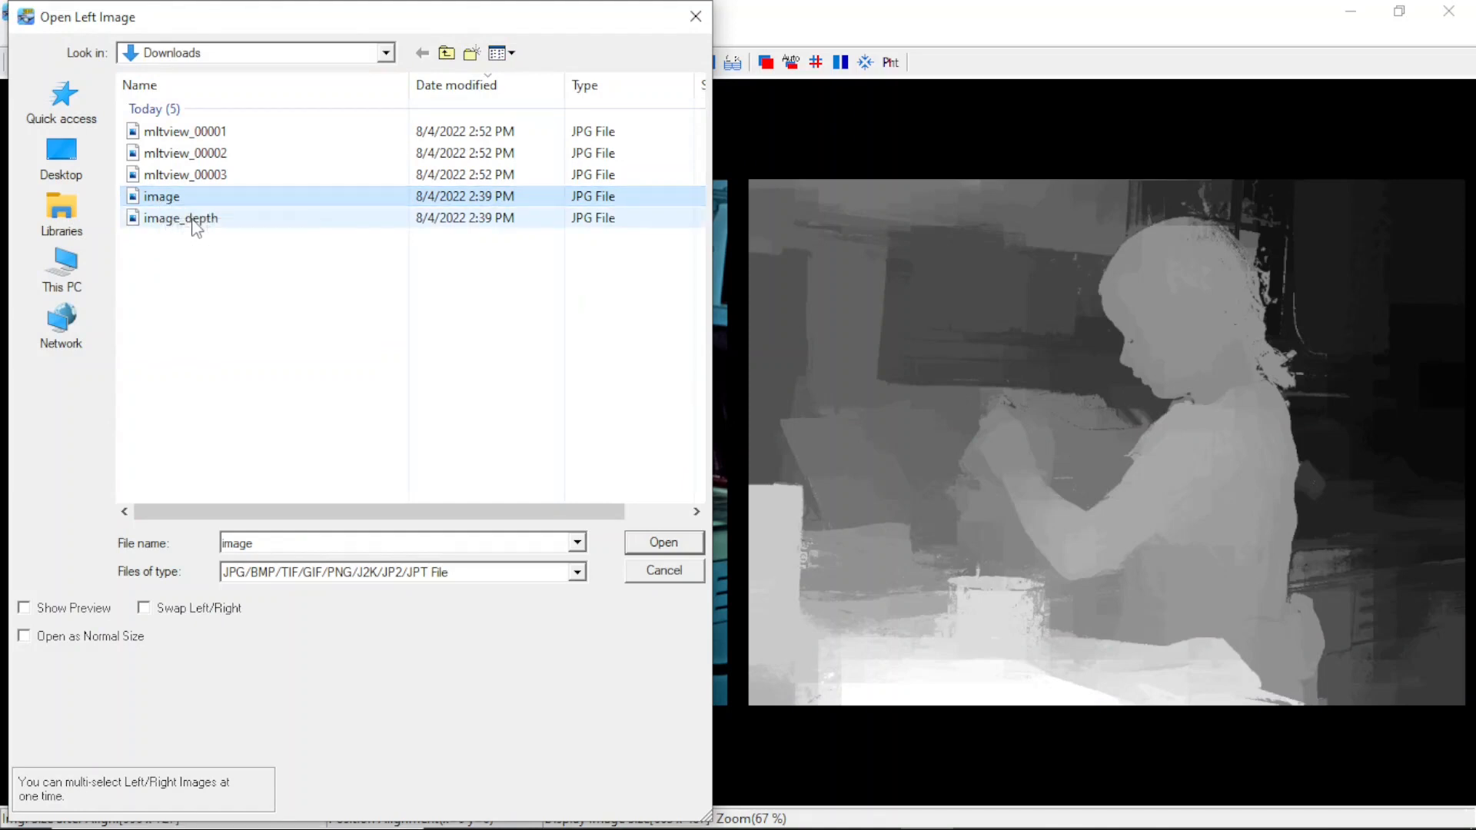
click(180, 218)
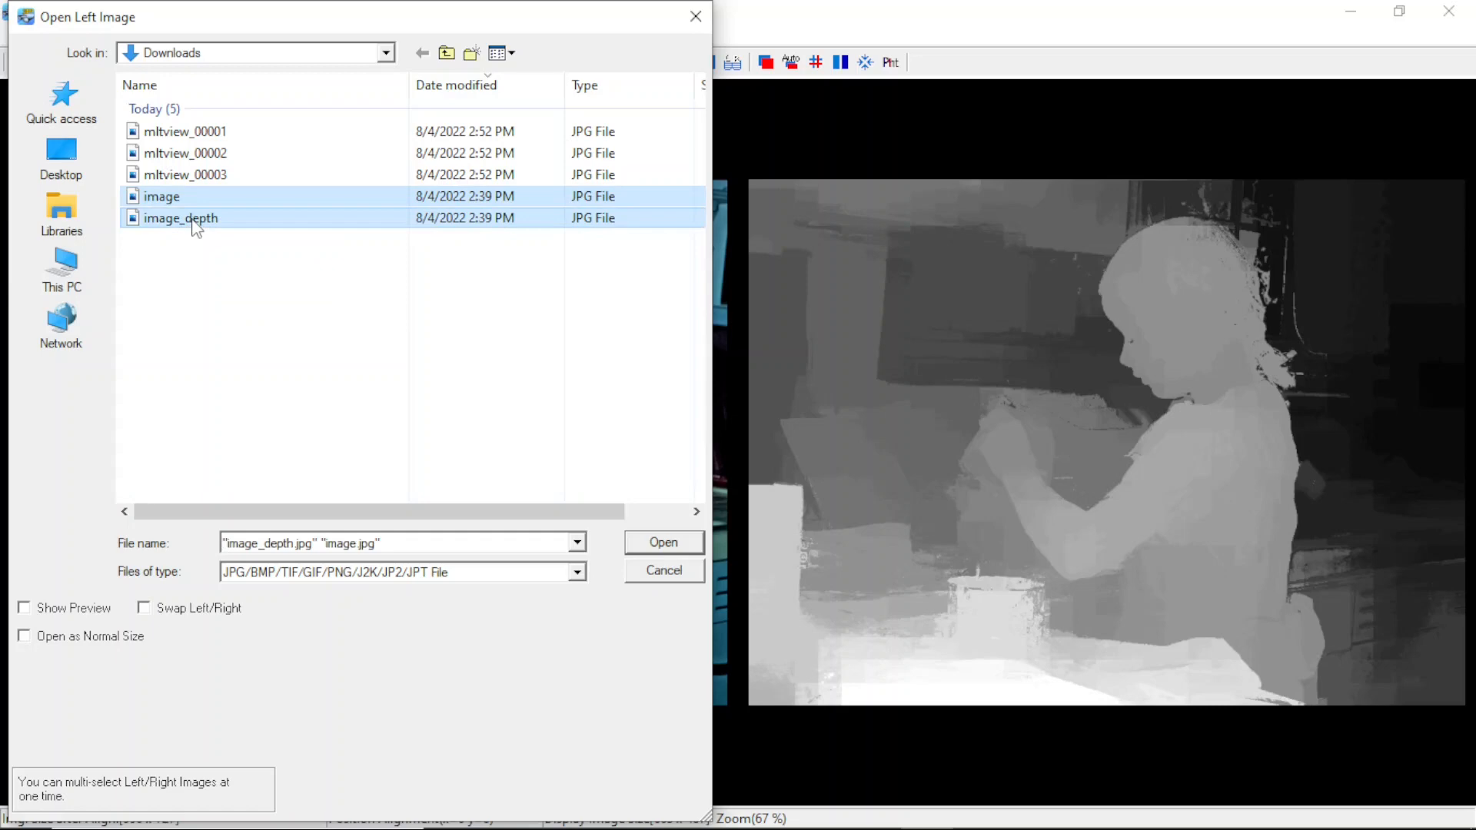
mouse_move(698, 561)
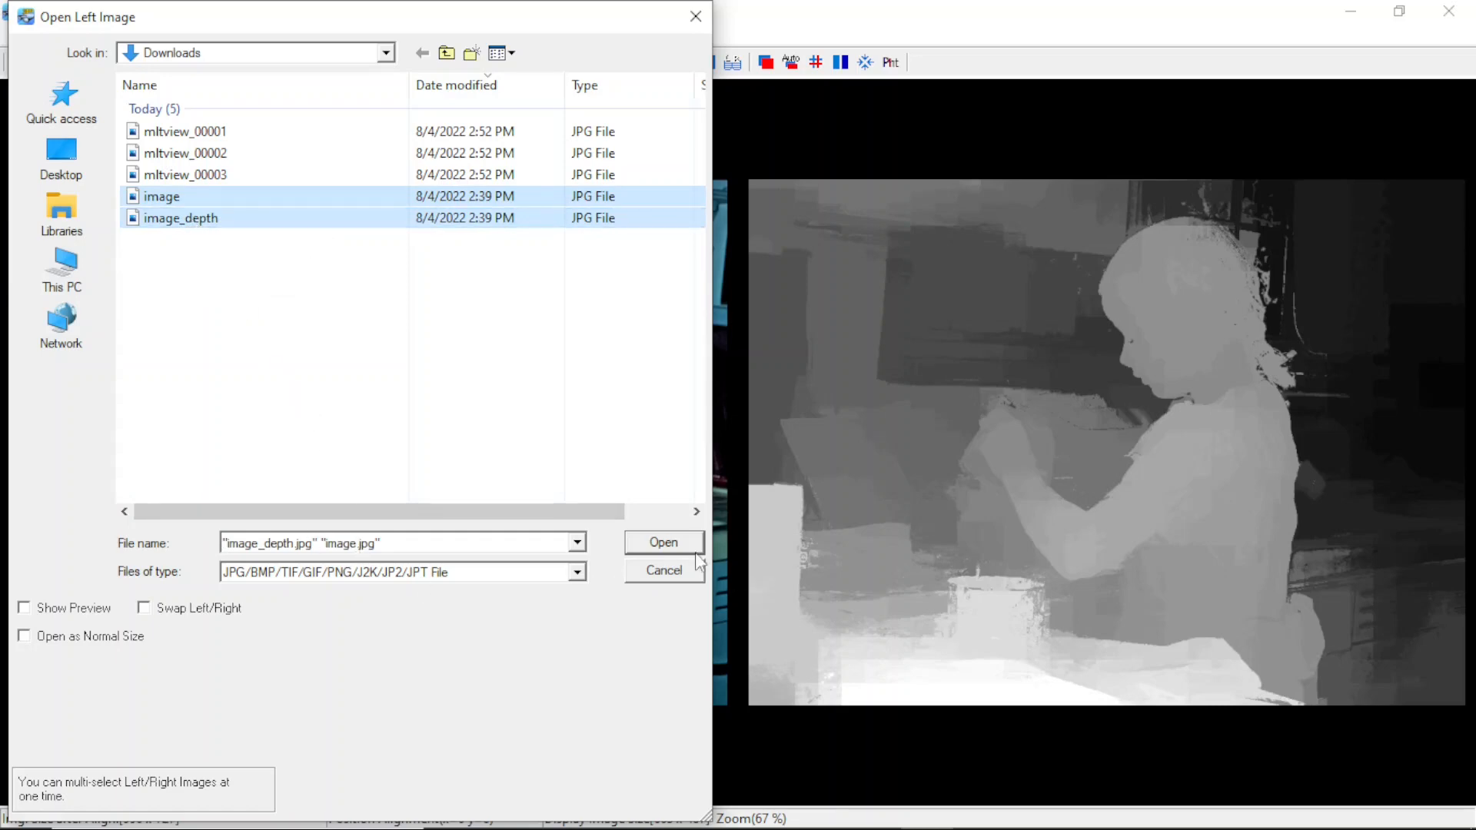
click(663, 542)
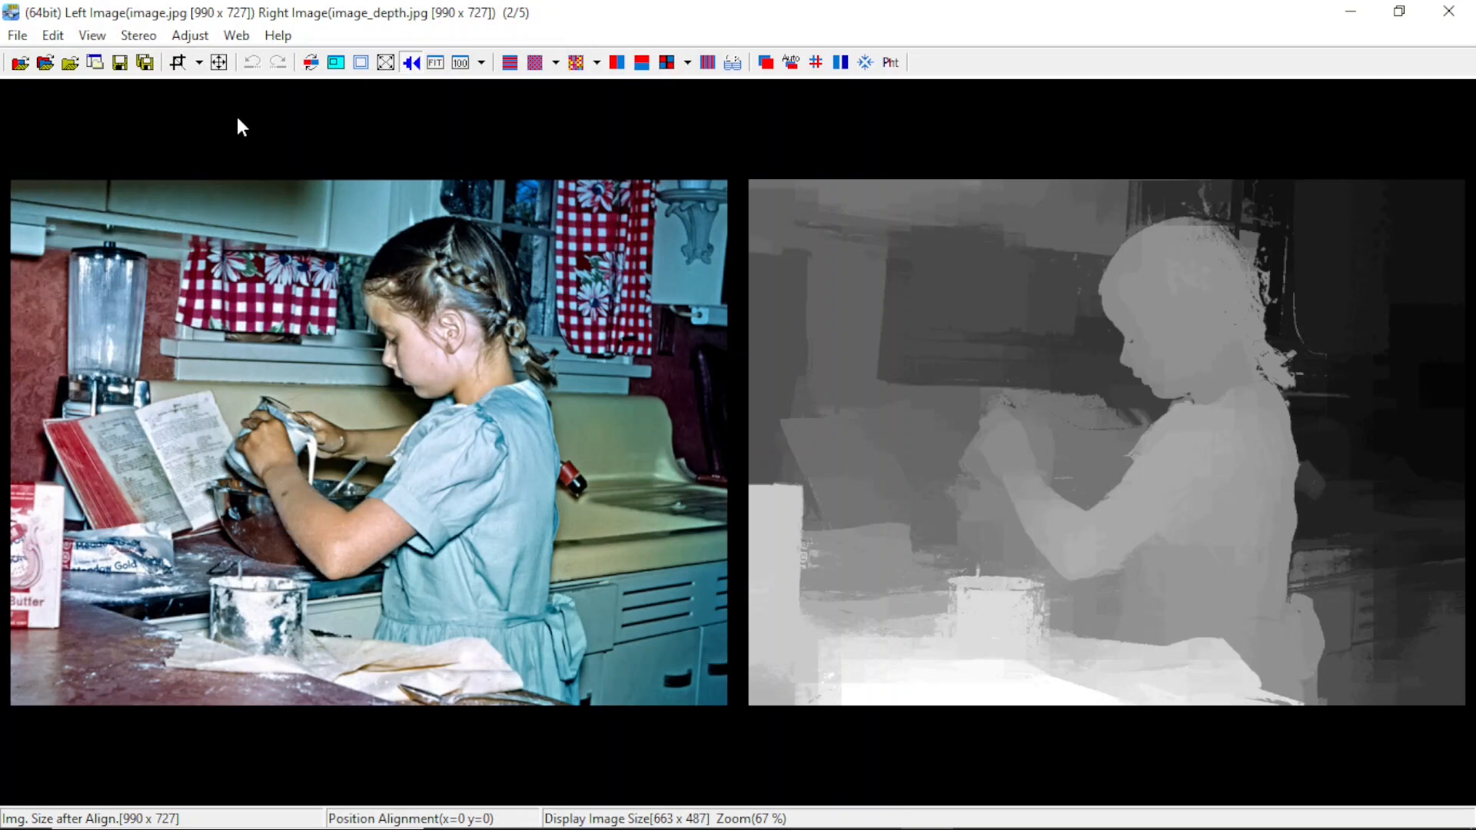
mouse_move(1230, 331)
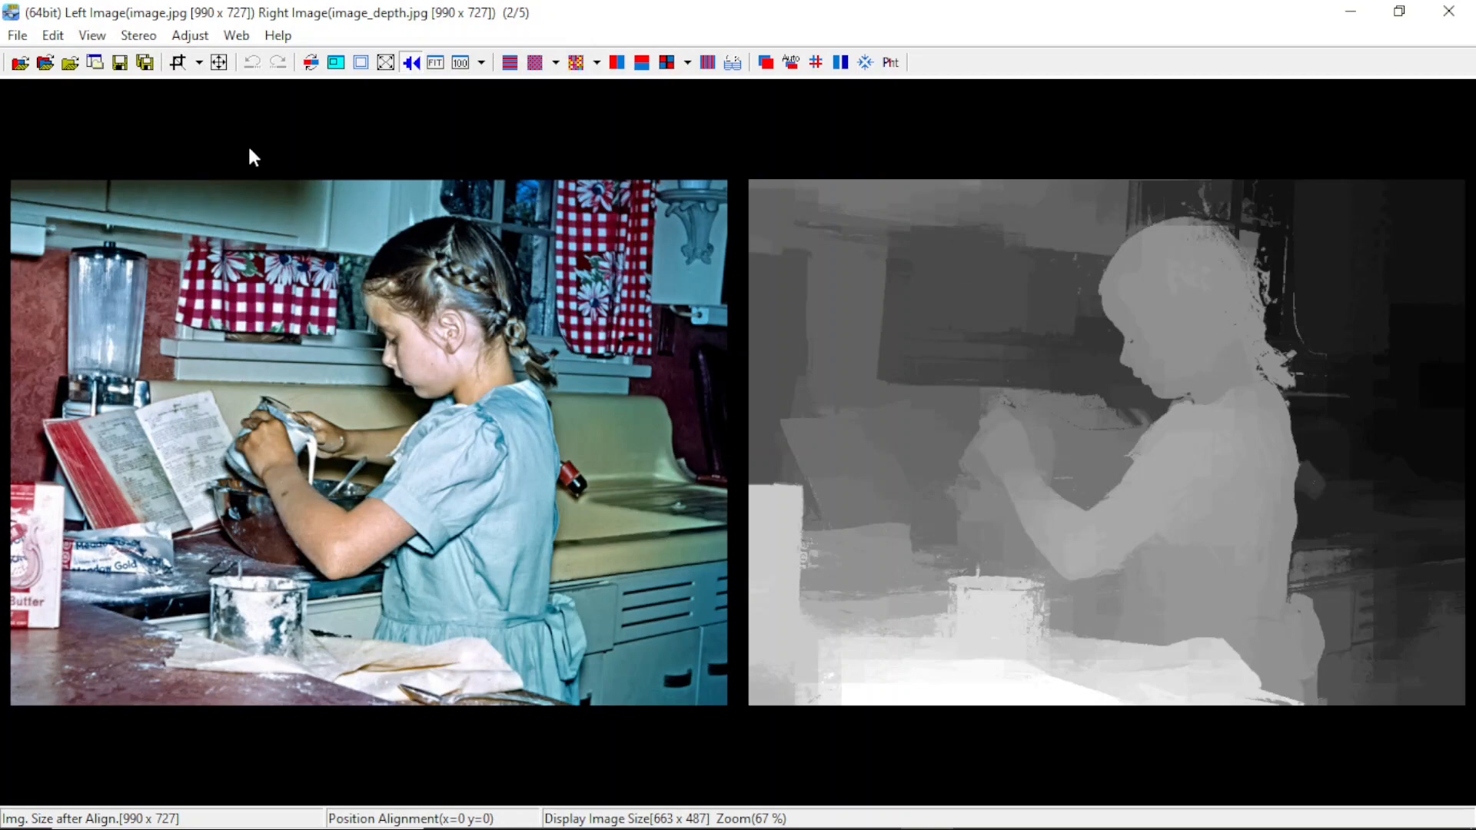
click(52, 35)
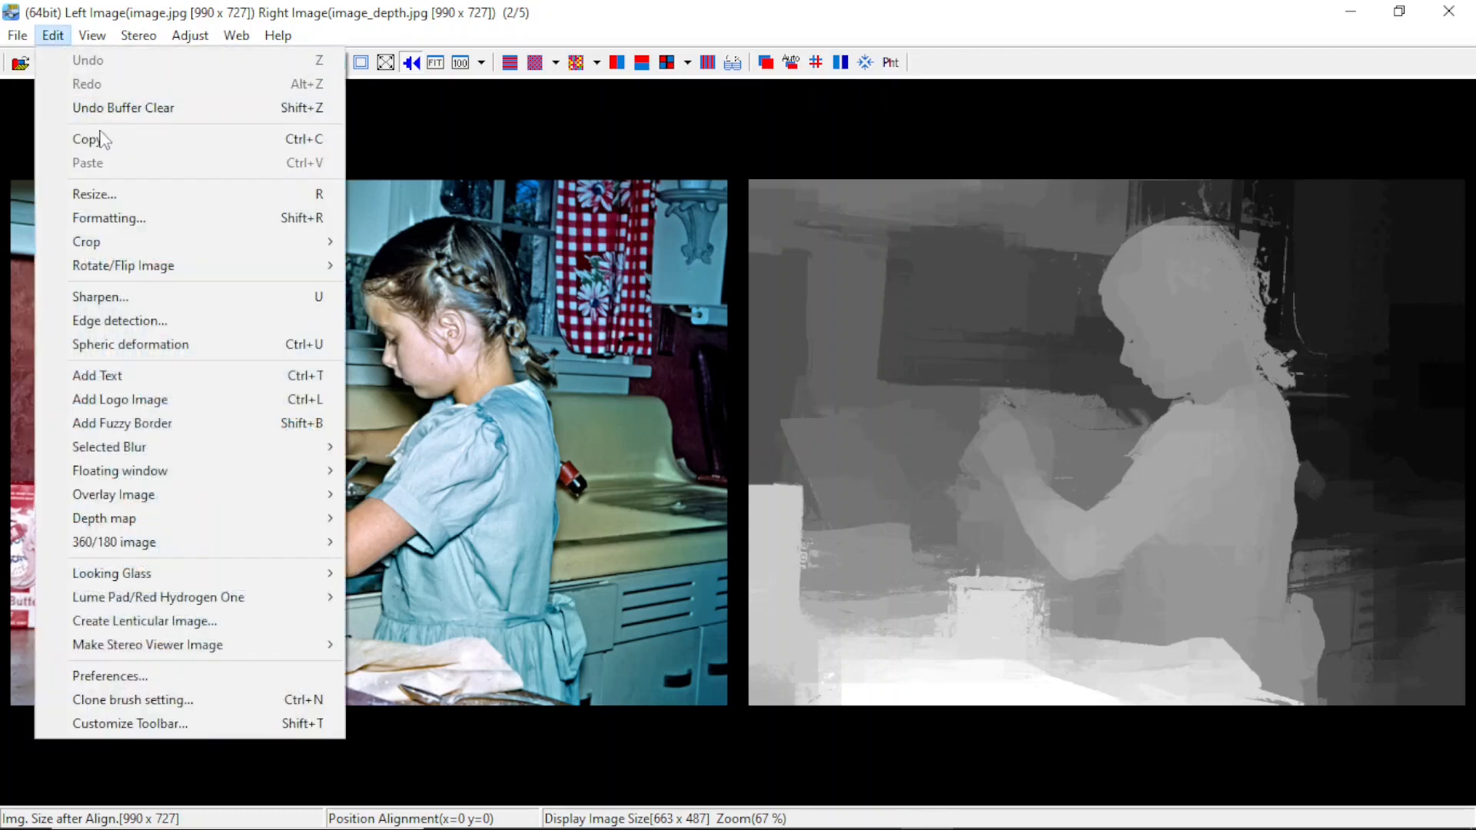
mouse_move(109, 445)
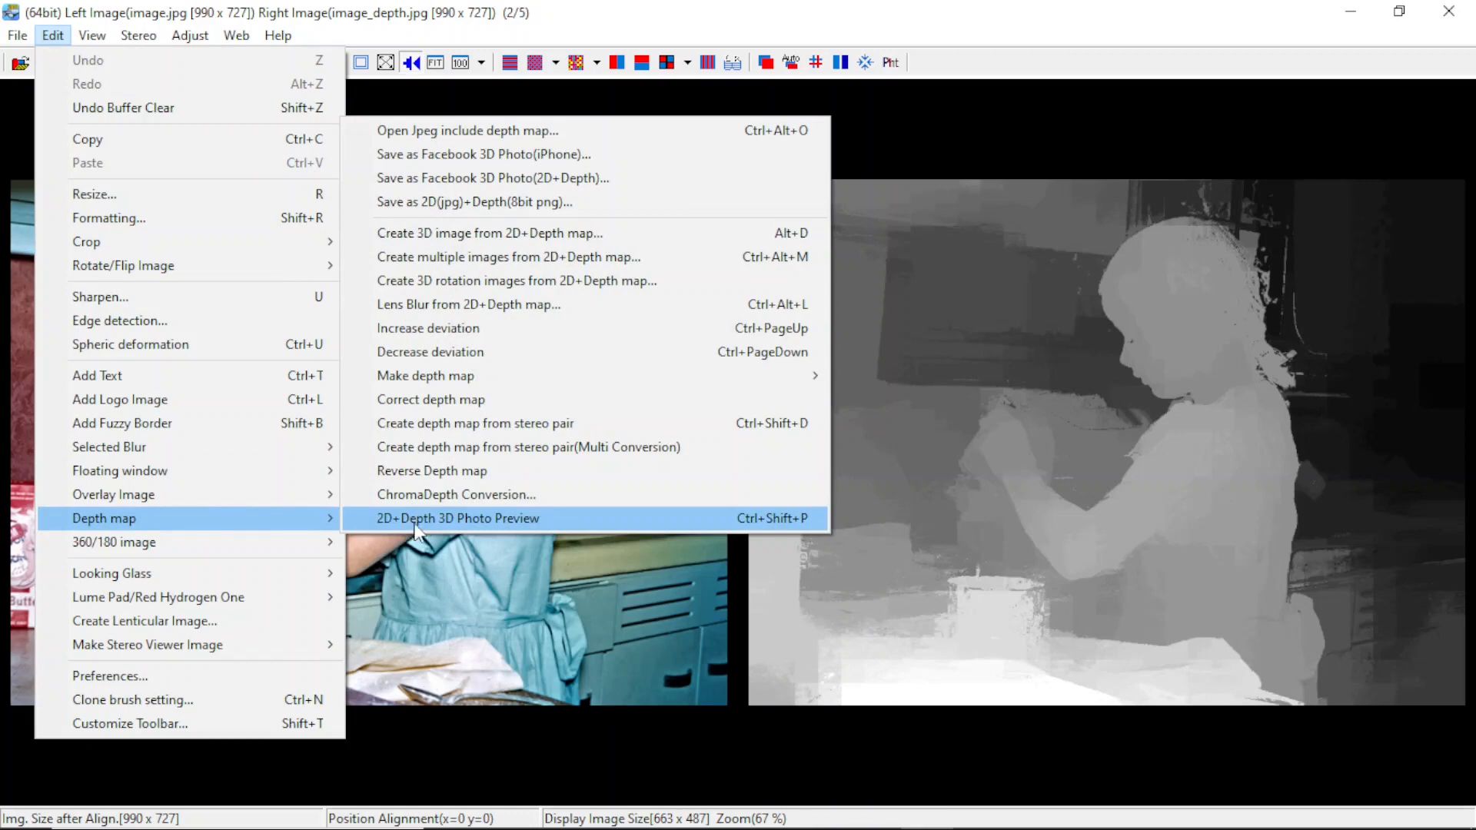
mouse_move(454, 399)
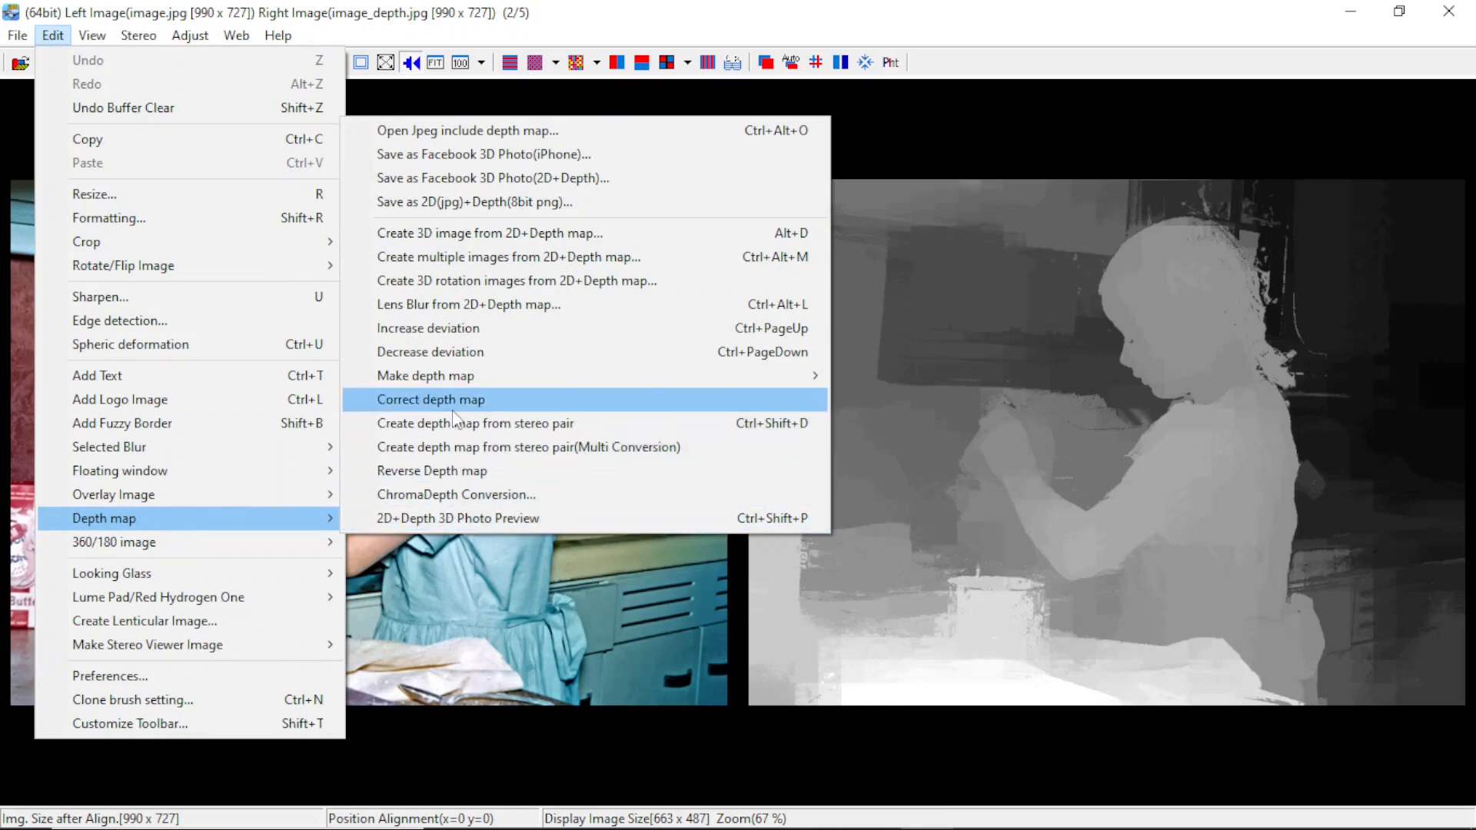
click(431, 398)
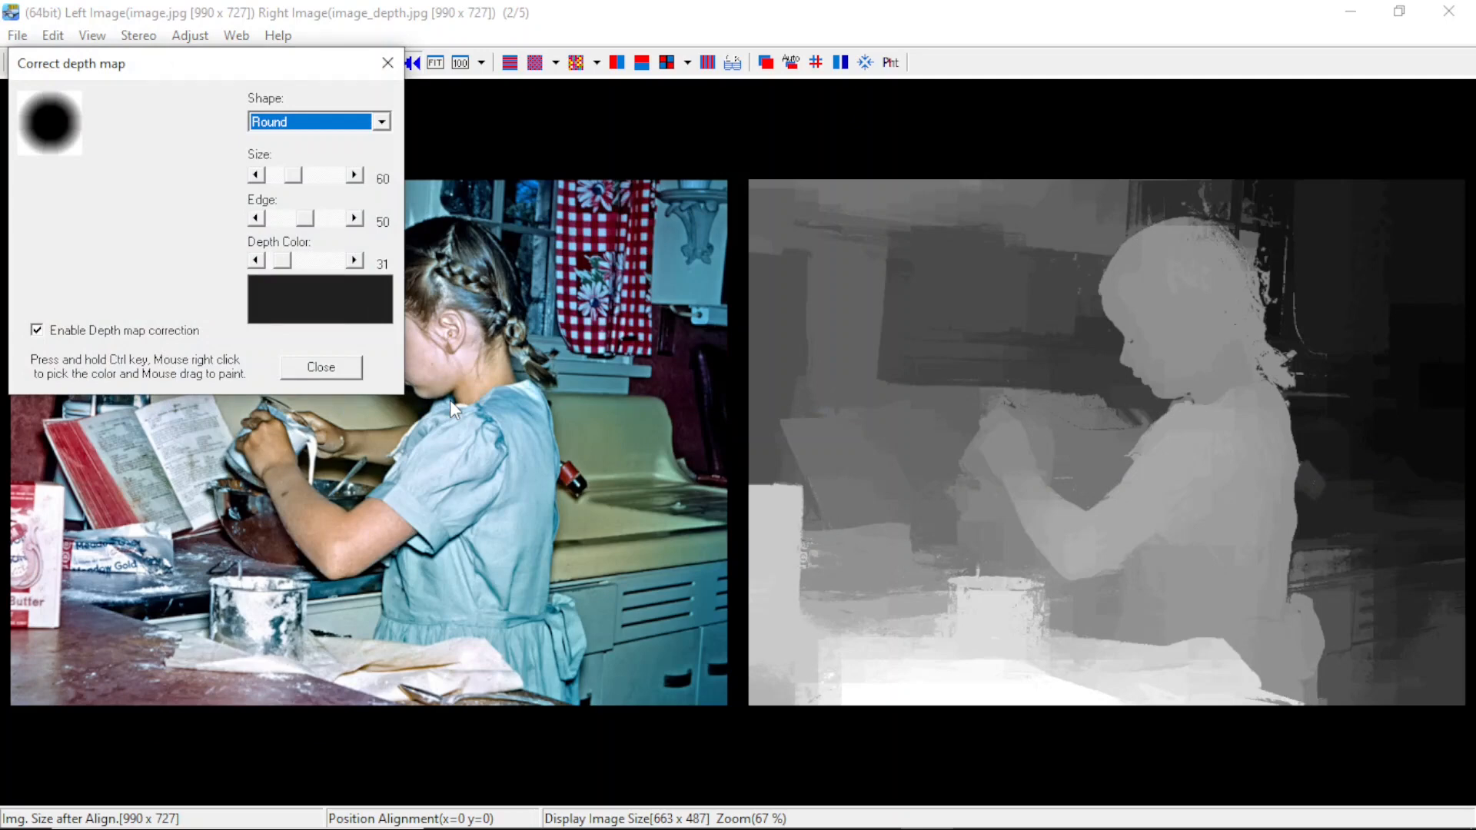
mouse_move(463, 437)
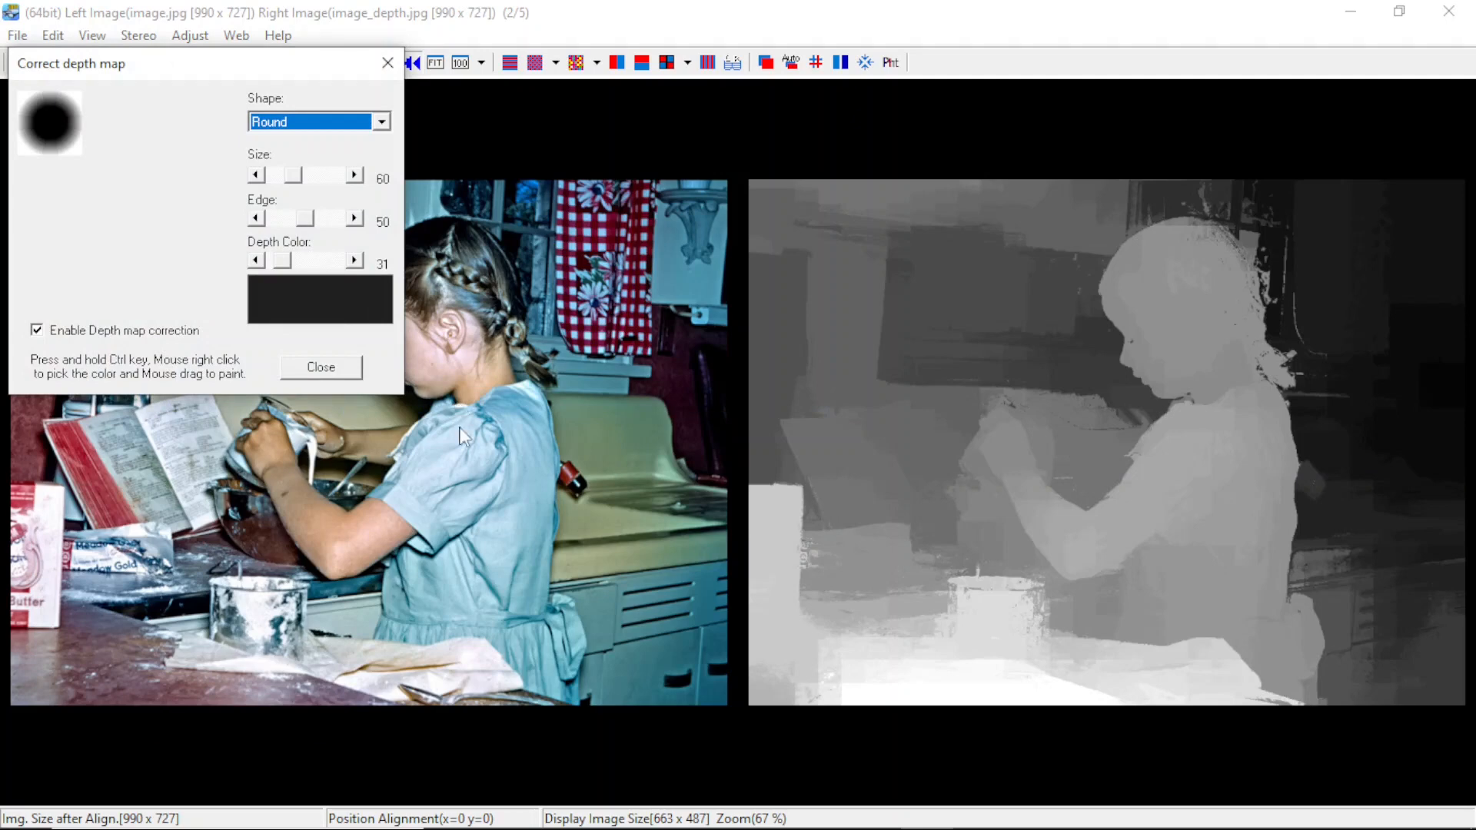
mouse_move(977, 348)
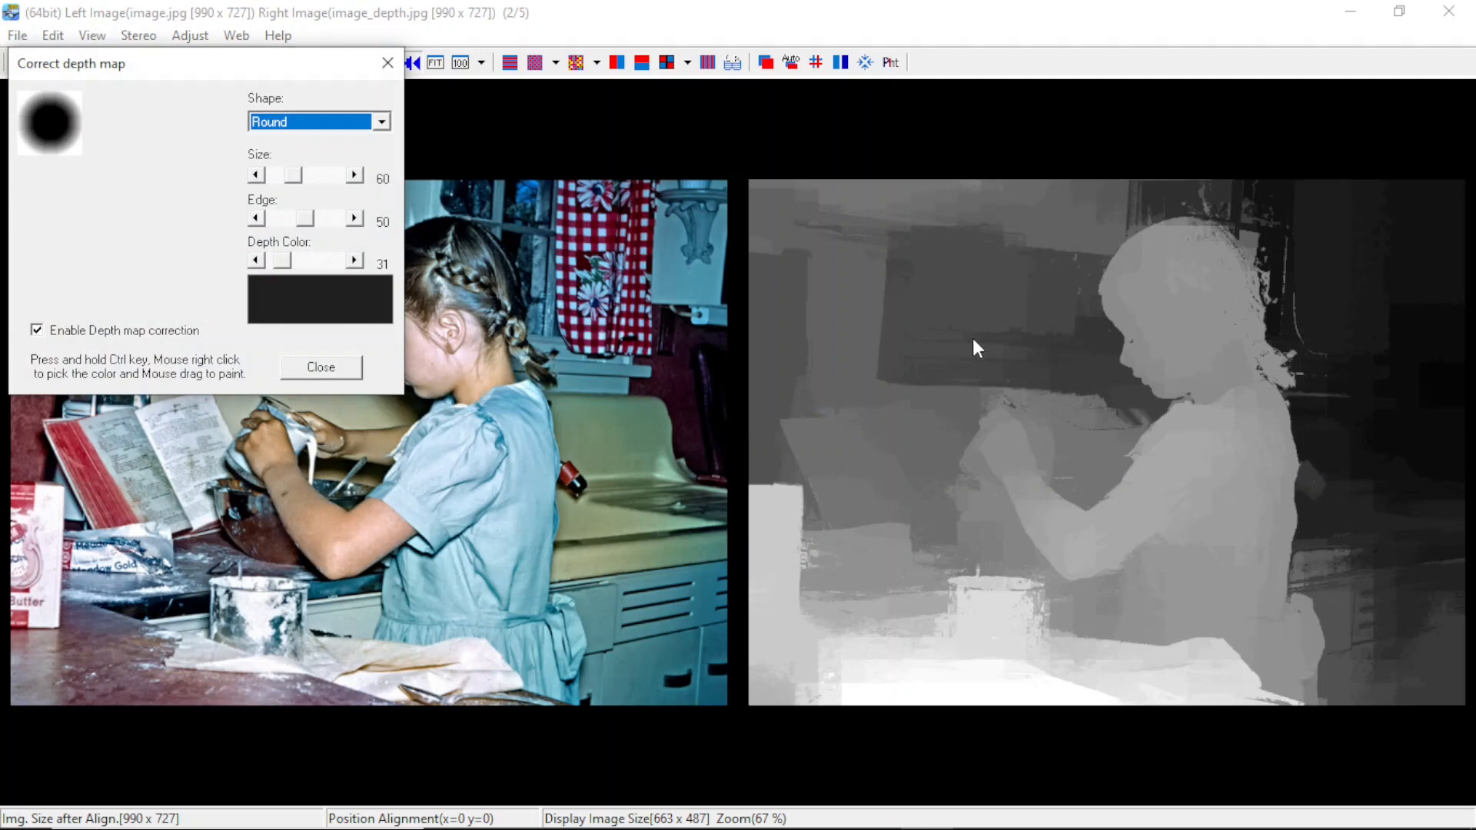
mouse_move(981, 339)
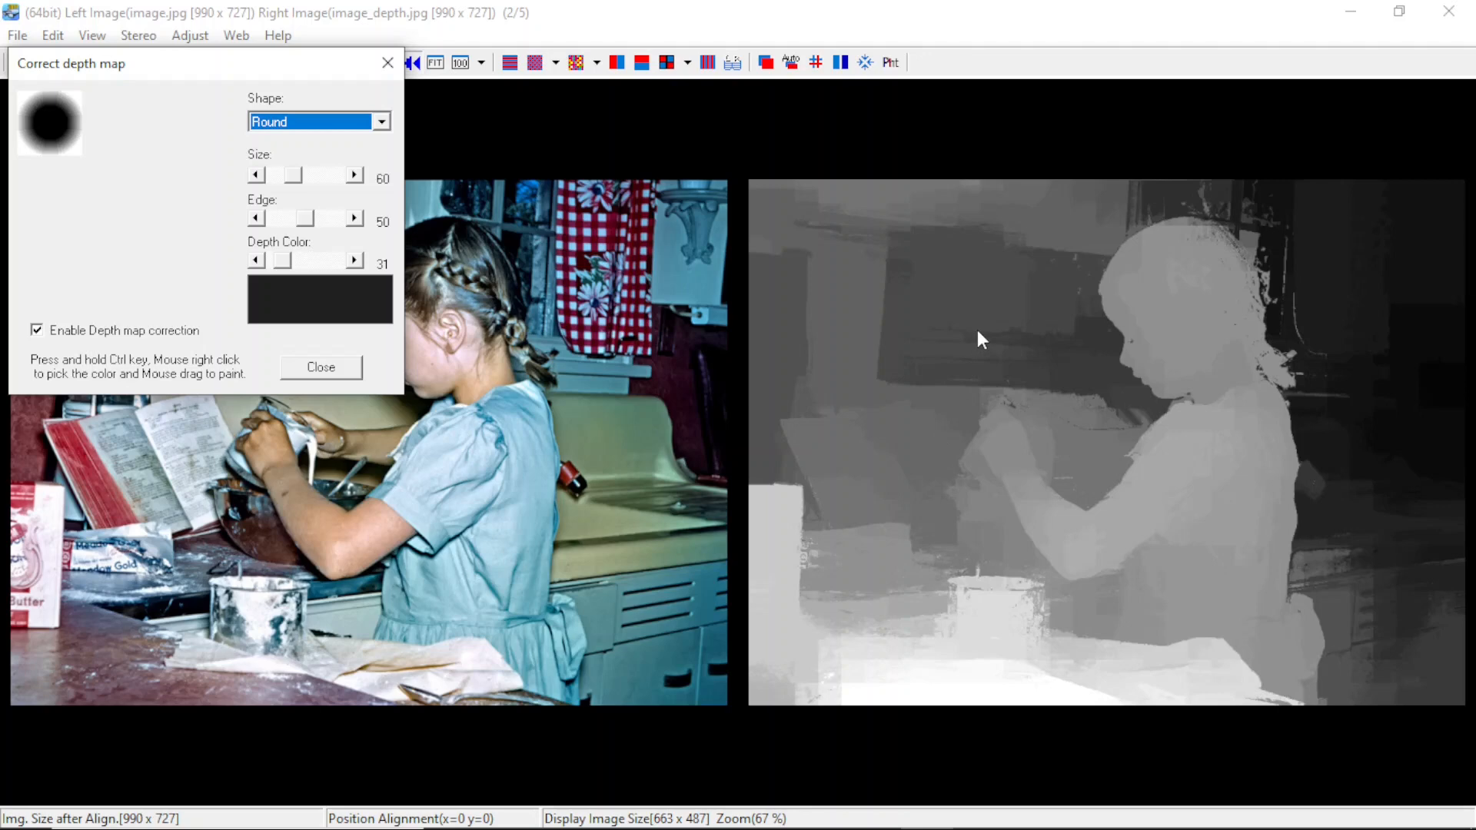
mouse_move(1162, 352)
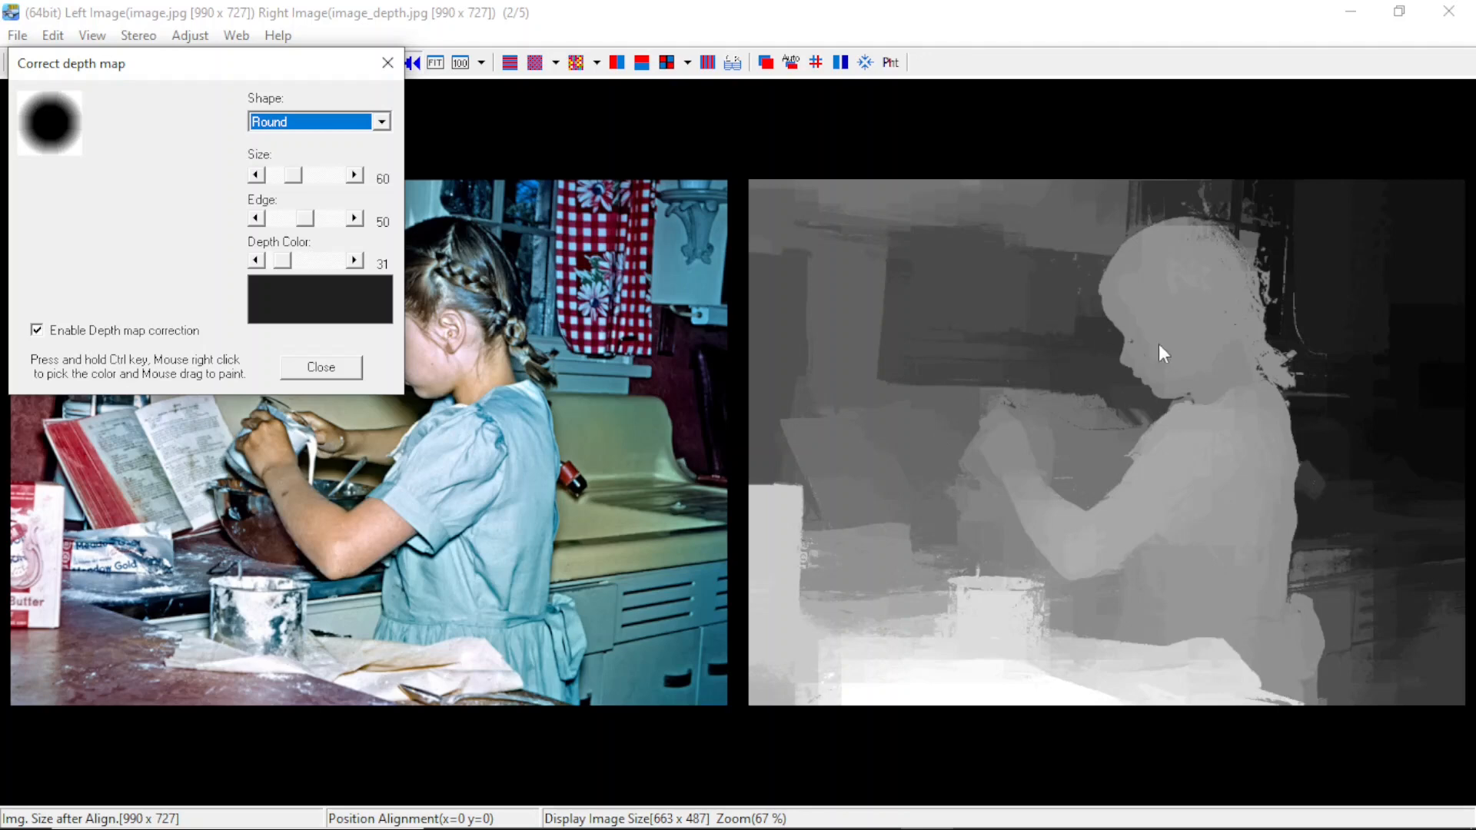
mouse_move(1322, 240)
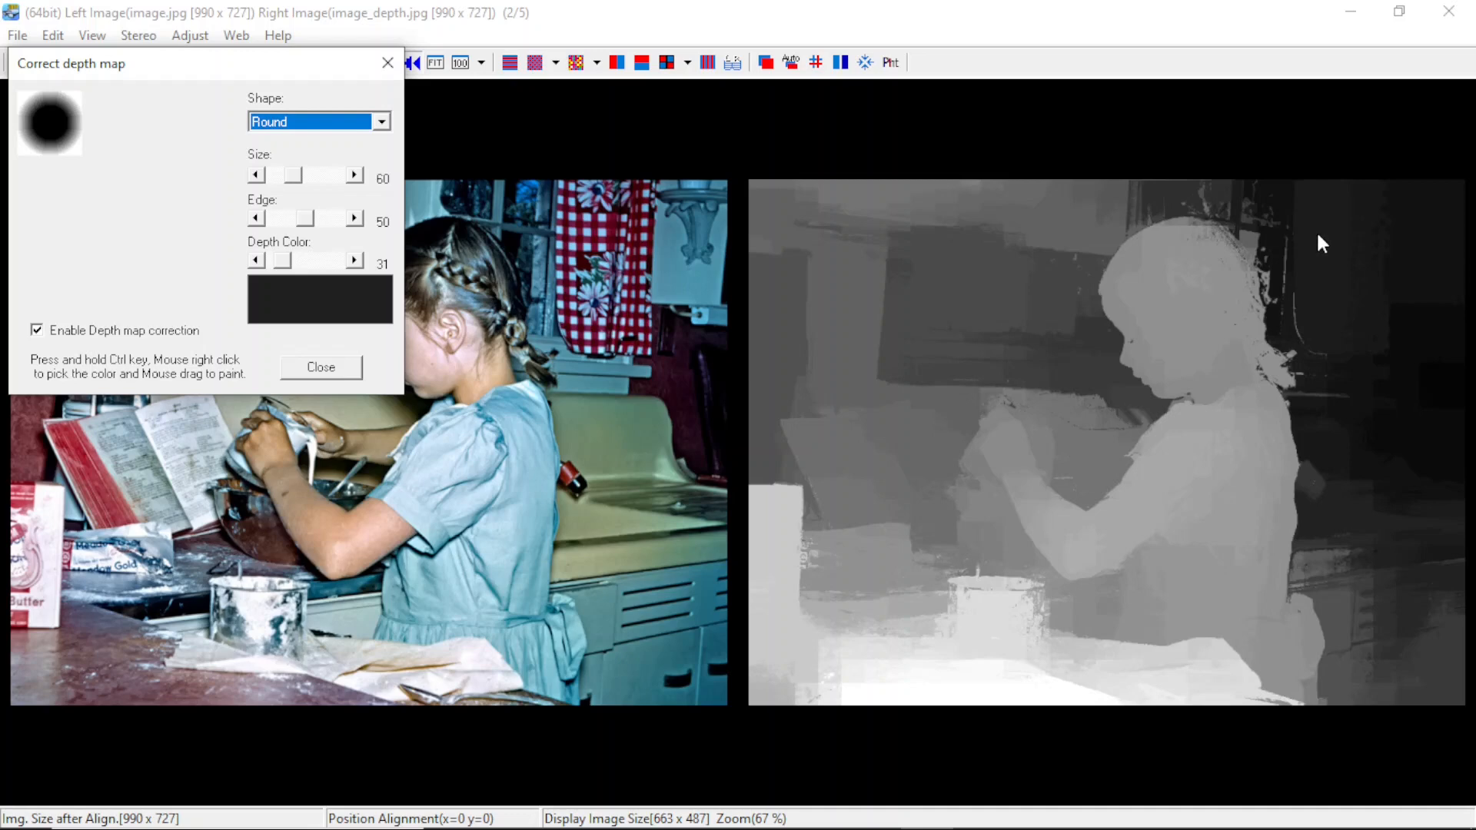
mouse_move(584, 240)
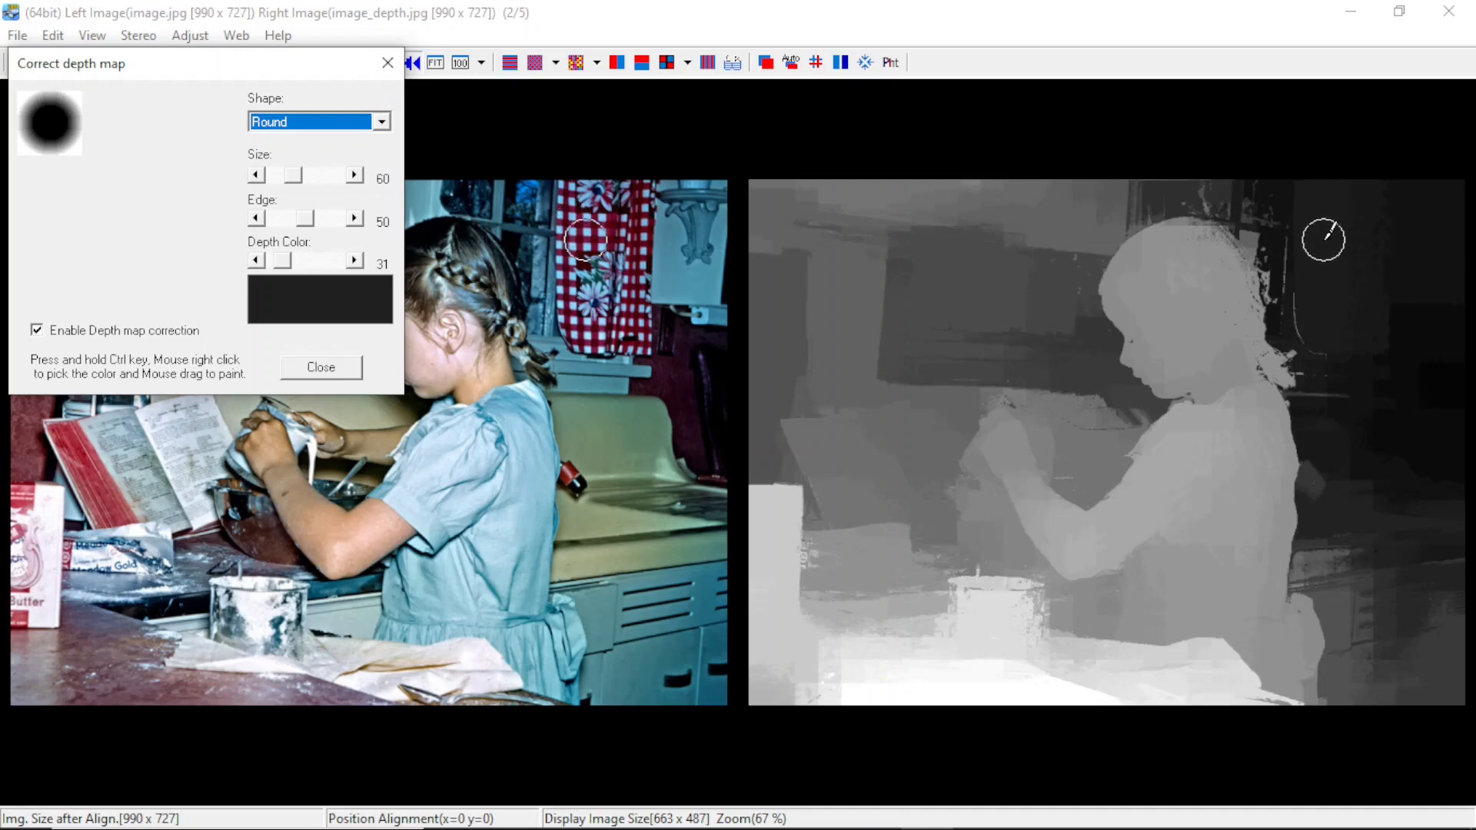
Paint Depth Color over the hair edge on the depth map, close the tool, reopen Edit
click(256, 261)
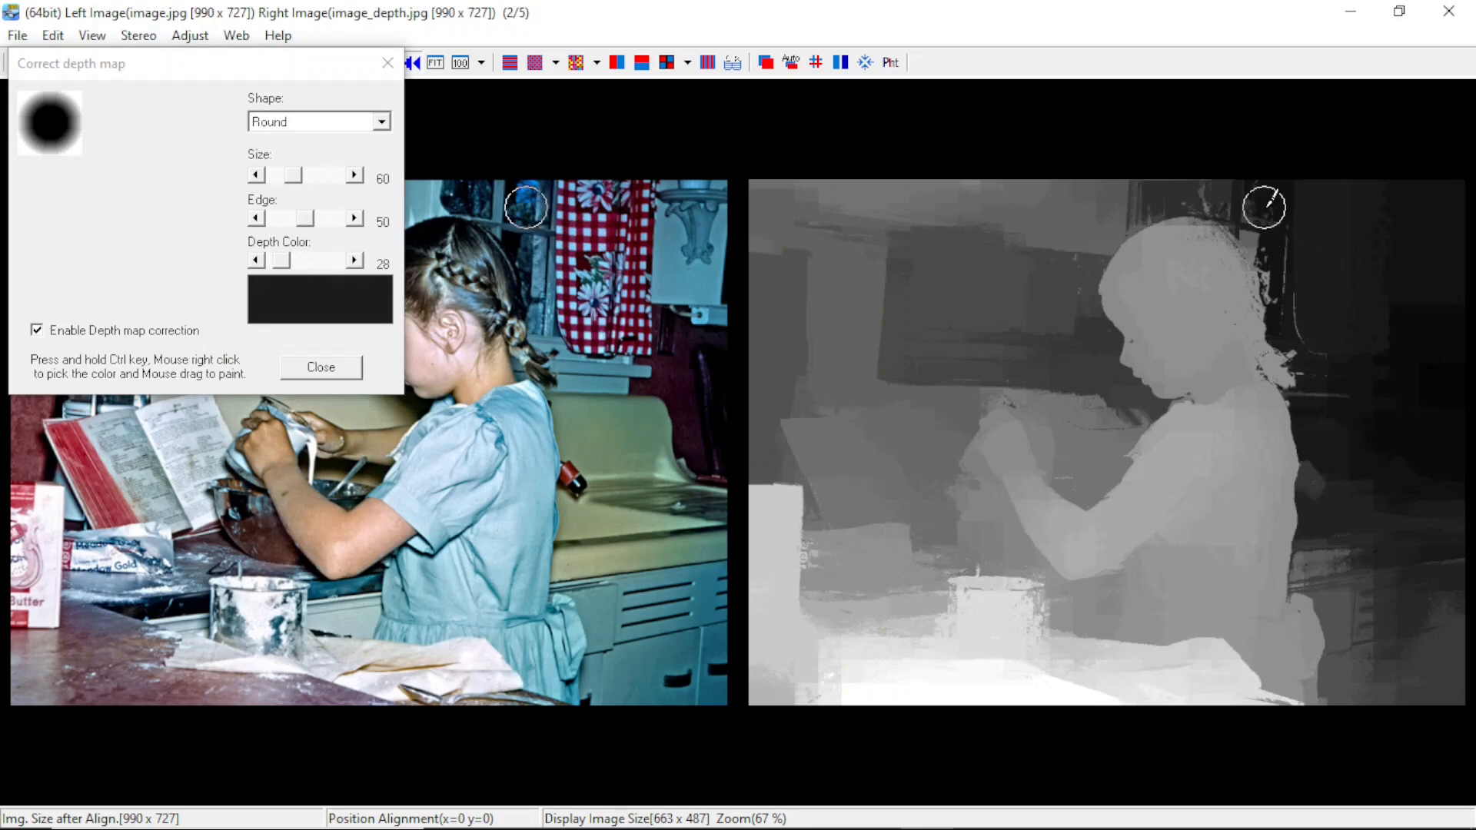
mouse_move(470, 200)
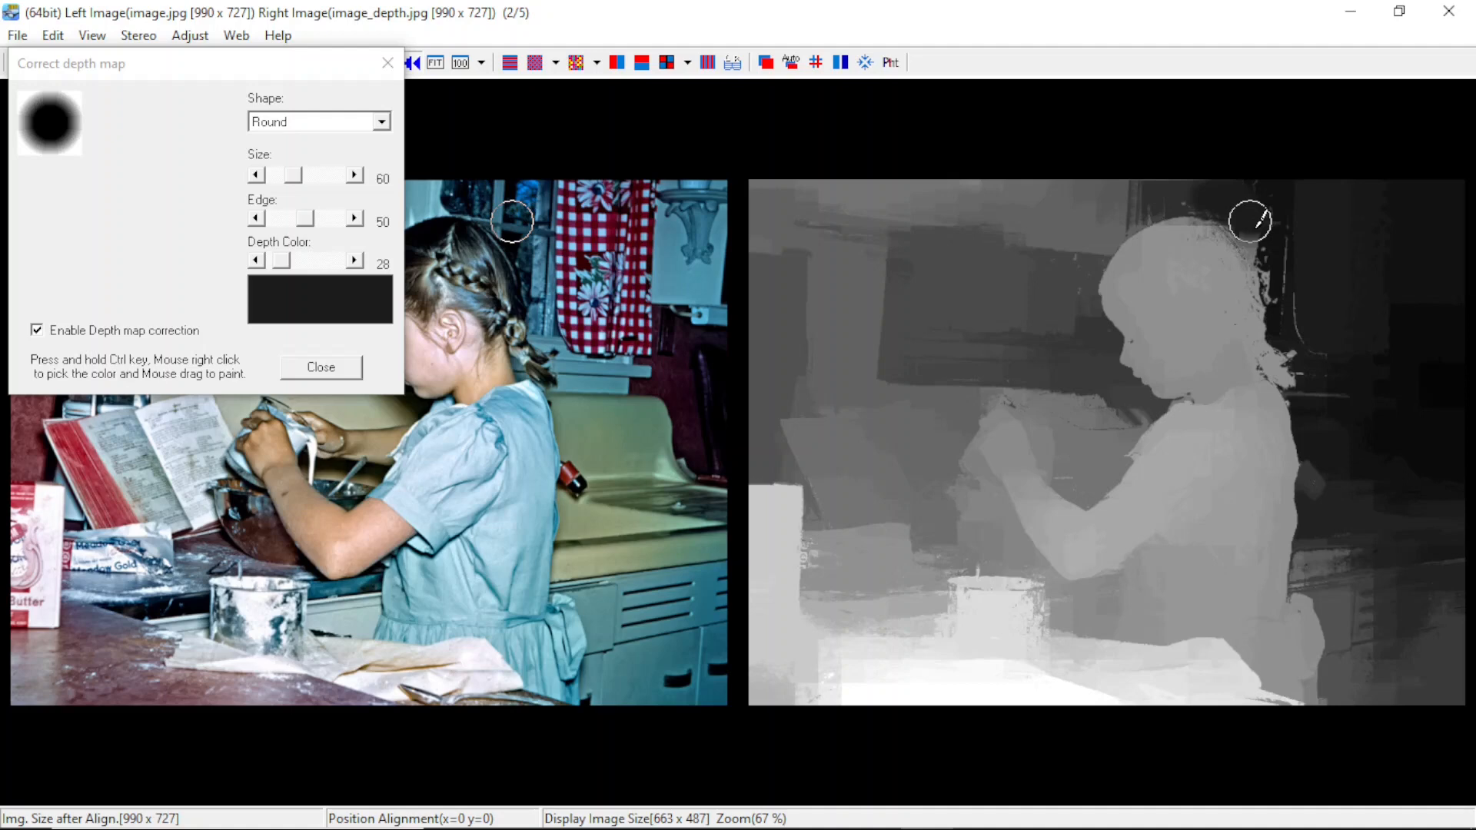
mouse_move(1252, 226)
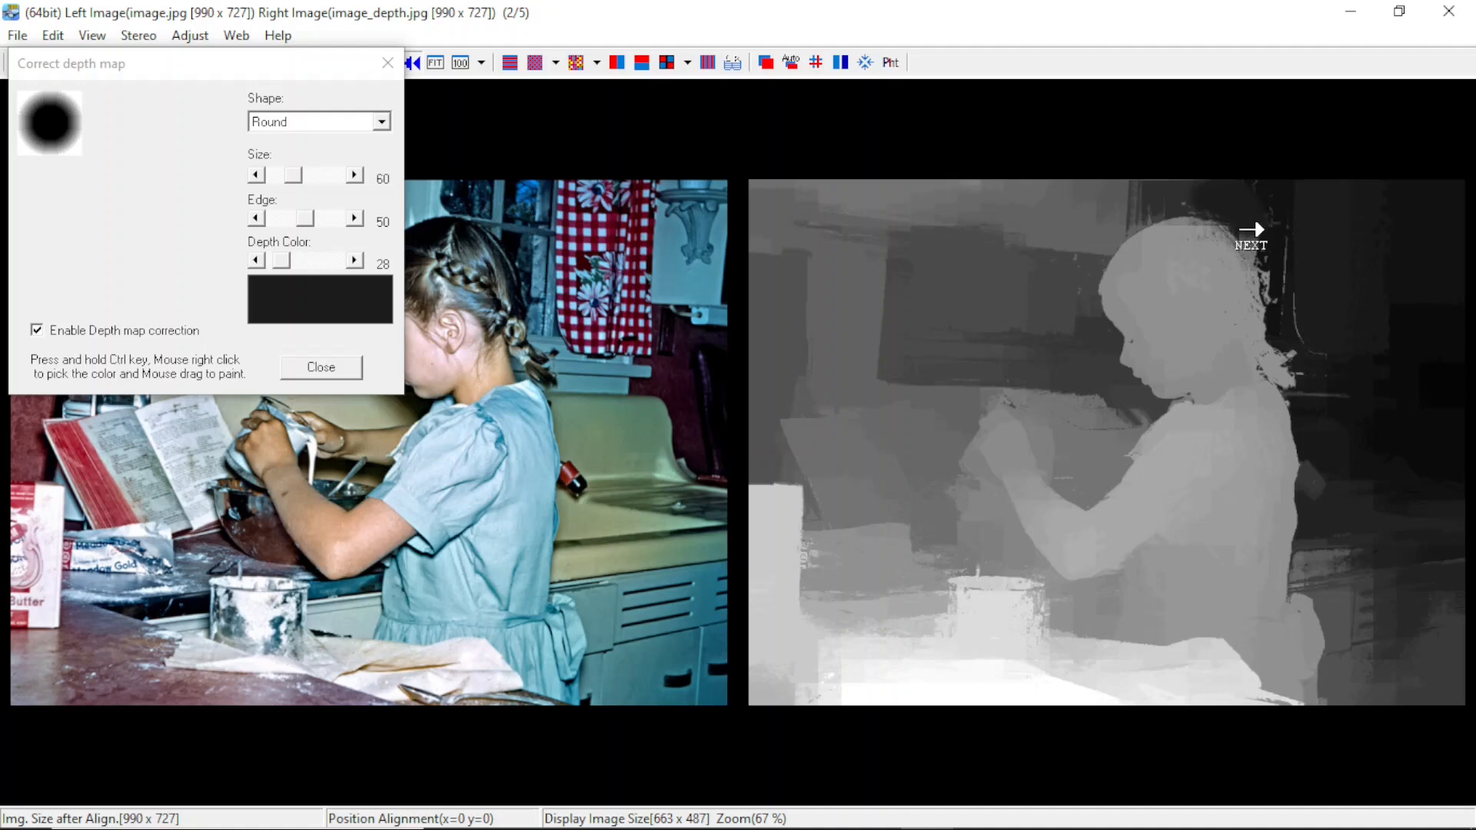
mouse_move(1357, 248)
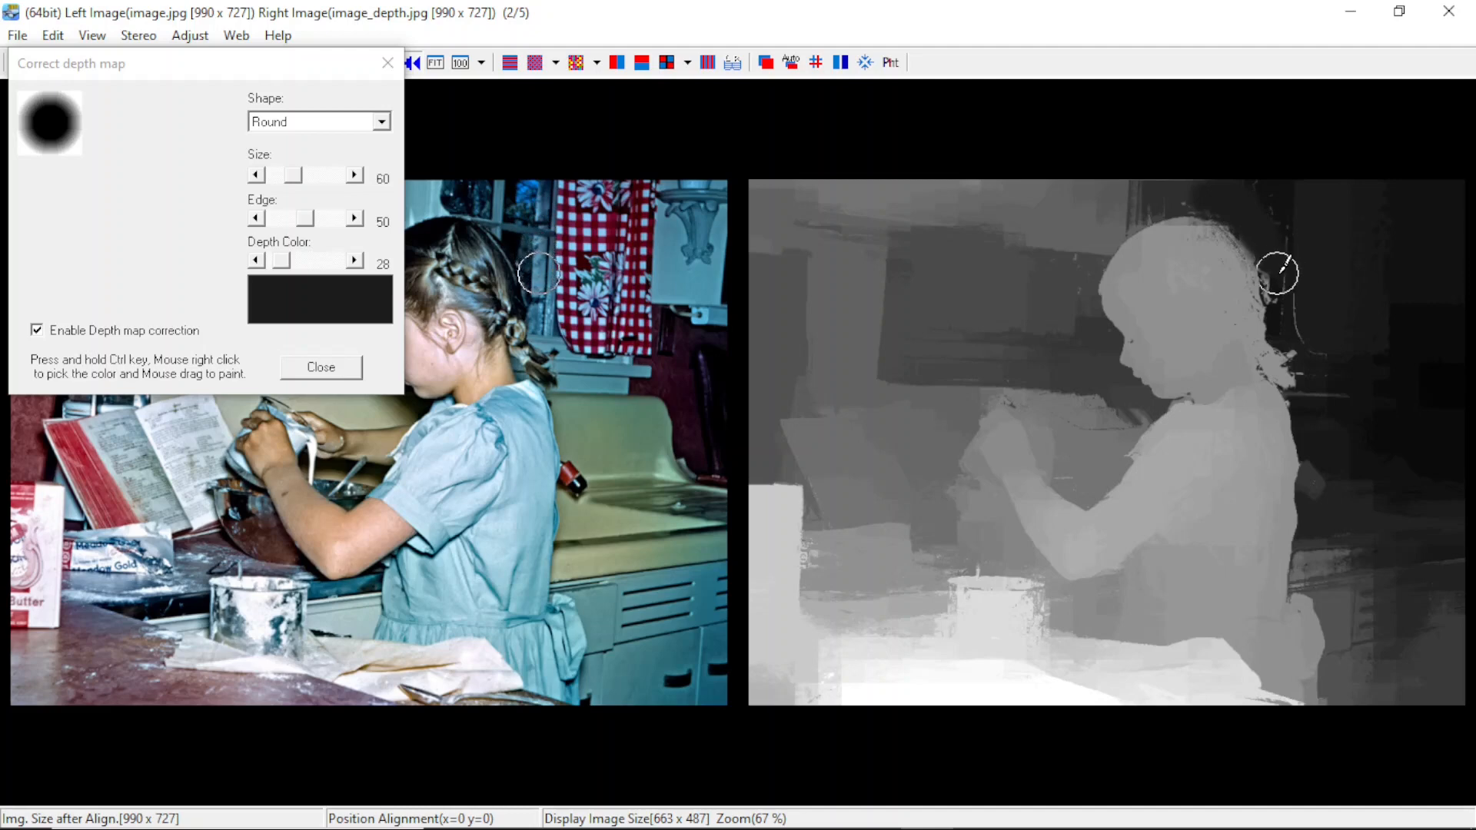
mouse_move(1277, 289)
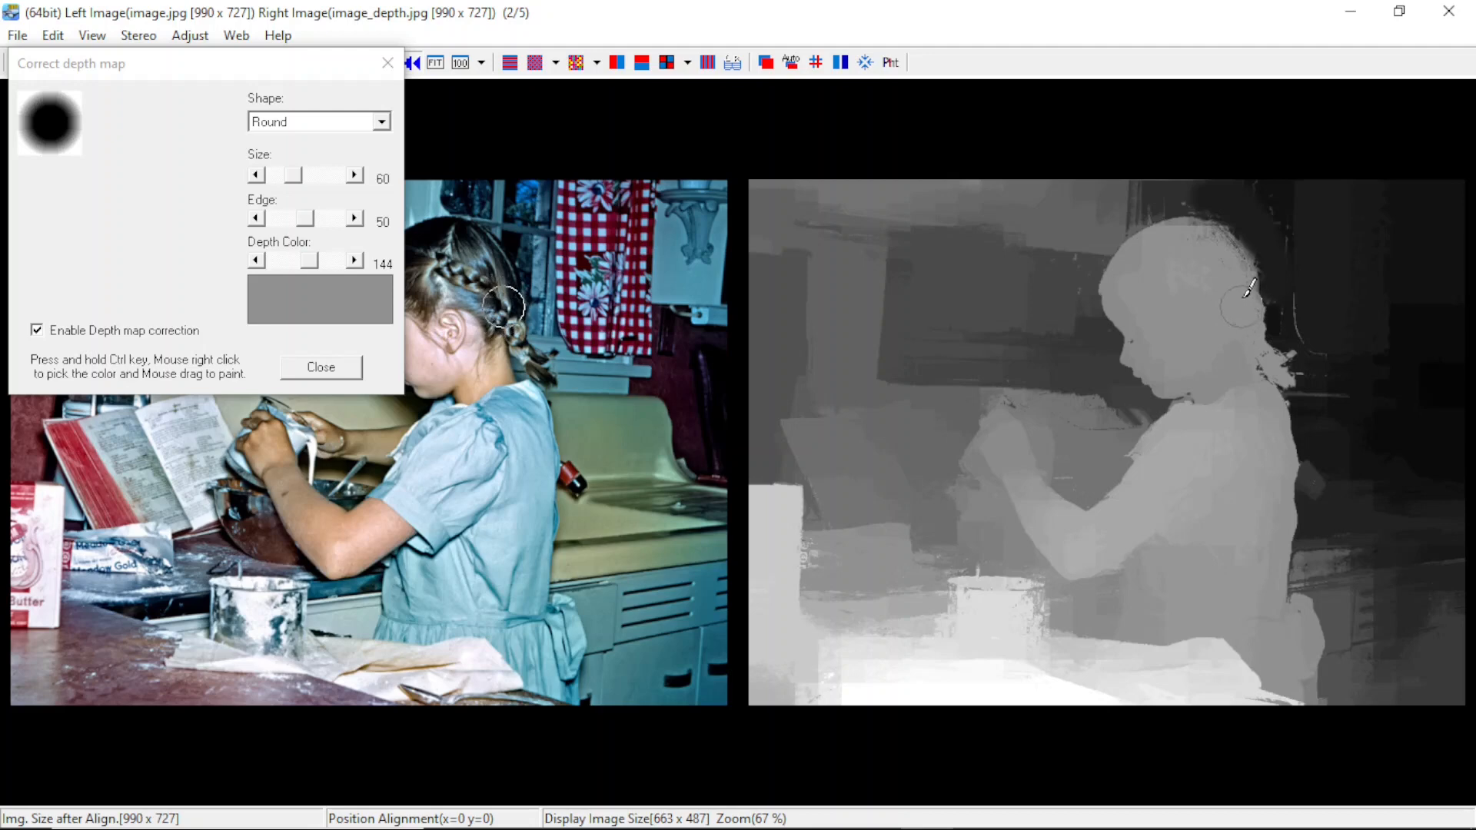
mouse_move(1242, 318)
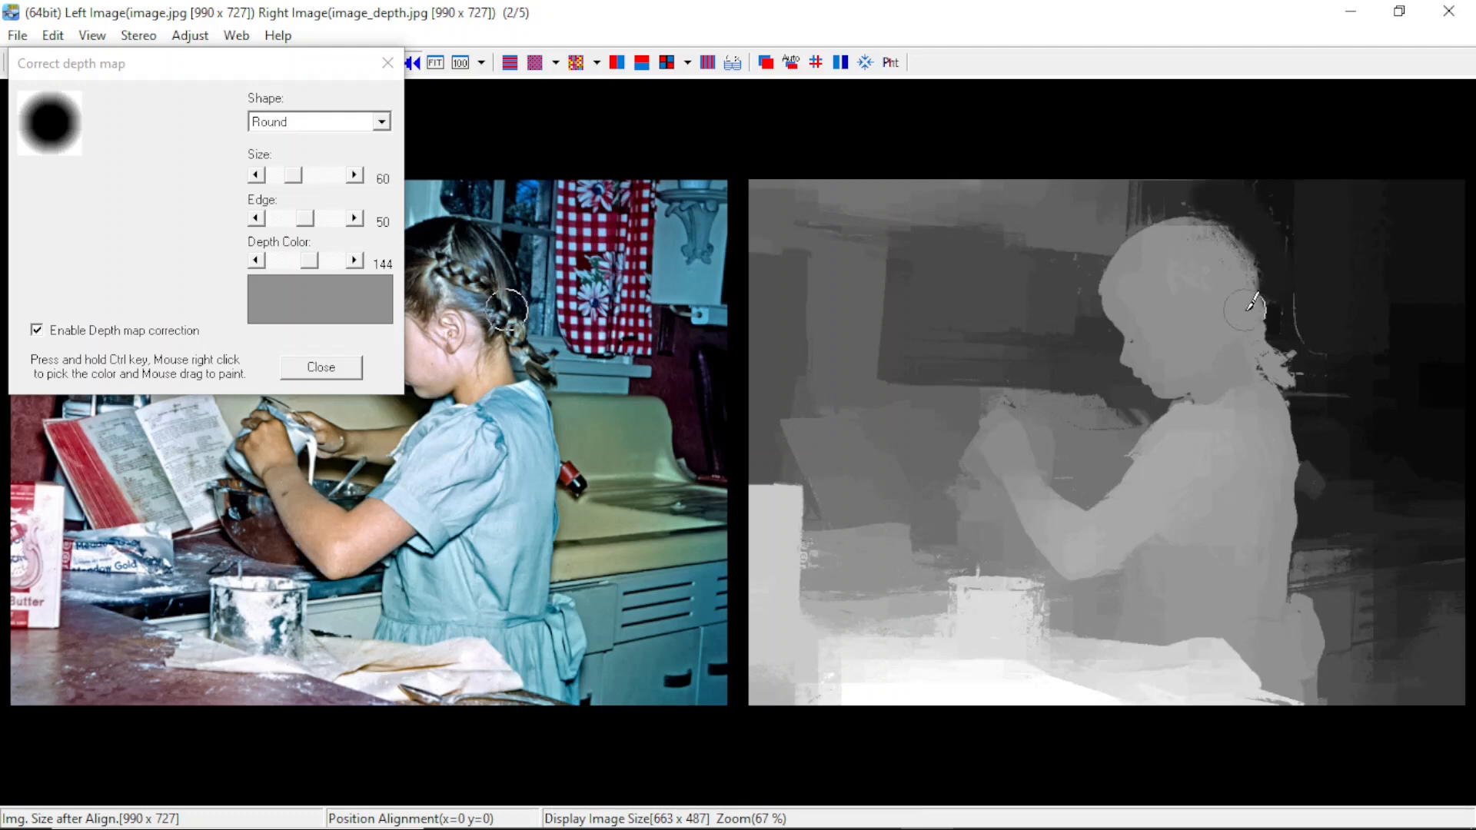
mouse_move(1246, 286)
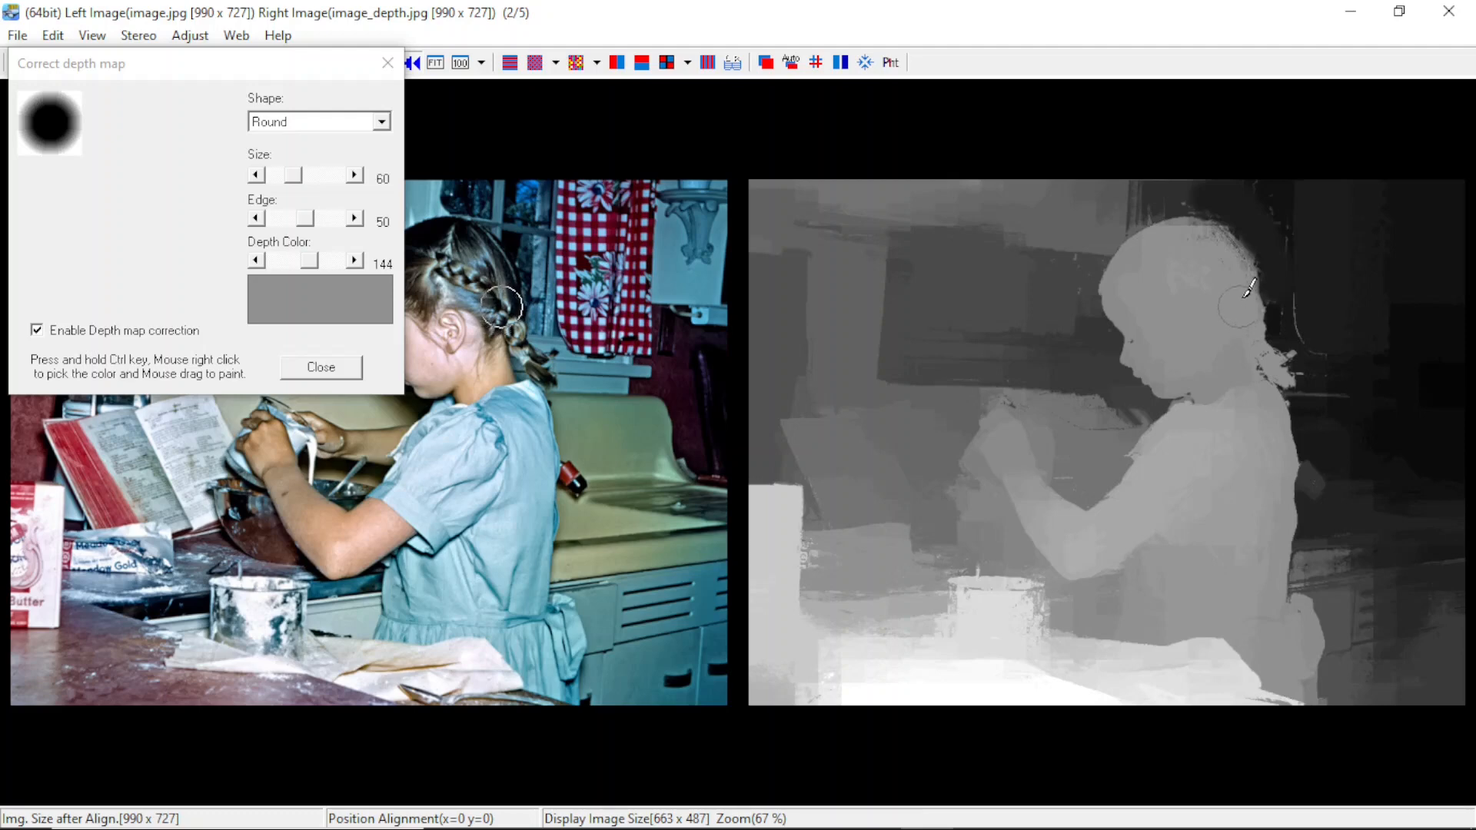
mouse_move(1252, 340)
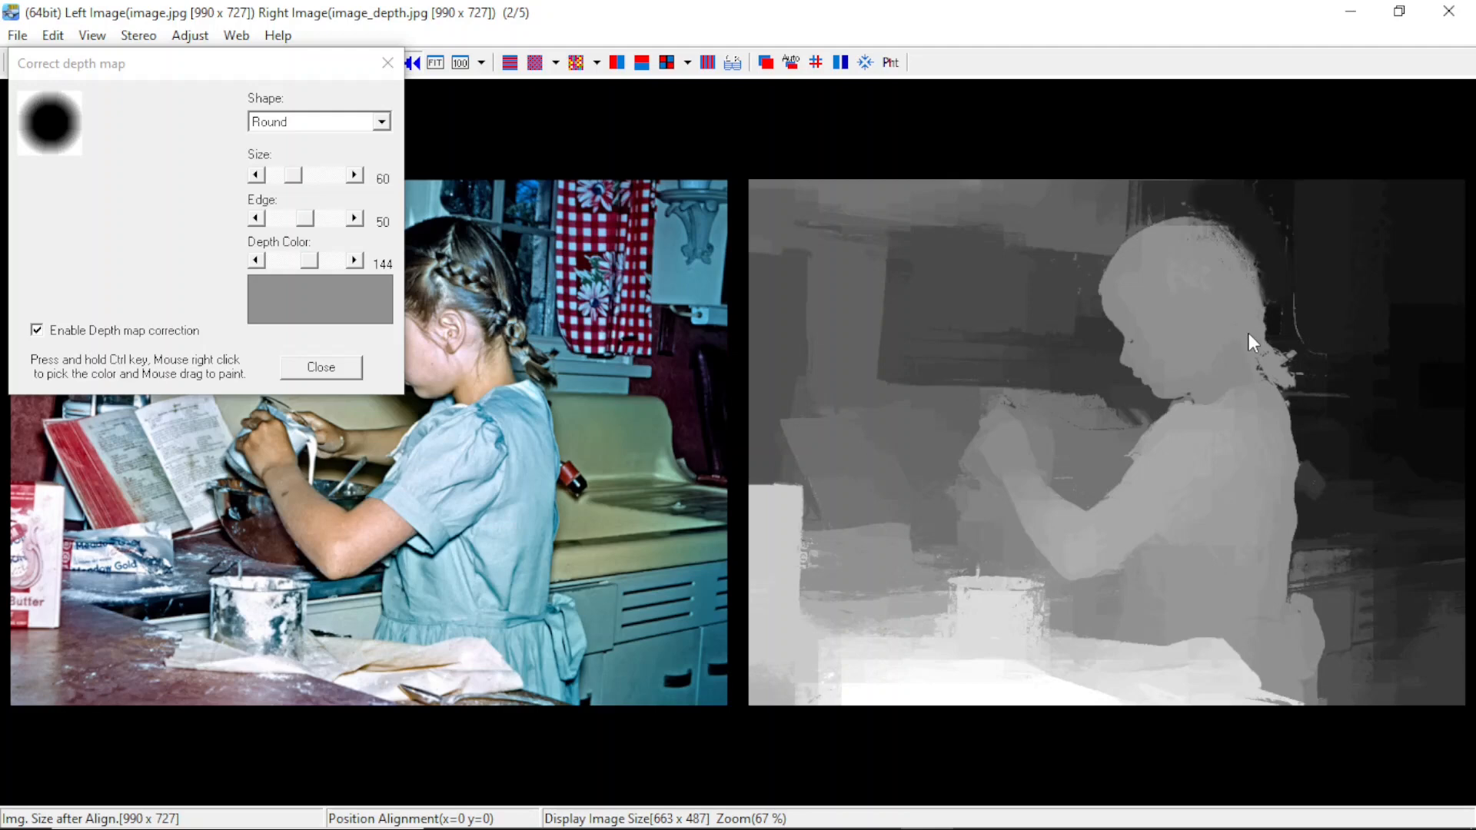
mouse_move(1009, 479)
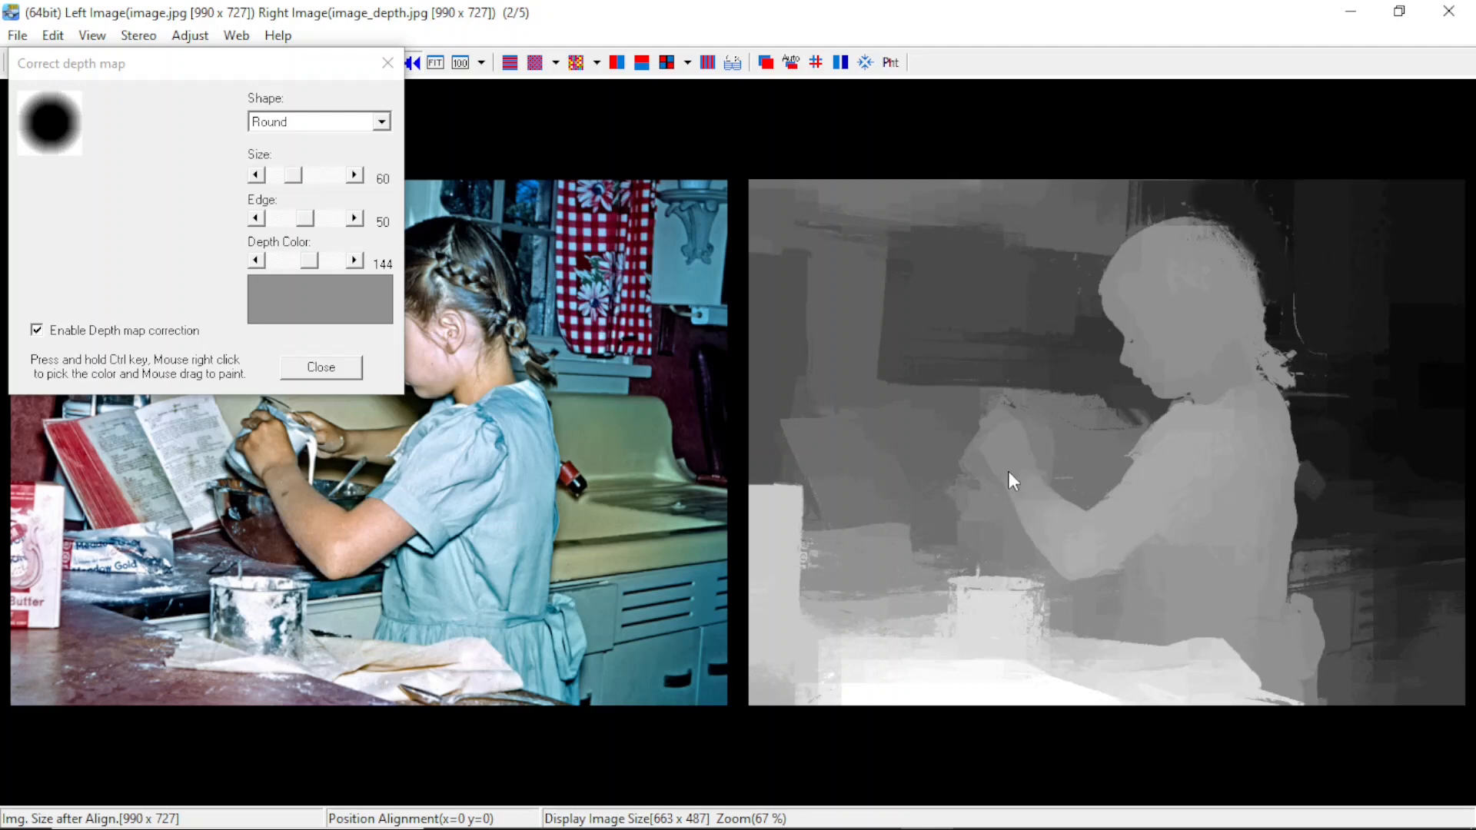
mouse_move(1345, 321)
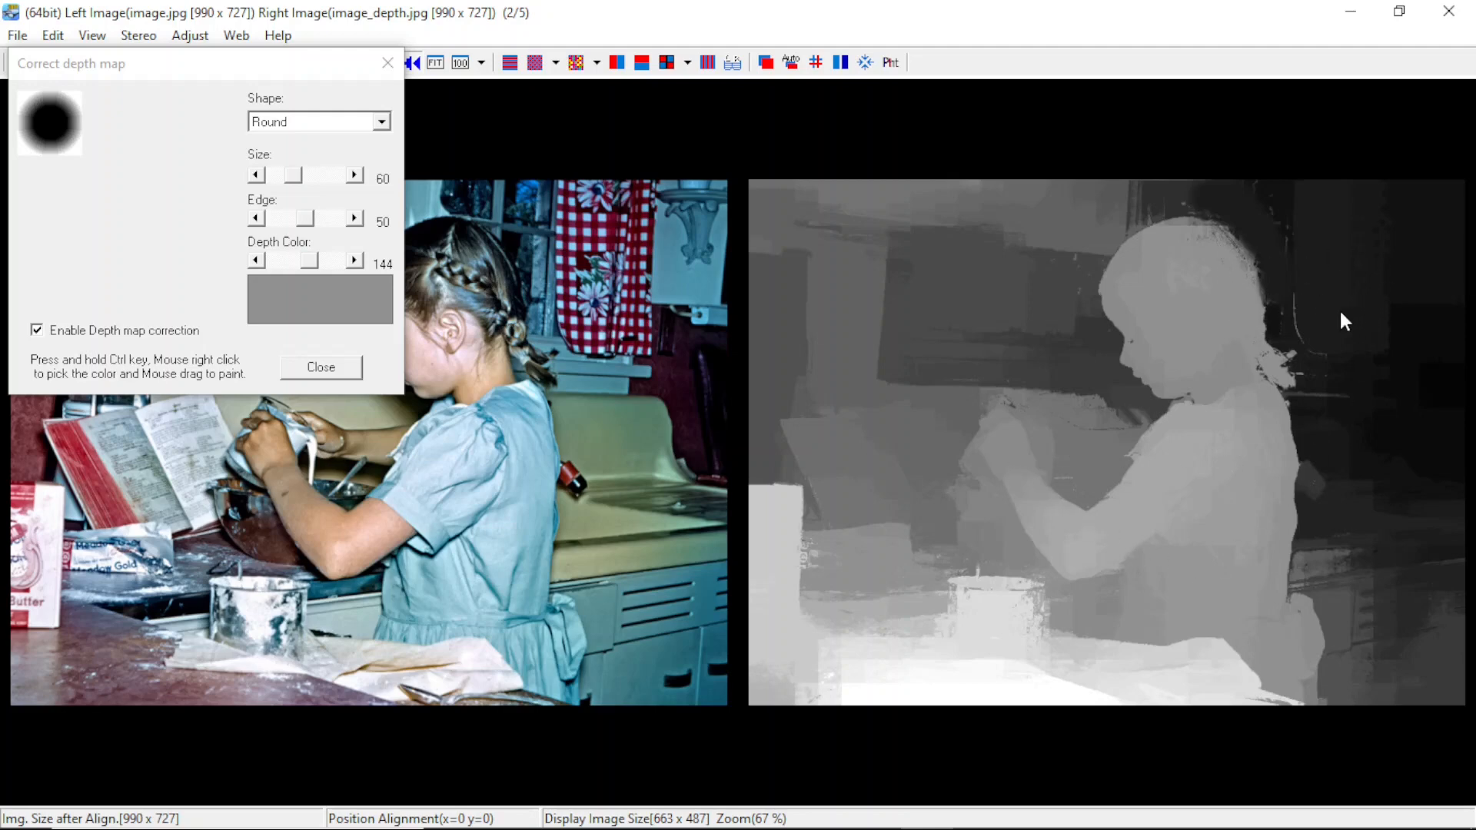
mouse_move(1354, 496)
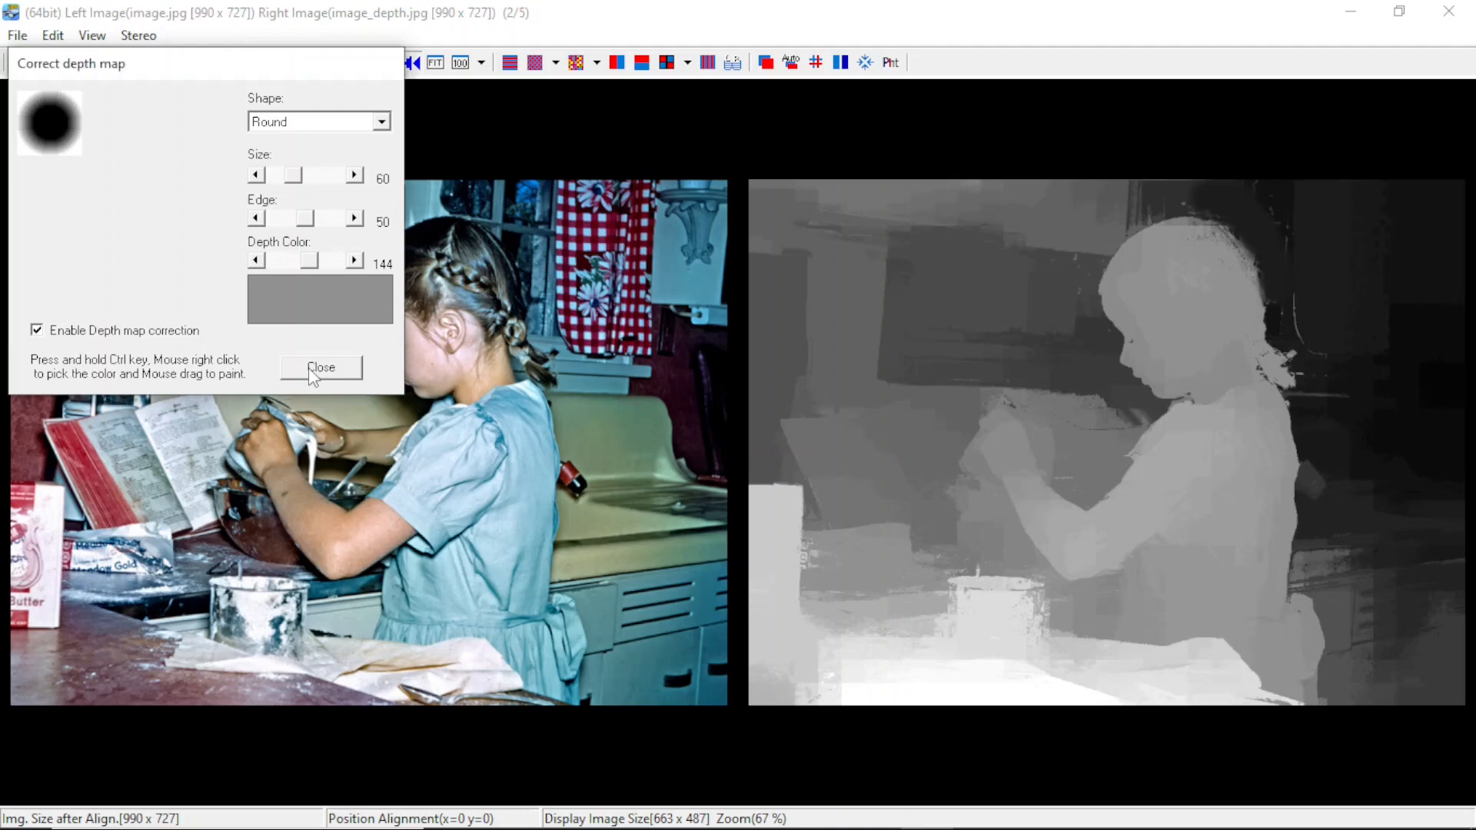
click(321, 367)
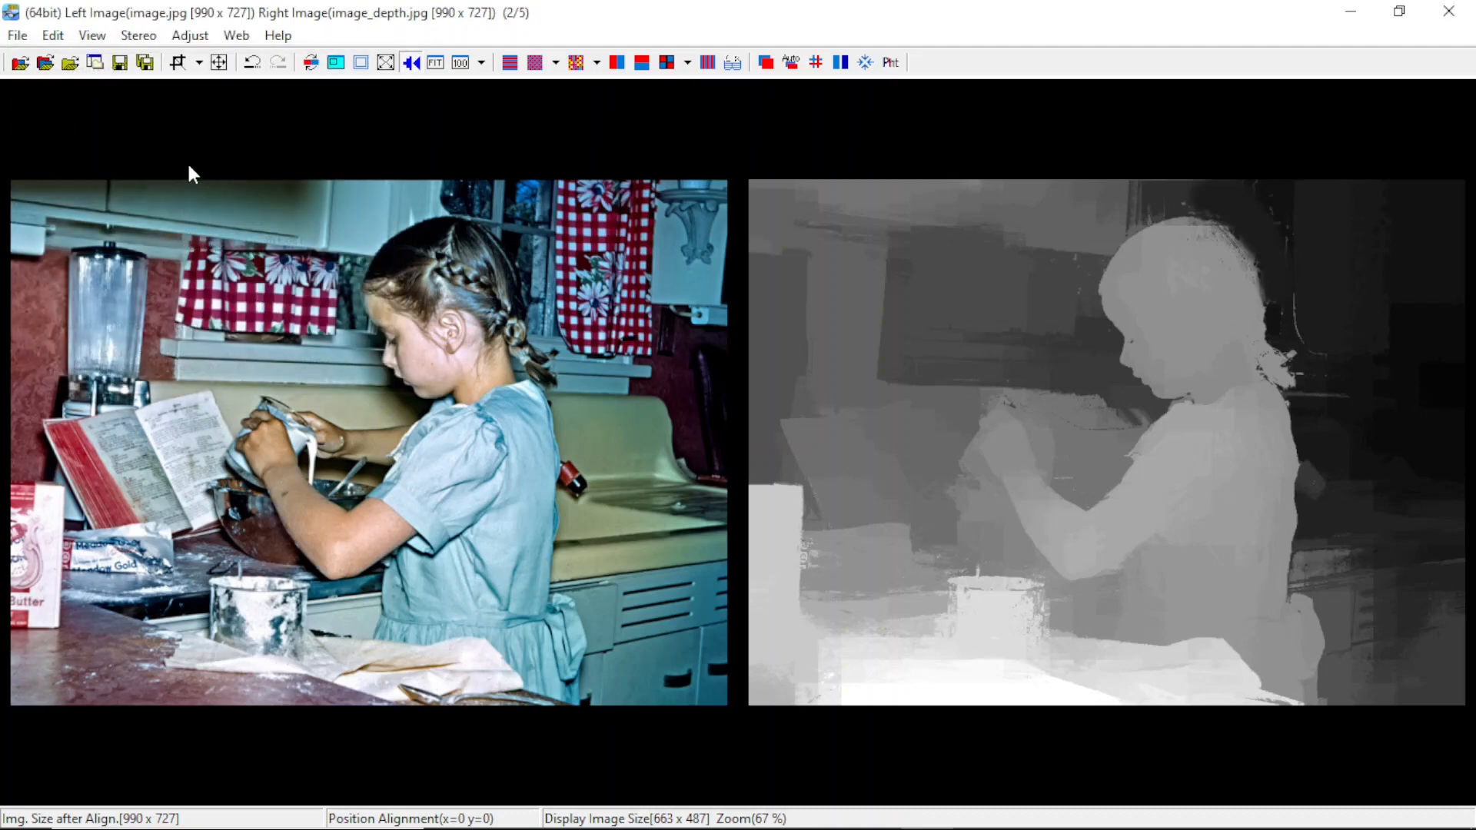
mouse_move(200, 168)
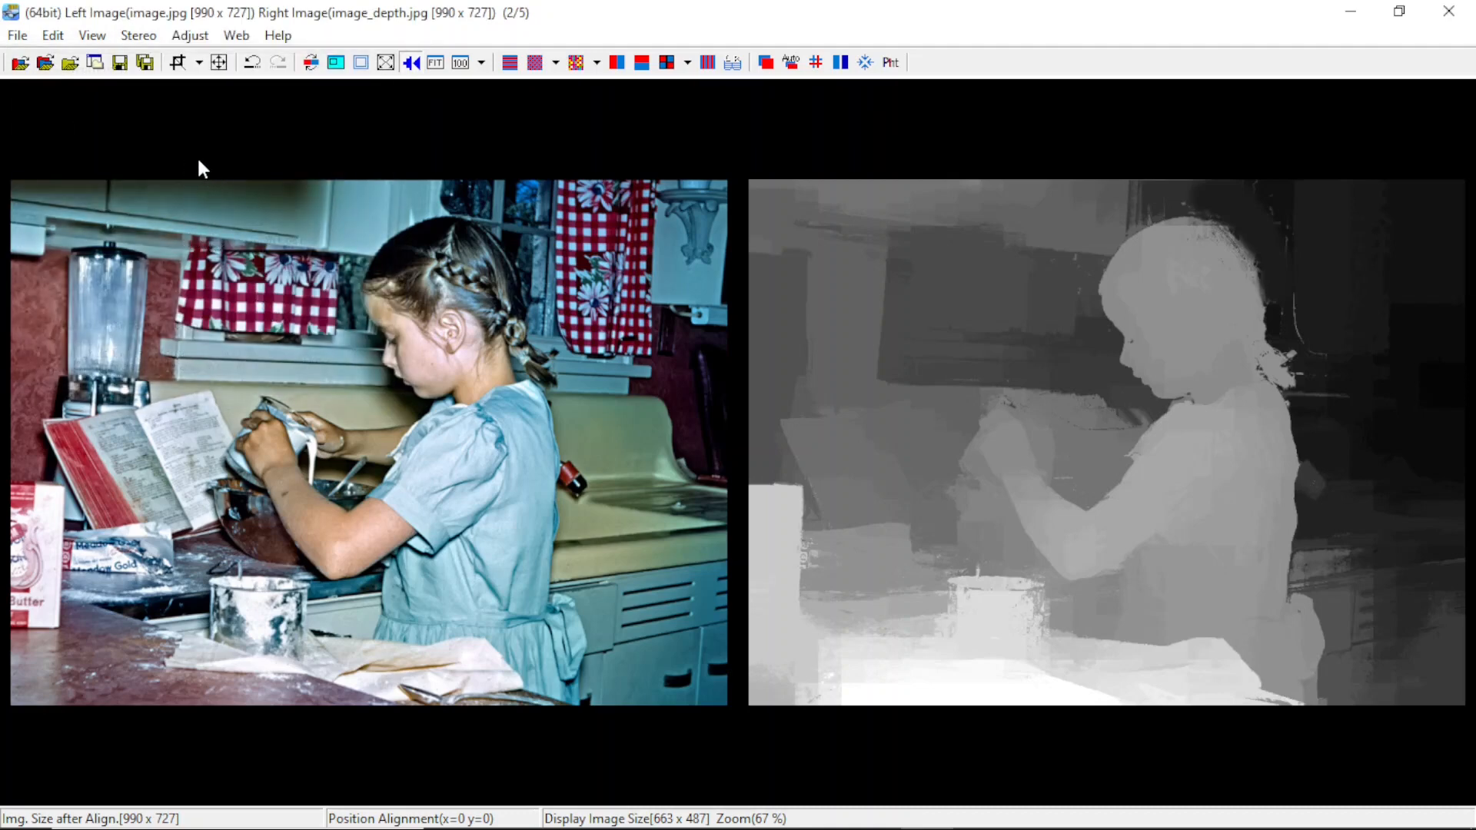
mouse_move(475, 352)
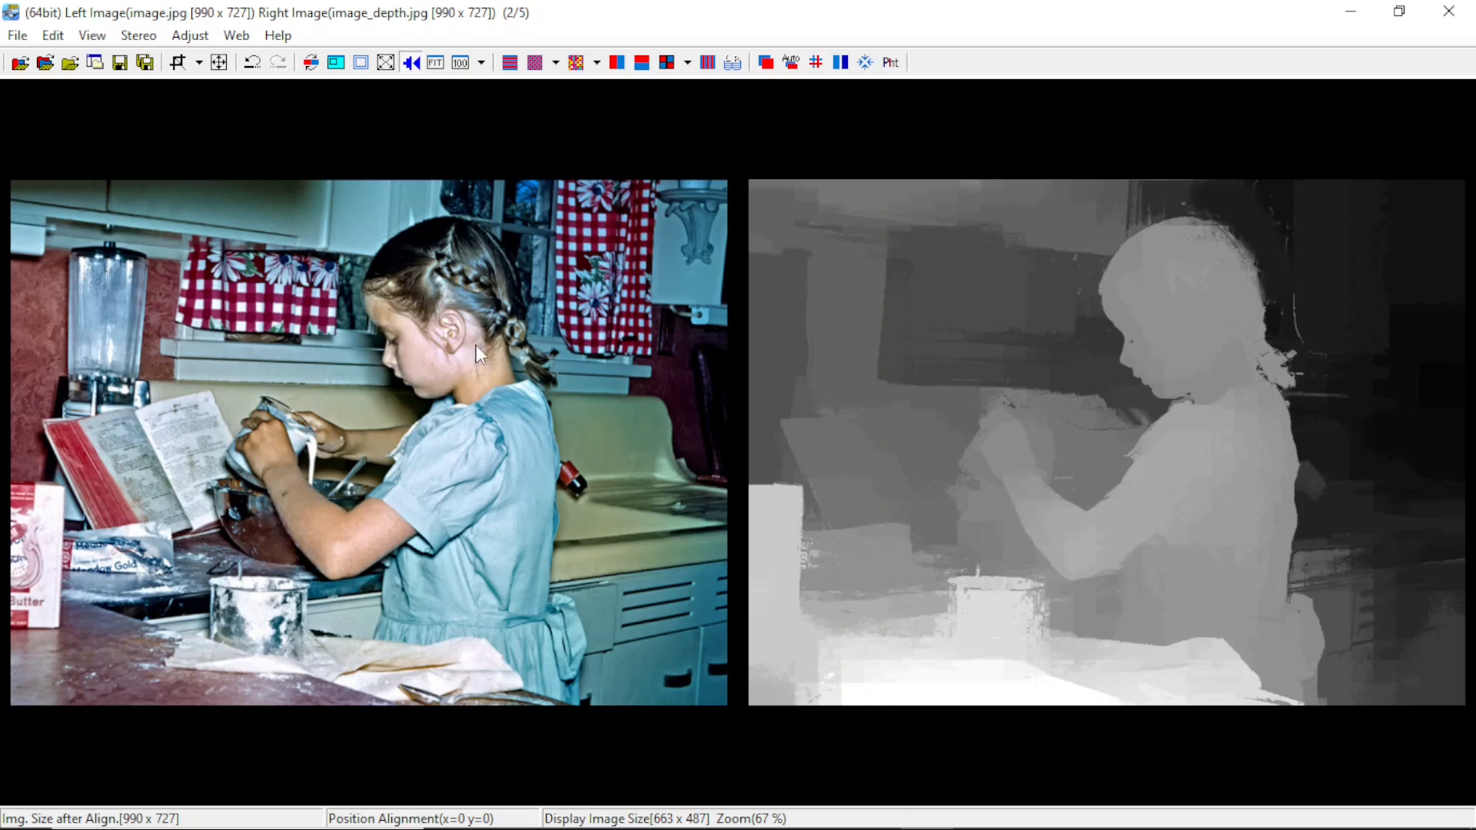
mouse_move(343, 525)
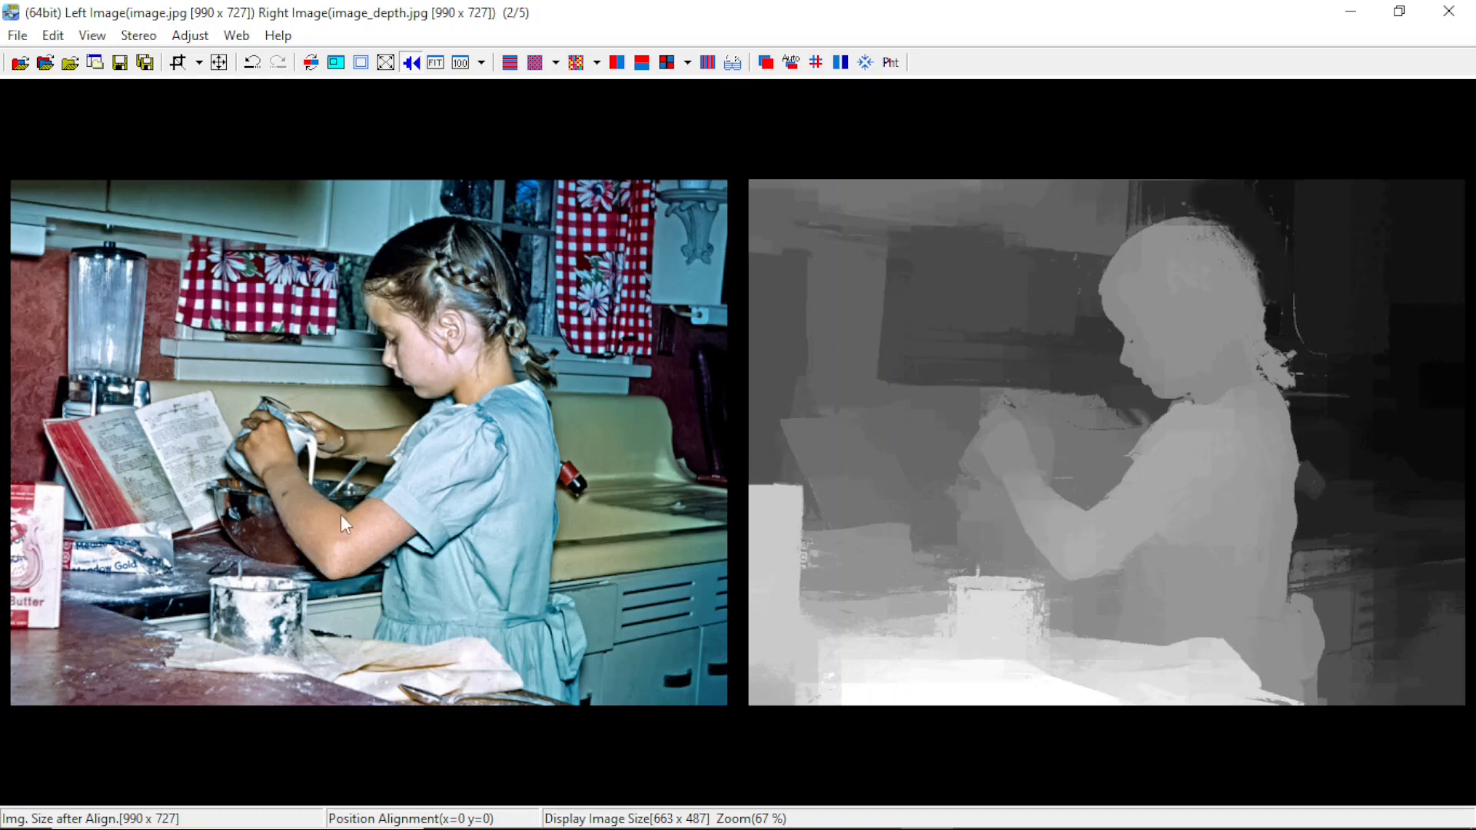
mouse_move(287, 260)
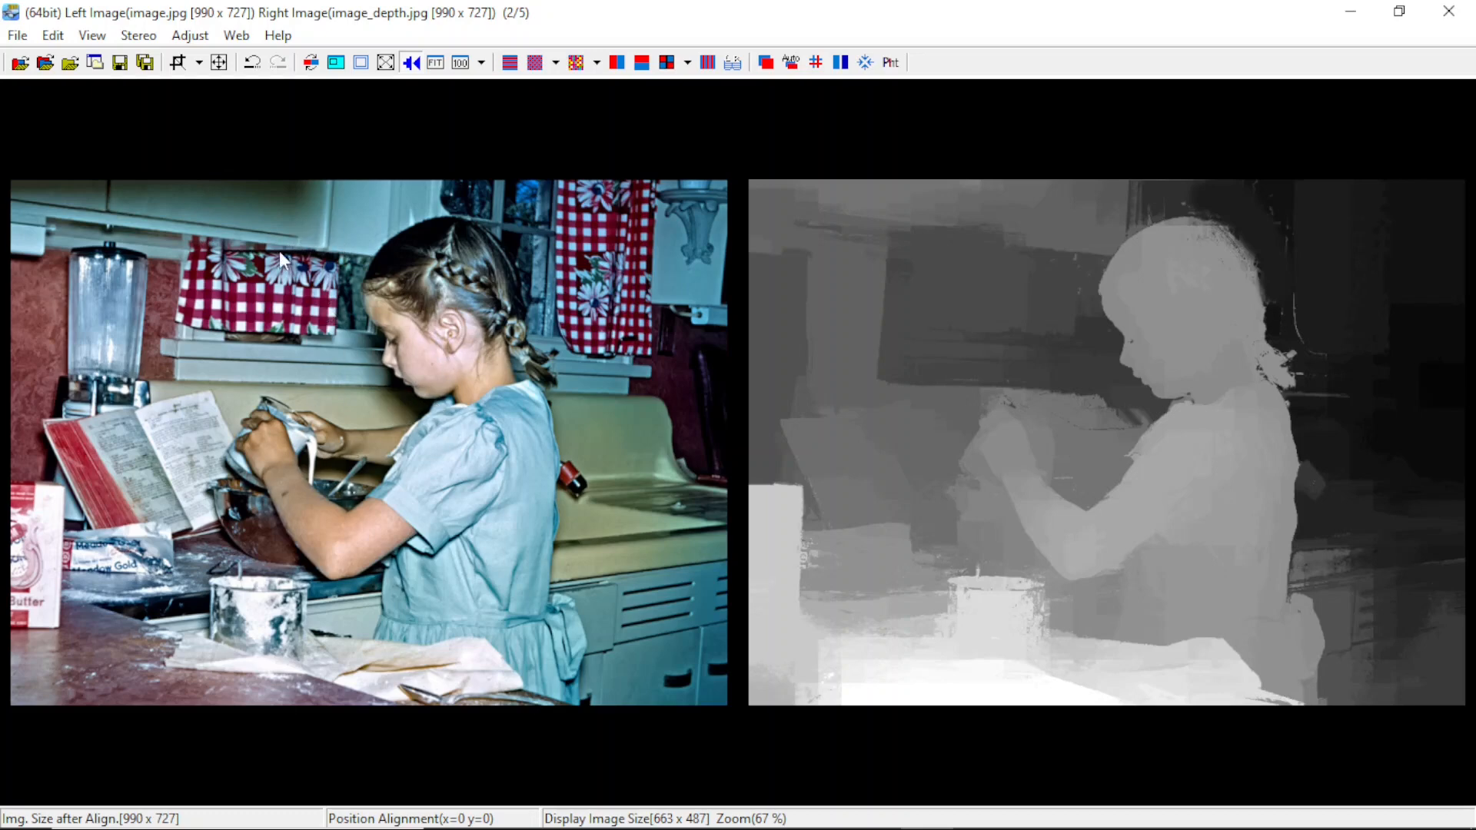
click(51, 34)
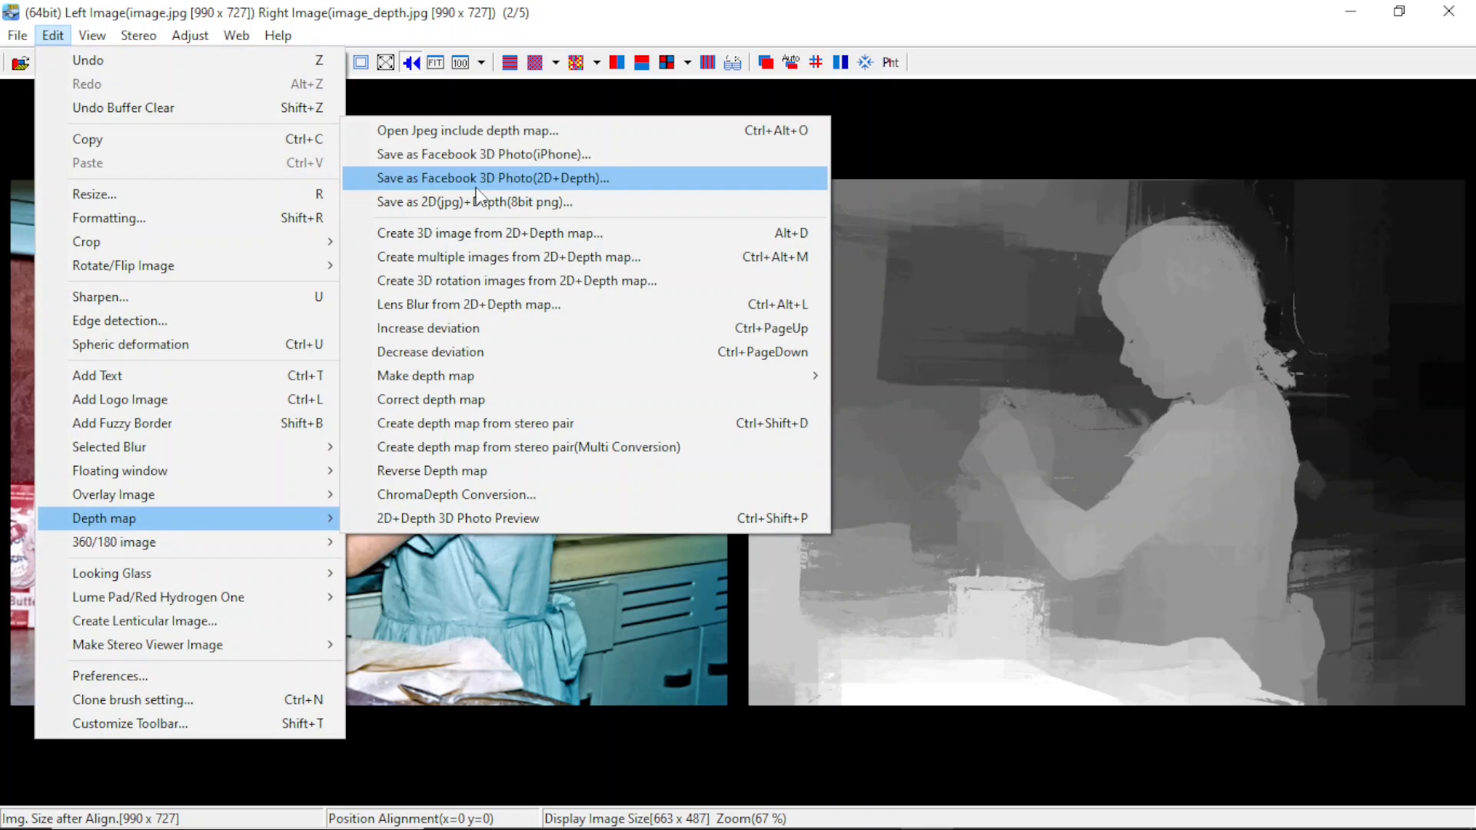
mouse_move(550, 256)
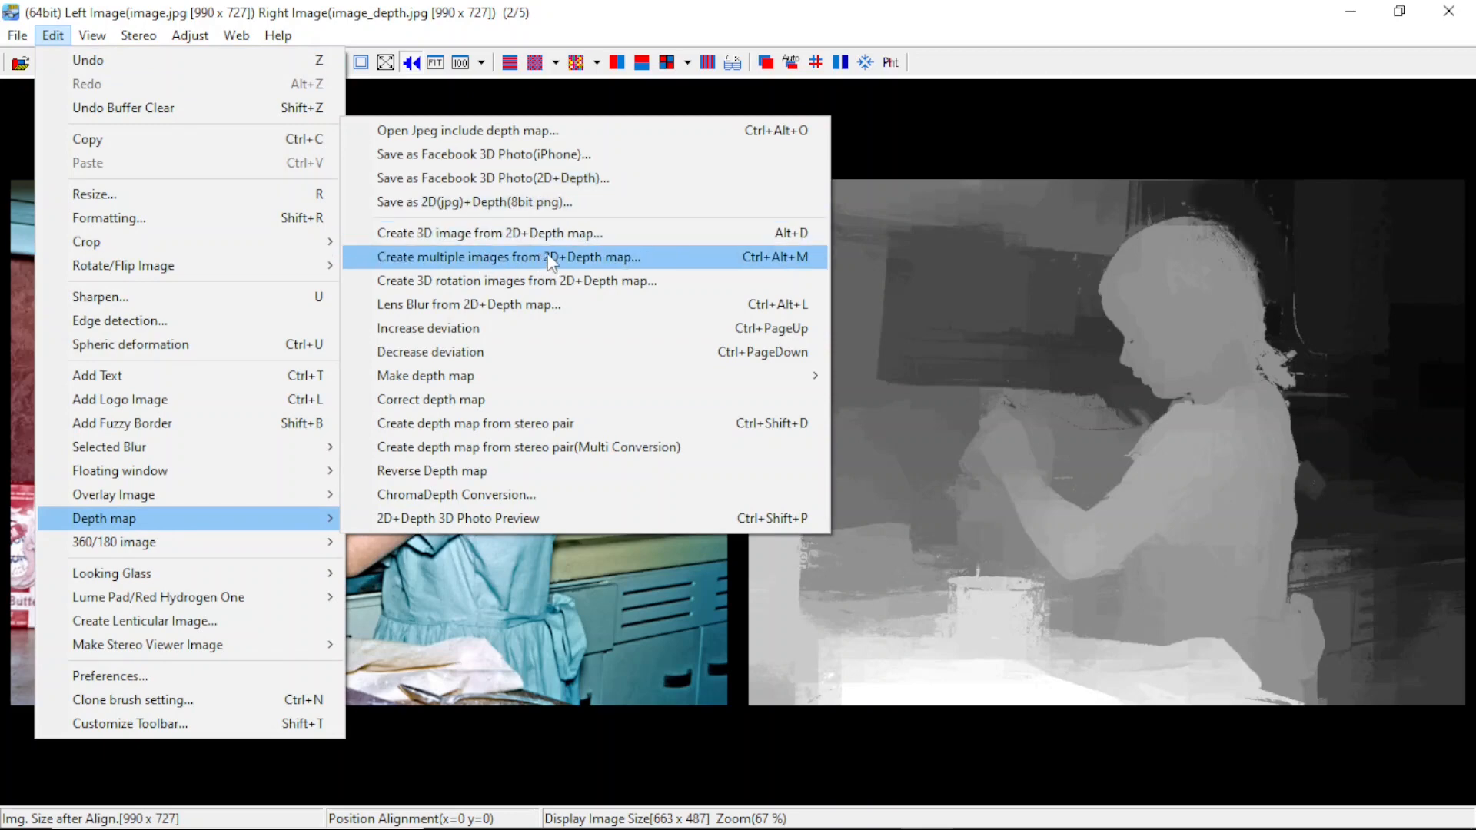
Open Create multiple images from 2D+Depth map to view deviation, image count and folder
click(506, 256)
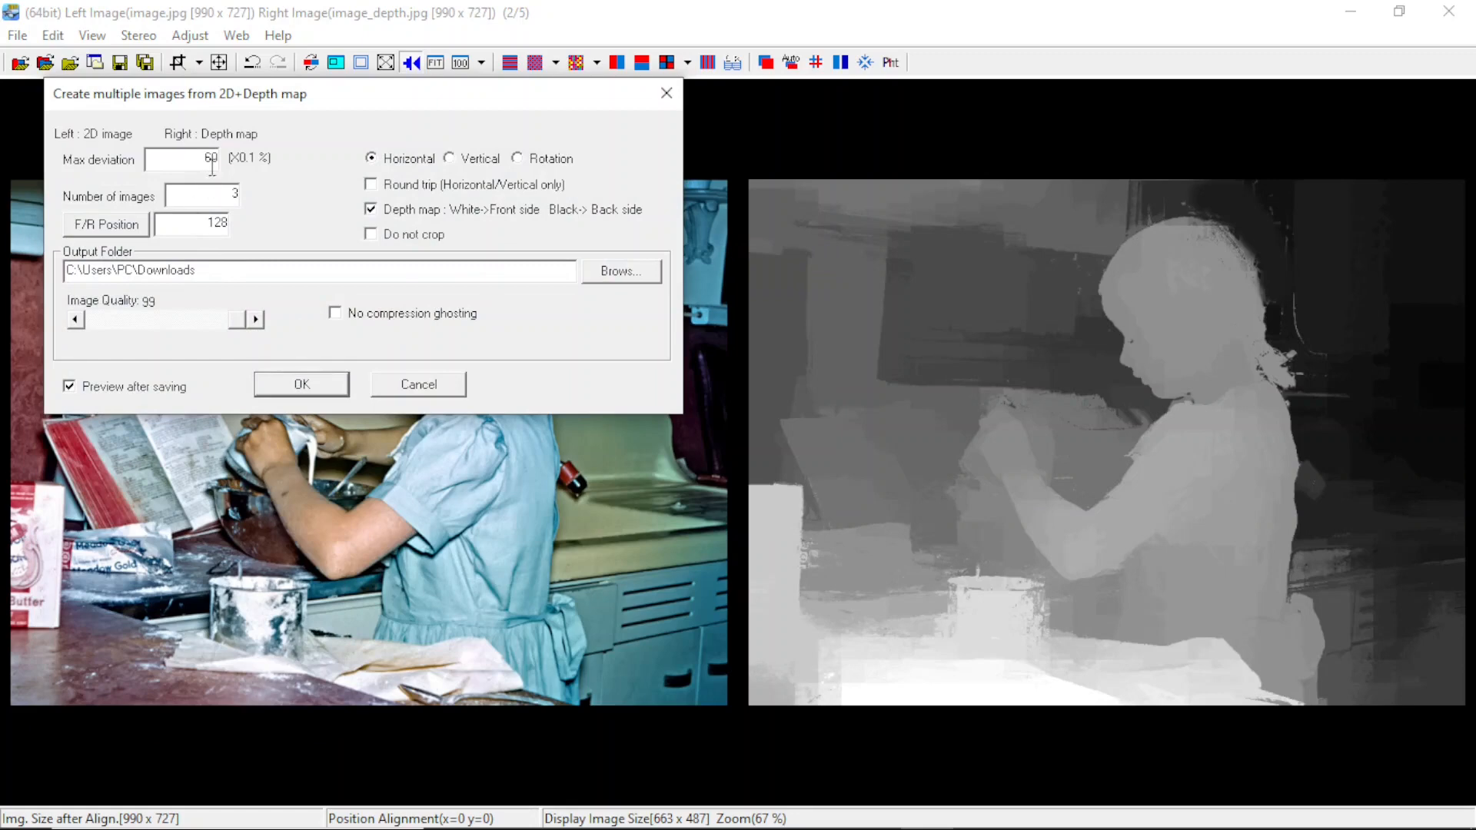
mouse_move(345, 301)
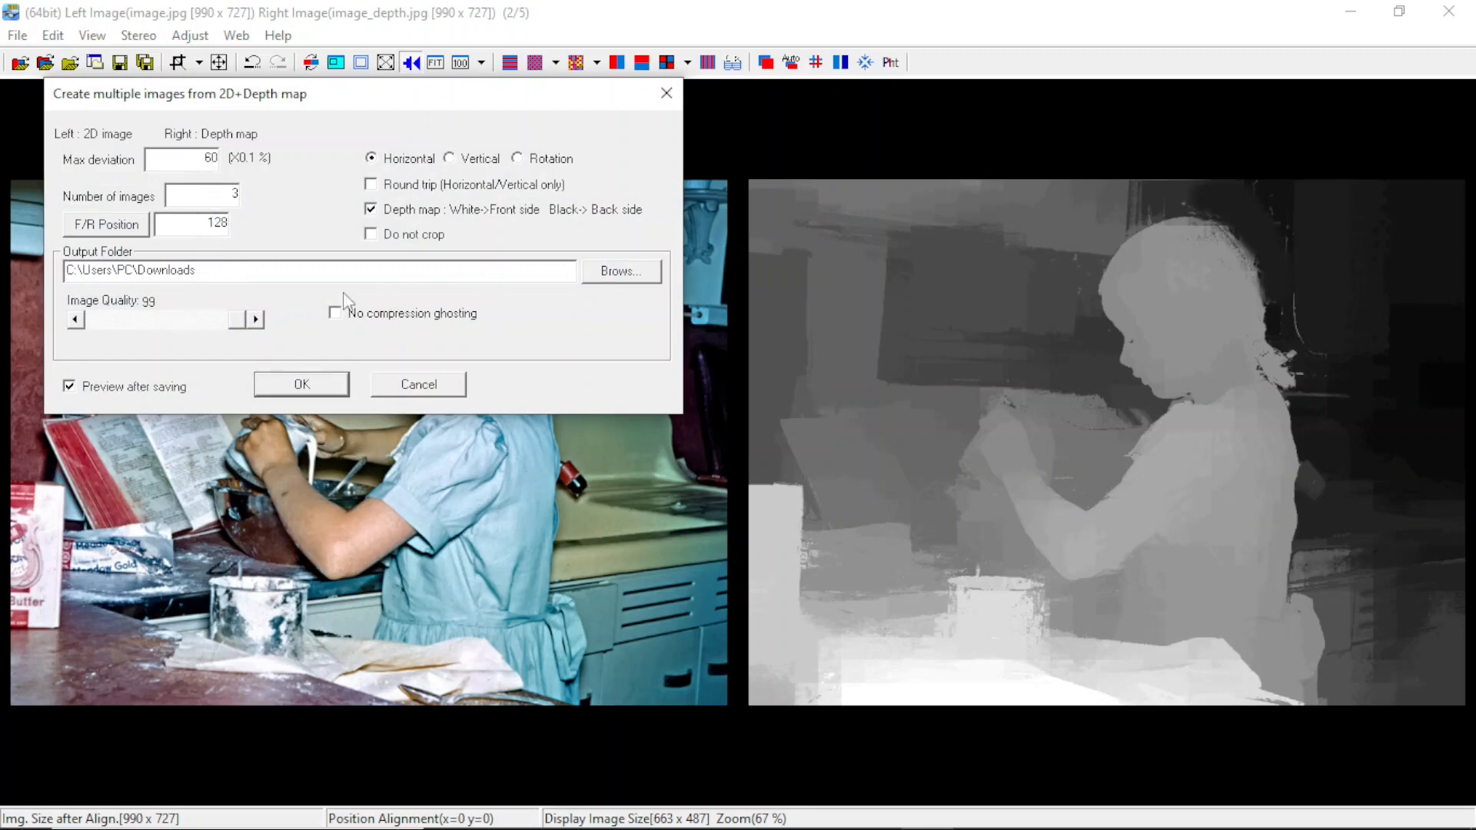
mouse_move(407, 329)
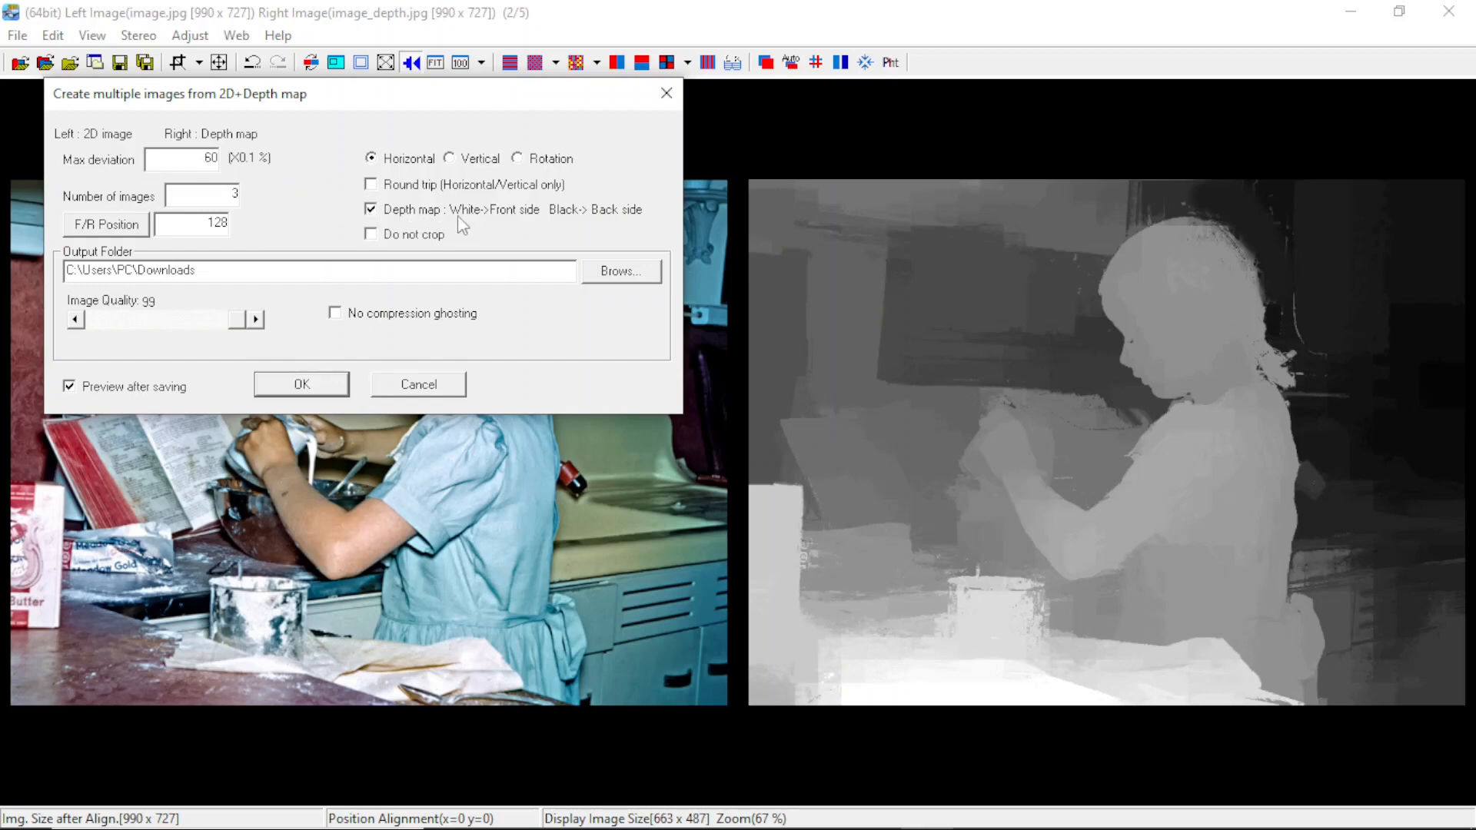
mouse_move(165, 254)
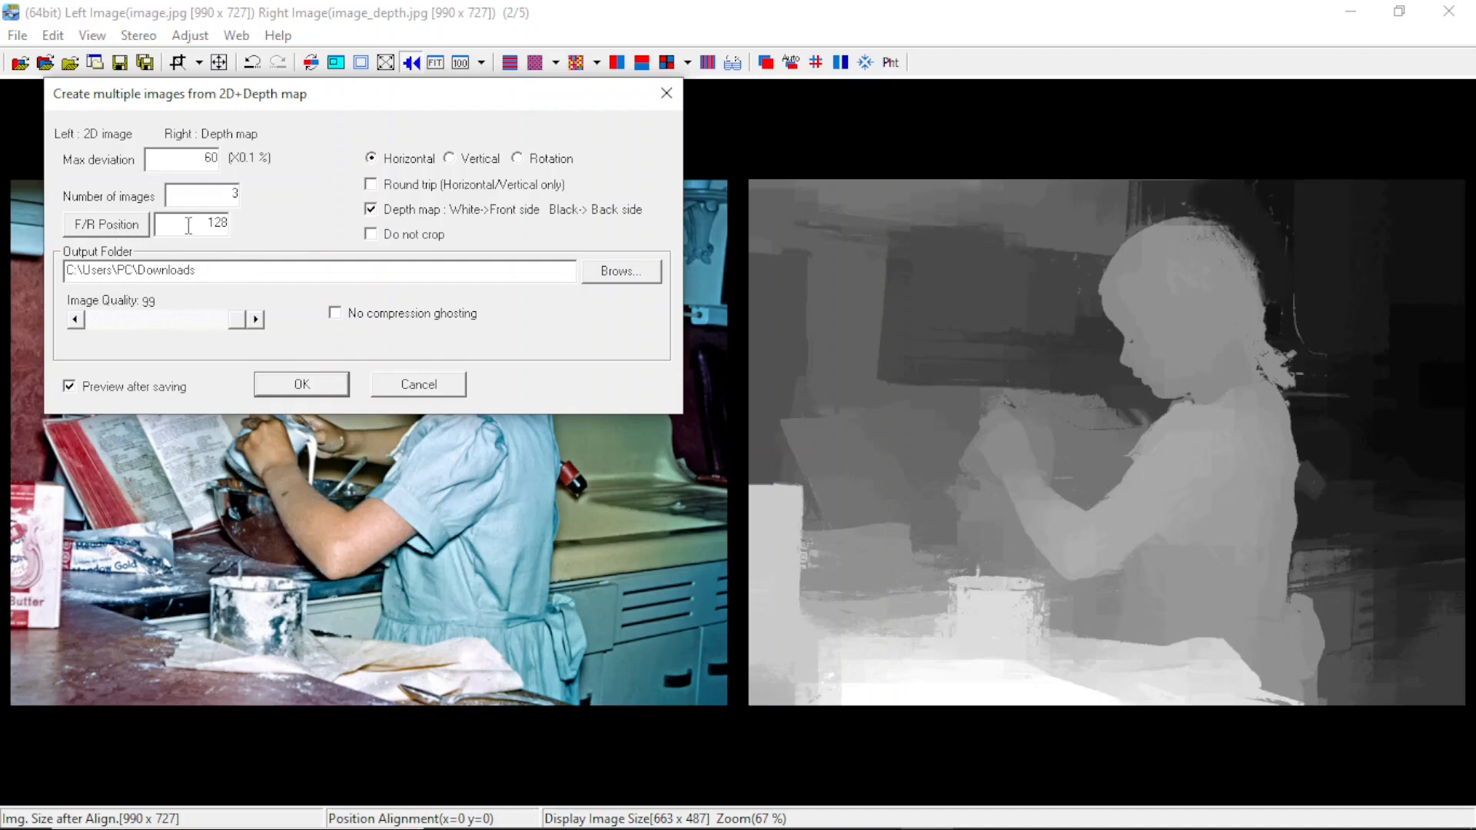
mouse_move(130, 236)
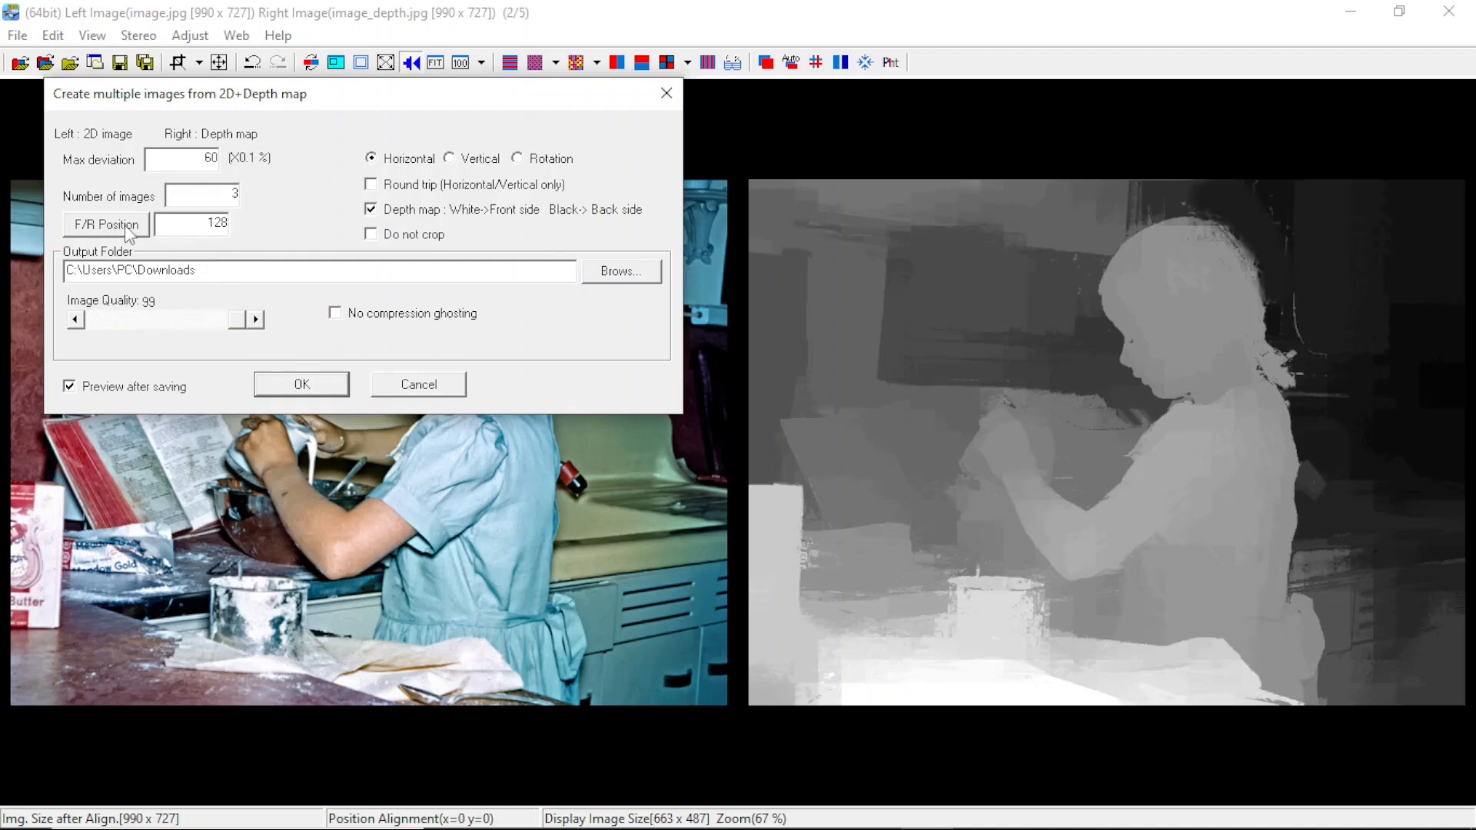
click(105, 224)
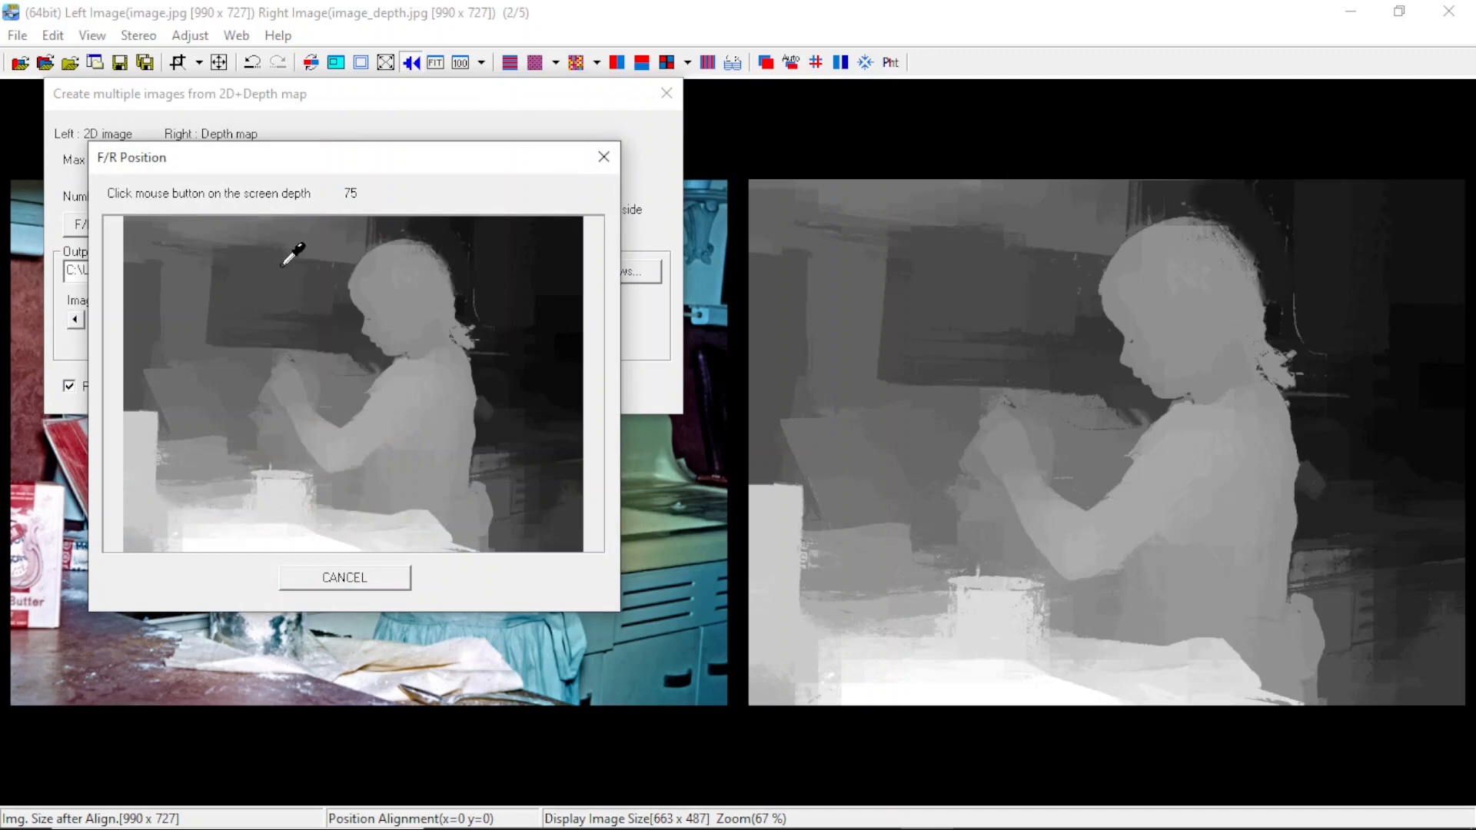
click(375, 318)
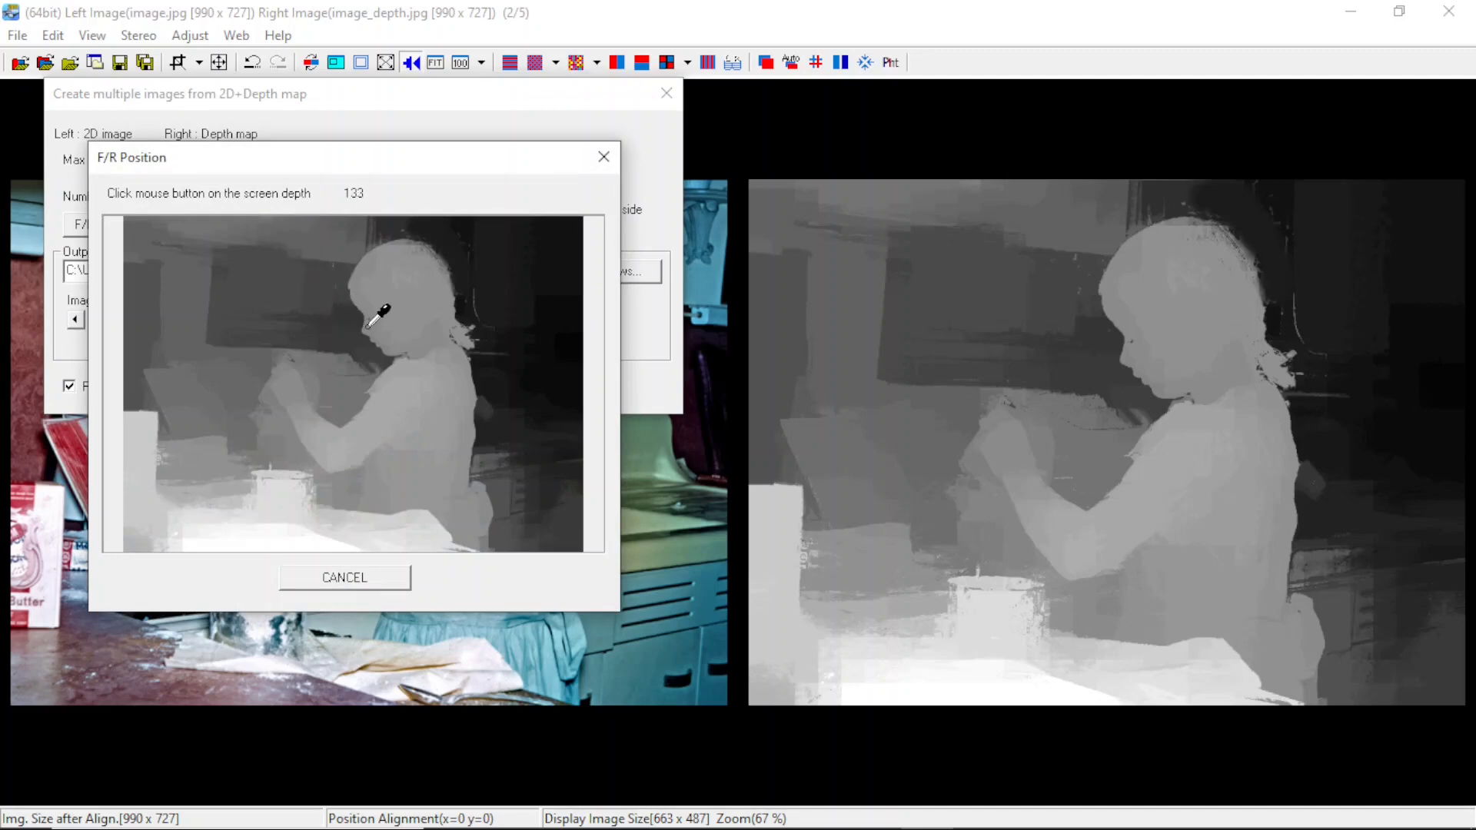
click(302, 528)
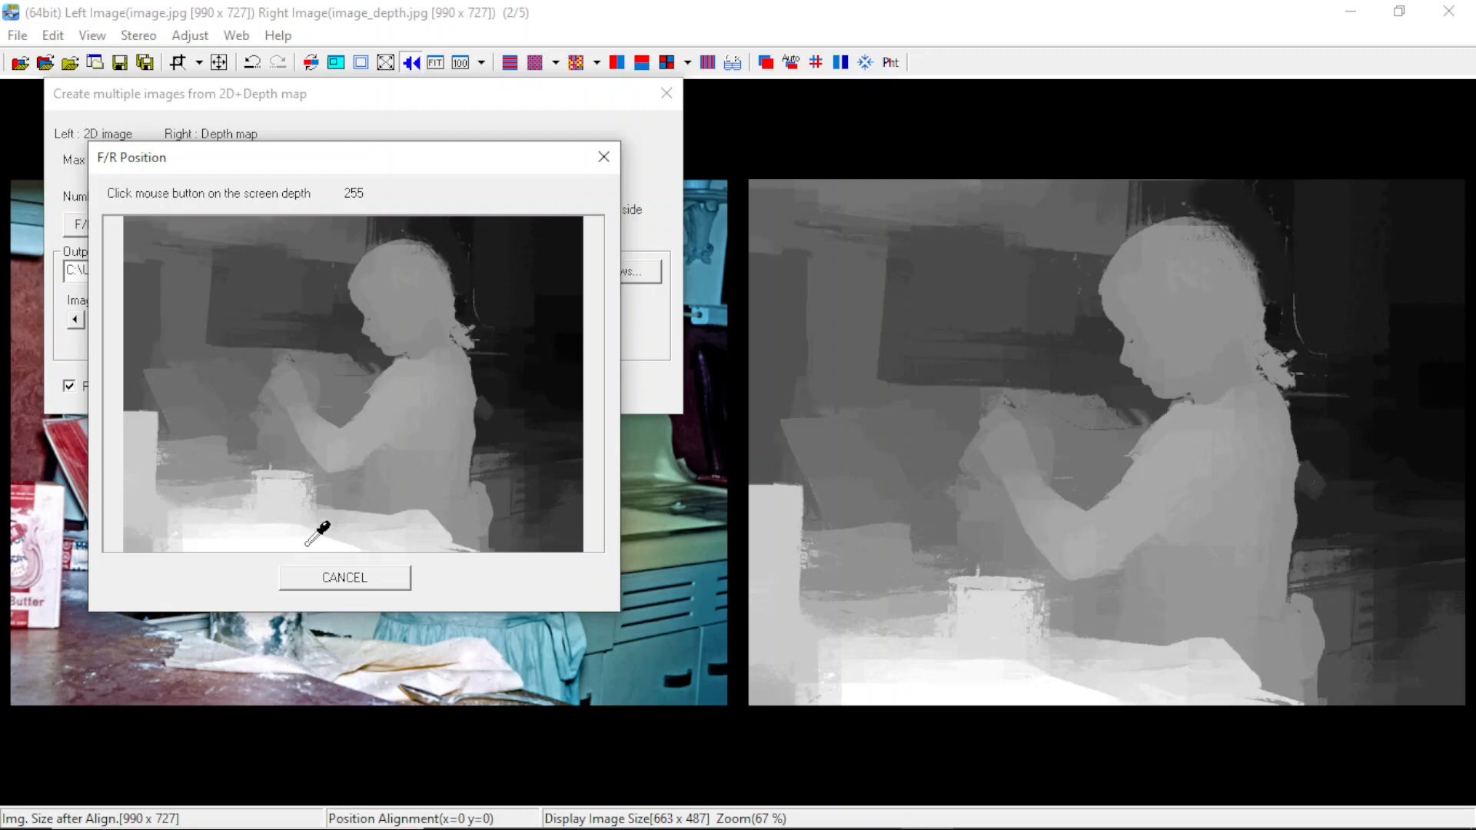
mouse_move(292, 537)
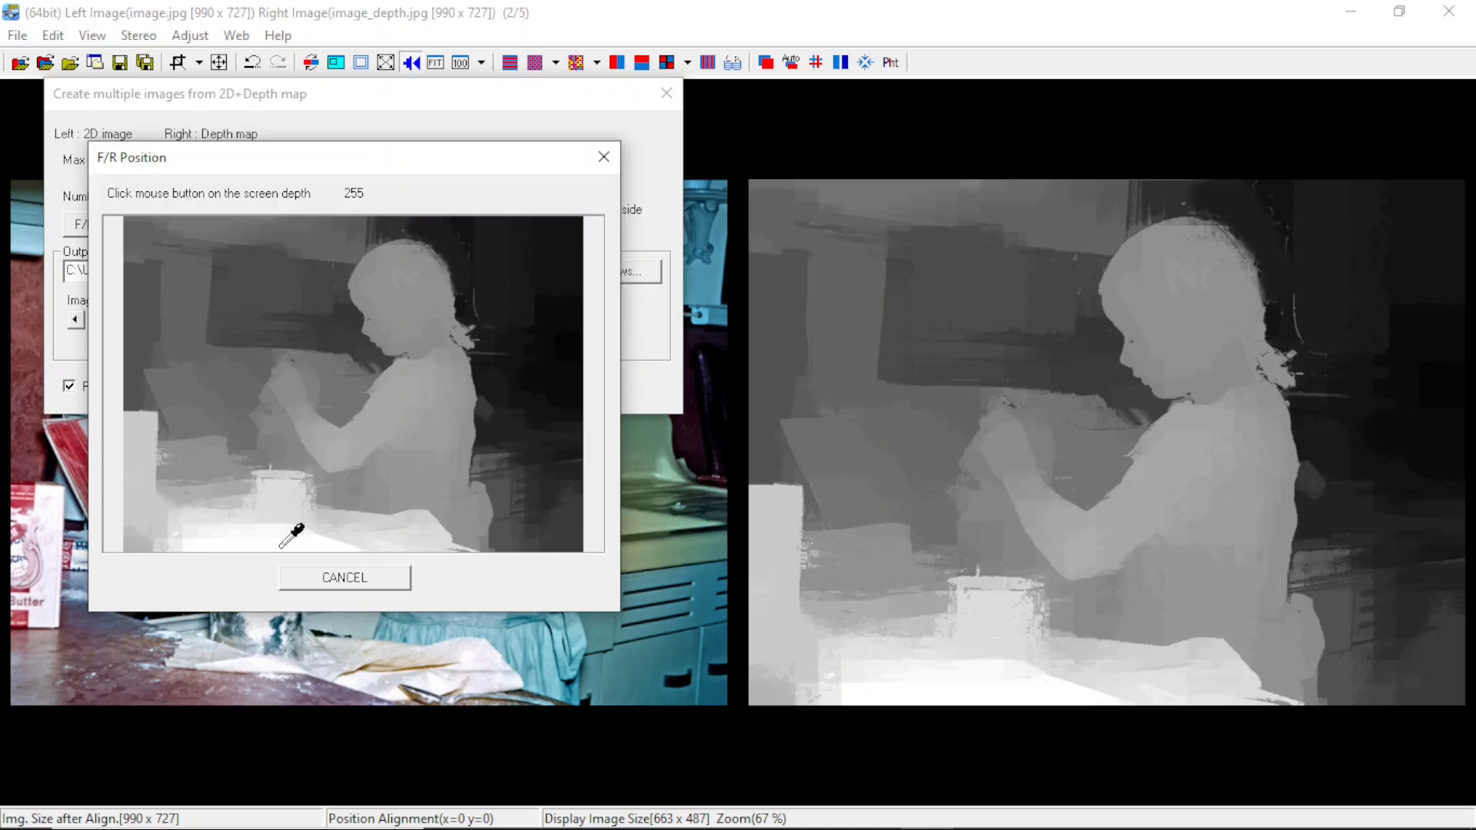
click(553, 235)
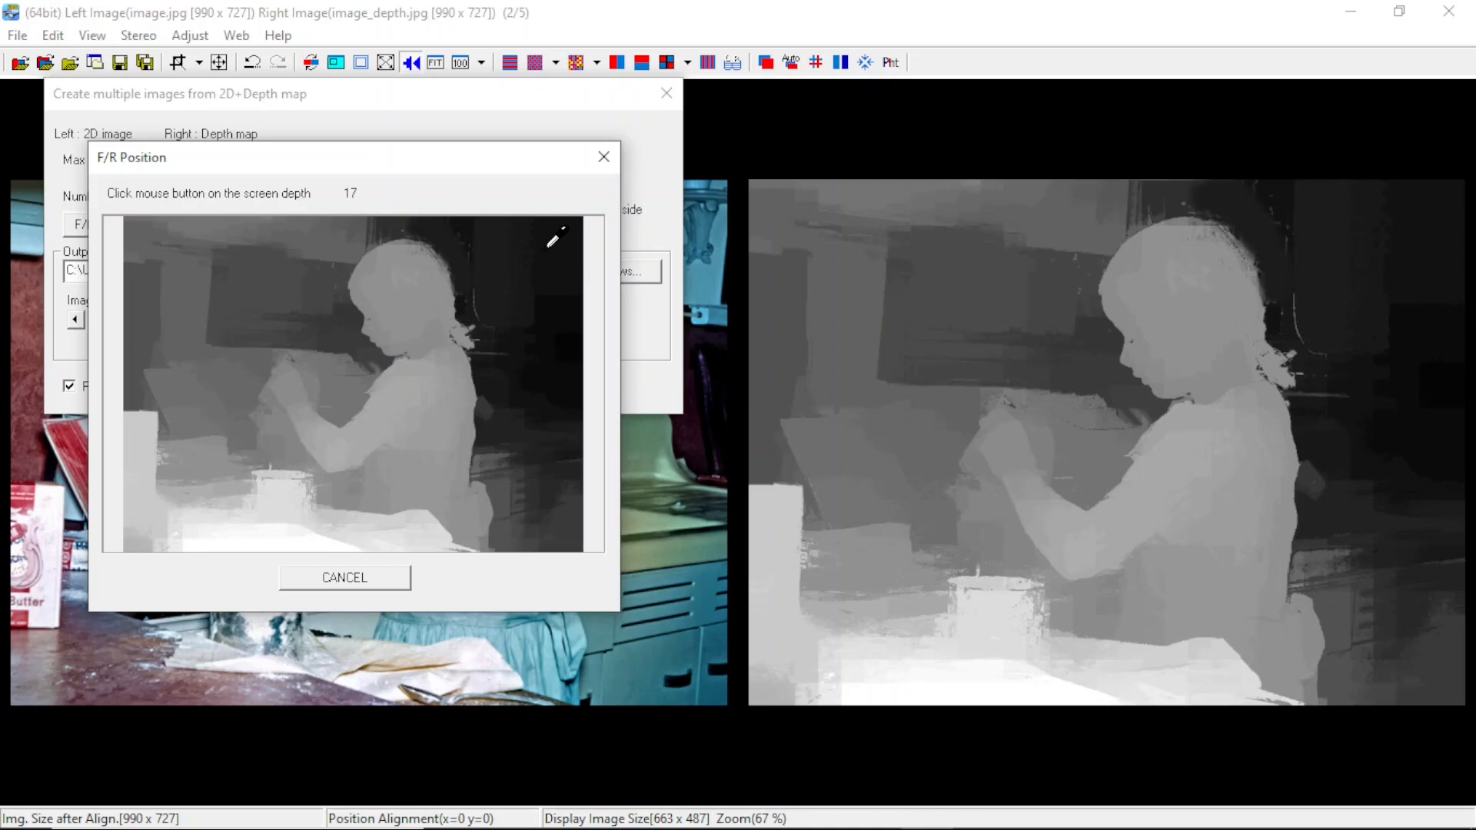
click(295, 534)
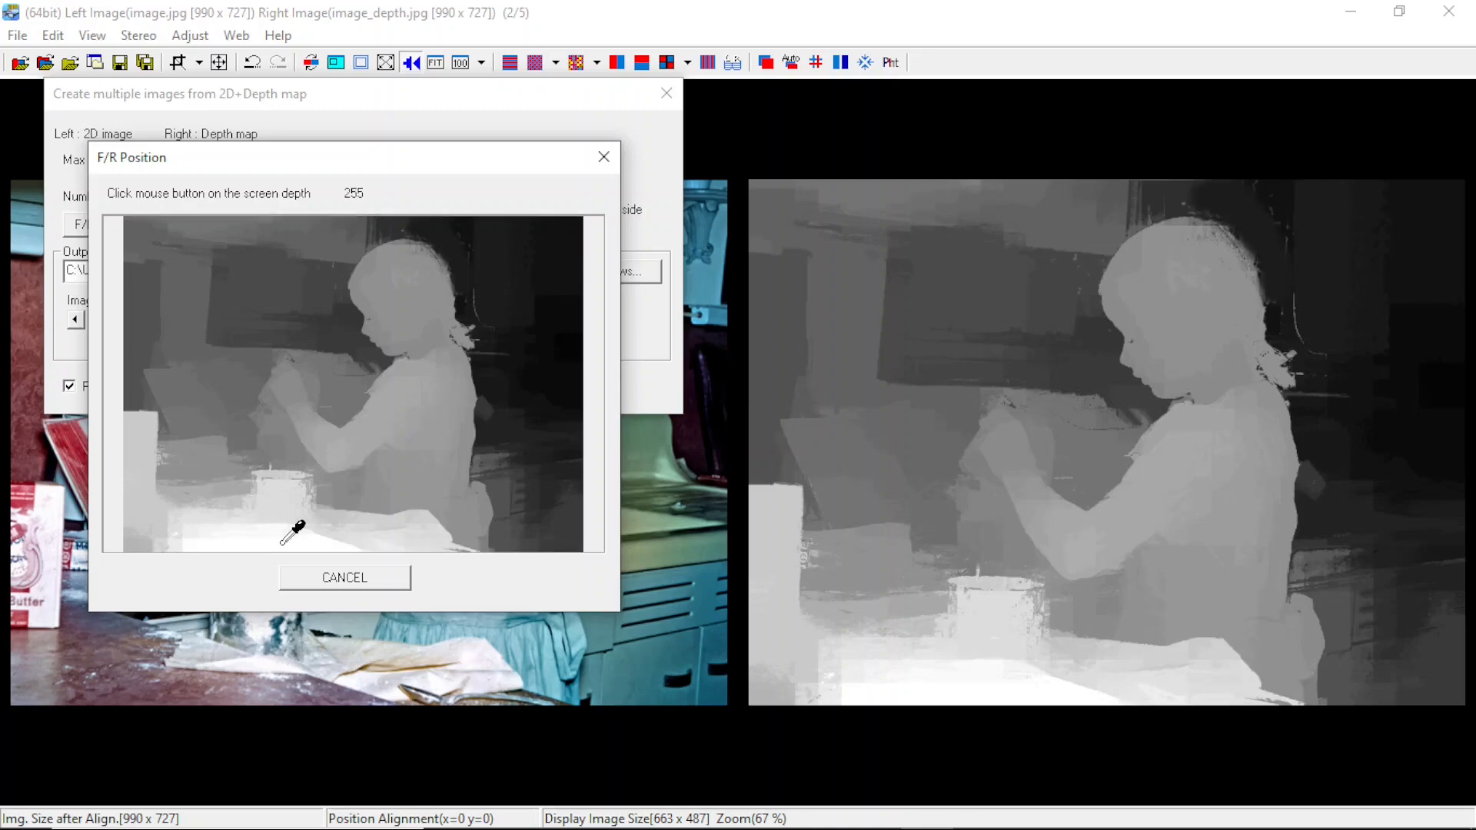
click(252, 370)
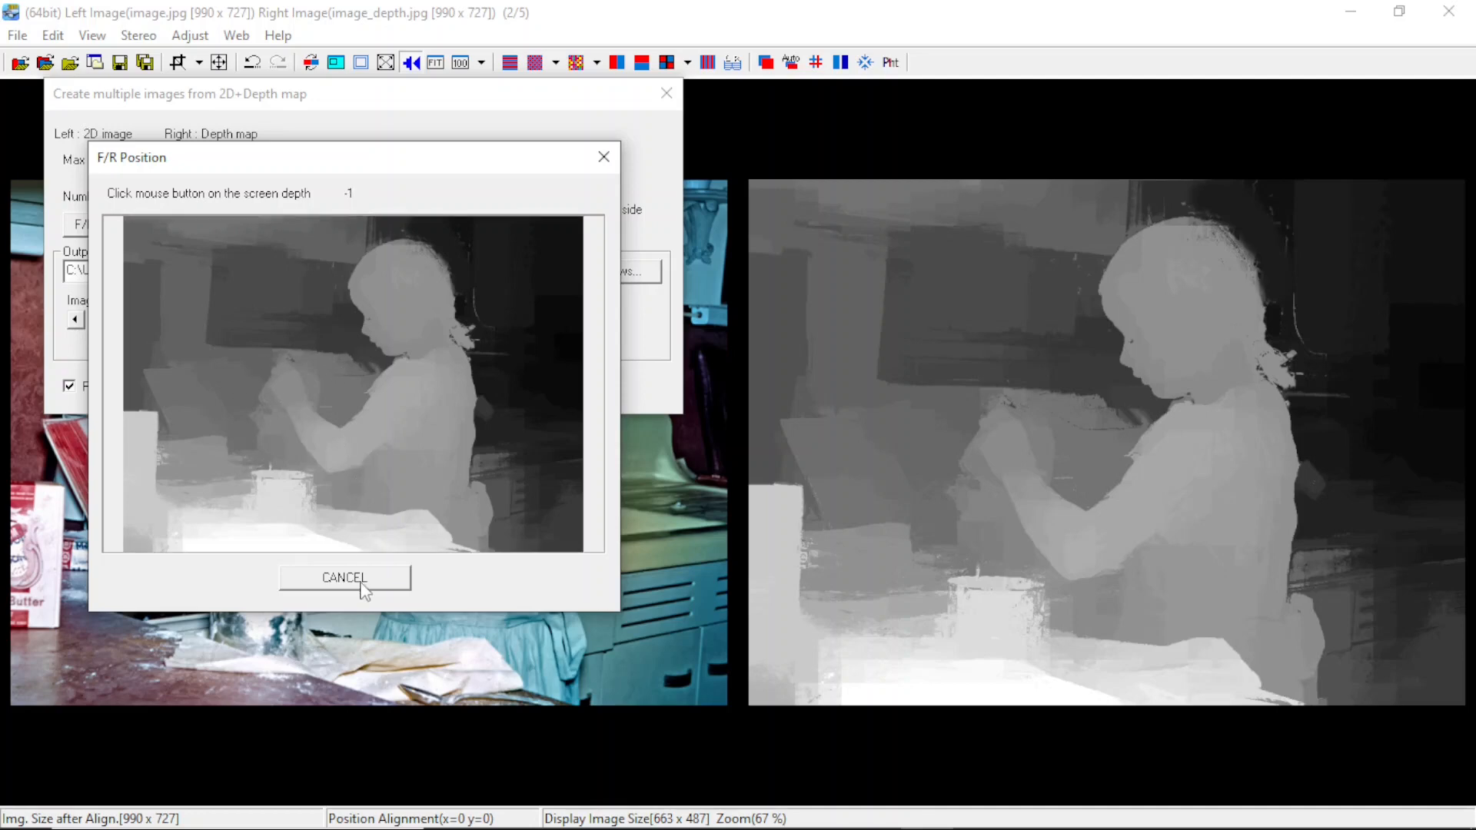
click(344, 577)
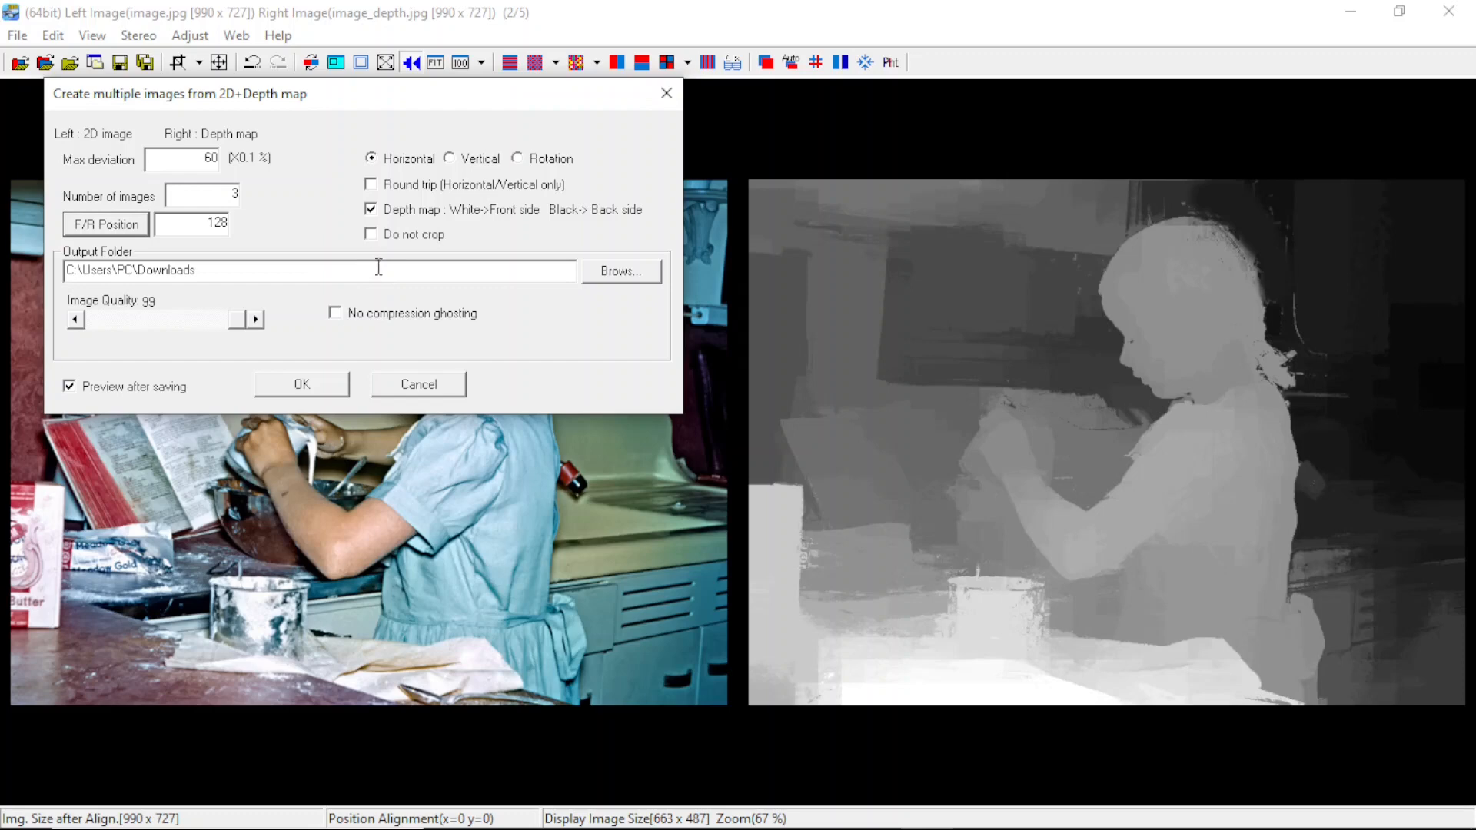
mouse_move(384, 243)
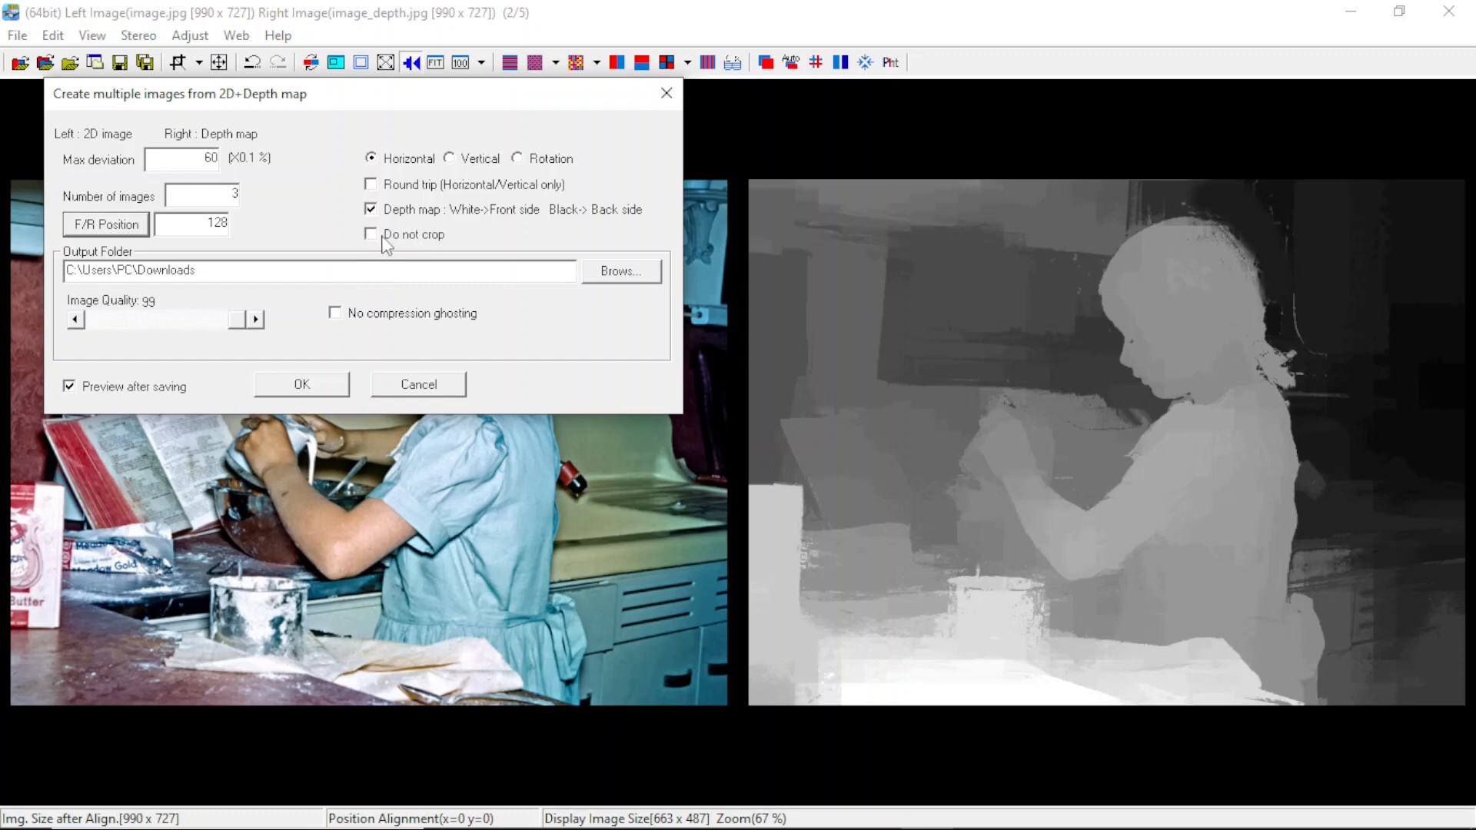
mouse_move(377, 230)
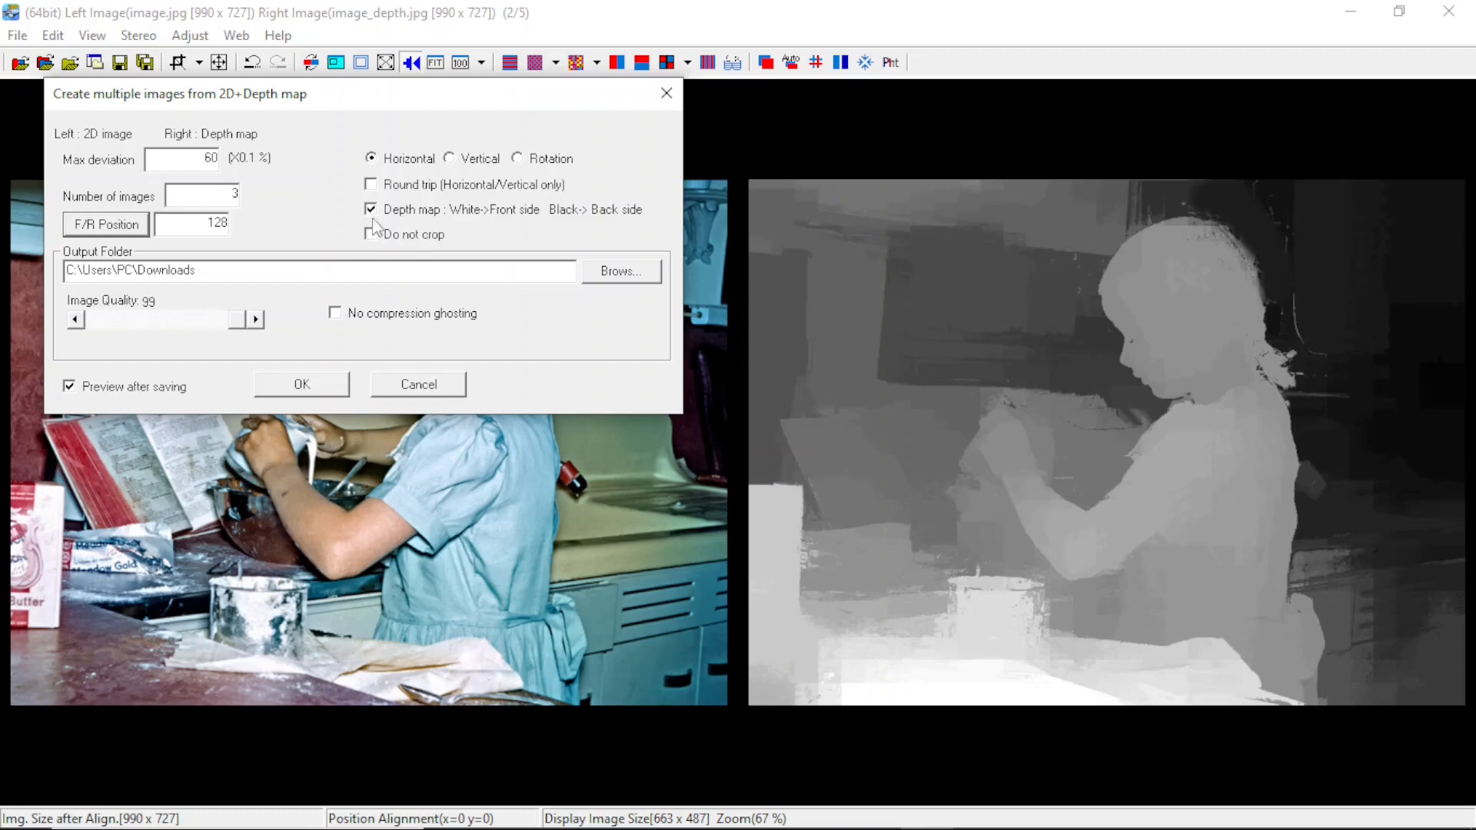
mouse_move(425, 238)
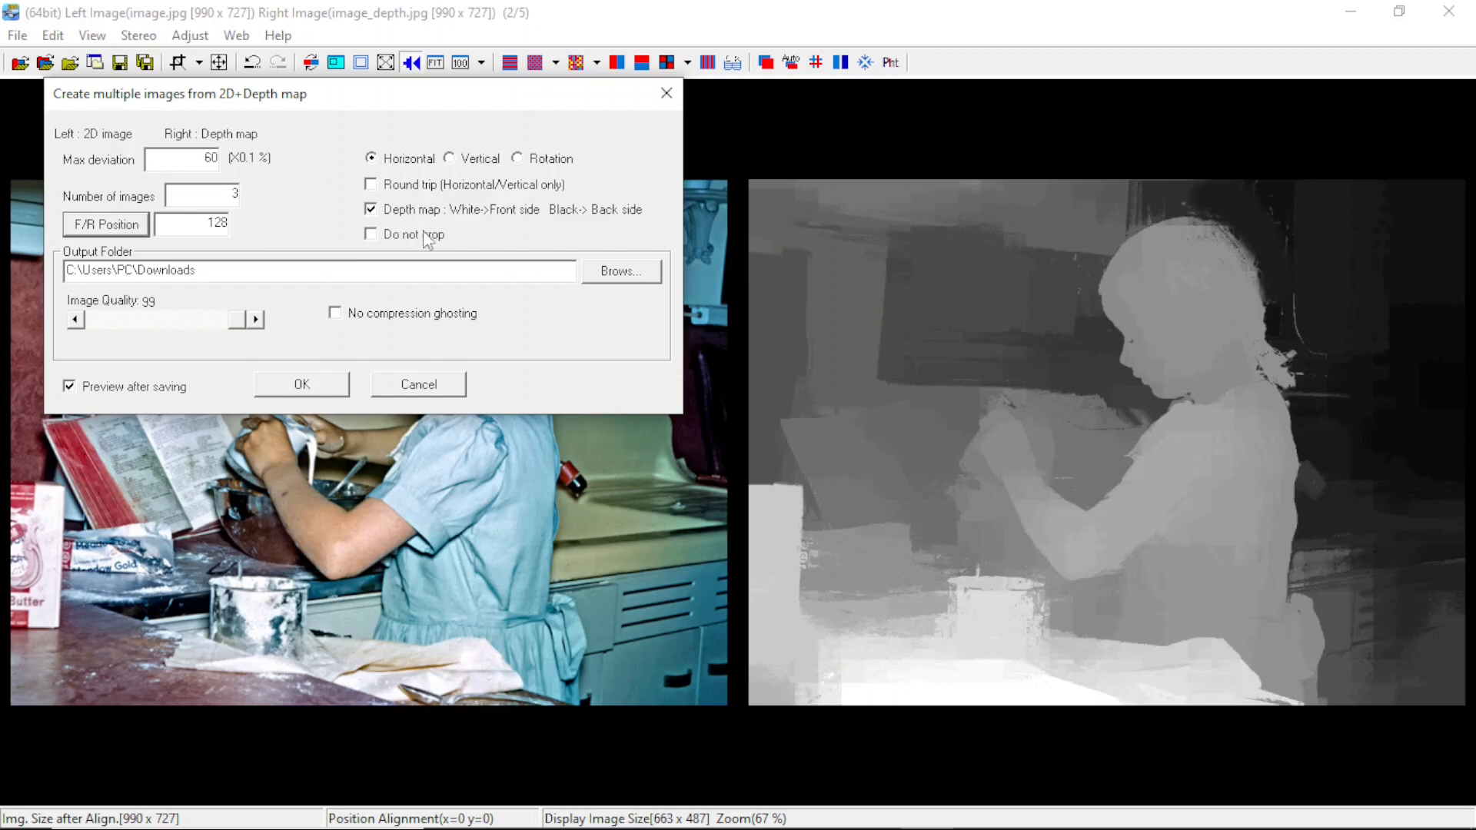
mouse_move(313, 385)
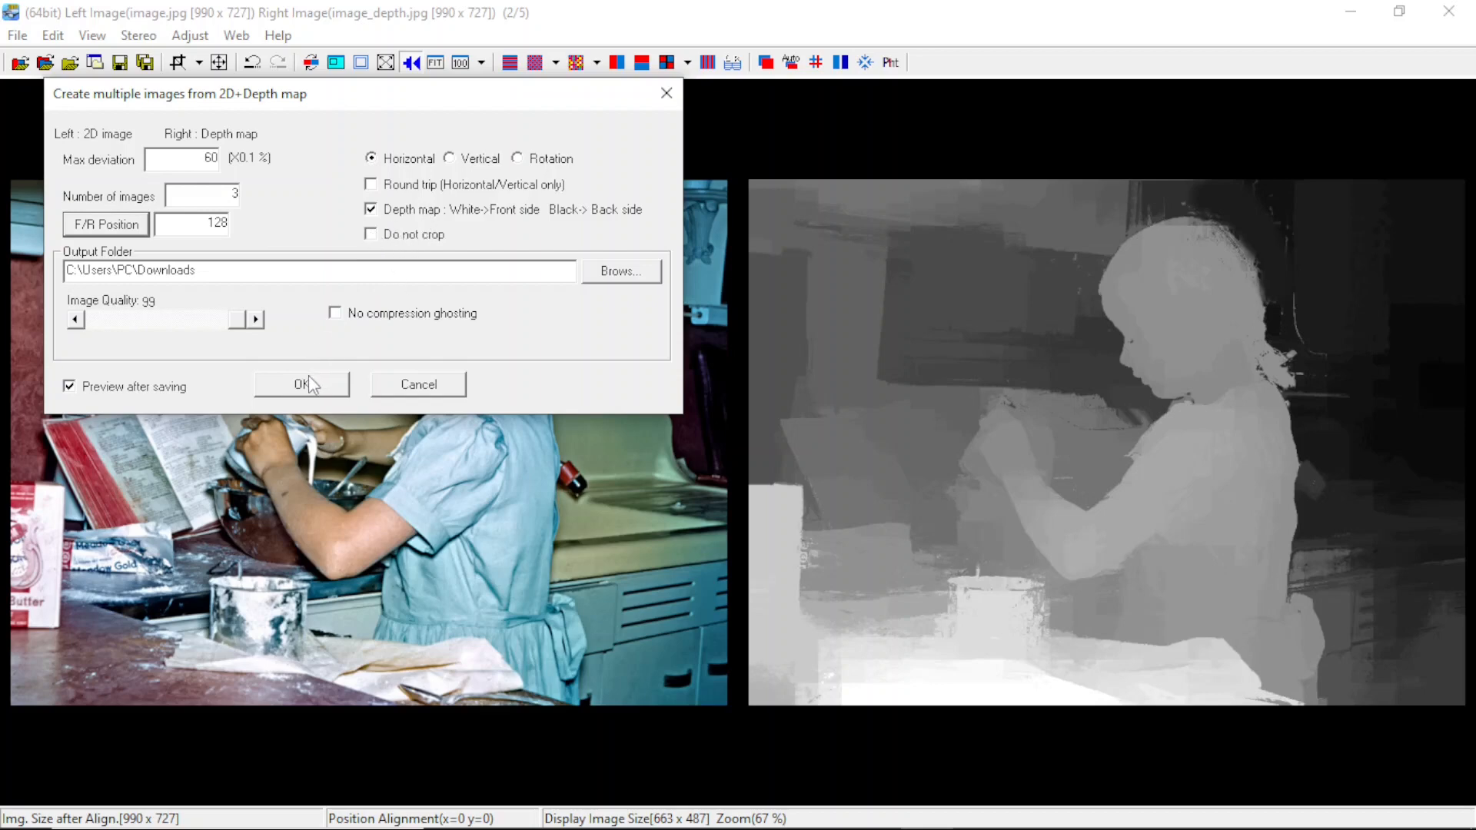
mouse_move(113, 398)
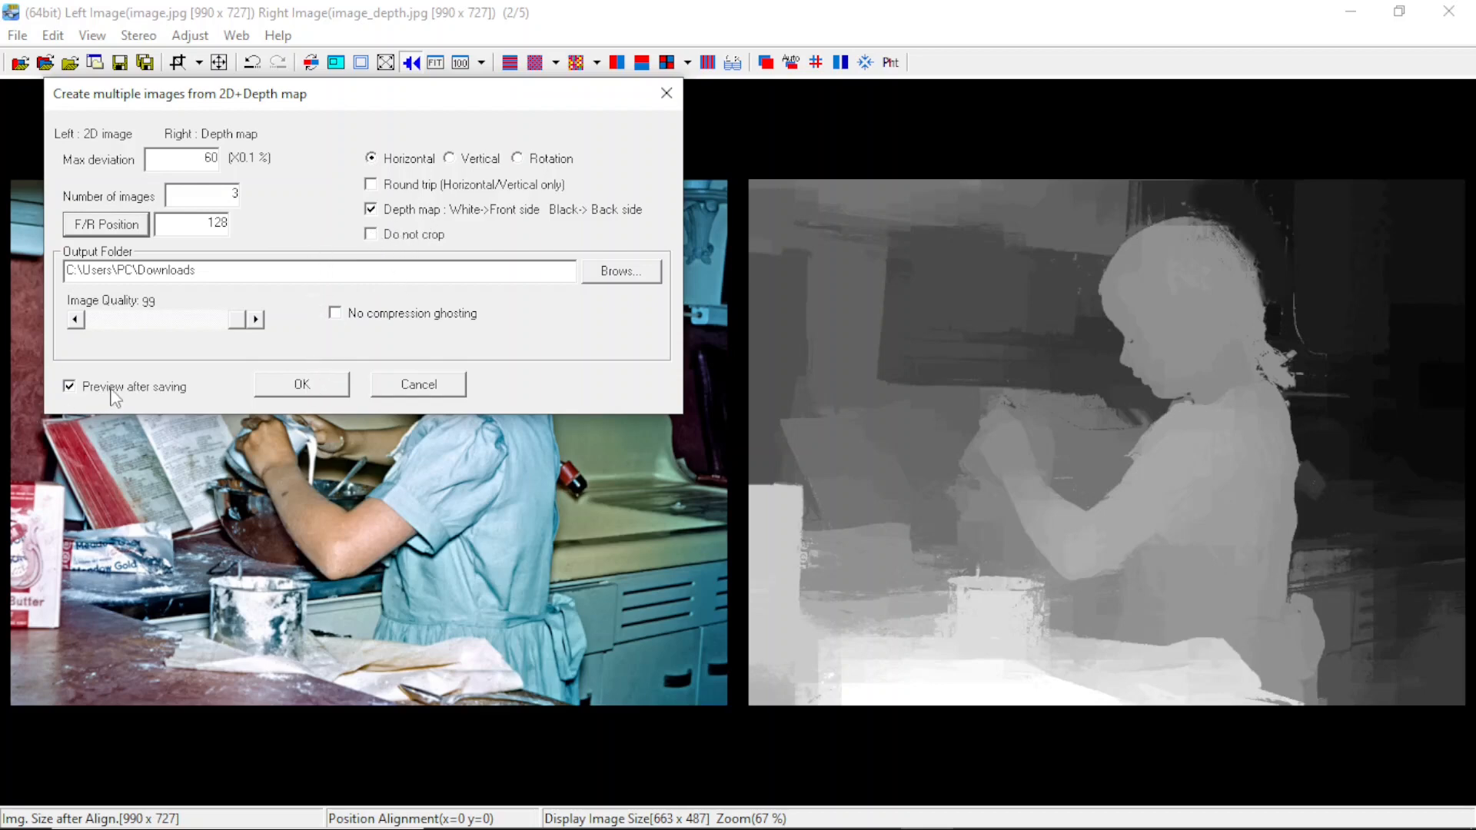
Confirm 3 images saved to Downloads with preview, starting generation
click(301, 384)
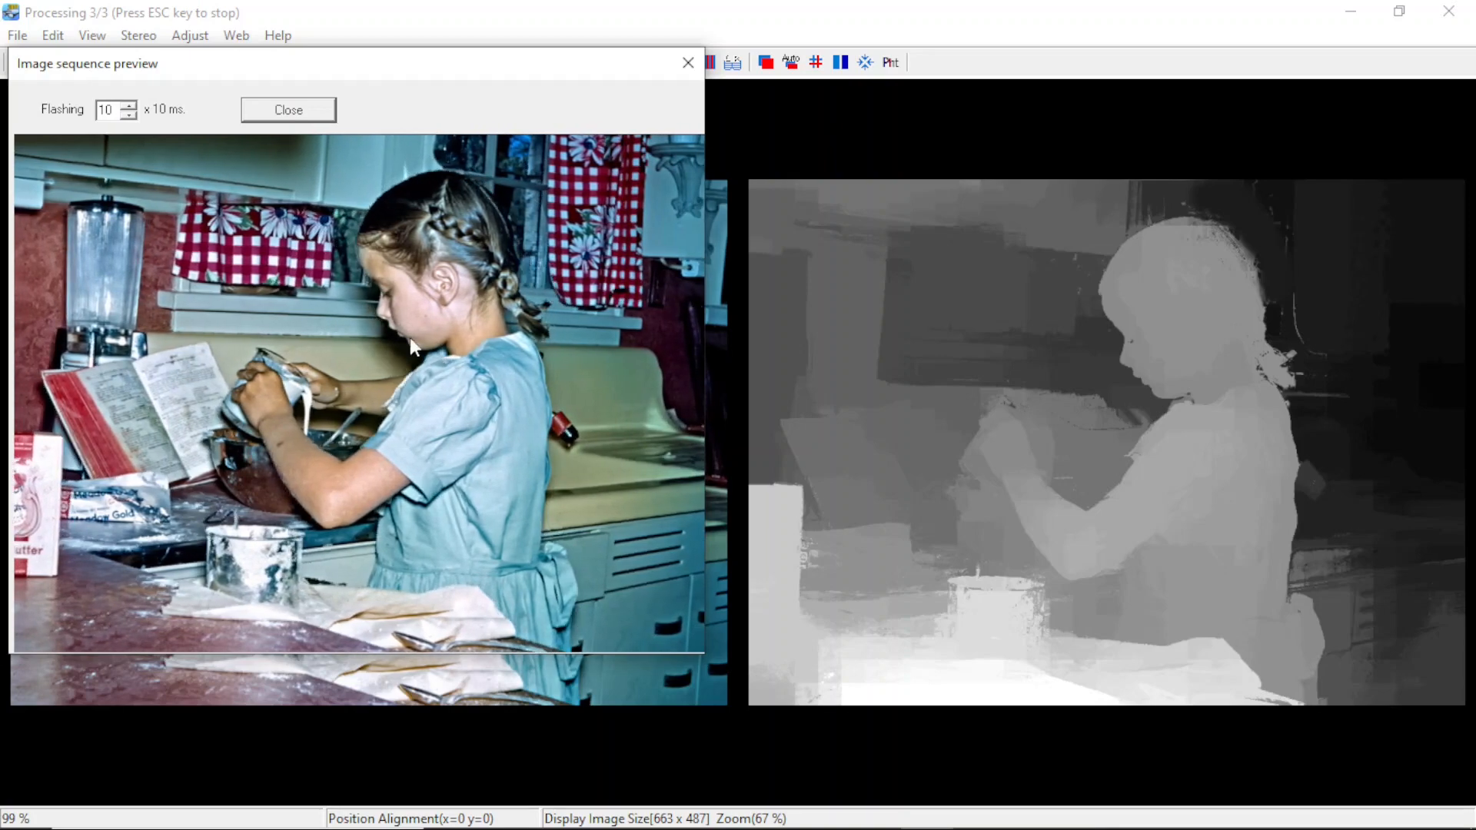
mouse_move(362, 188)
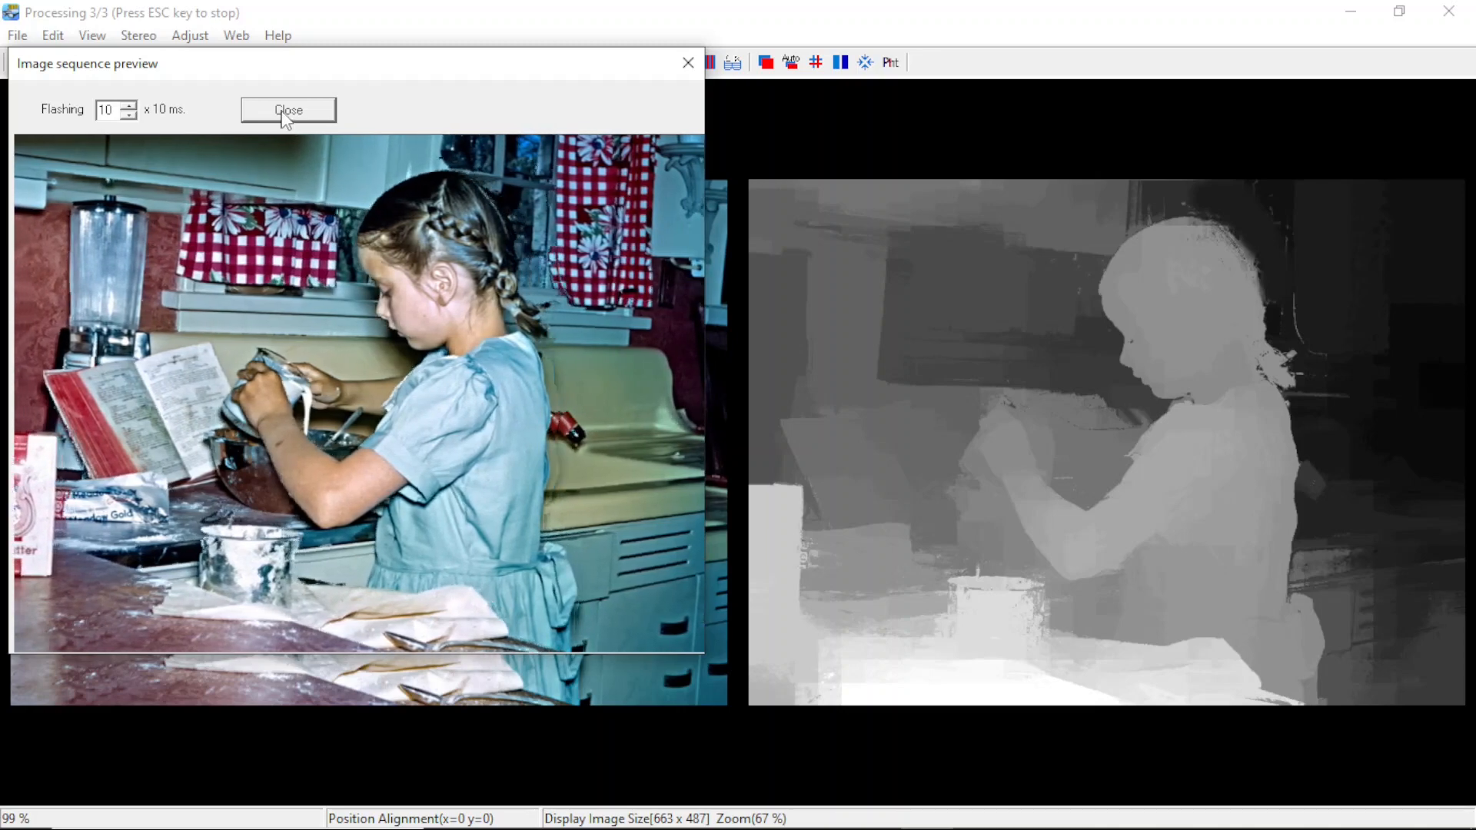
Close the image sequence preview and switch to GIMP
click(288, 109)
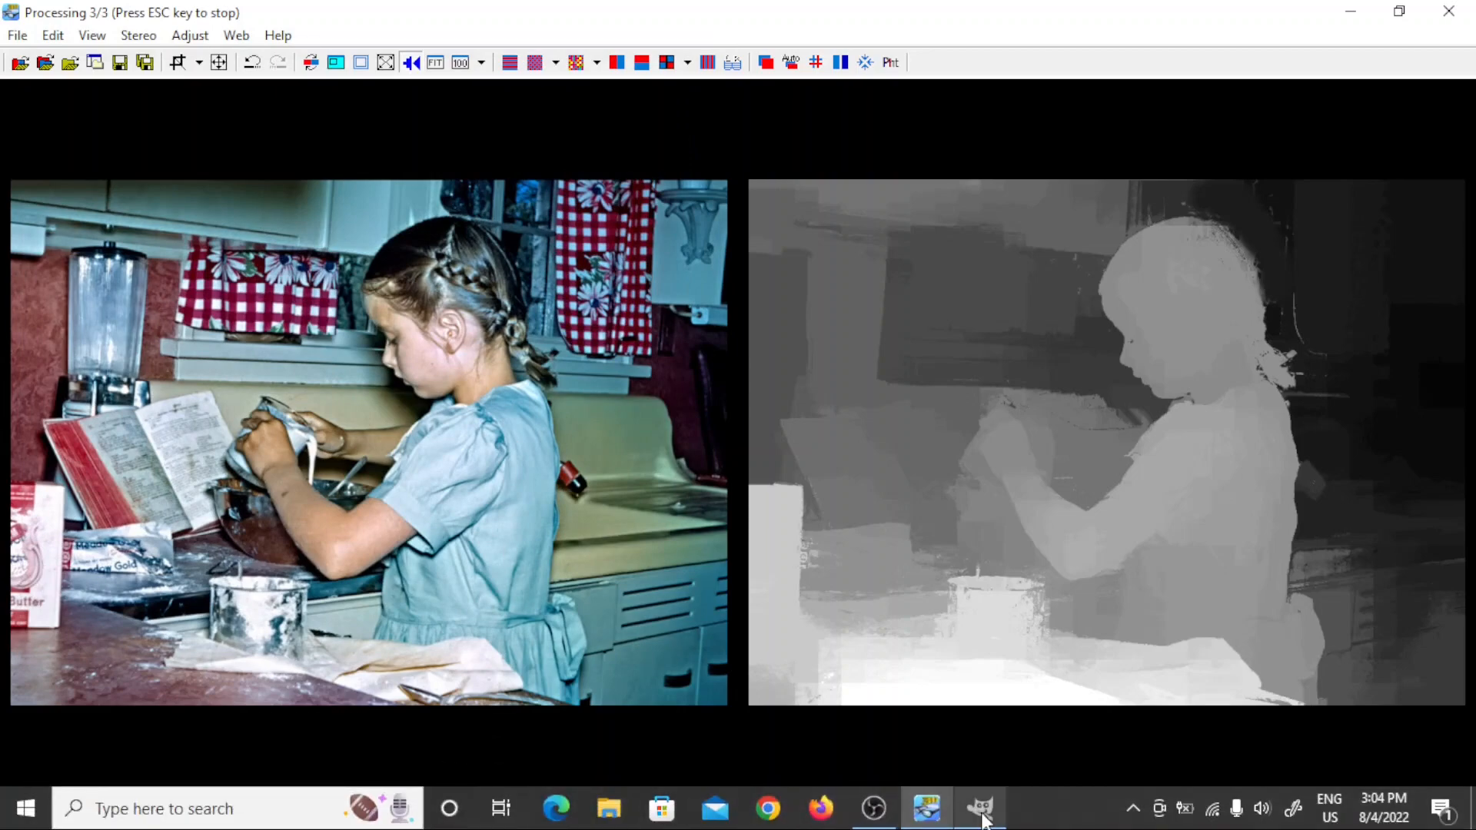
click(981, 808)
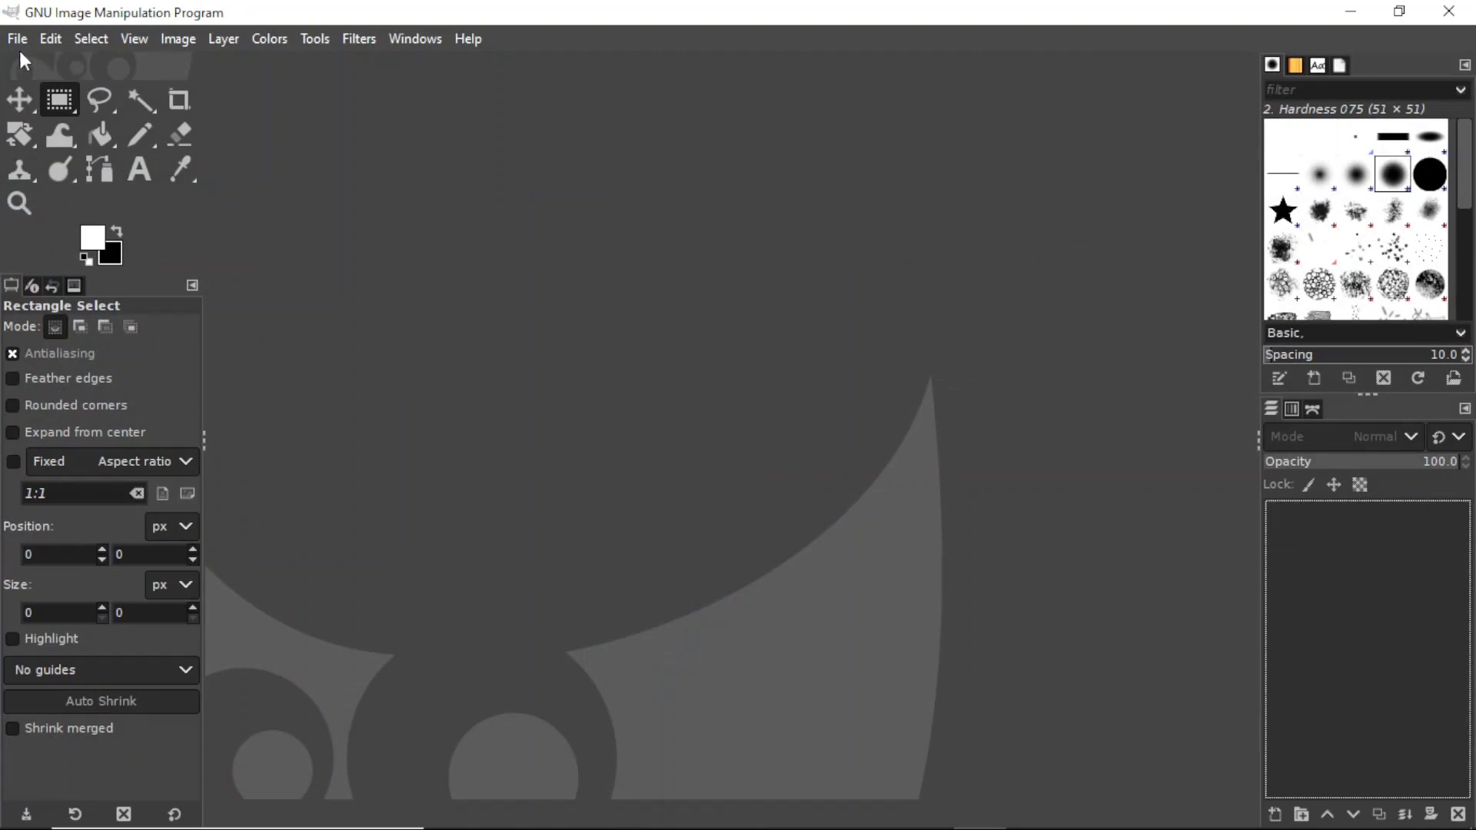
Open mltview_00001.jpg through mltview_00003.jpg as layers in one image
click(17, 39)
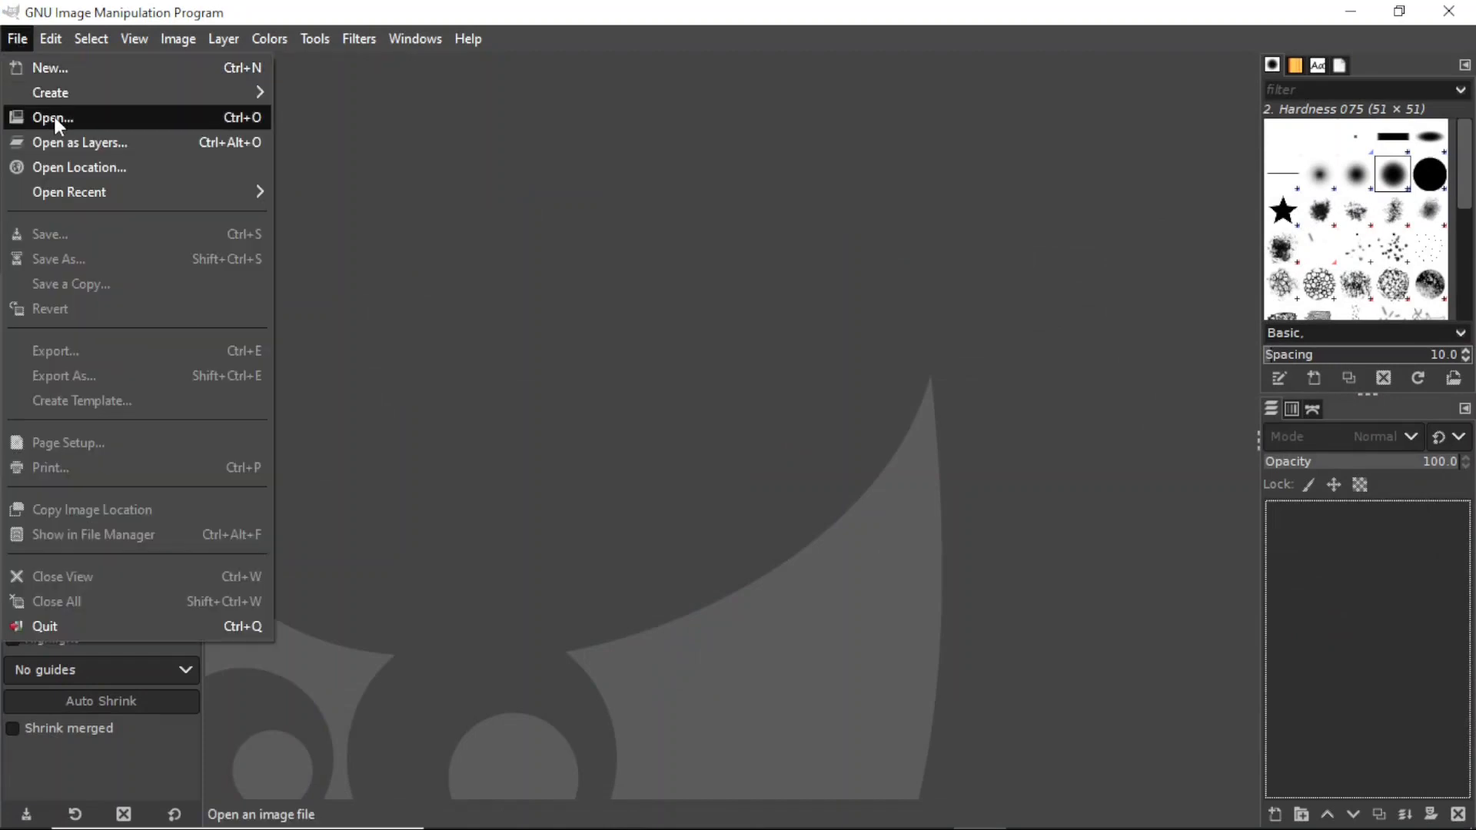
click(79, 142)
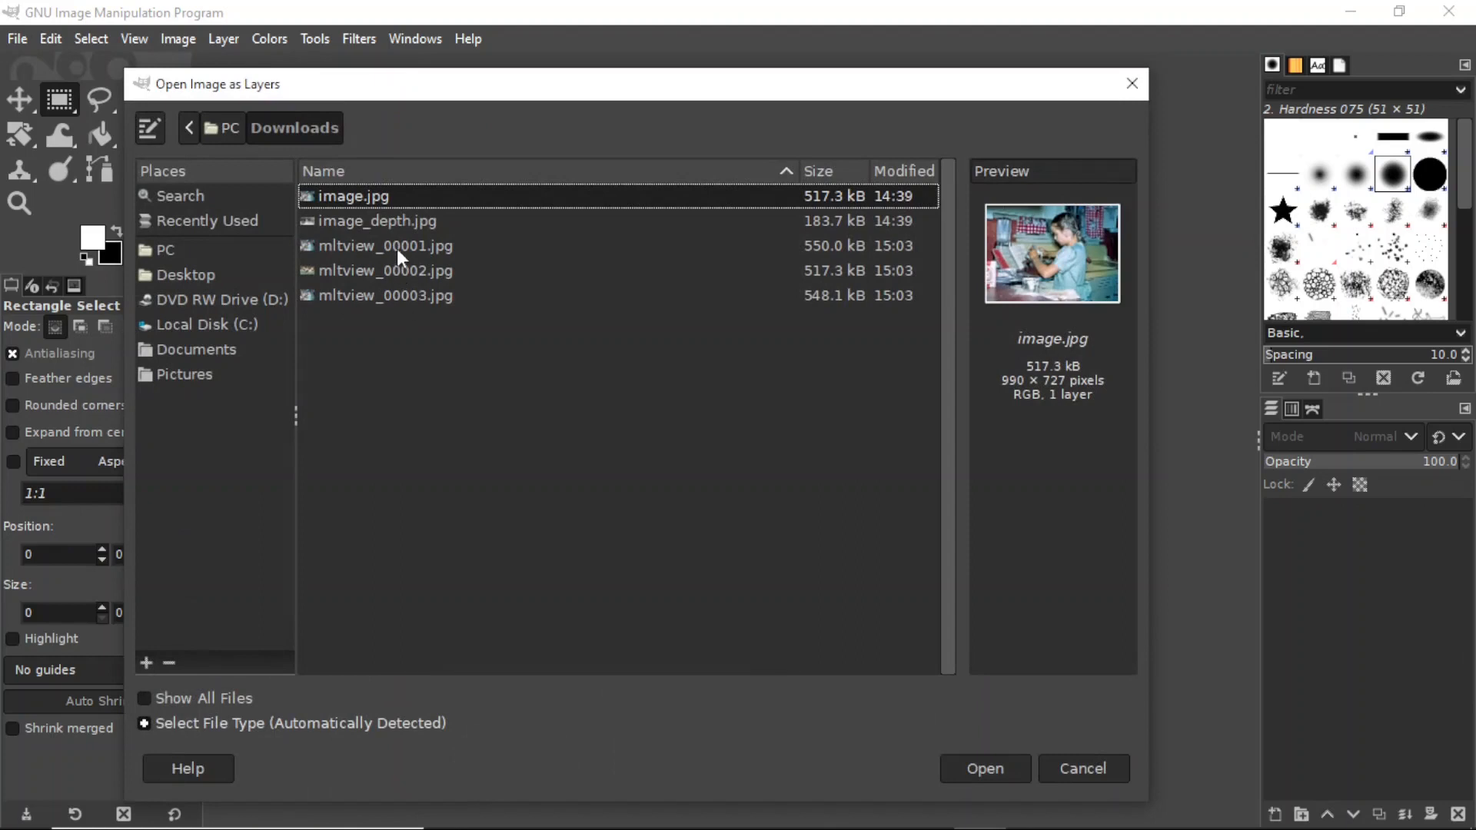
click(384, 246)
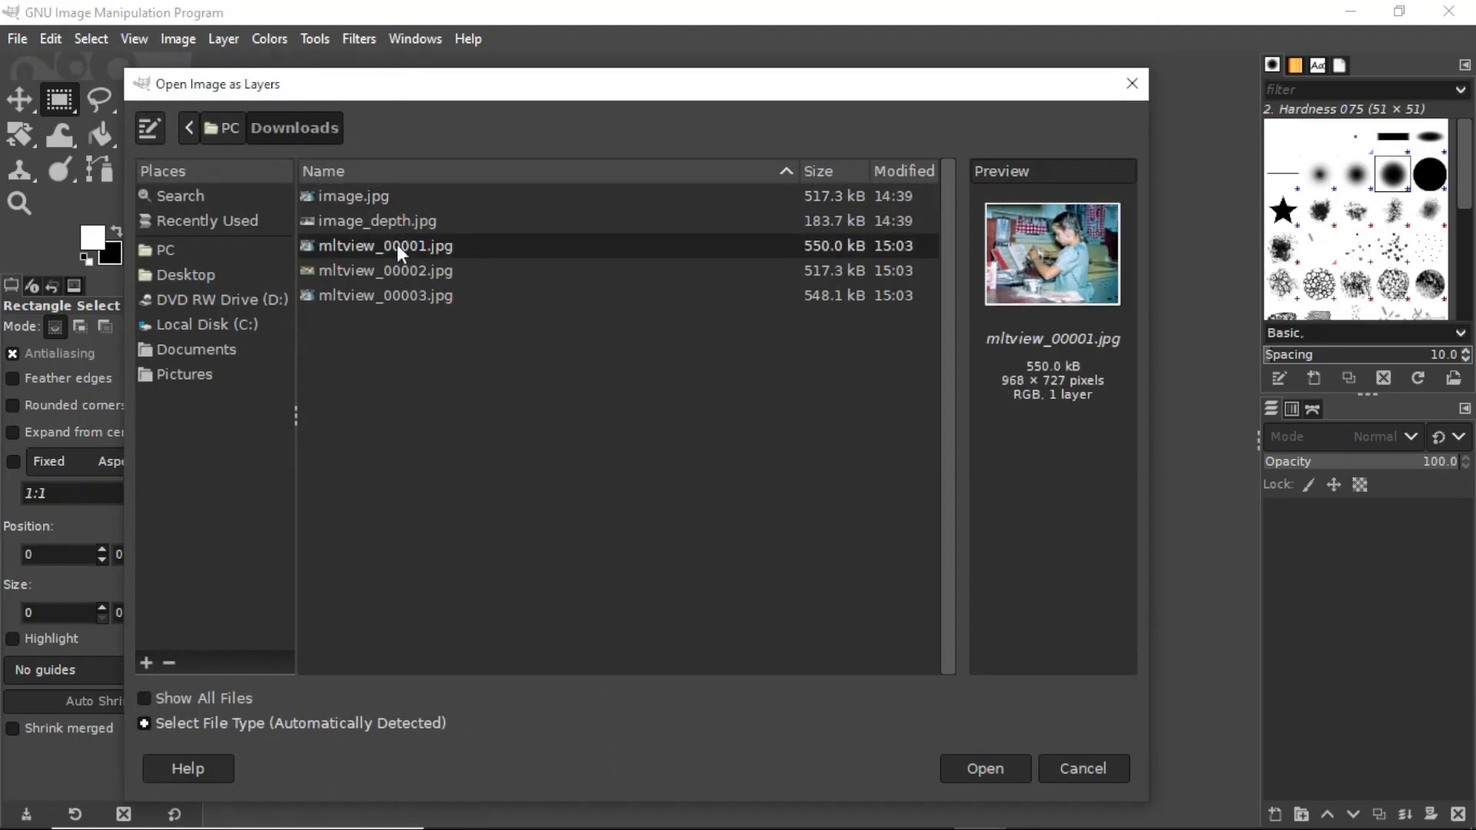
click(385, 295)
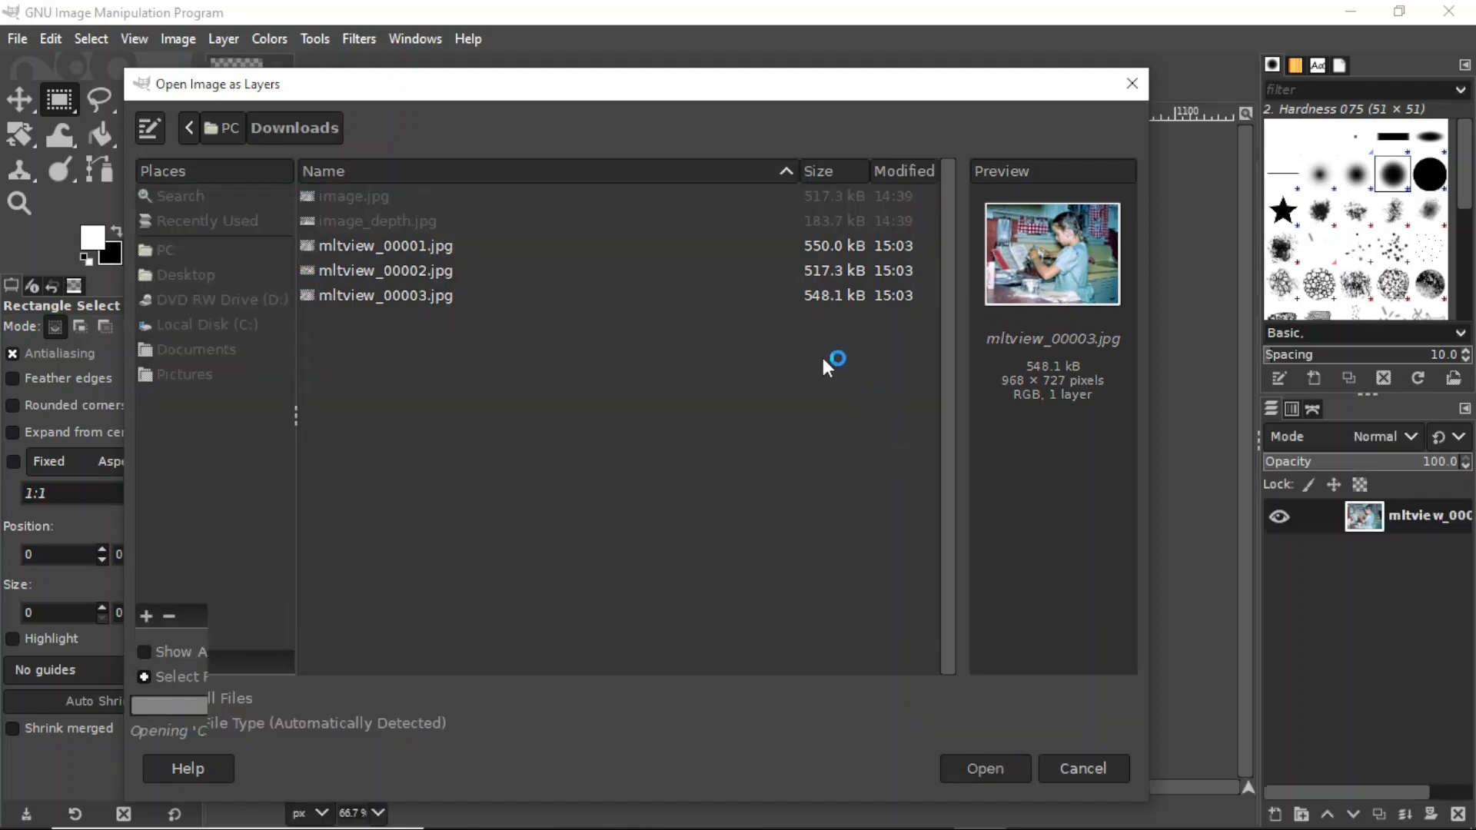
click(984, 768)
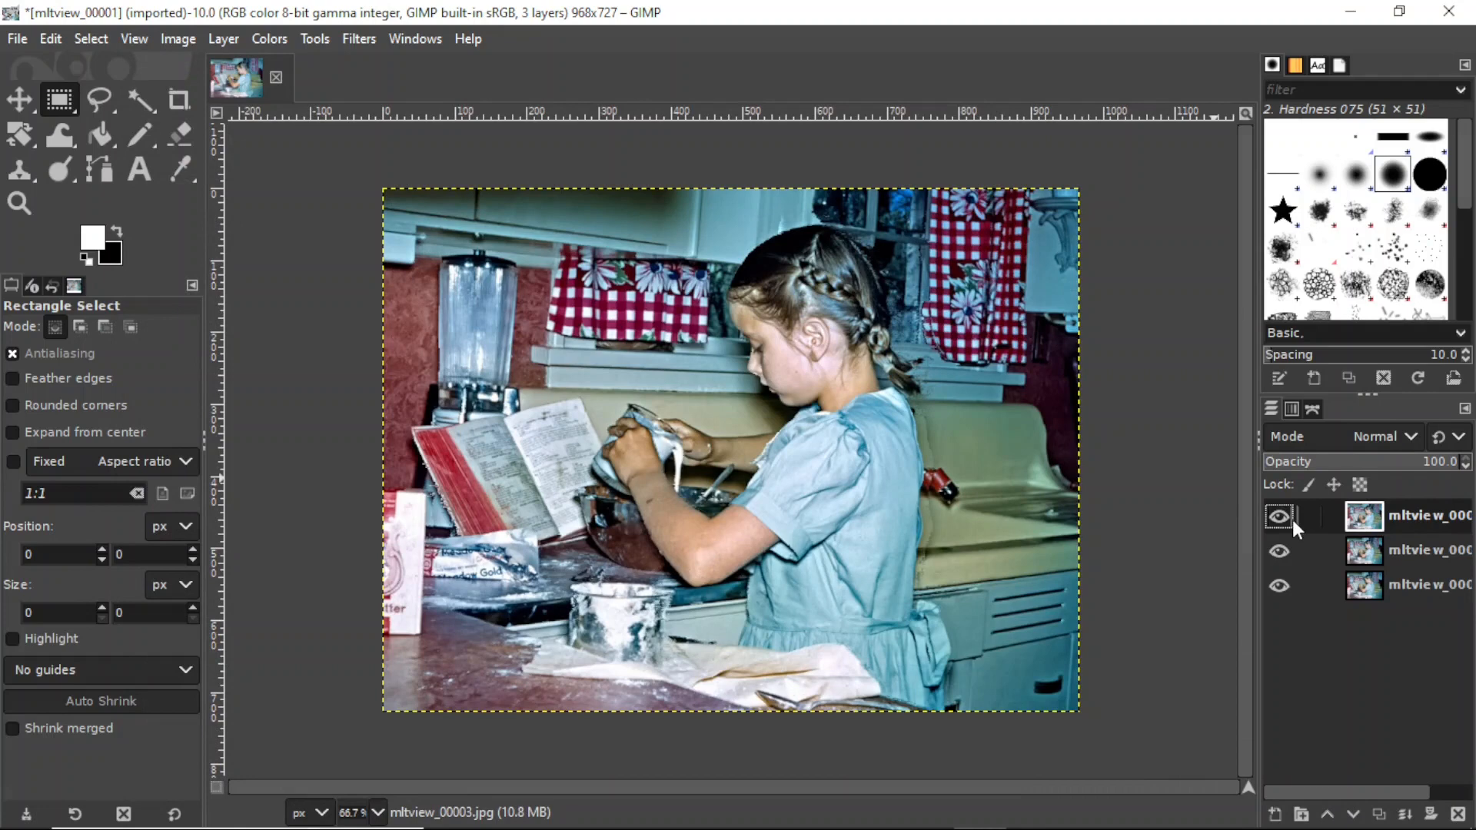
Toggle the top and bottom layers' visibility to compare the top and middle views
click(1278, 516)
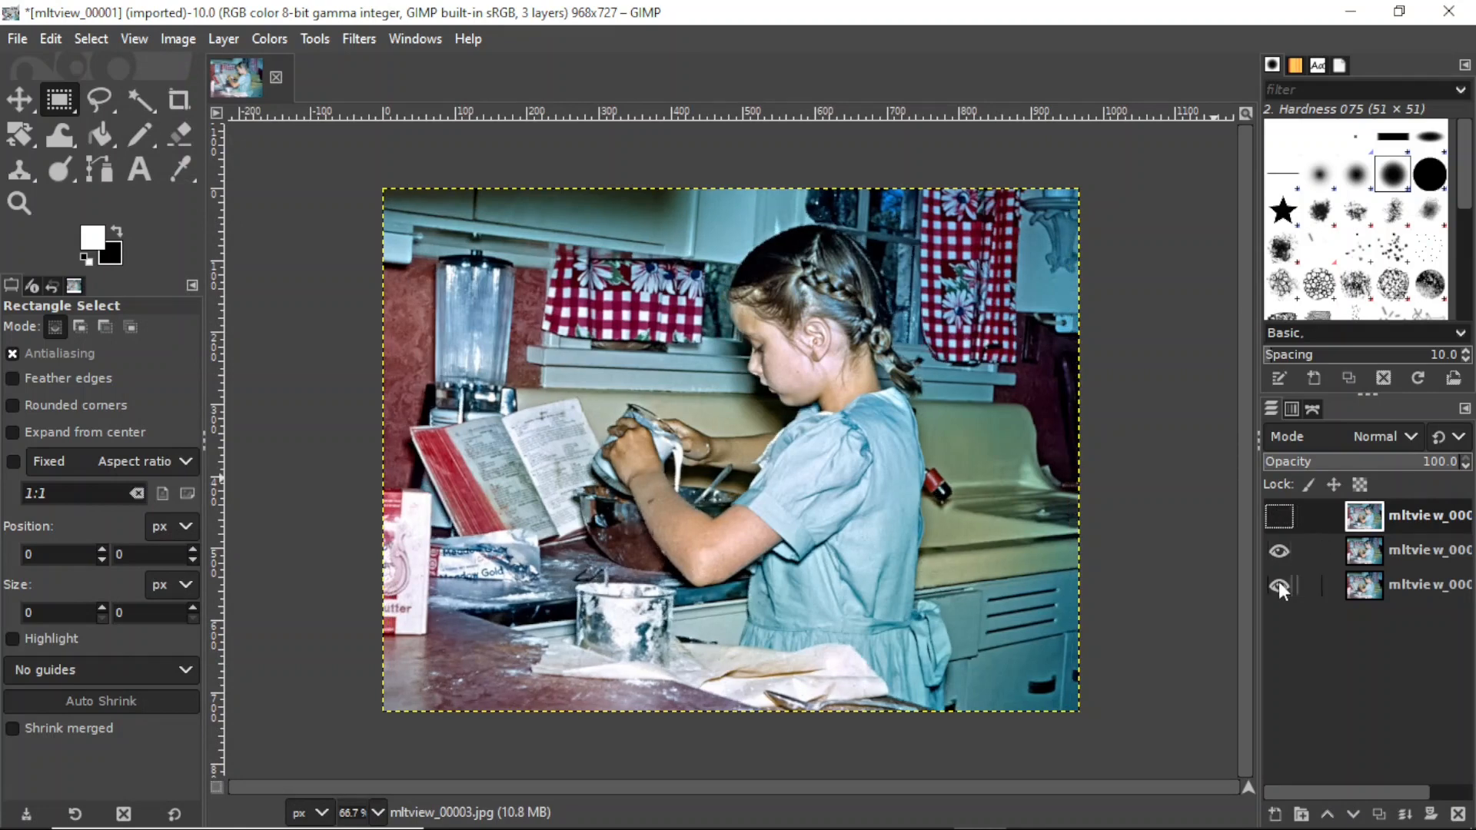
click(1279, 584)
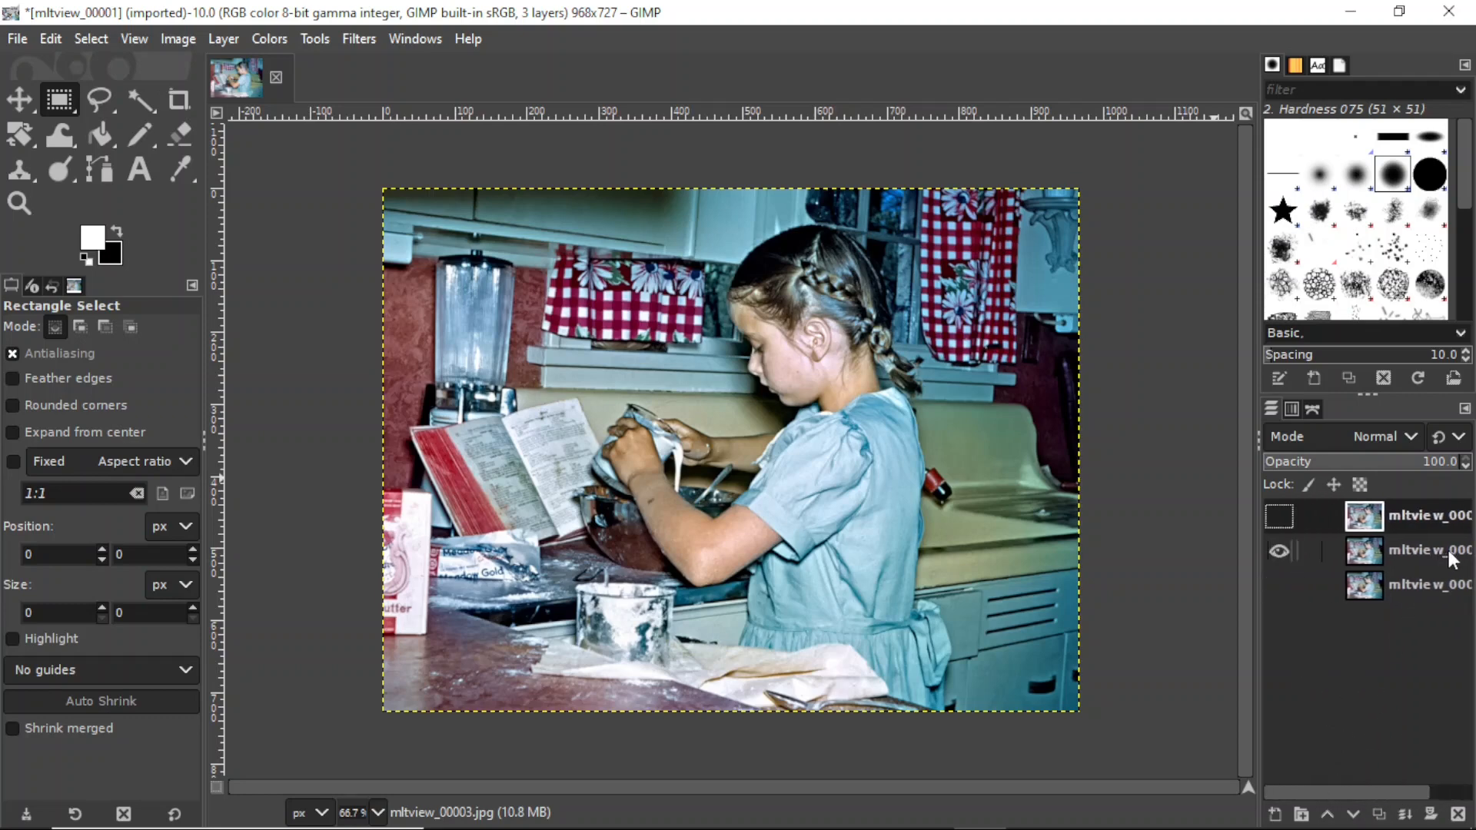
click(1280, 515)
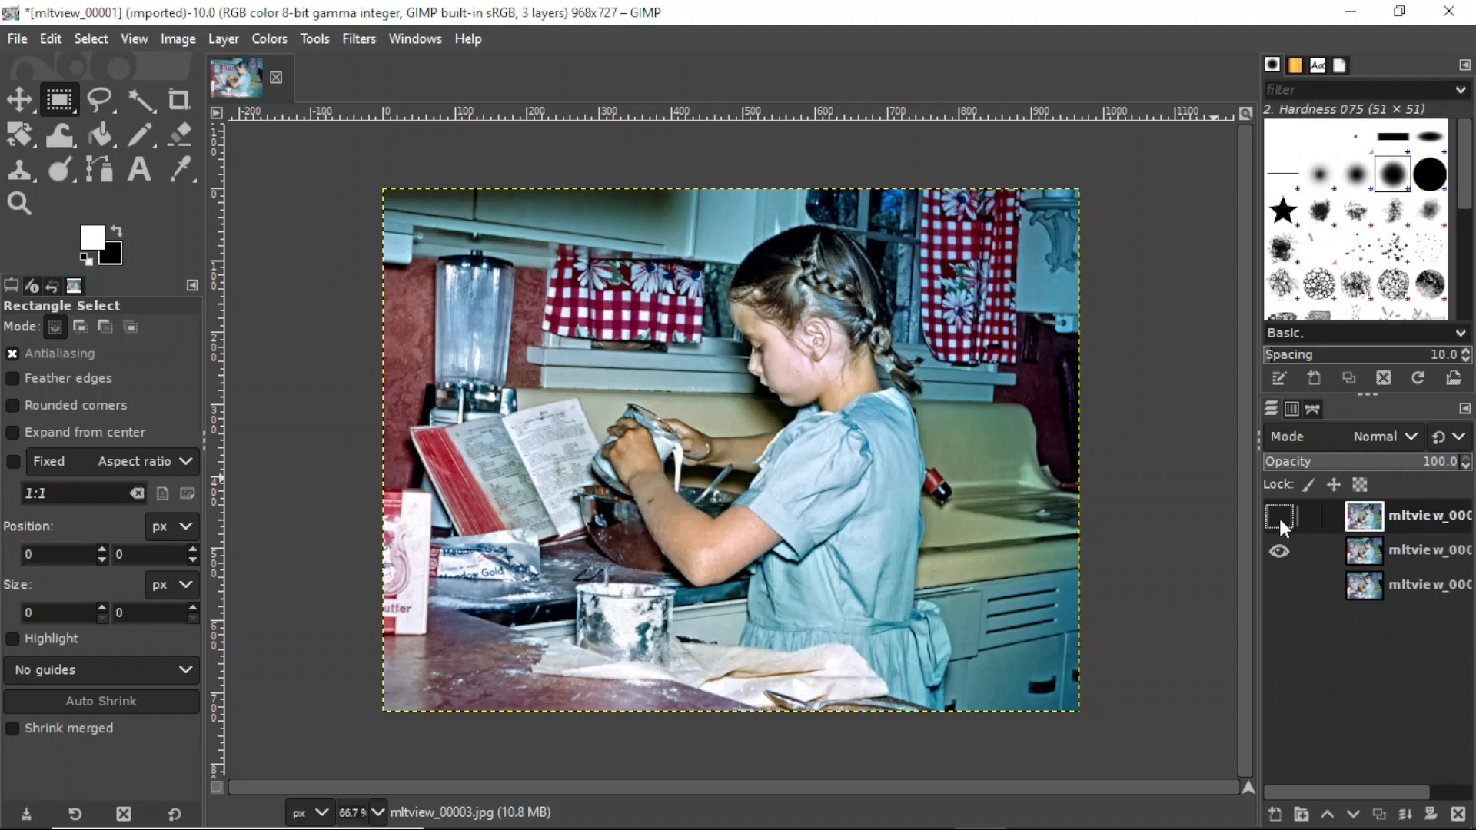
click(1279, 516)
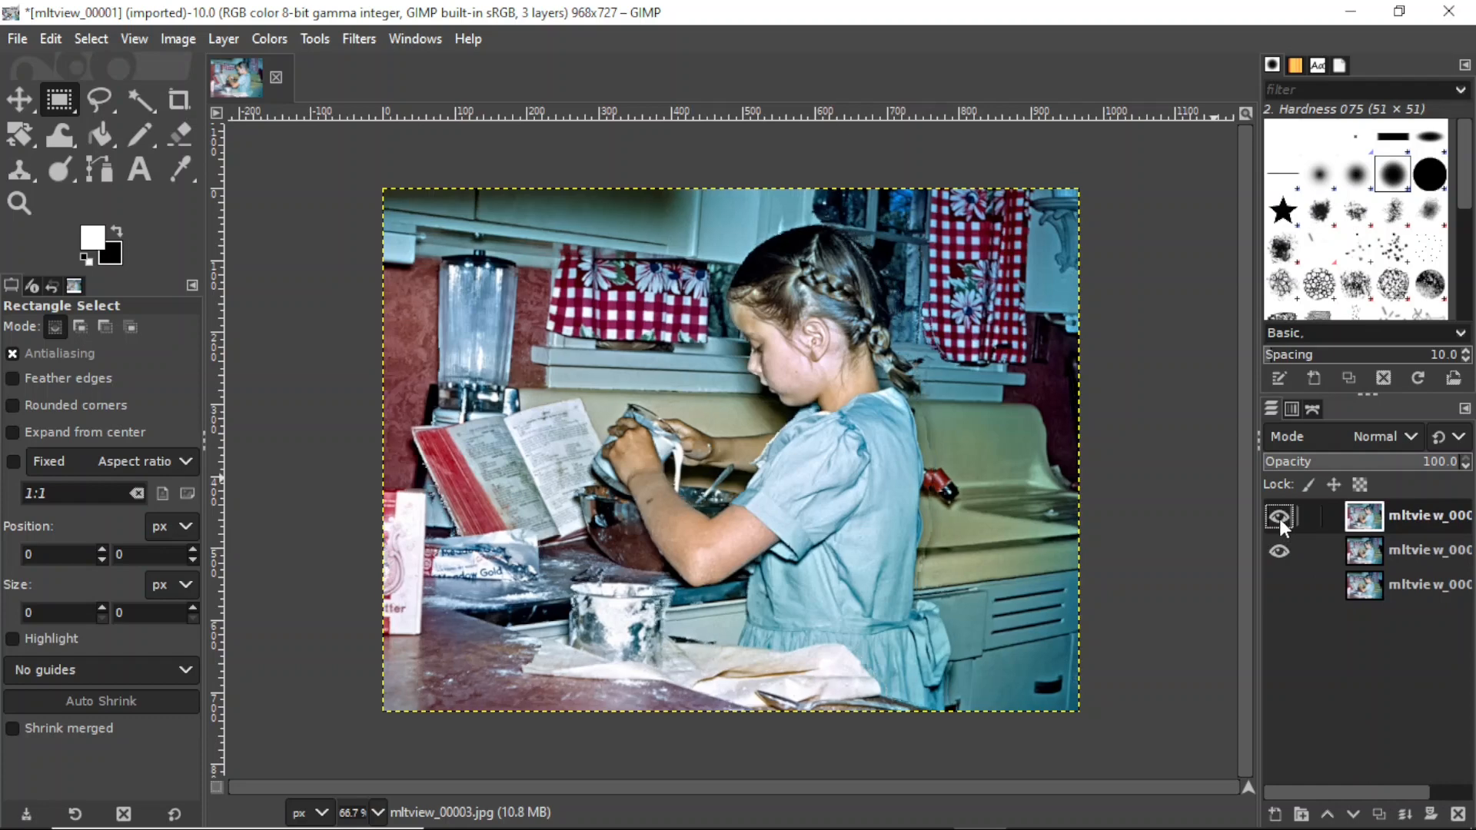
click(1279, 516)
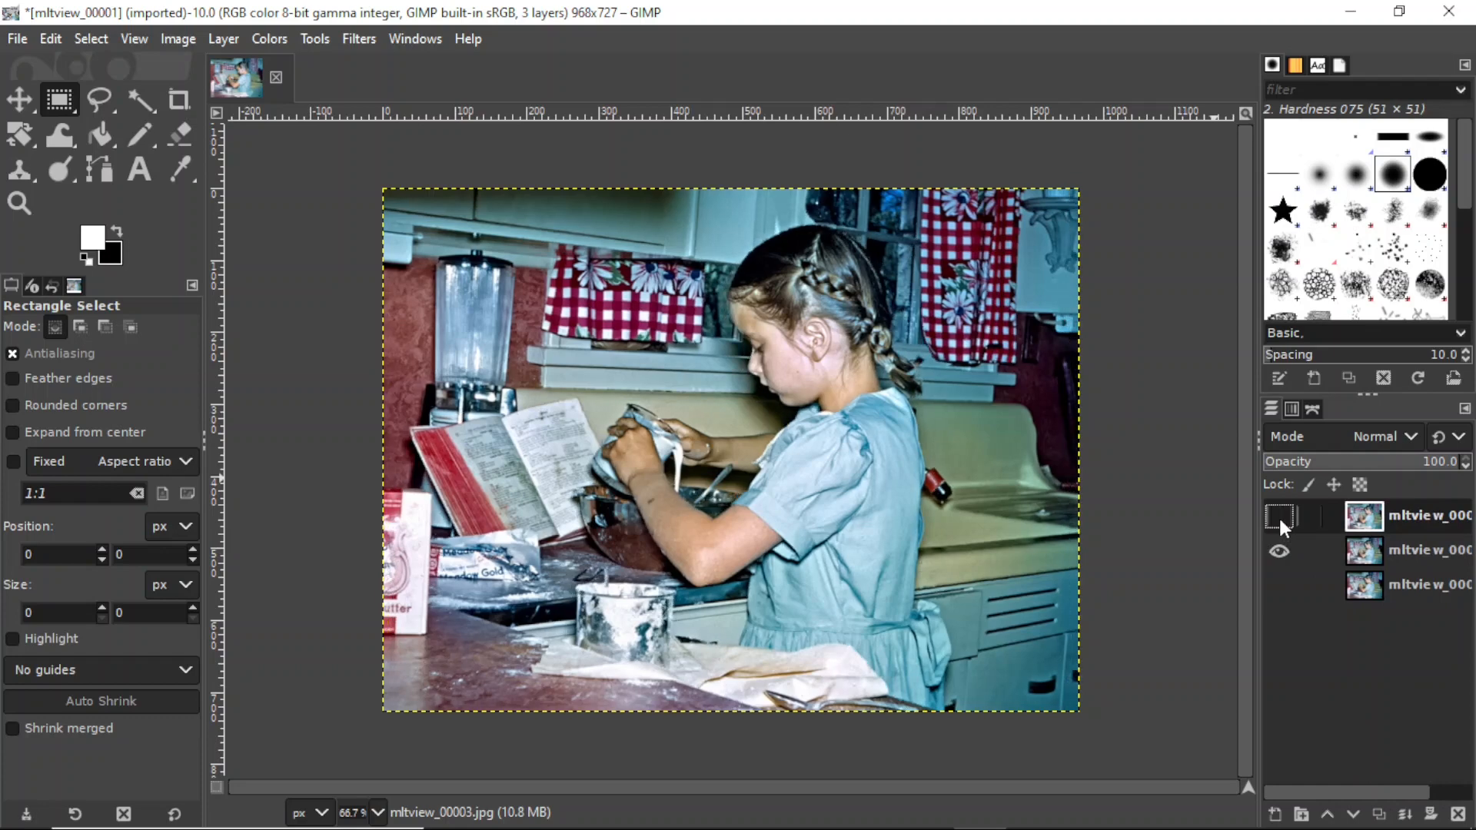
click(1279, 516)
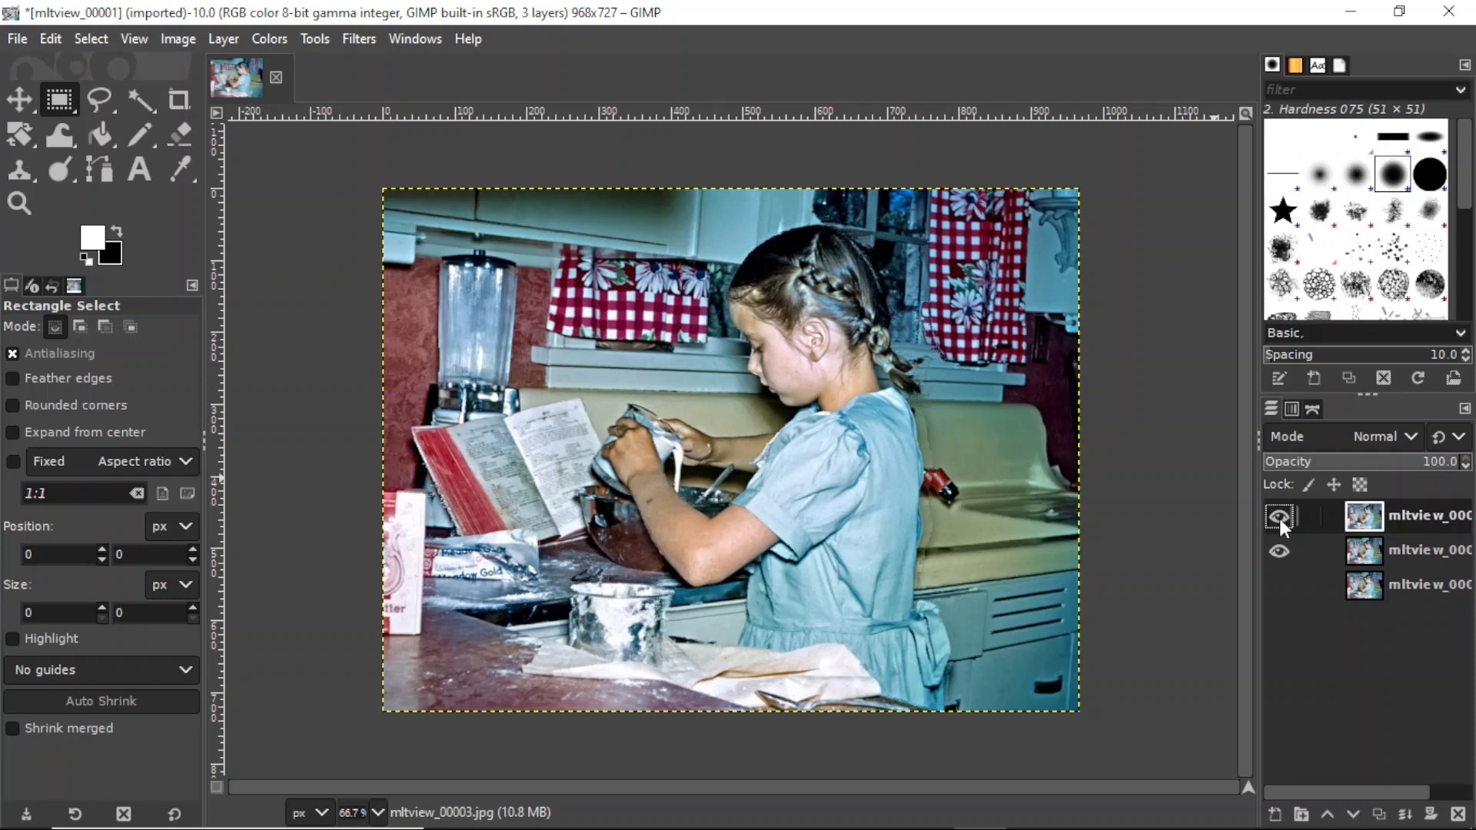
click(1279, 516)
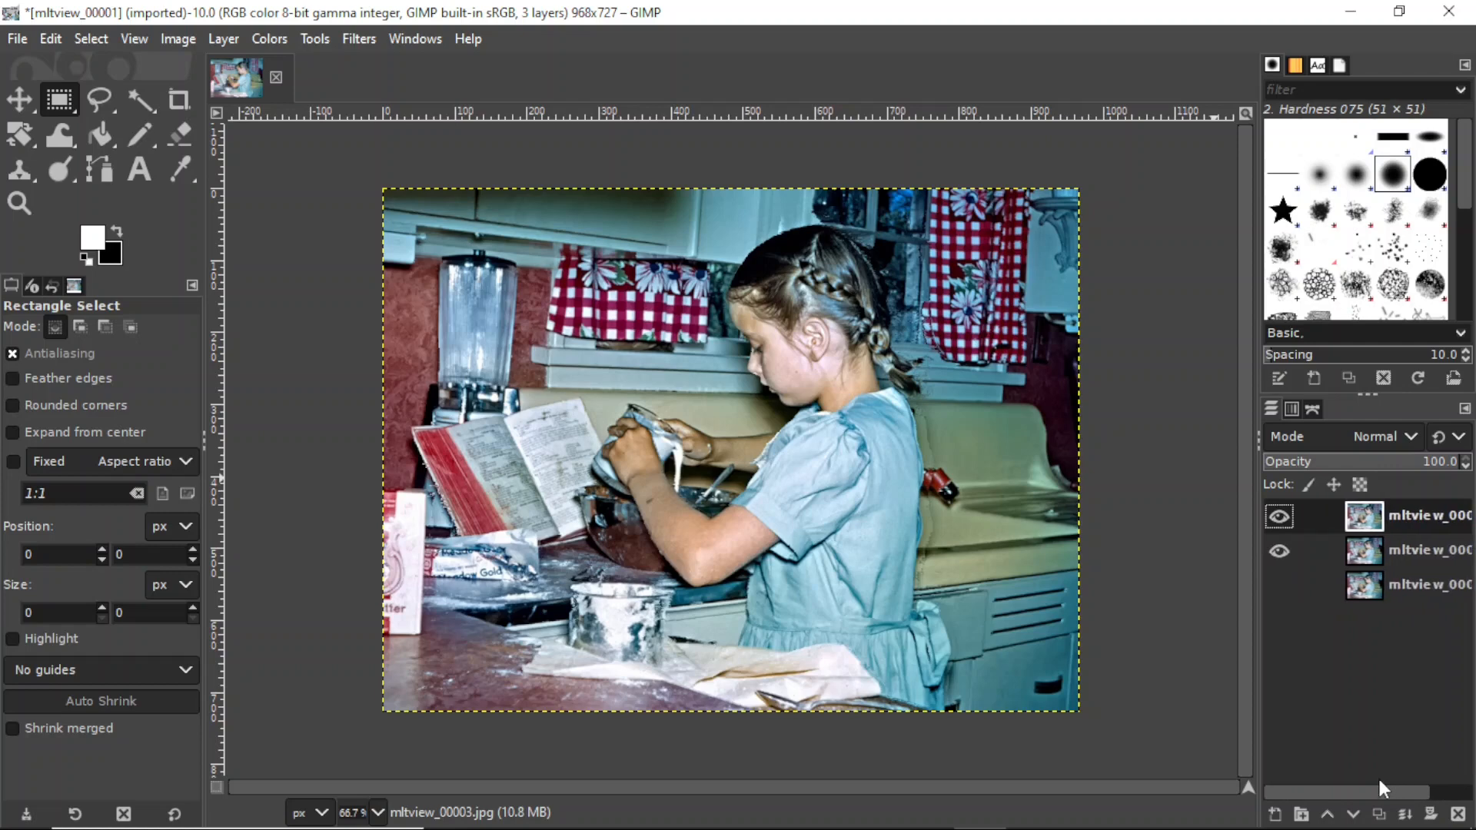
mouse_move(1311, 574)
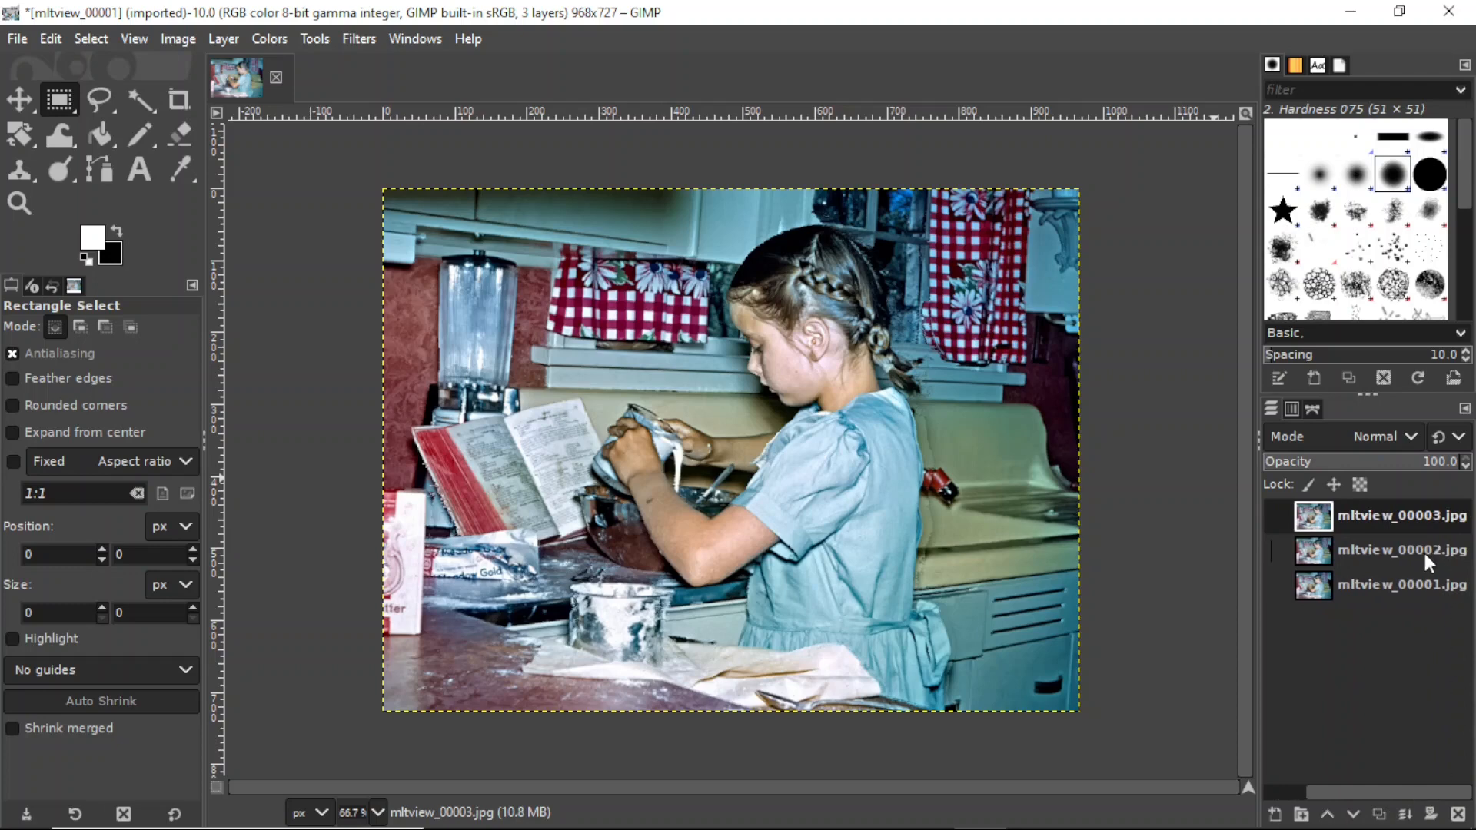
mouse_move(1439, 525)
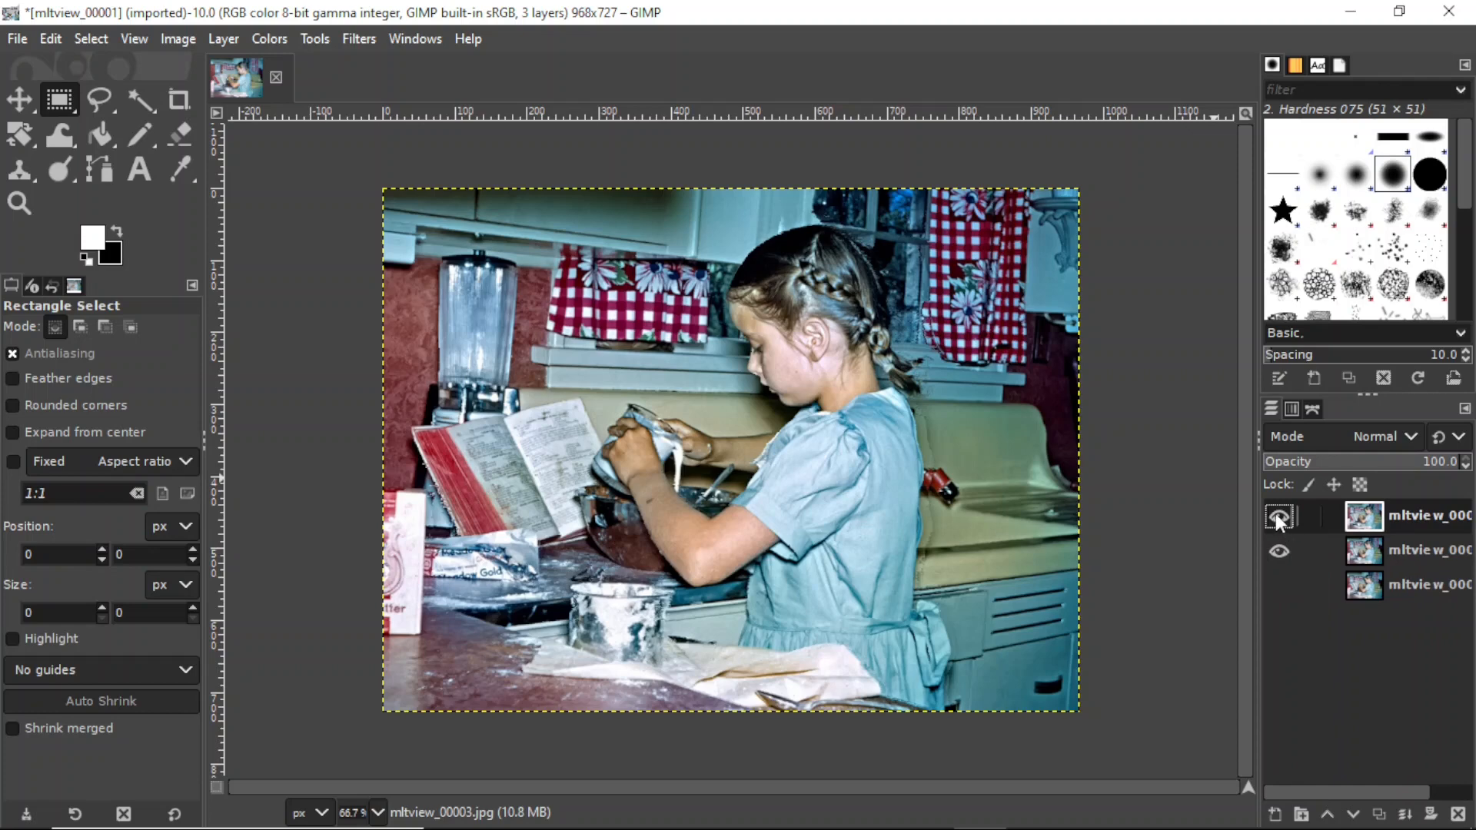
click(1278, 516)
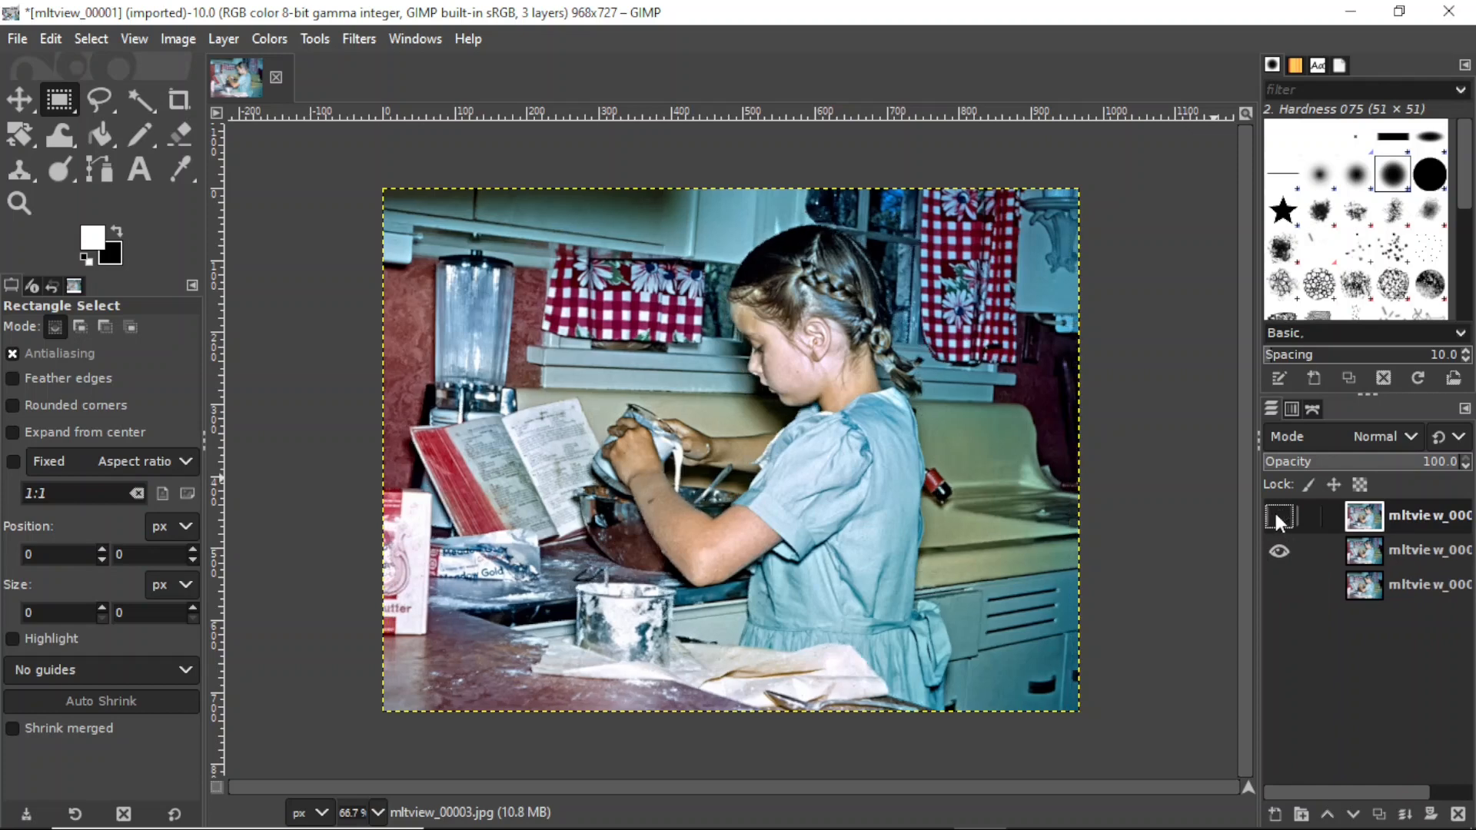
click(1280, 517)
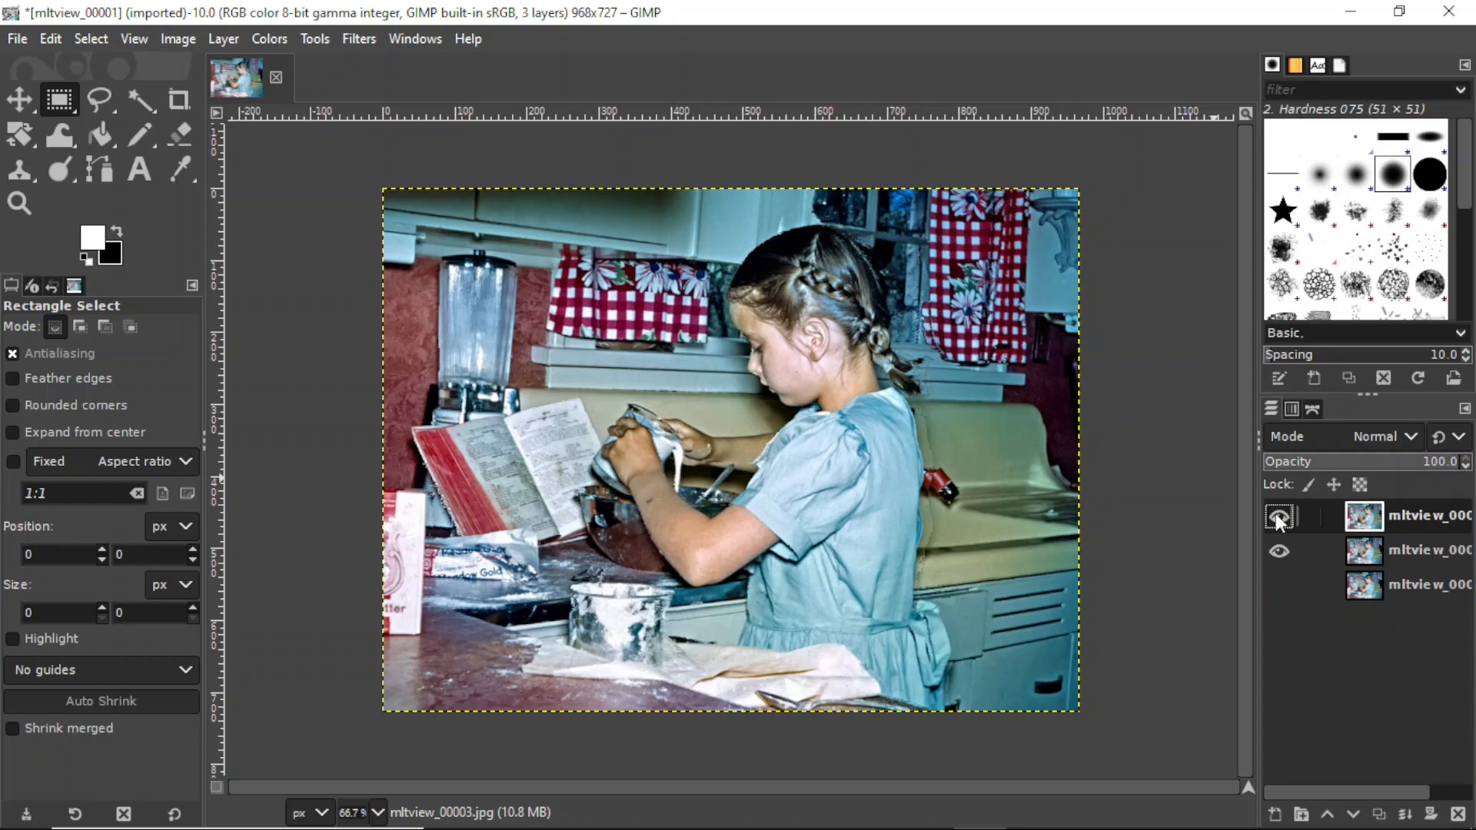
click(1278, 515)
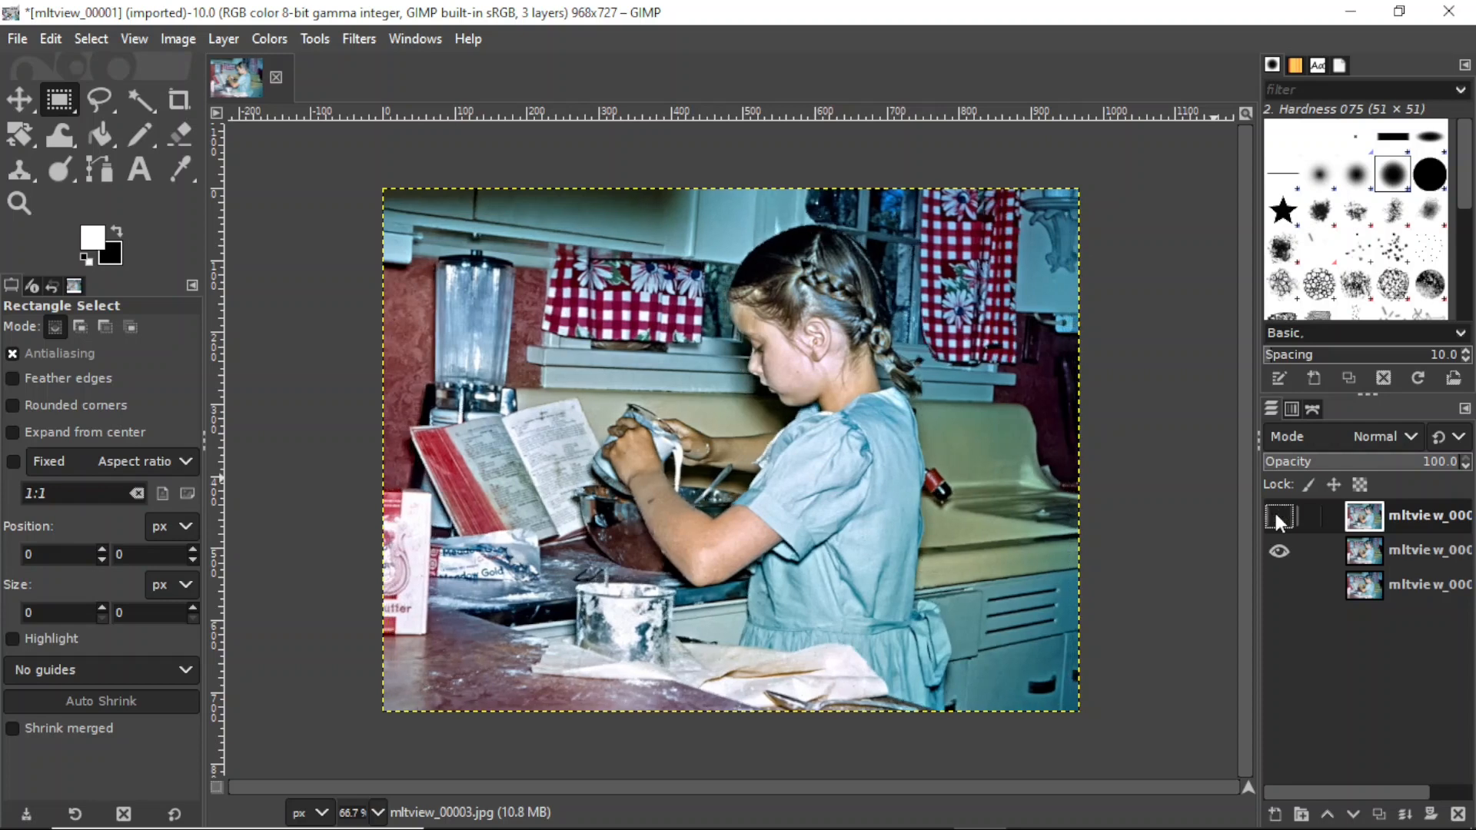
click(1279, 518)
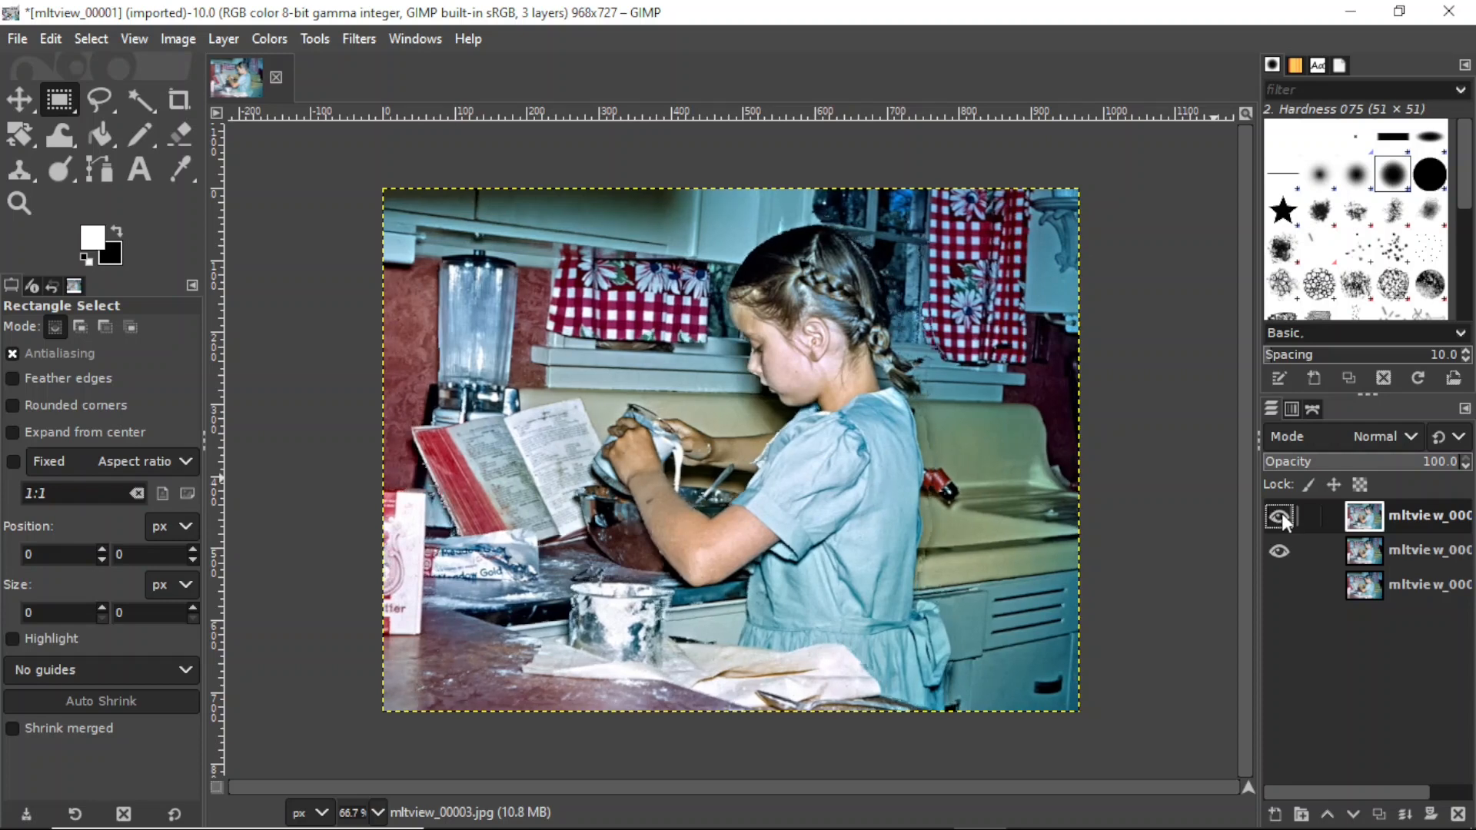
click(1280, 517)
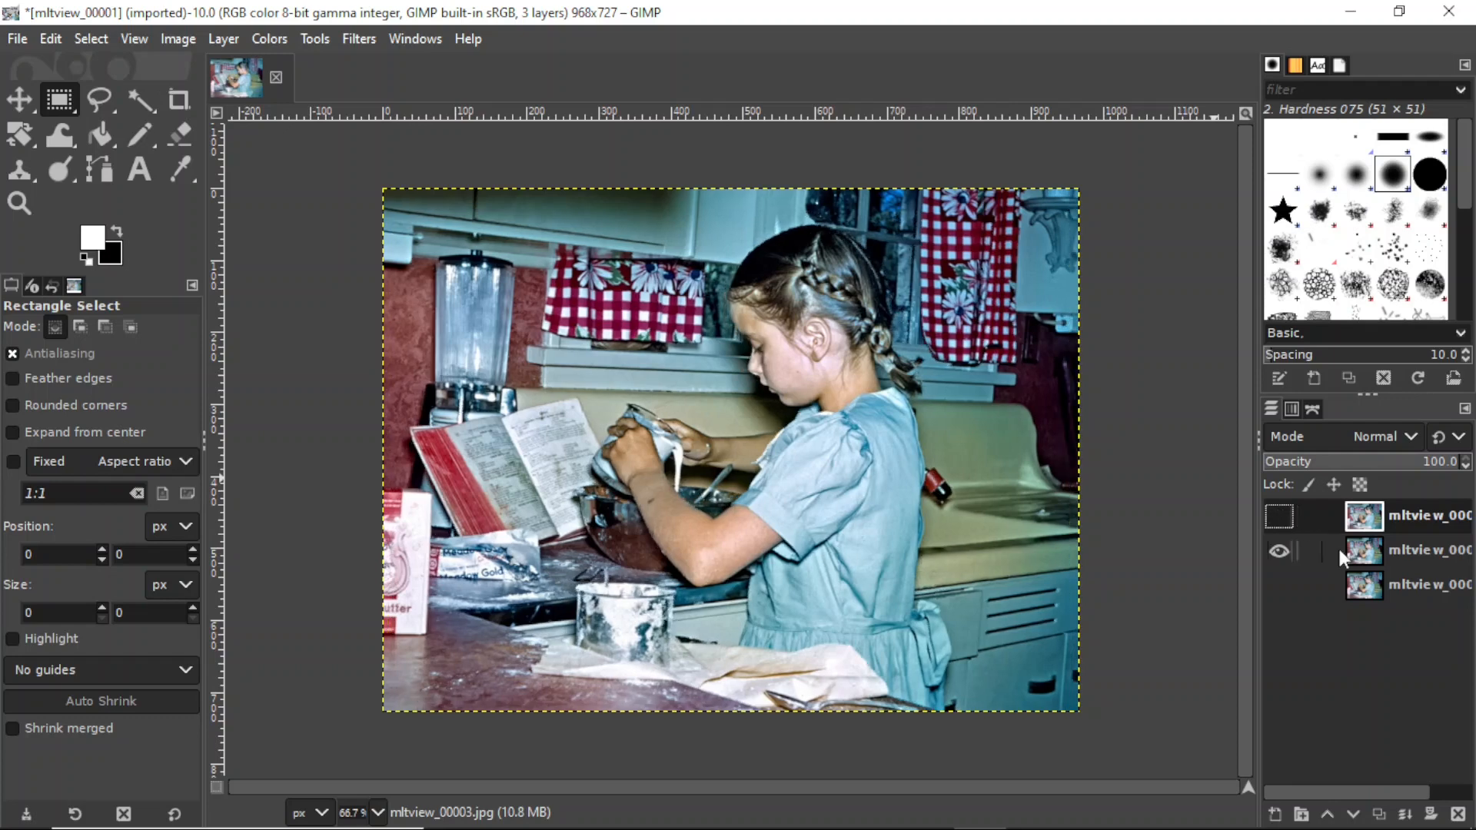
click(1279, 583)
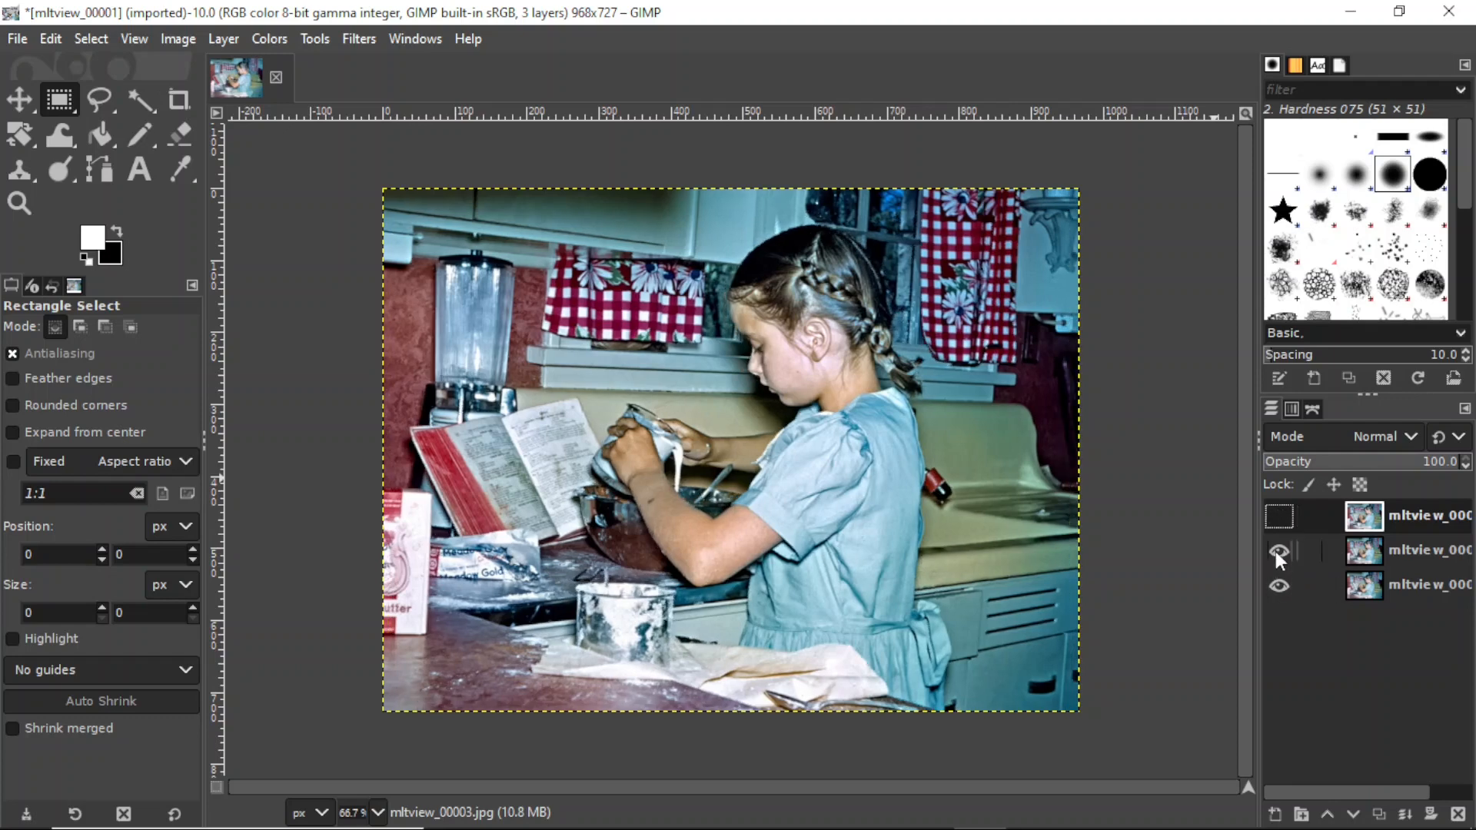
Toggle the middle layer to compare views, ending with all three layers visible
click(1279, 551)
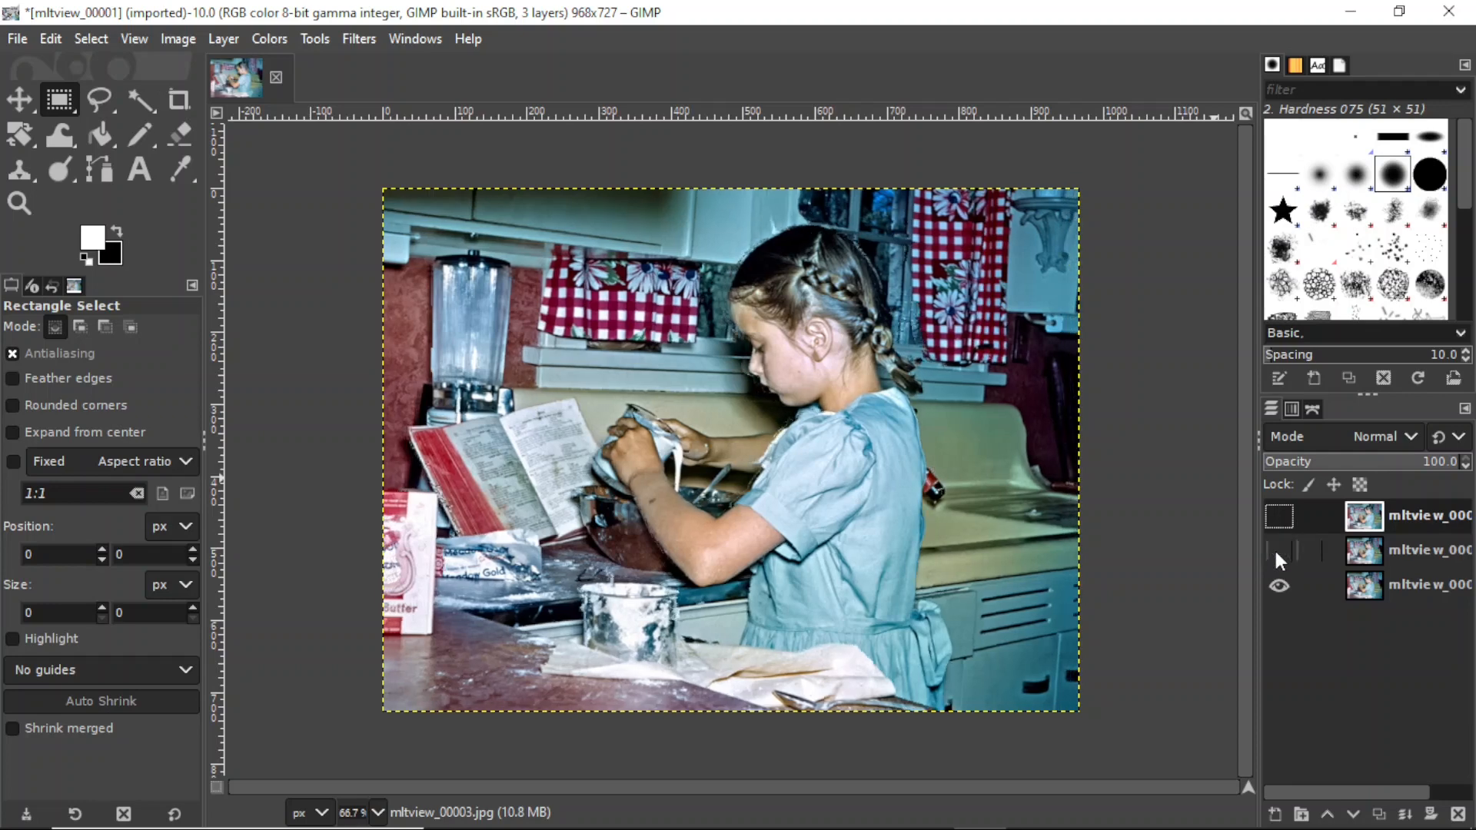
click(1279, 551)
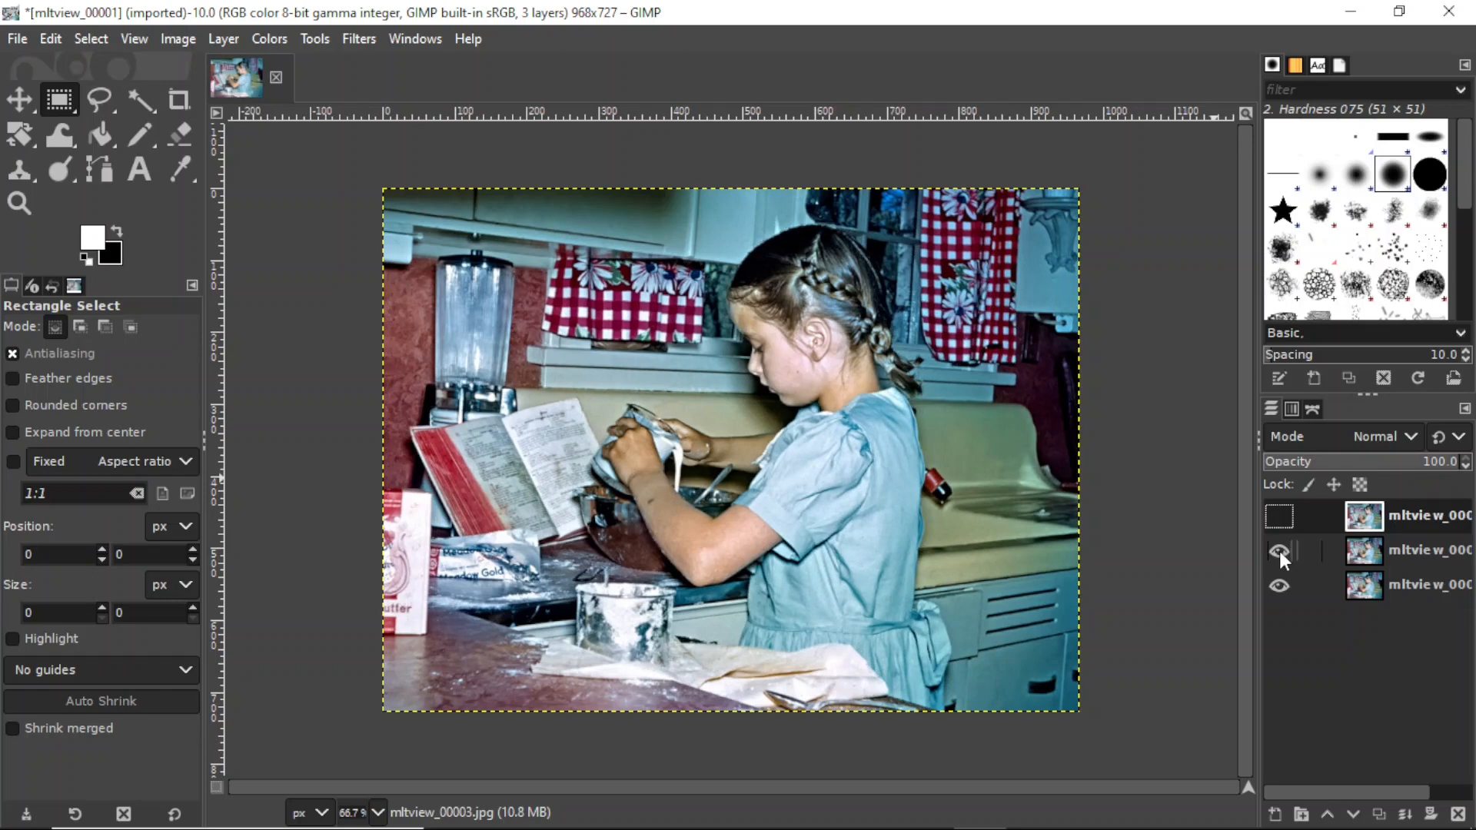
click(1278, 550)
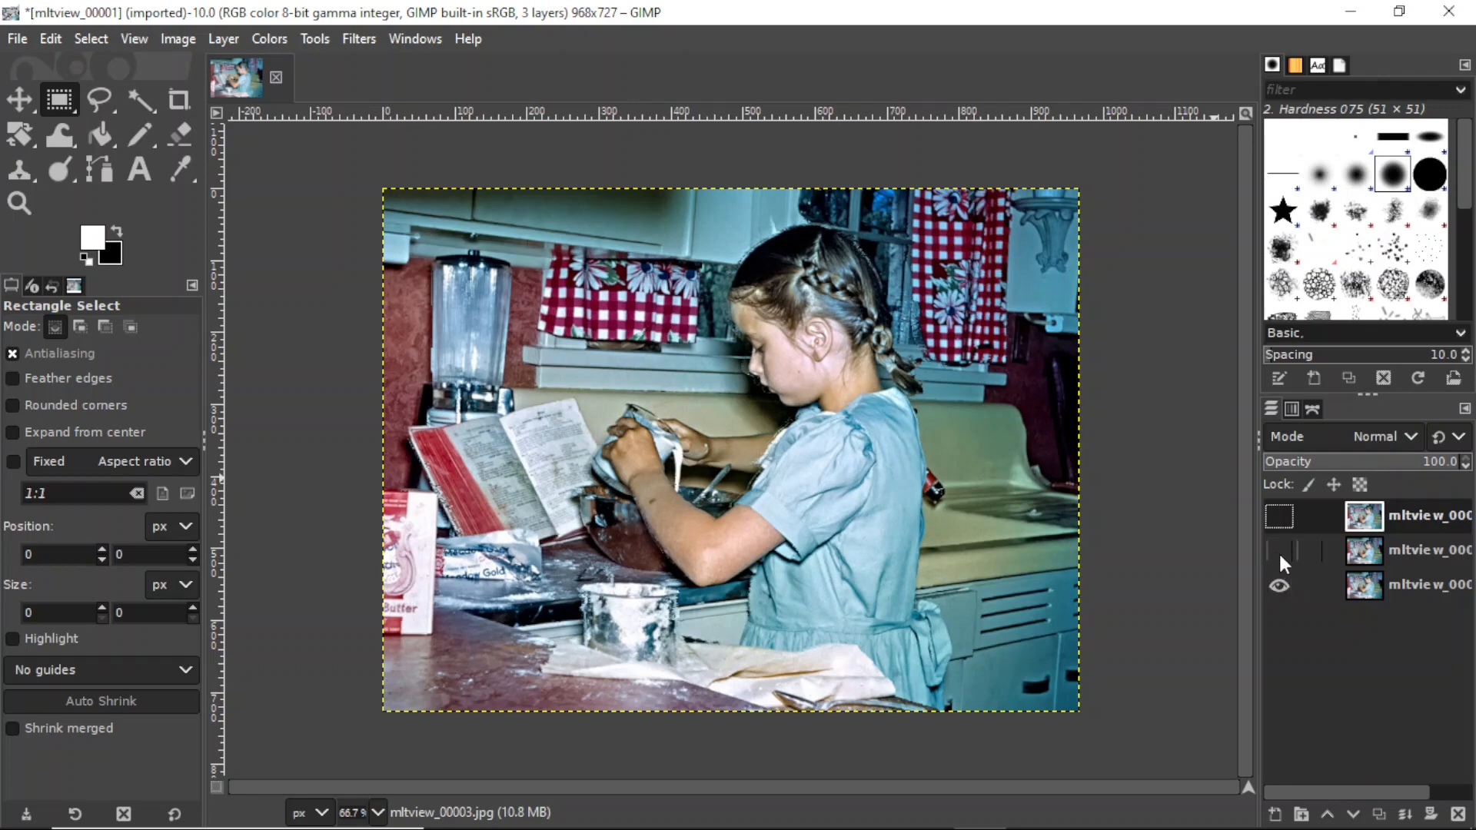
click(1278, 516)
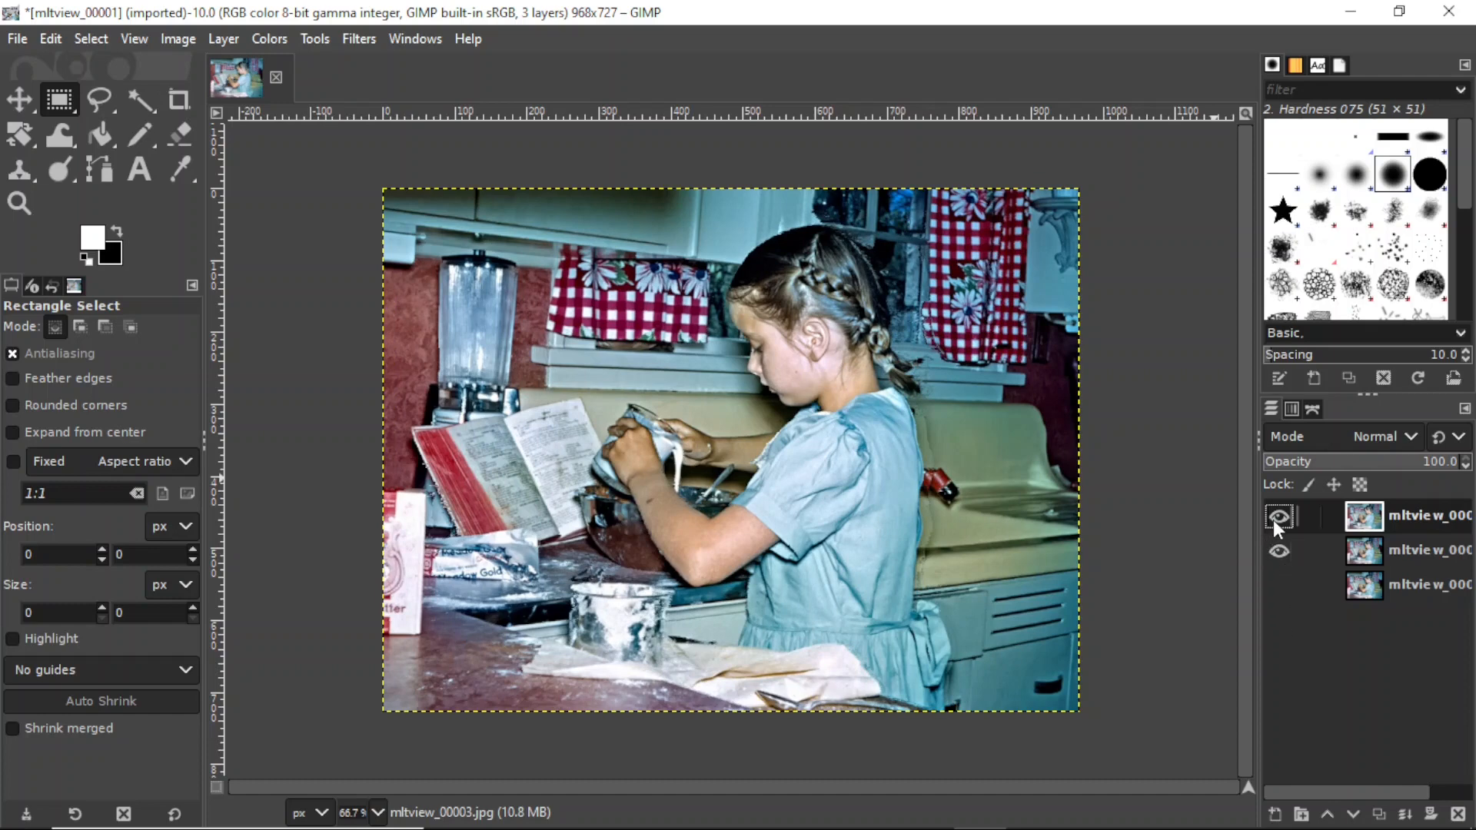
click(1278, 515)
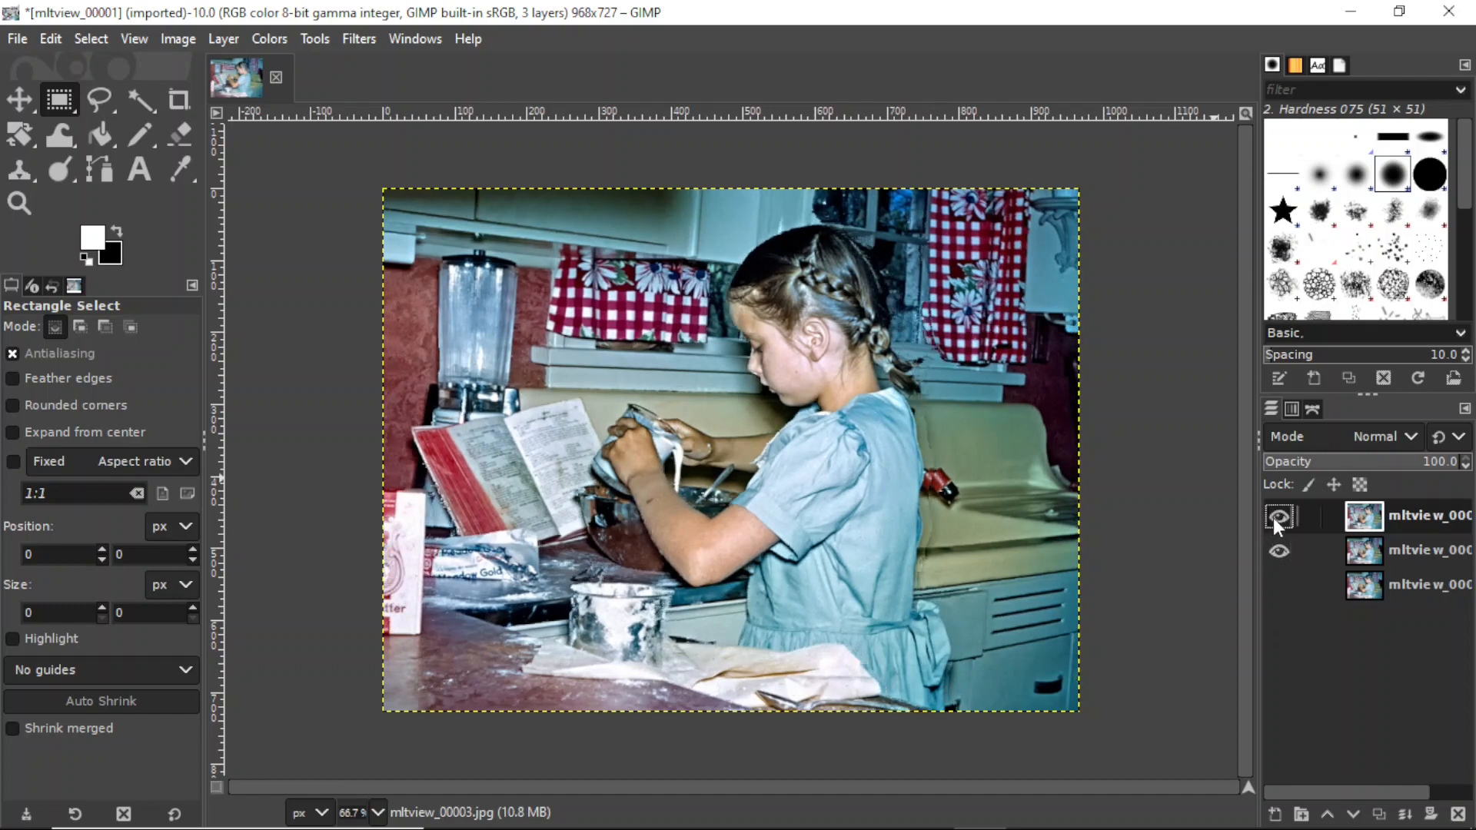
click(1278, 516)
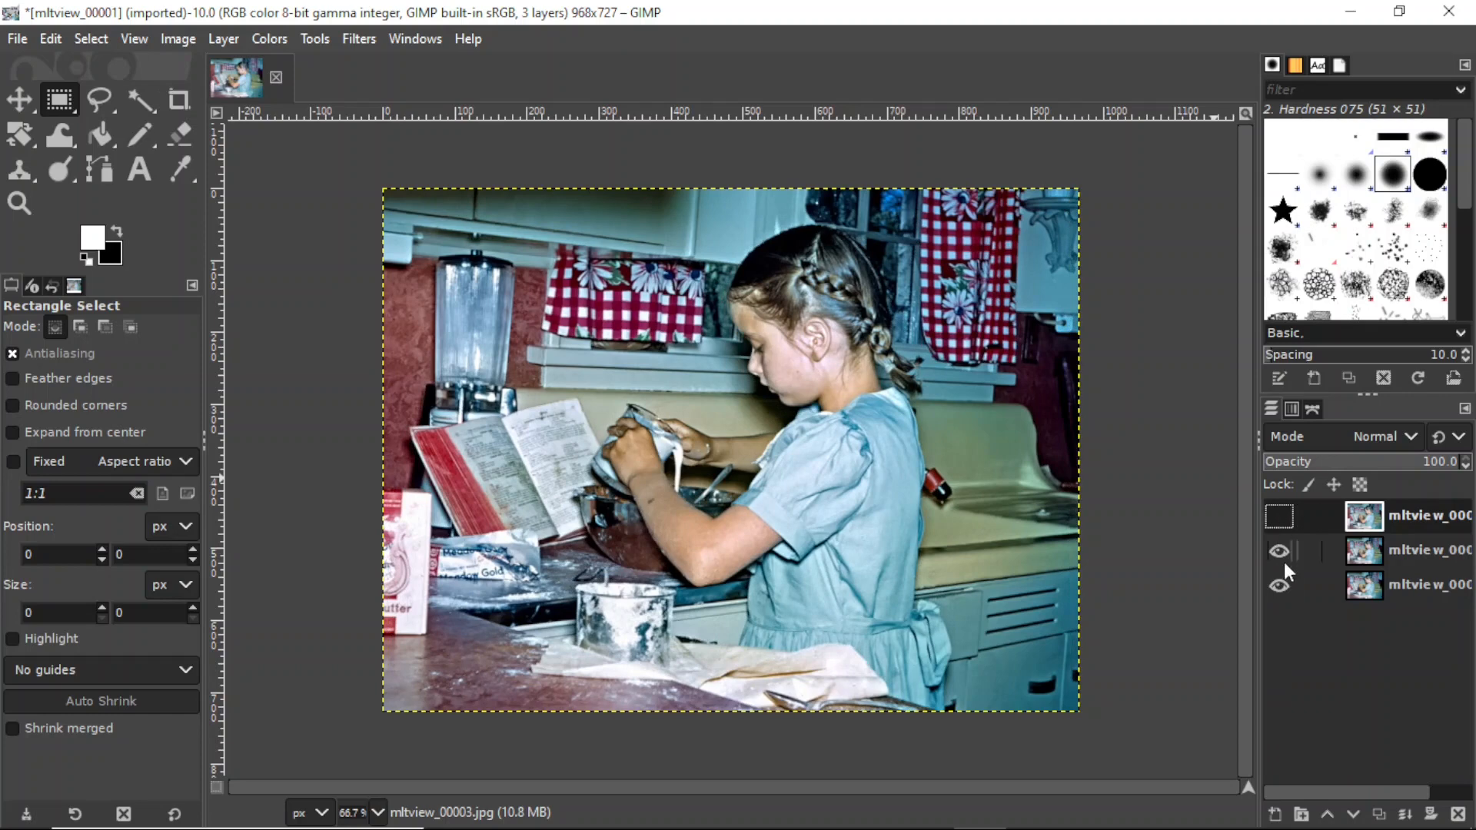
click(1279, 550)
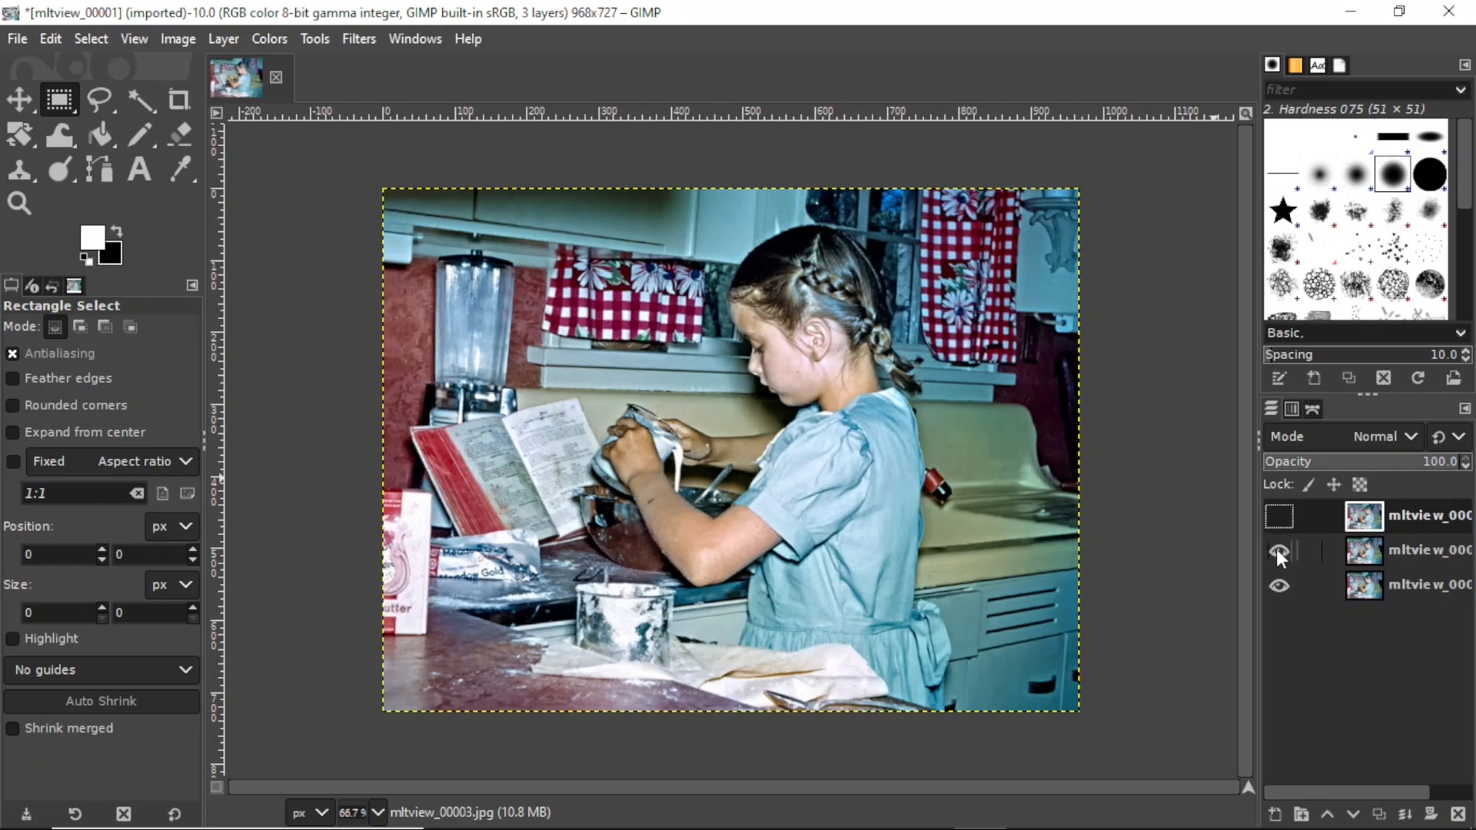
click(1279, 550)
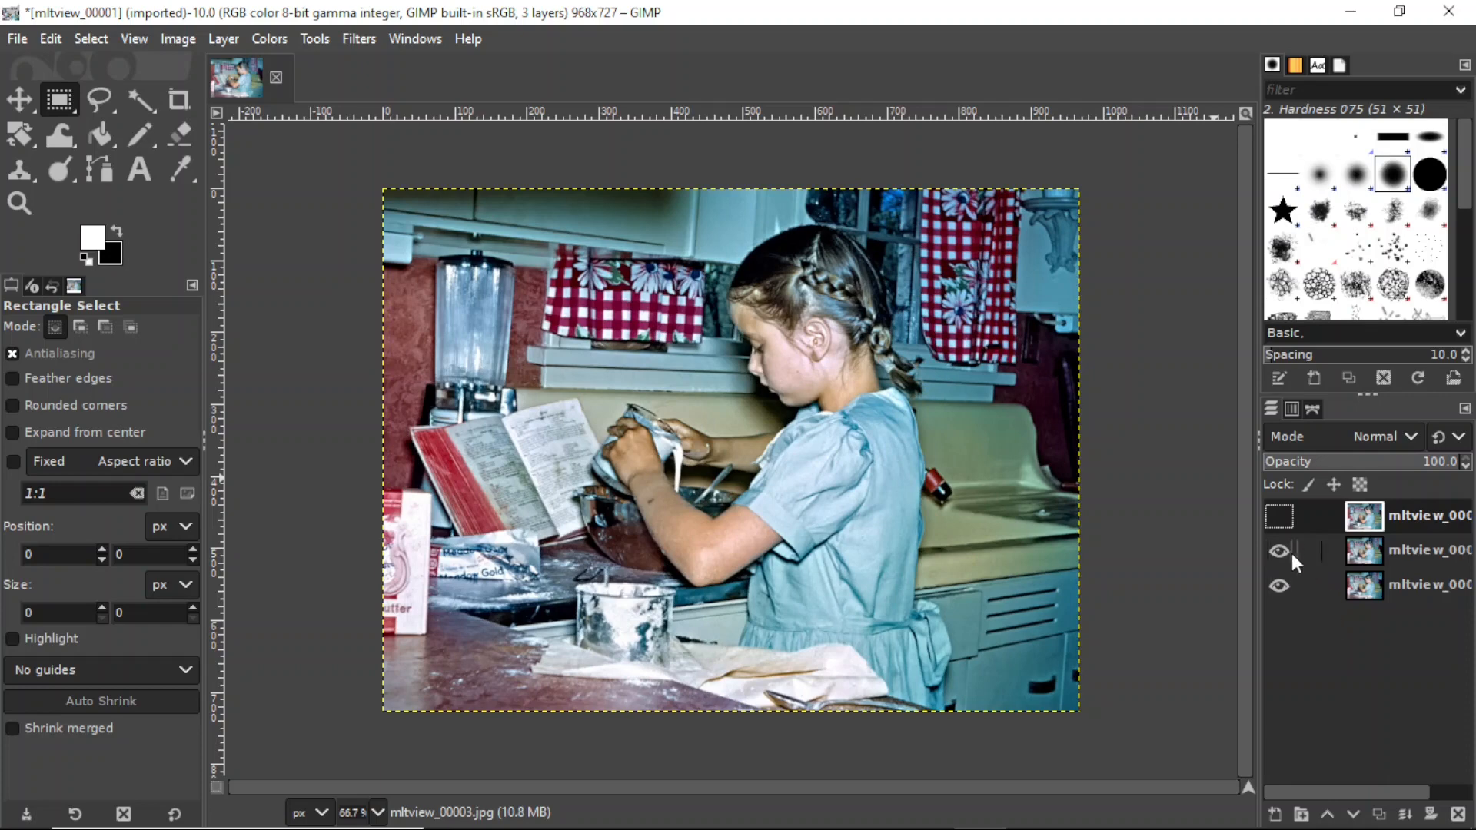
click(1279, 550)
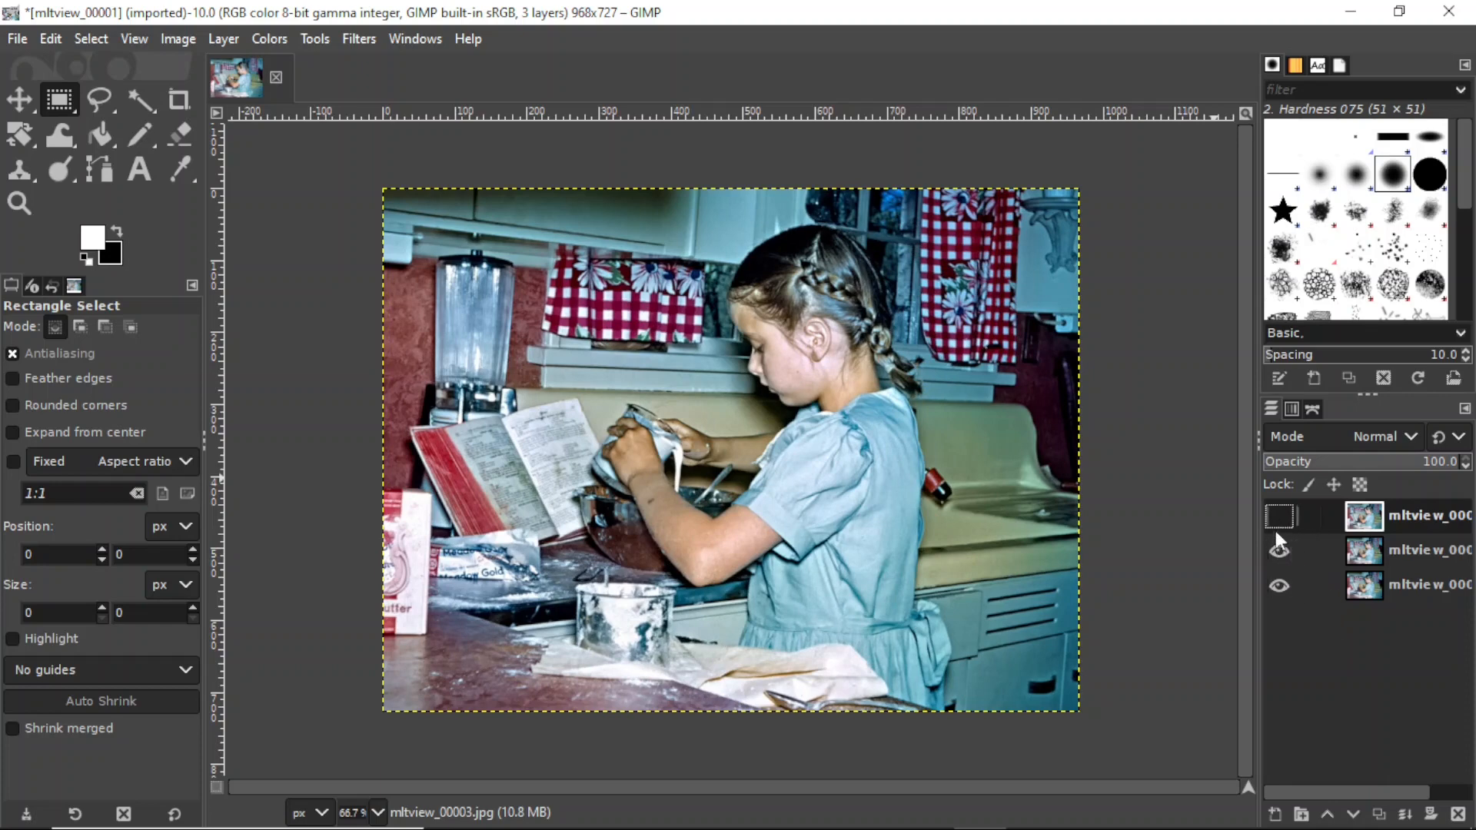
click(1279, 516)
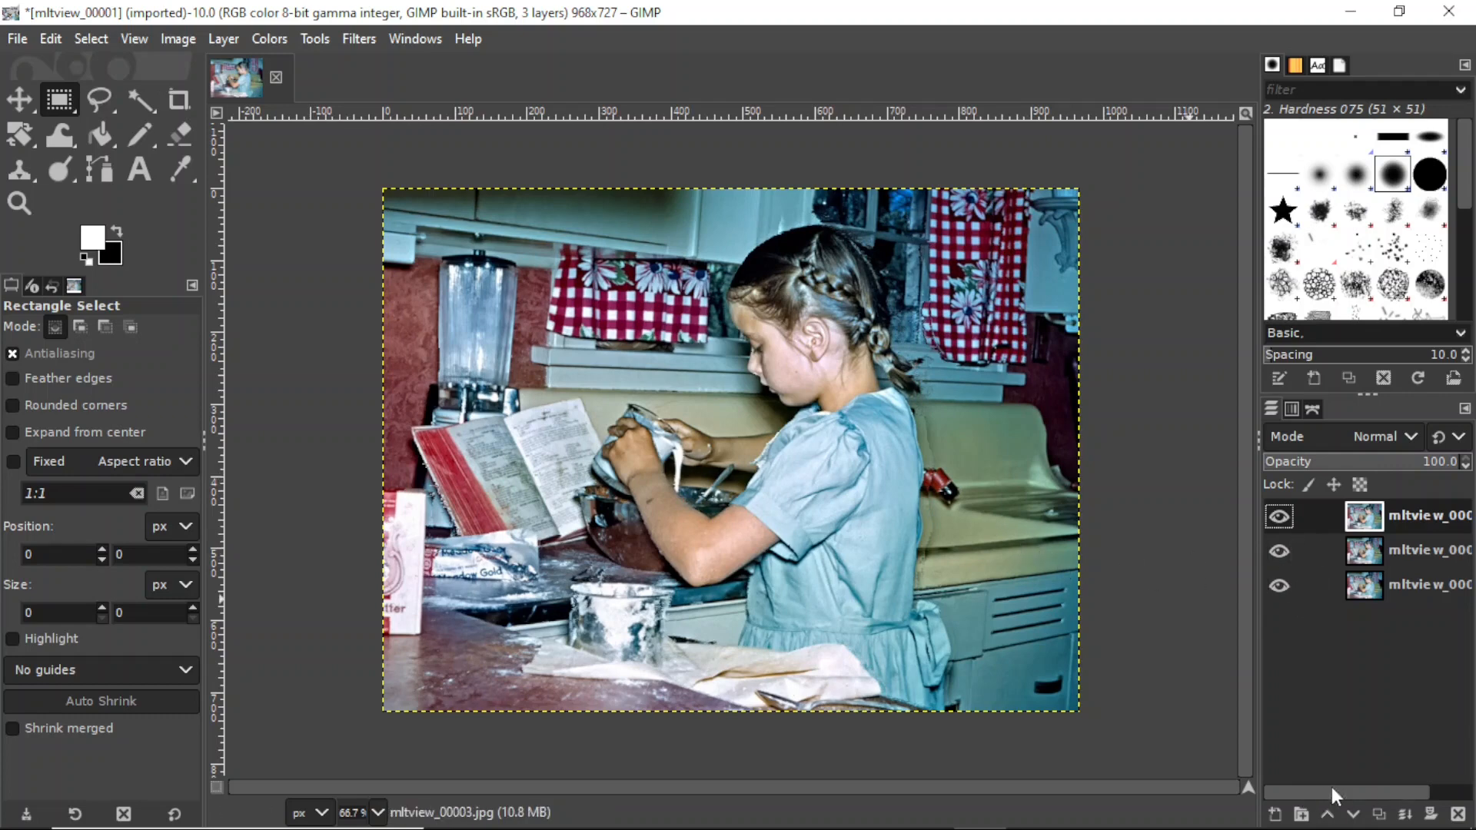
mouse_move(1111, 683)
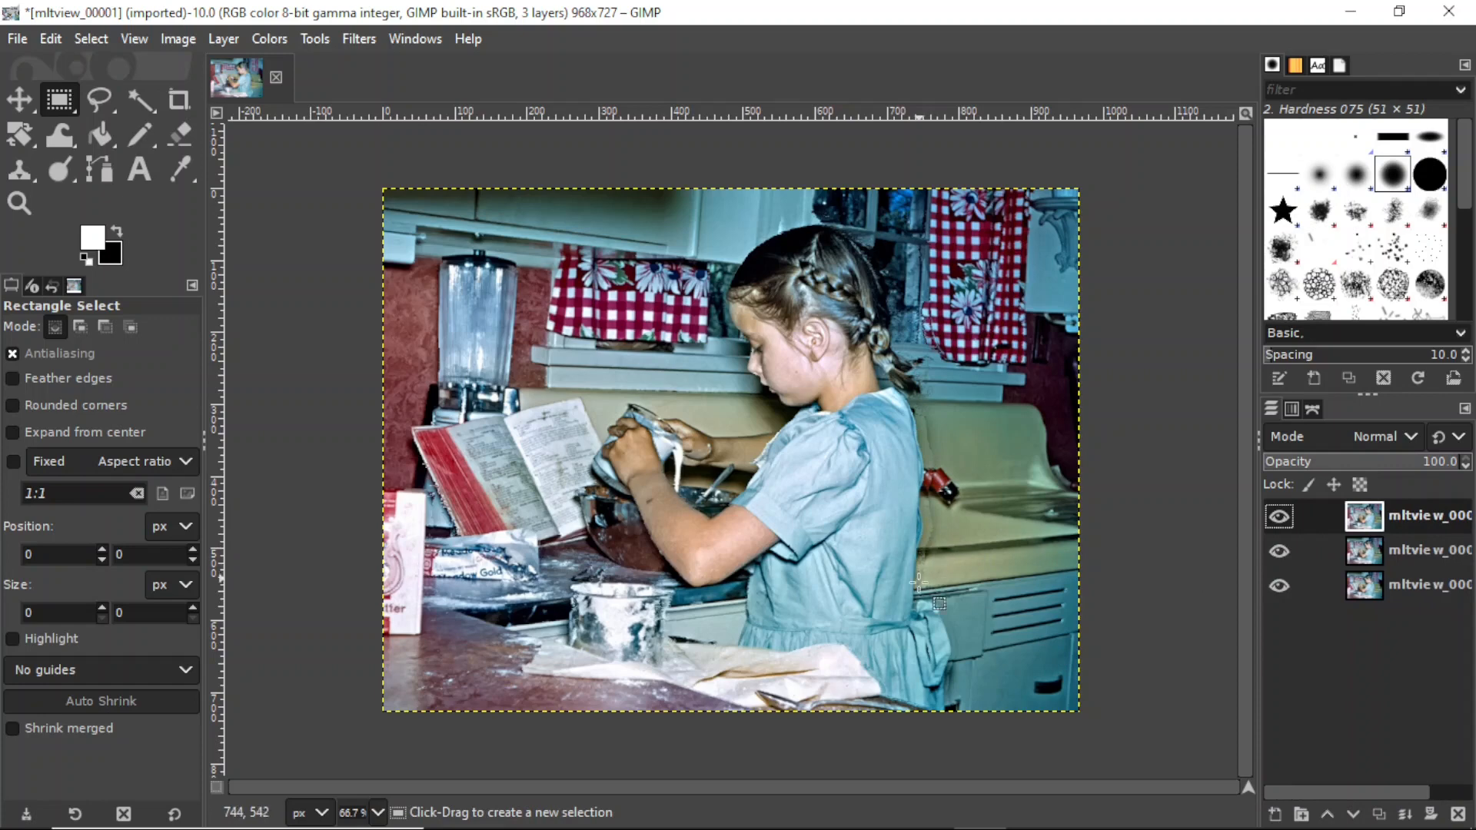
mouse_move(932, 536)
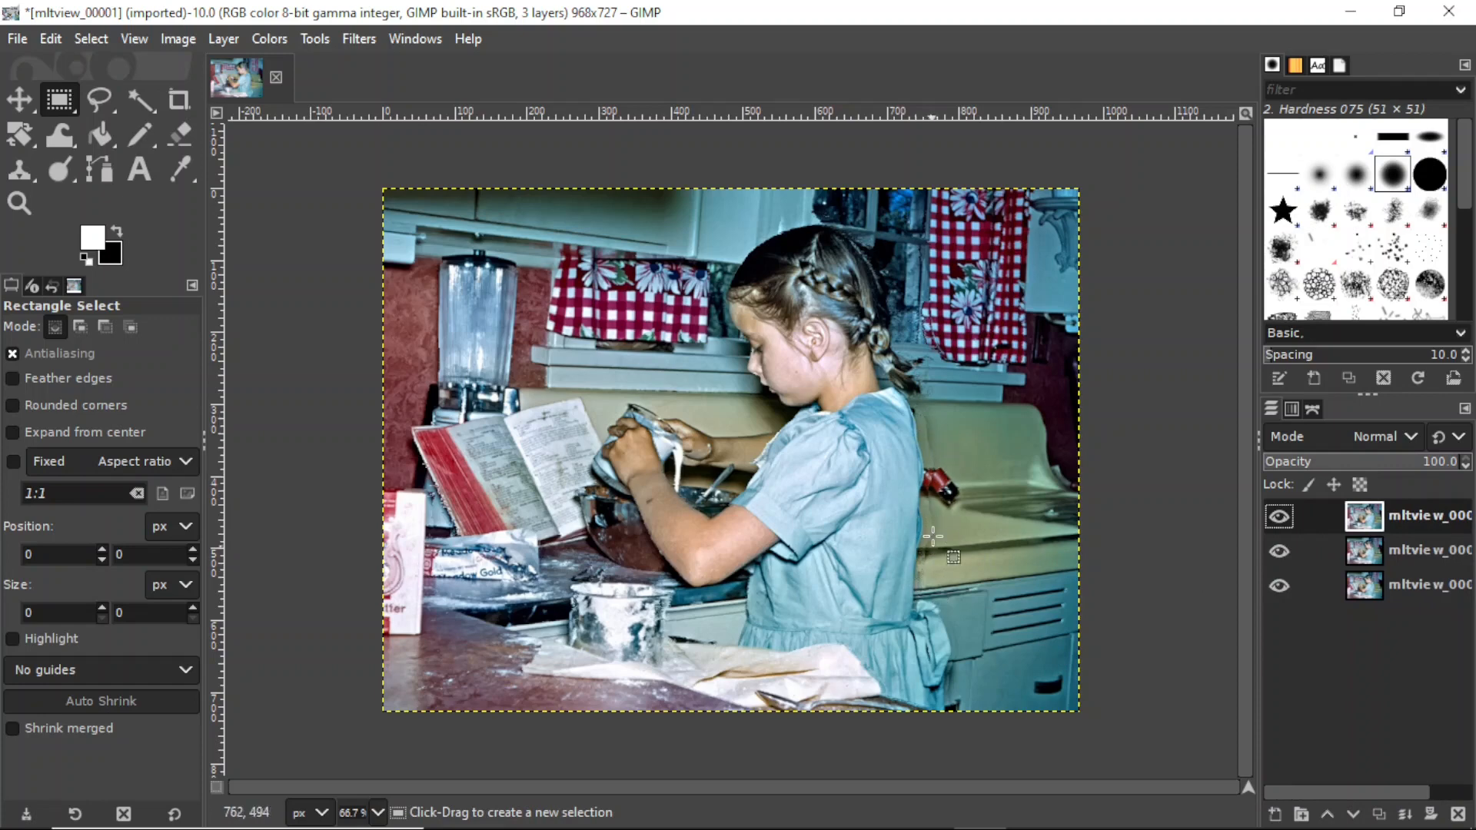
mouse_move(936, 423)
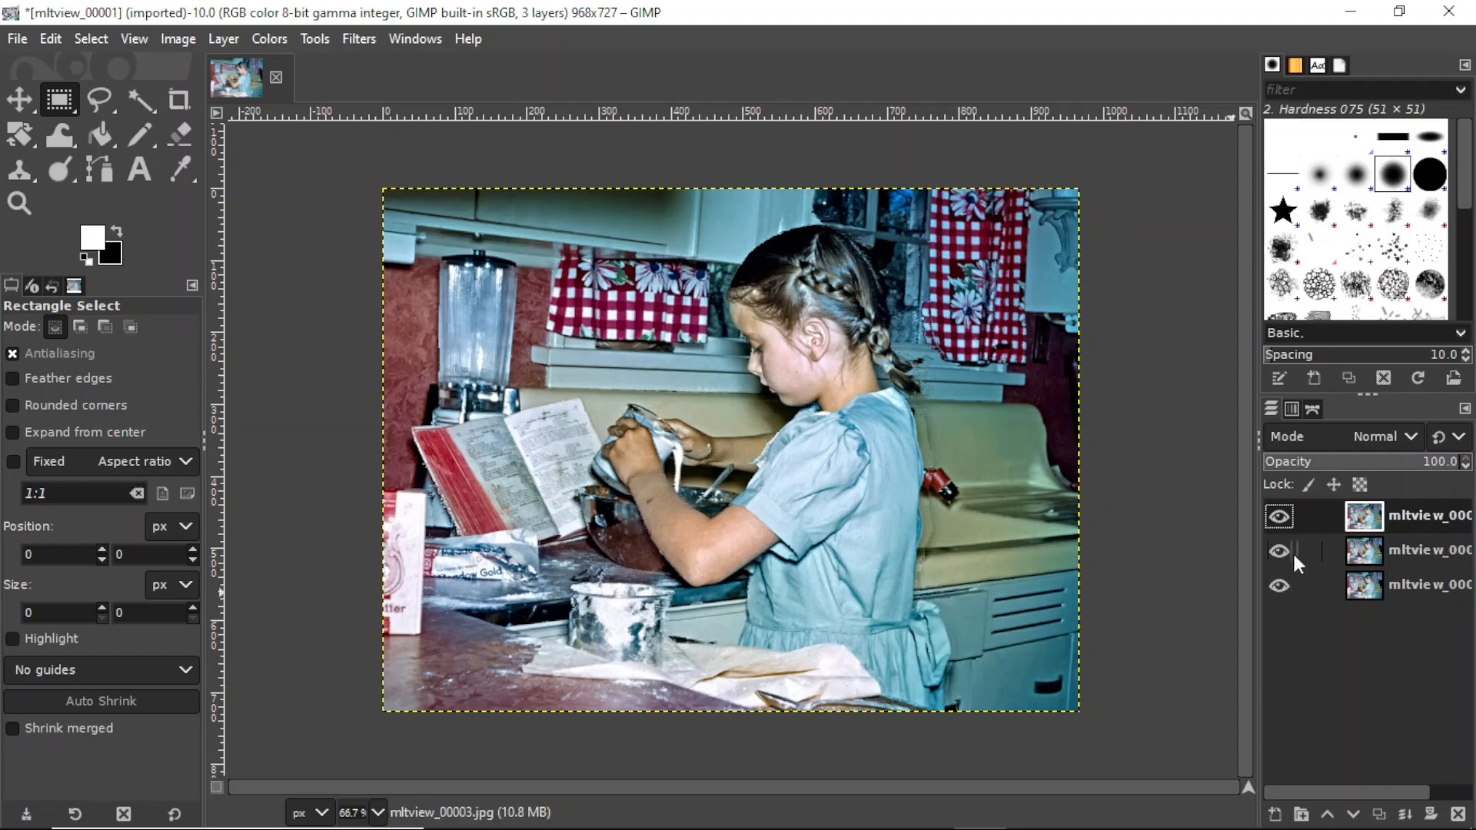
mouse_move(1301, 565)
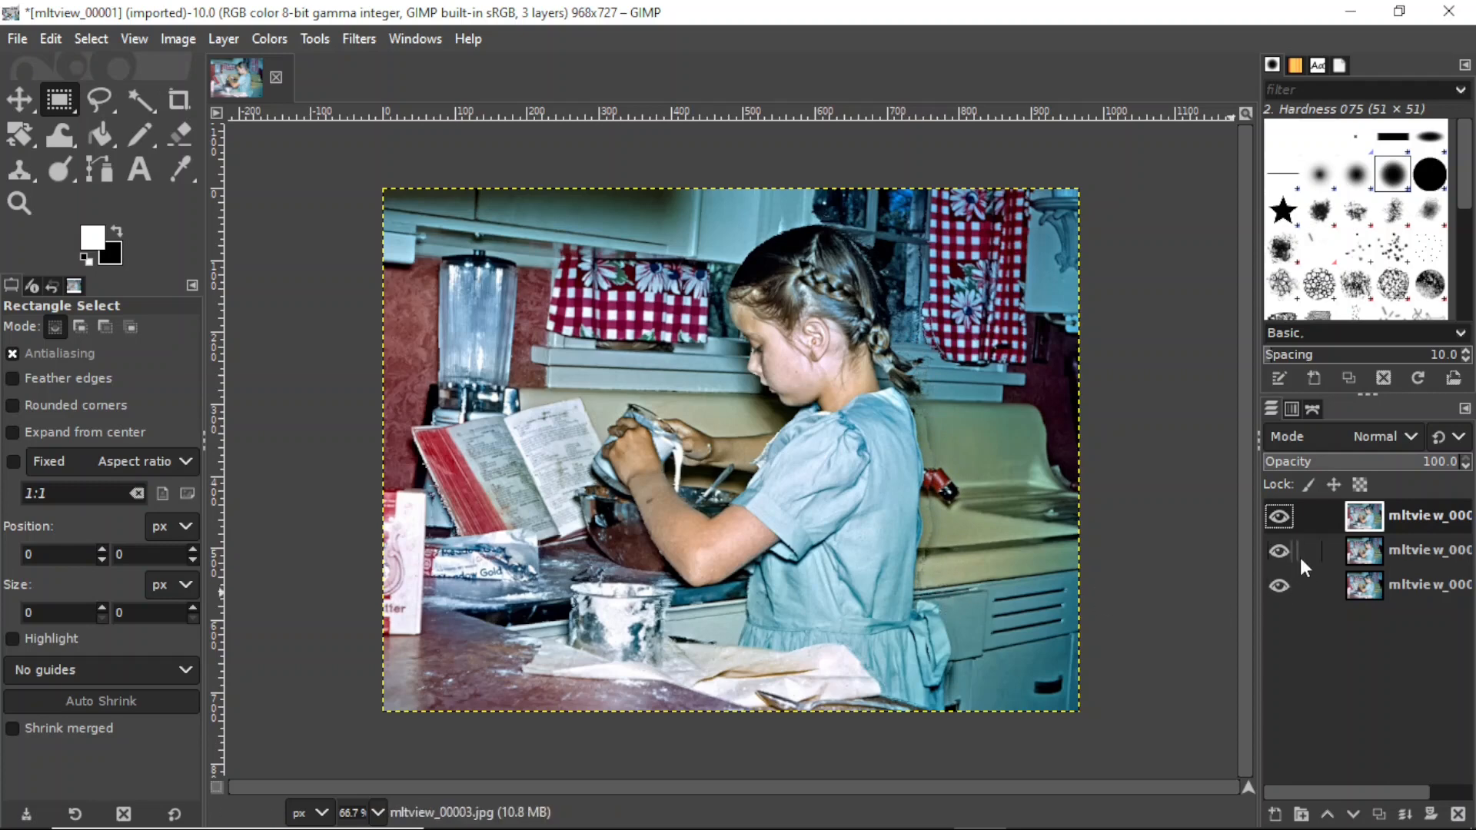
Hide the top and middle layers to inspect the bottom view, then show them again
click(1278, 516)
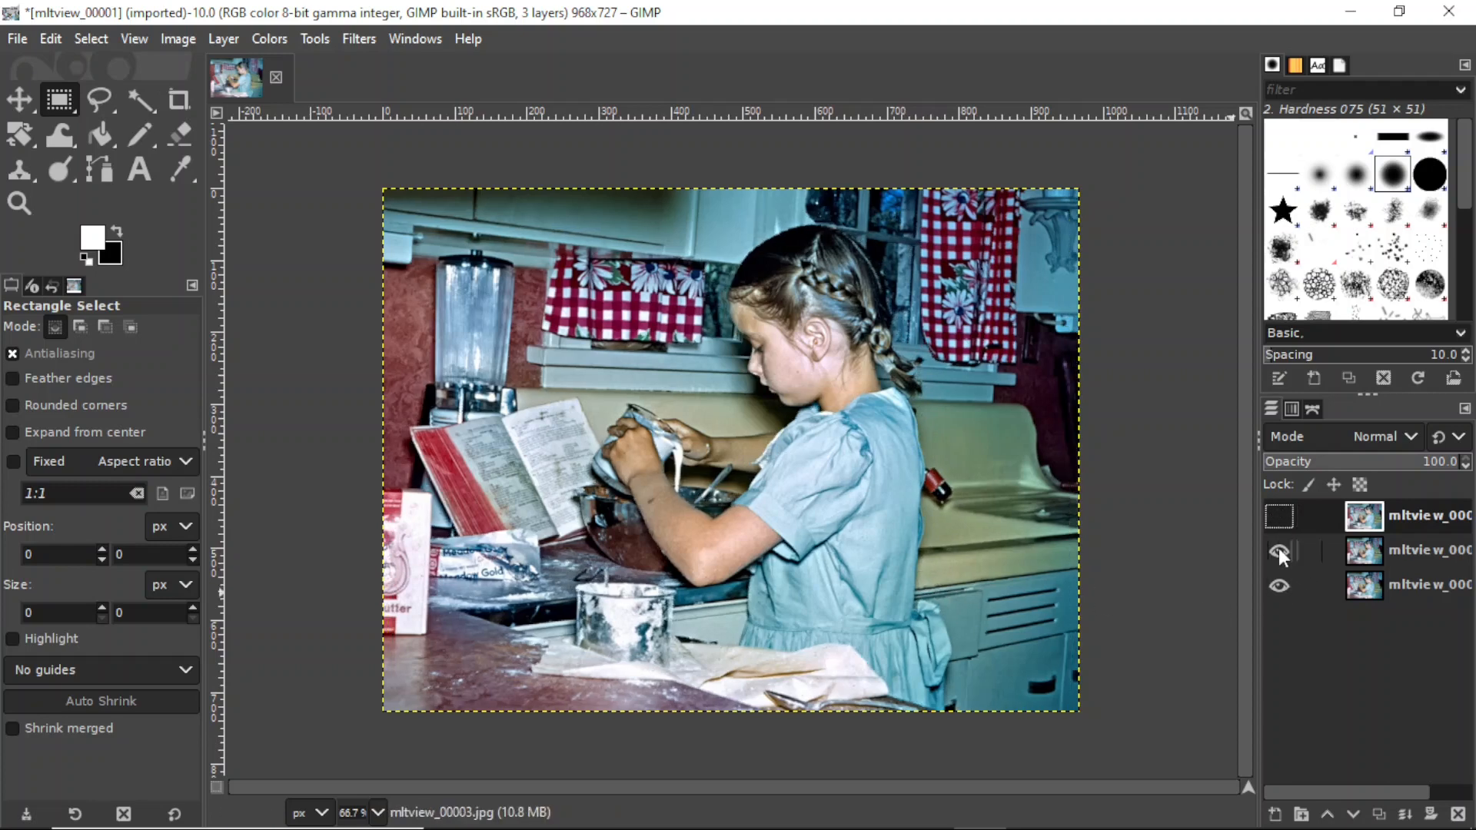
click(1278, 552)
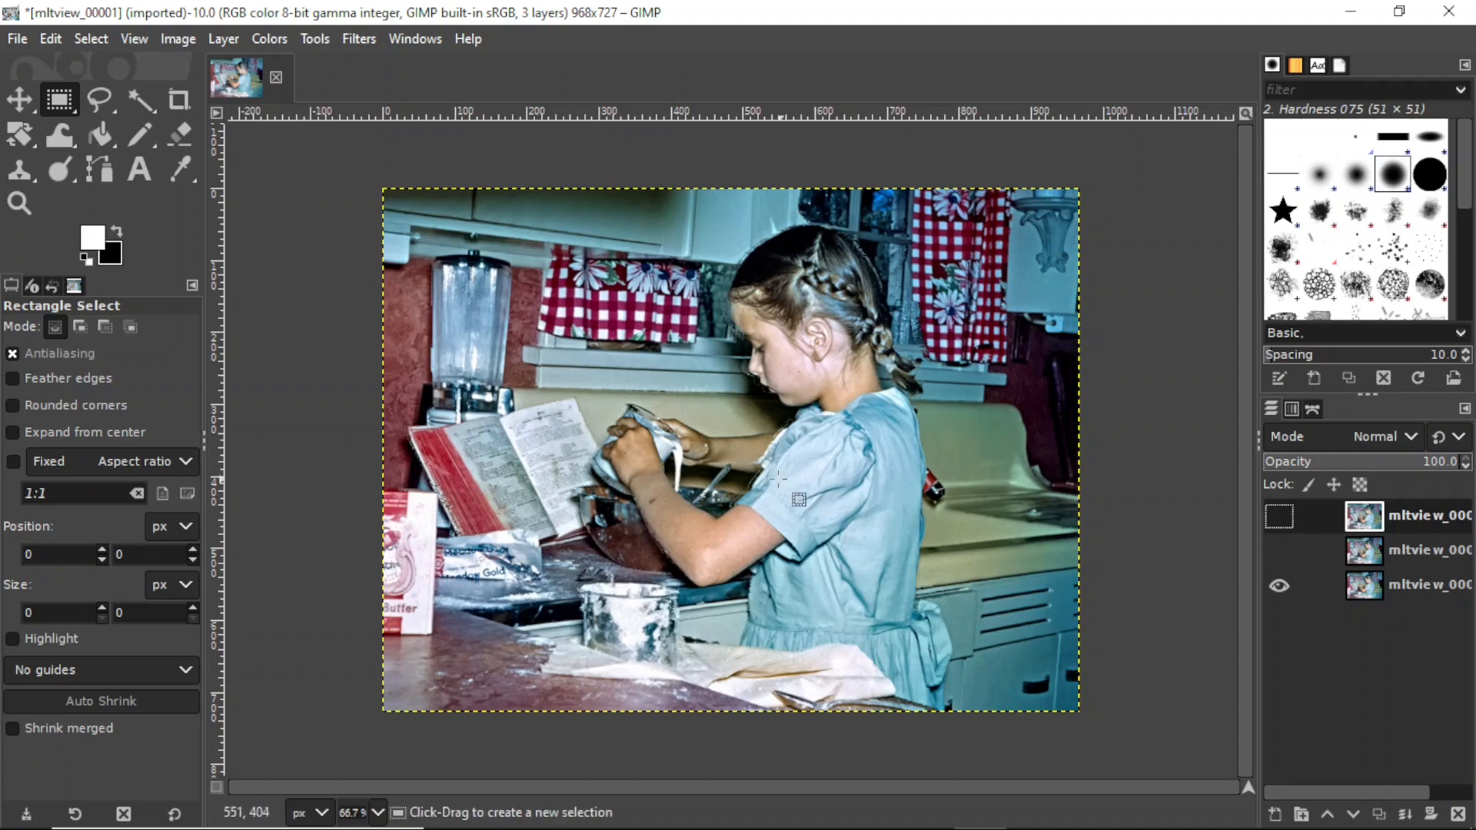
mouse_move(730, 507)
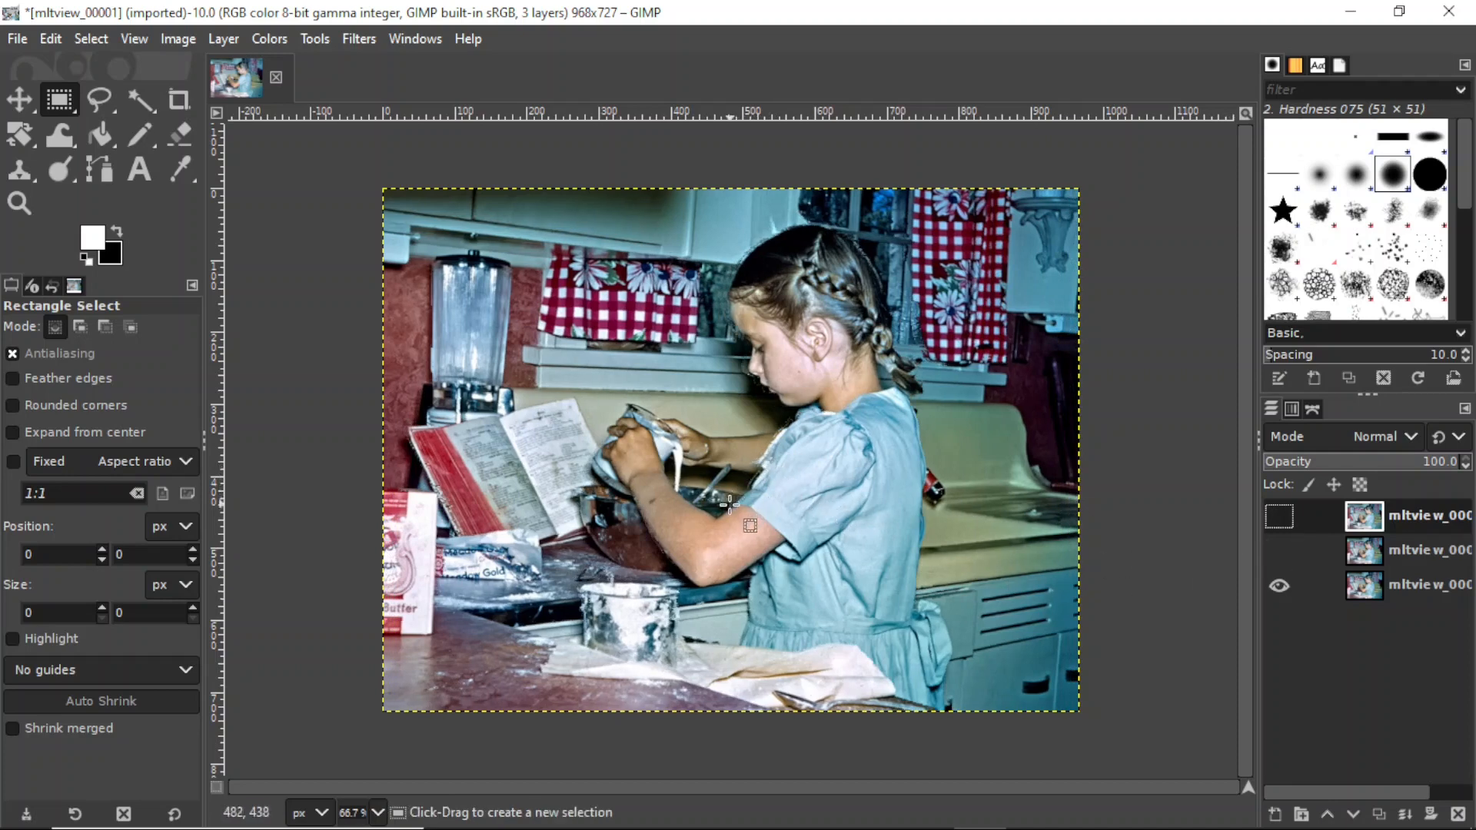
mouse_move(733, 502)
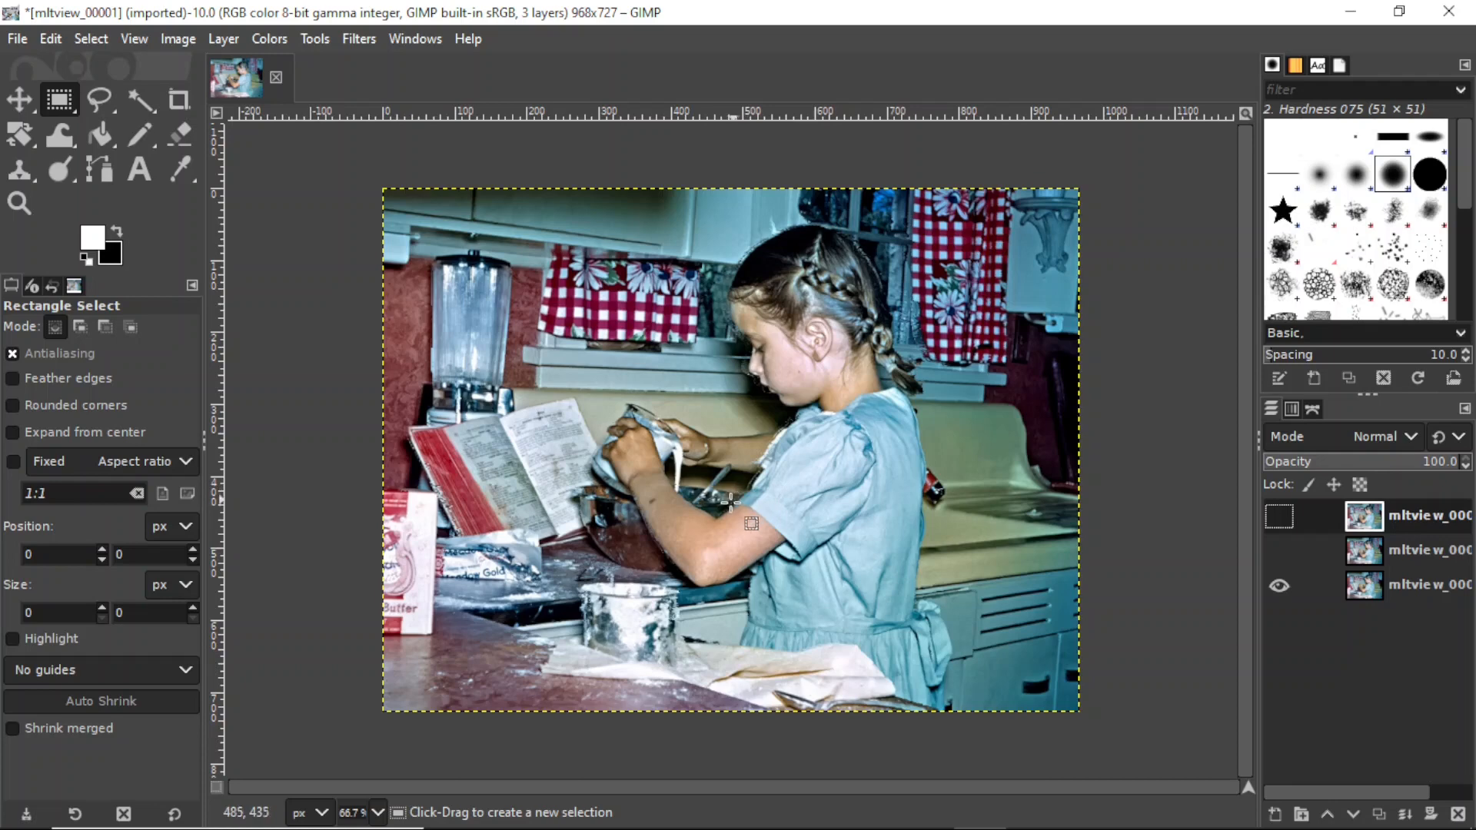
mouse_move(748, 494)
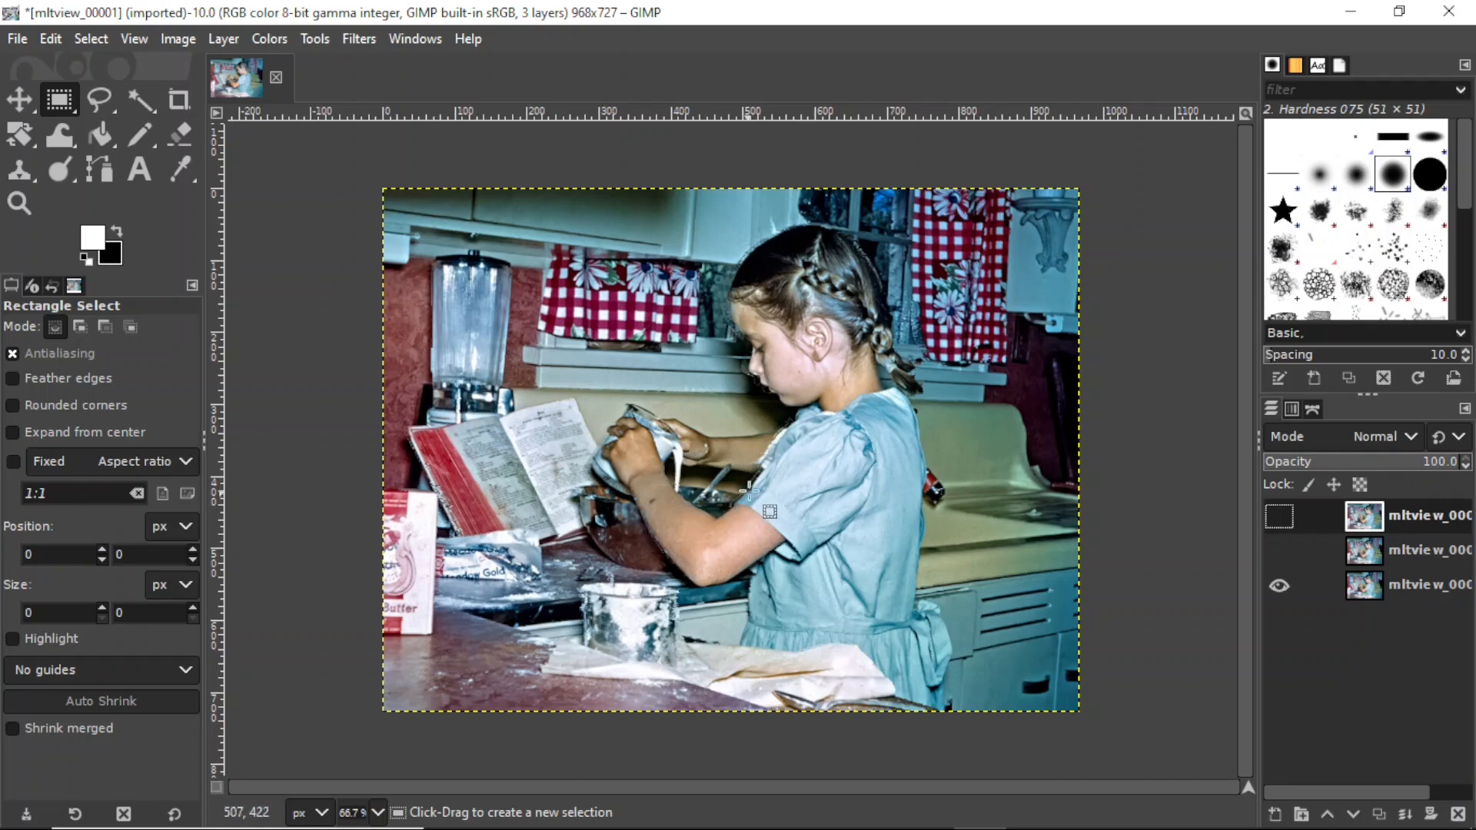
mouse_move(788, 509)
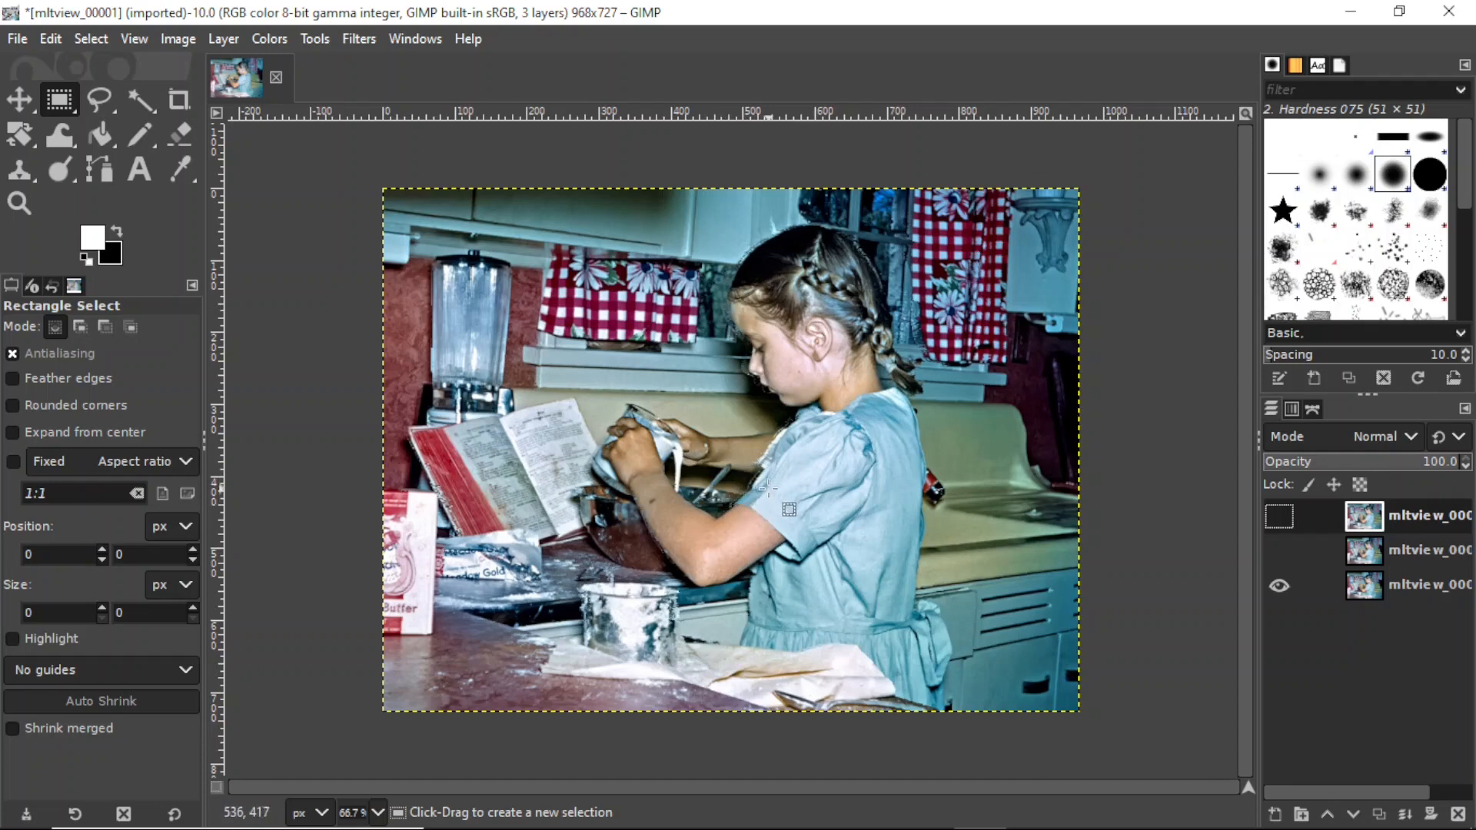
mouse_move(762, 490)
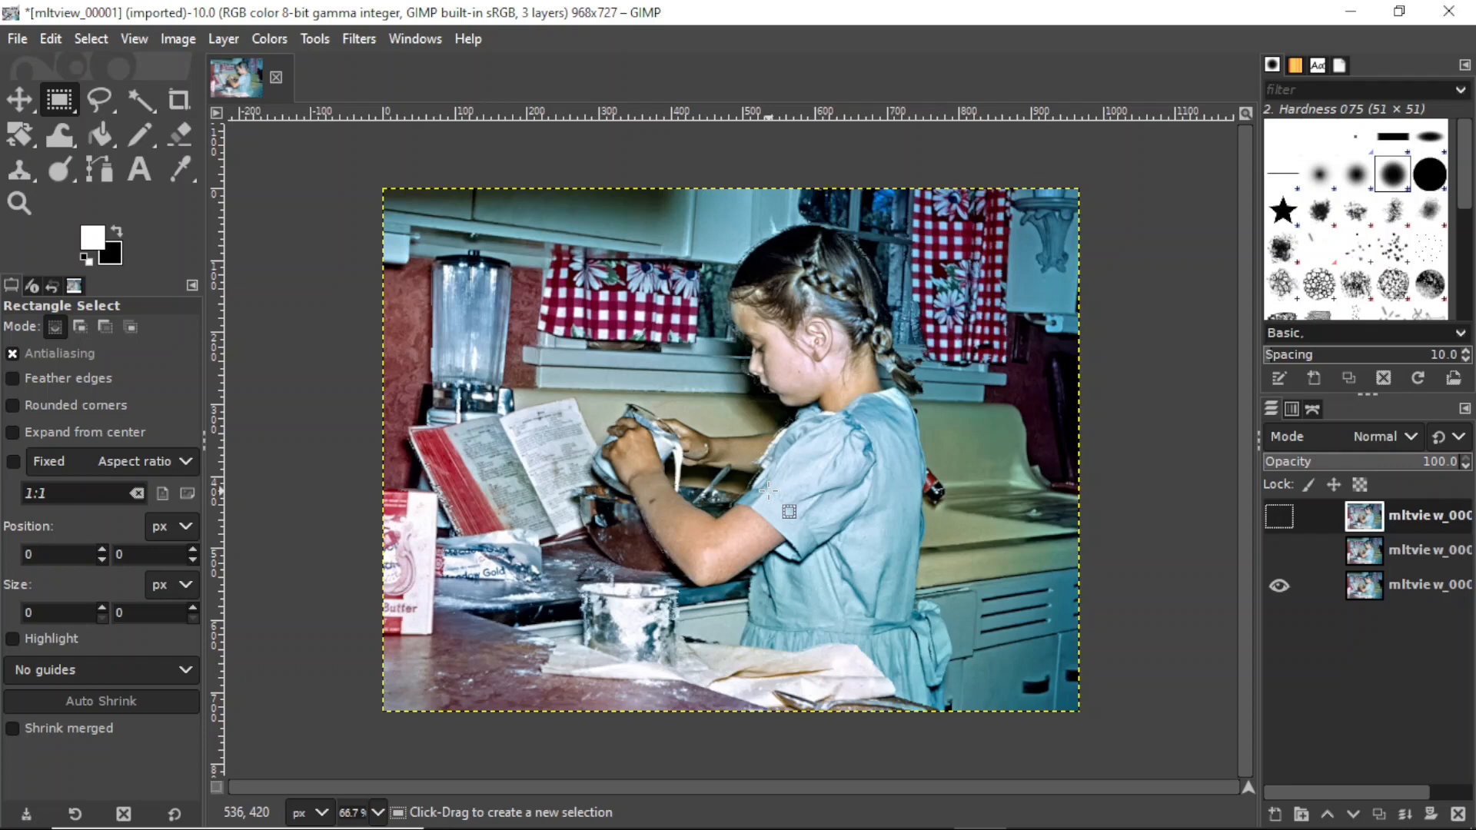
mouse_move(784, 461)
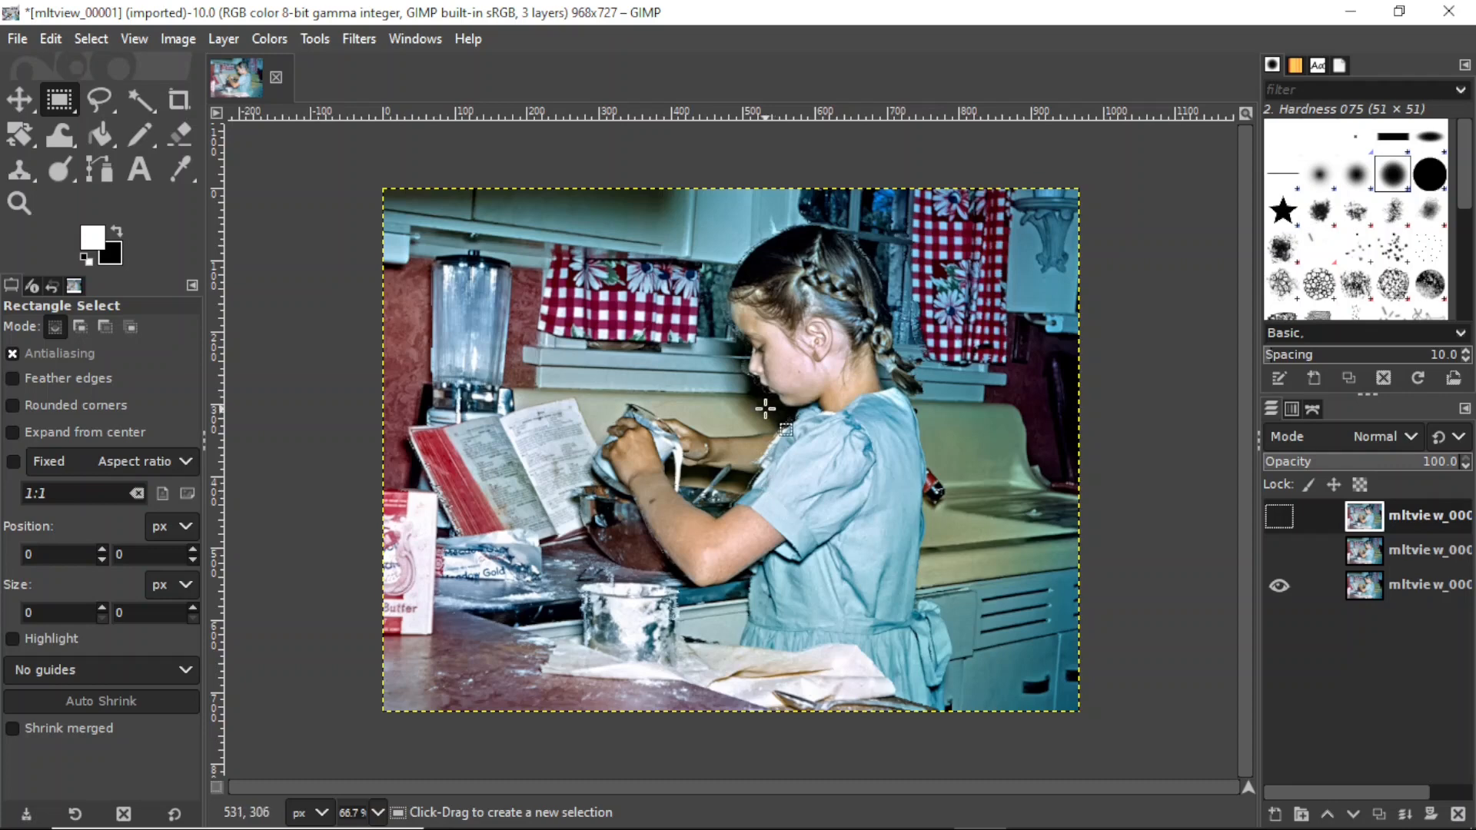
mouse_move(1110, 593)
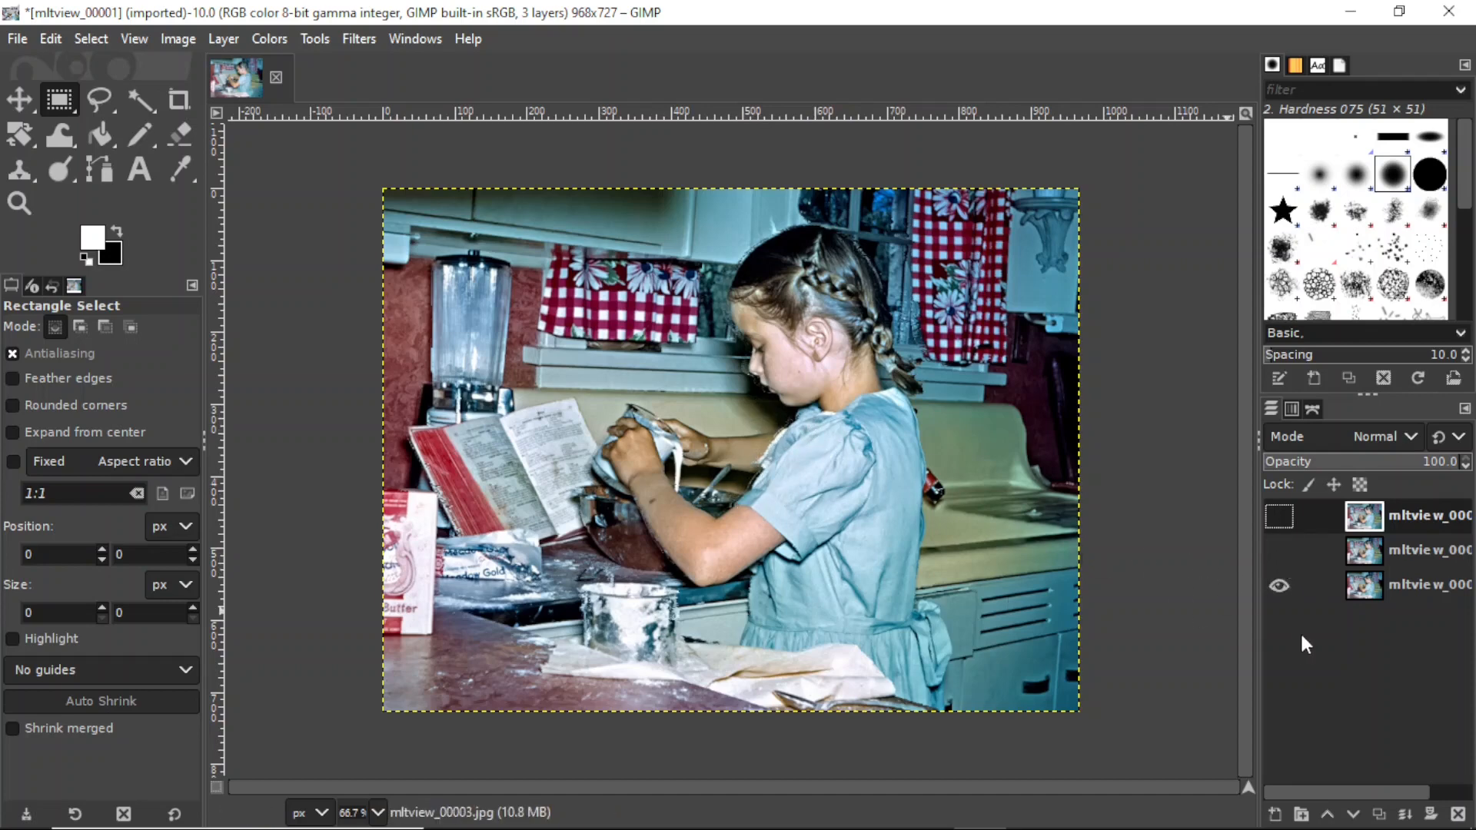
click(1279, 515)
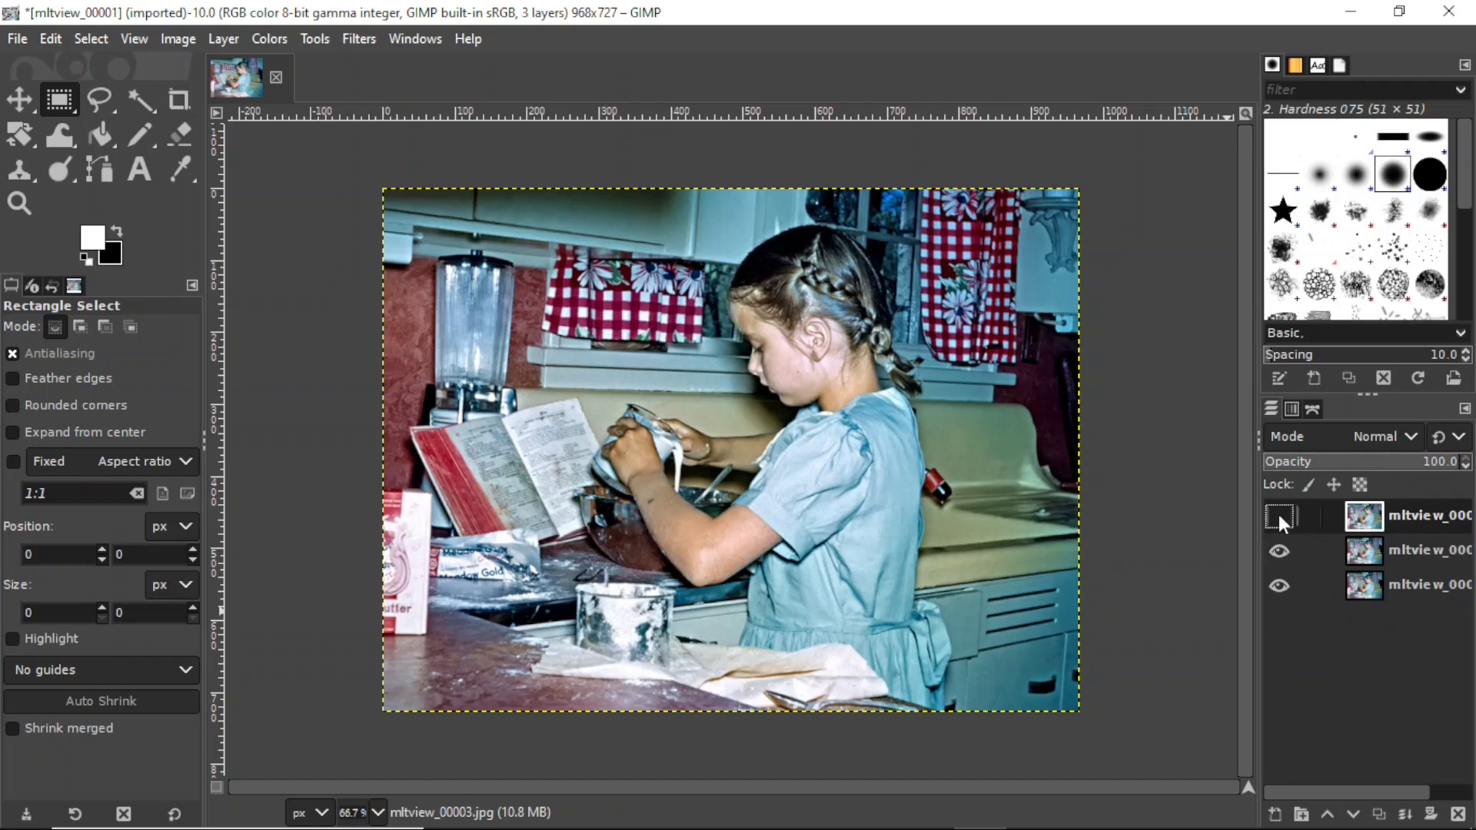
click(1279, 515)
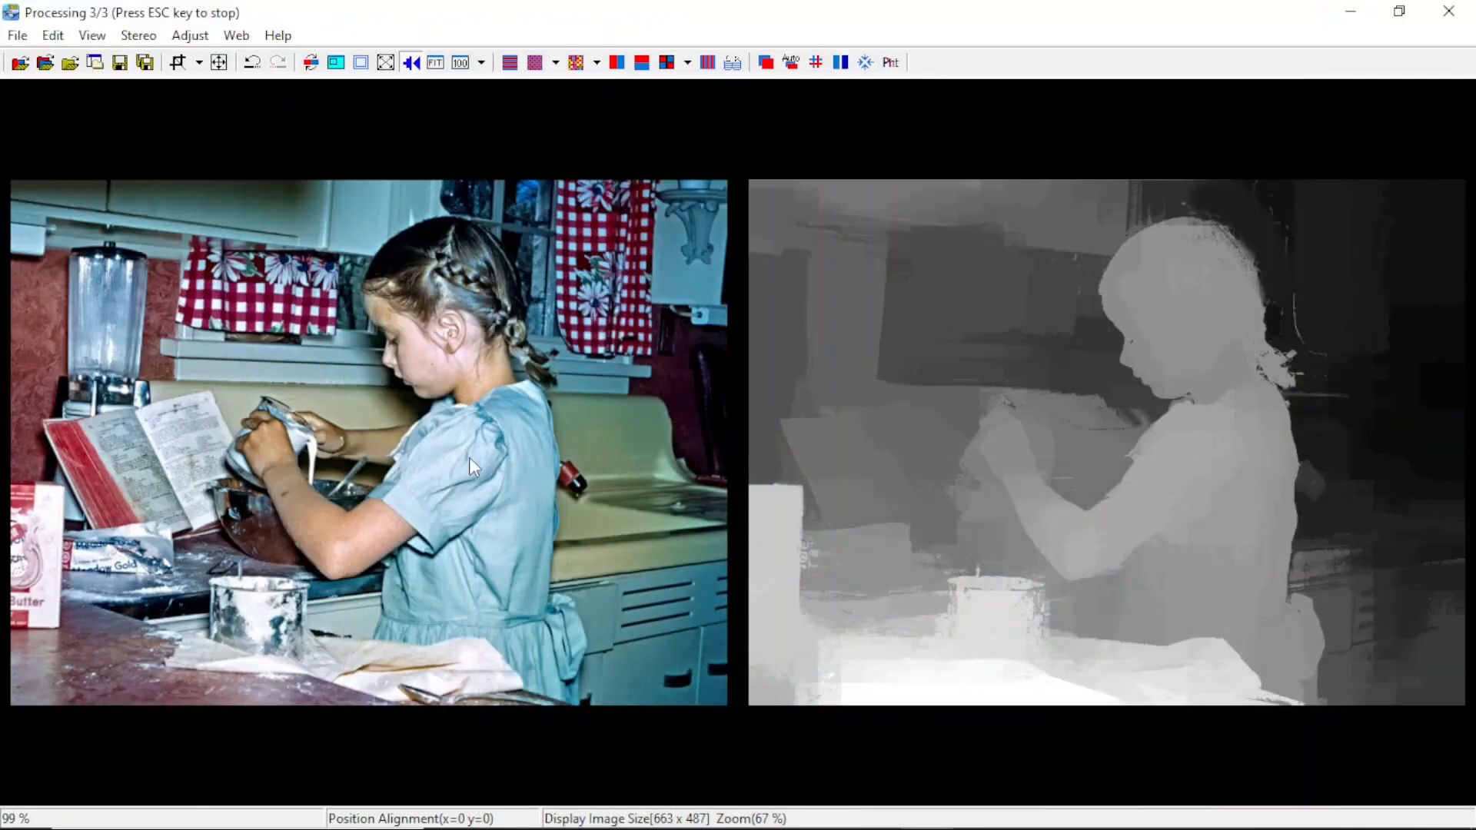
mouse_move(52, 34)
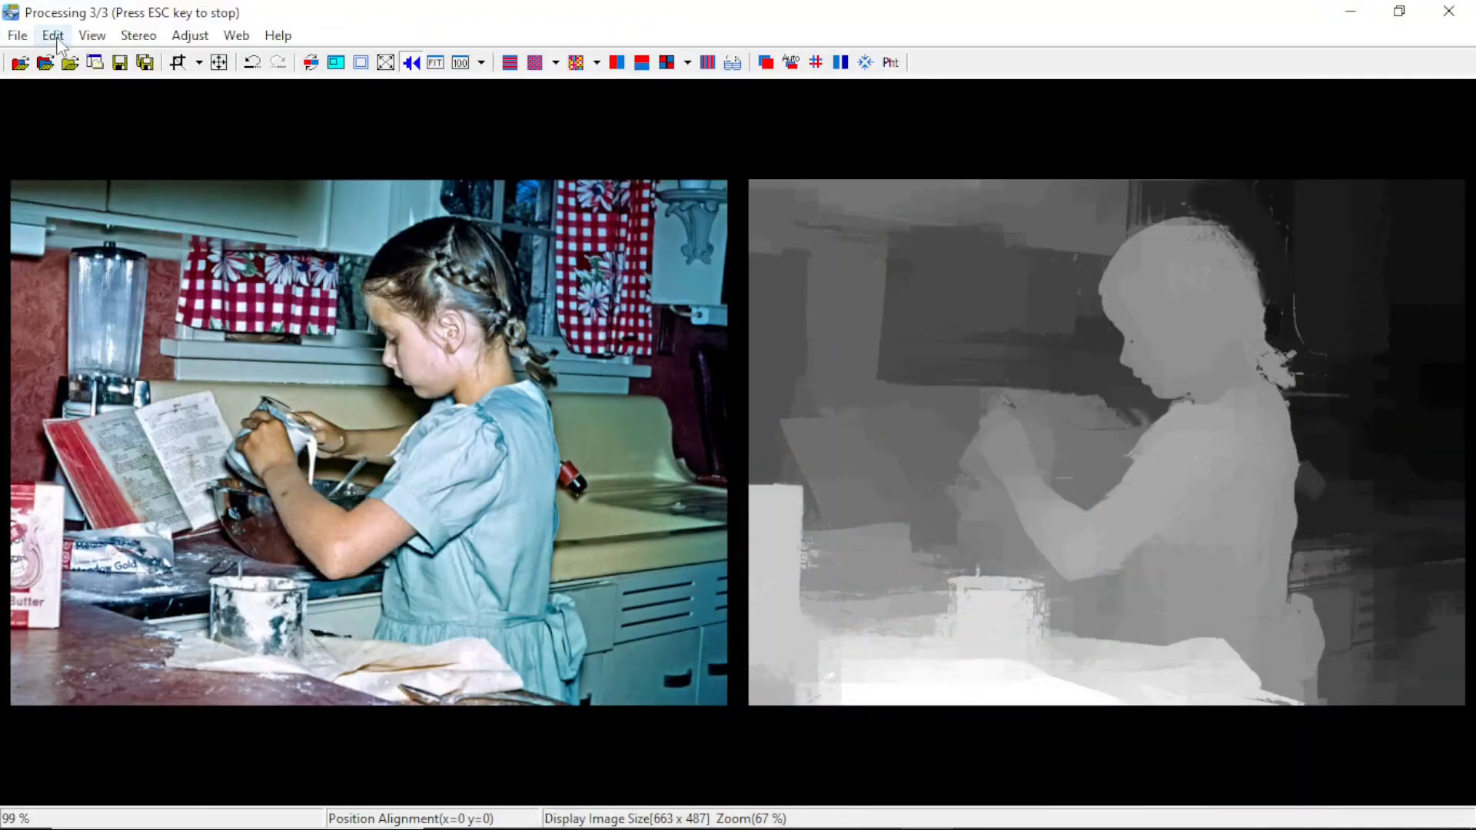
Reopen Edit > Create multiple images from 2D+Depth map, still at deviation 60 and 3 images
click(51, 34)
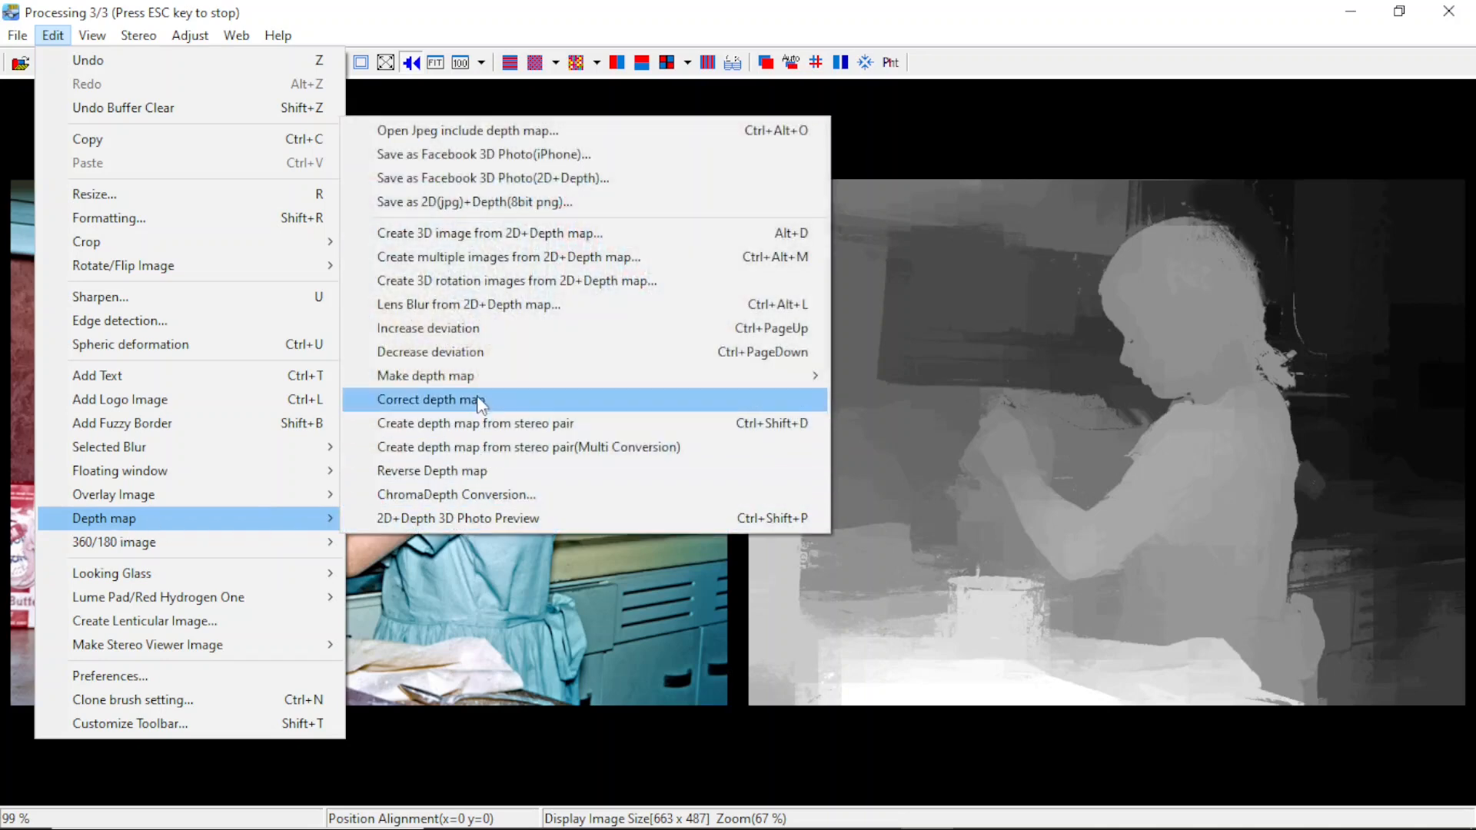
mouse_move(506, 256)
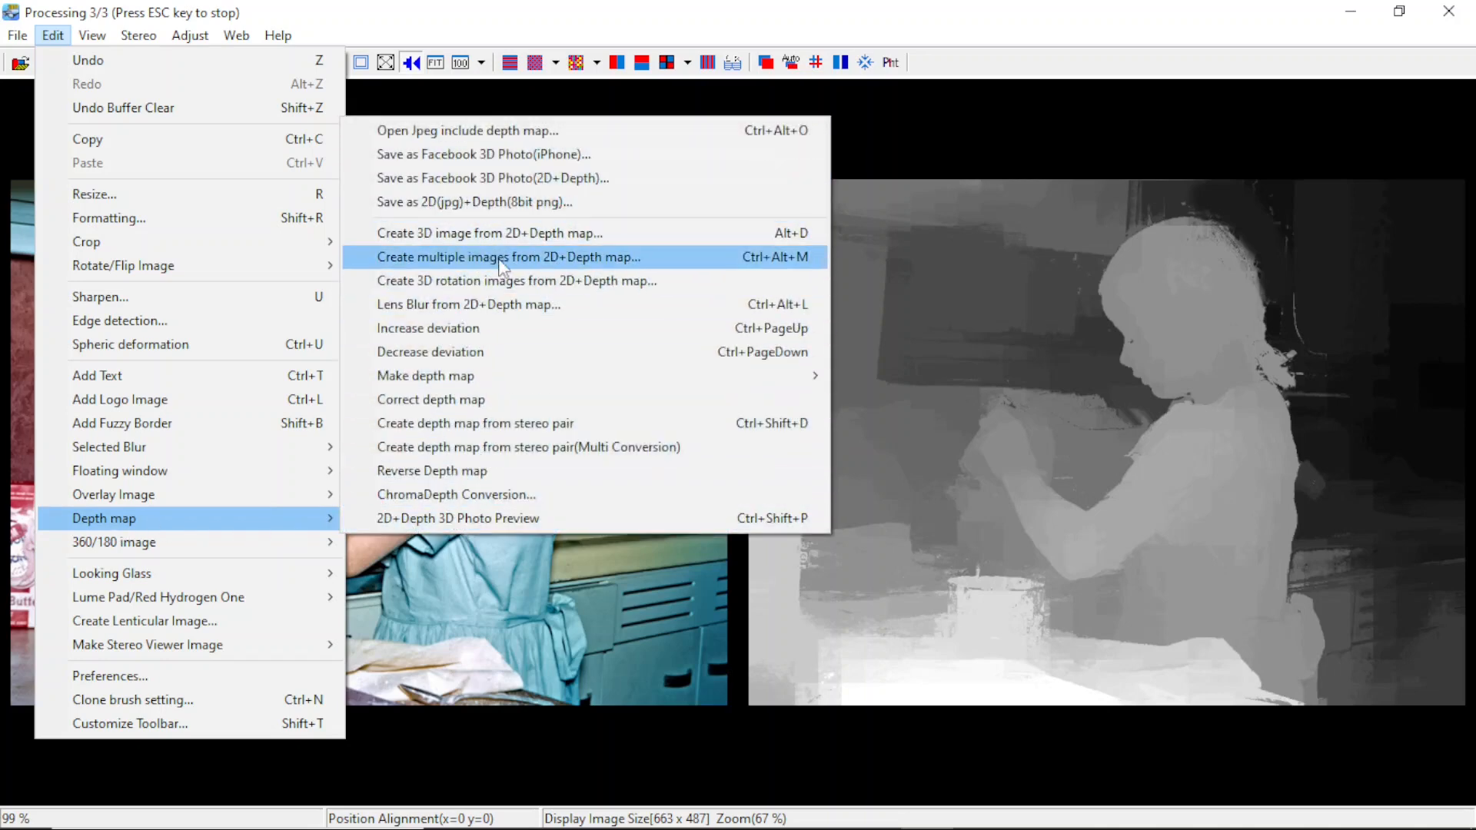
mouse_move(569, 266)
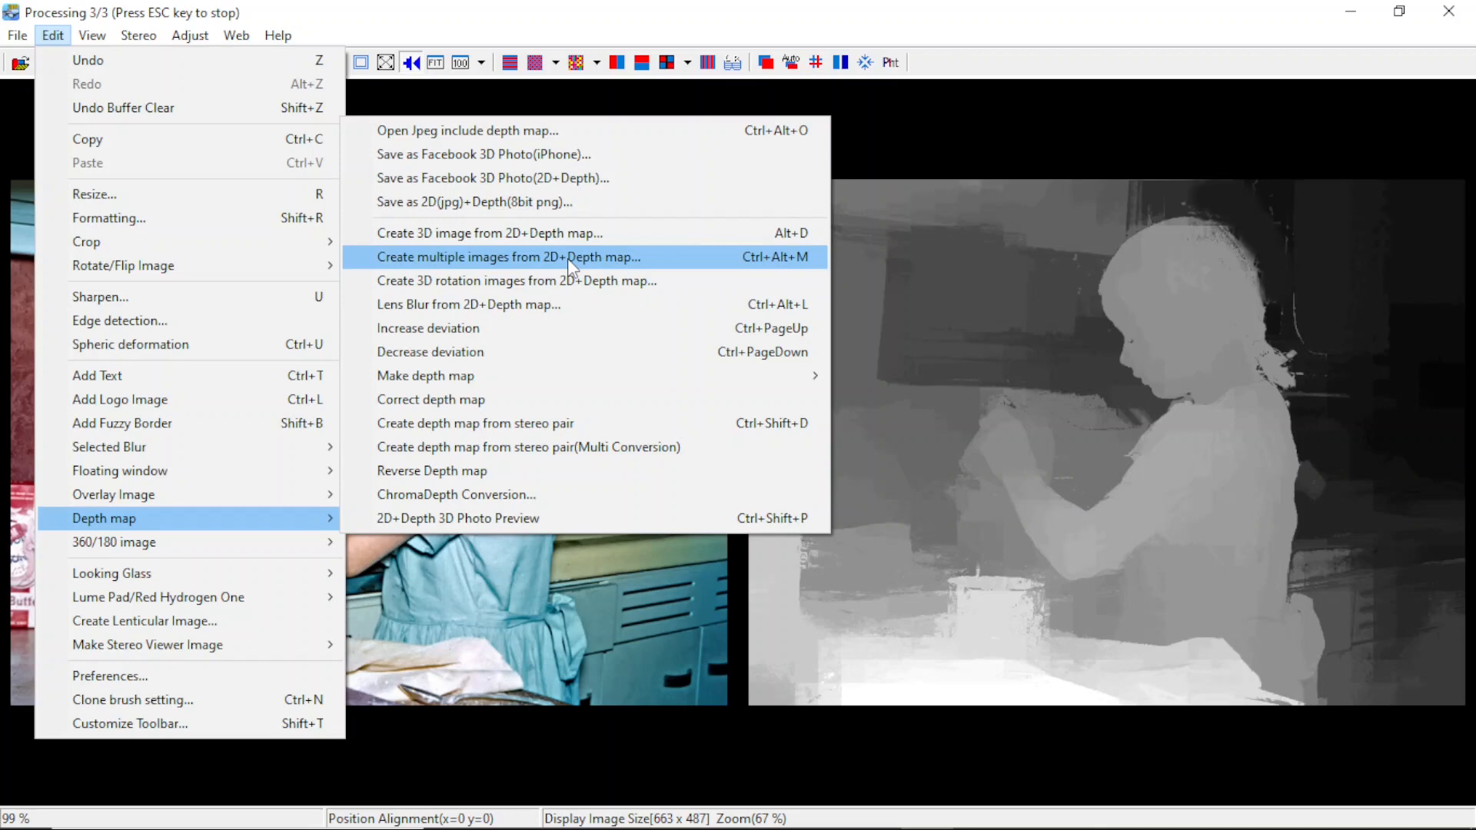
click(507, 257)
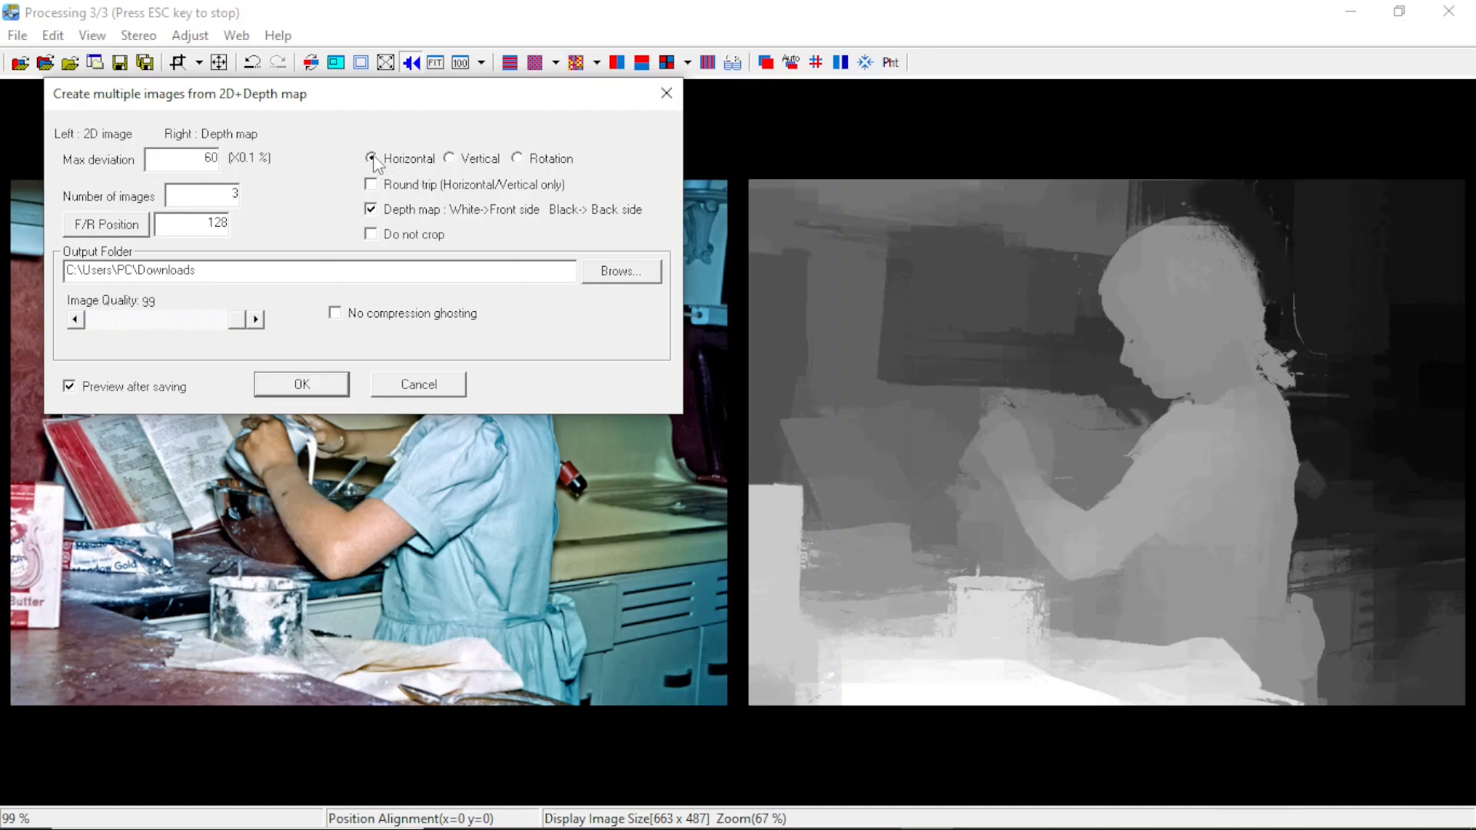
Keep Horizontal spacing with 3 images and deviation 60, then dismiss the dialog with OK
click(370, 158)
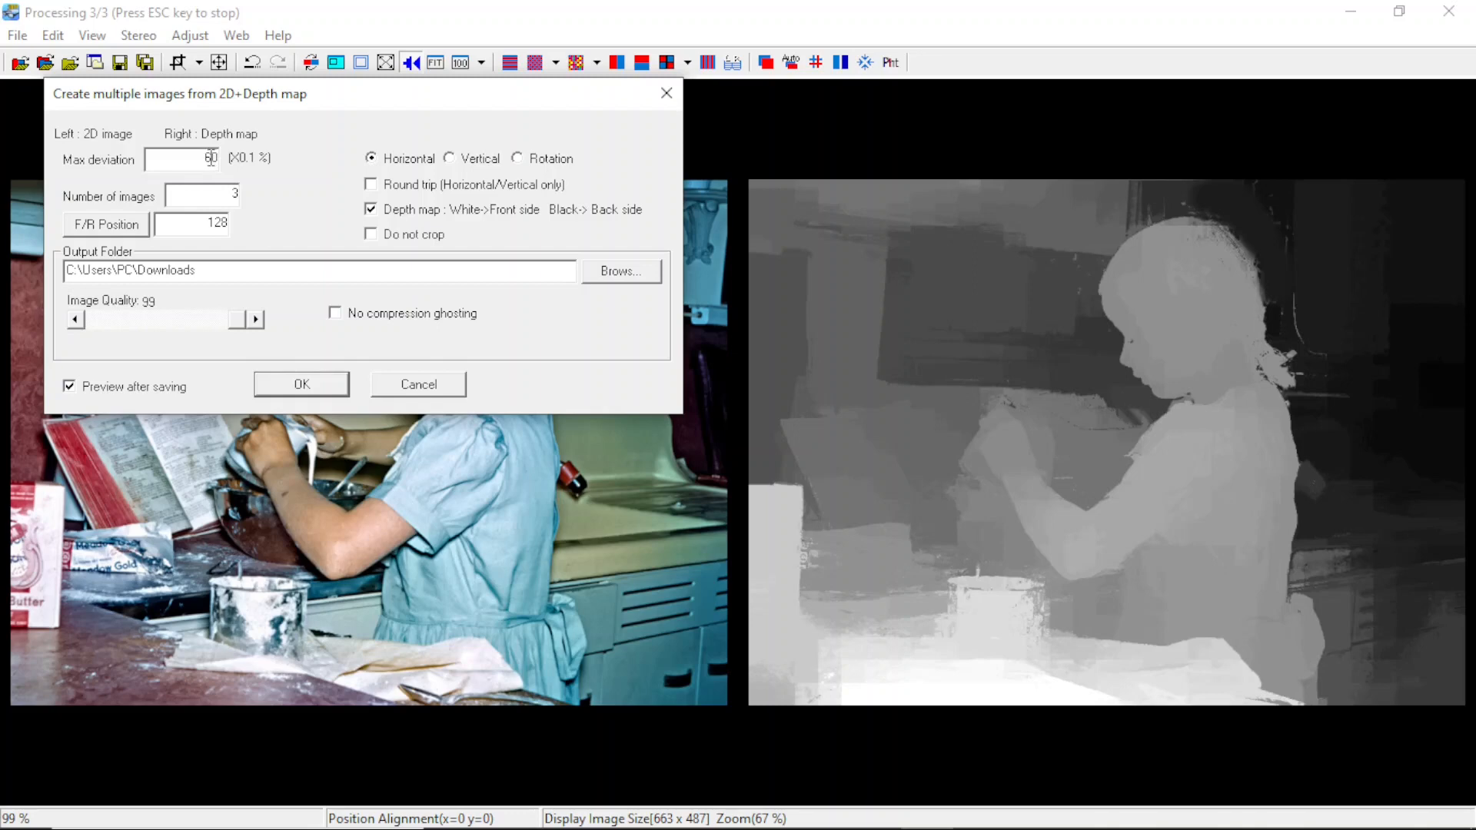
mouse_move(248, 160)
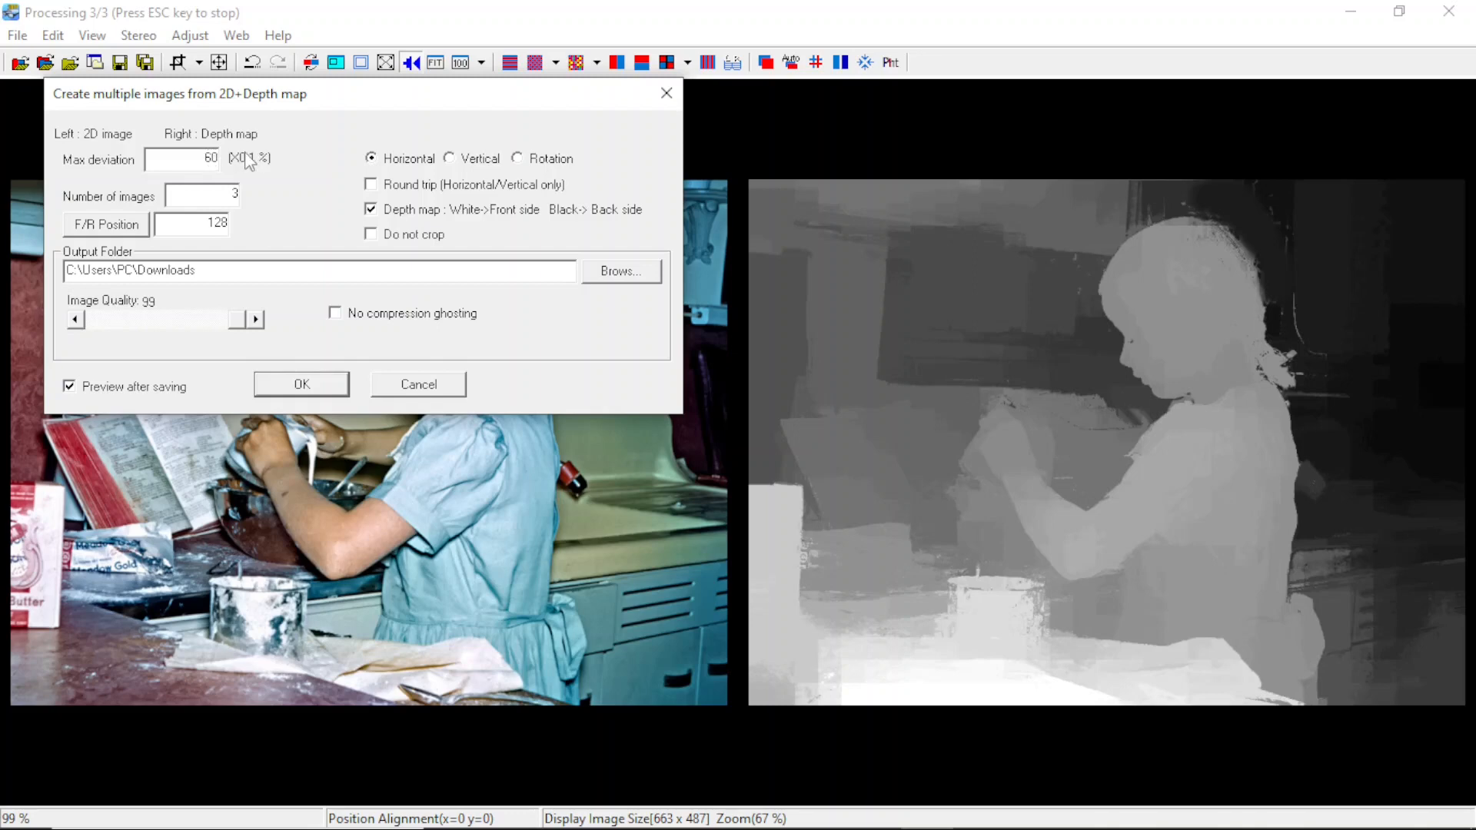
mouse_move(290, 162)
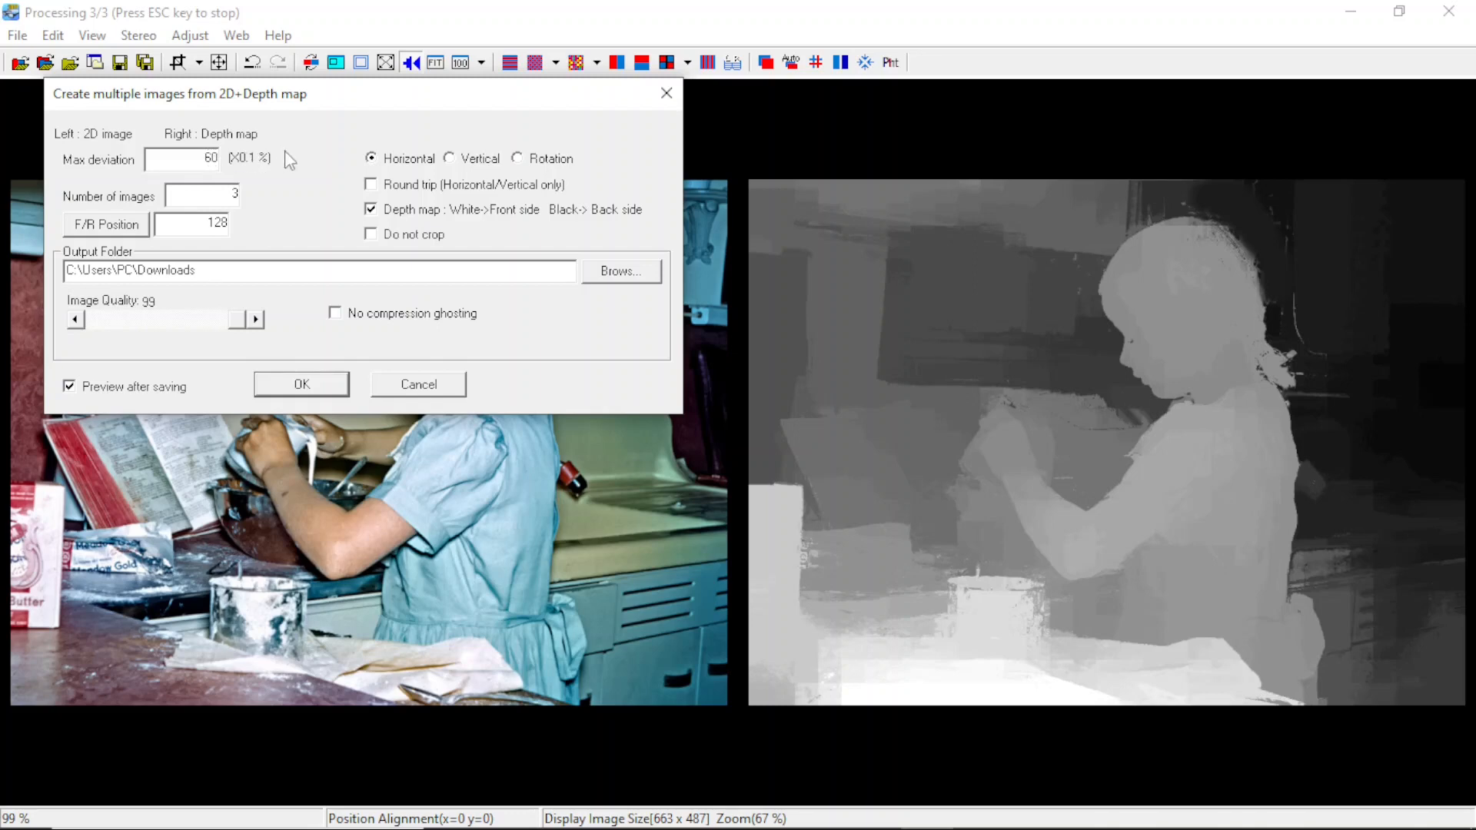
mouse_move(293, 164)
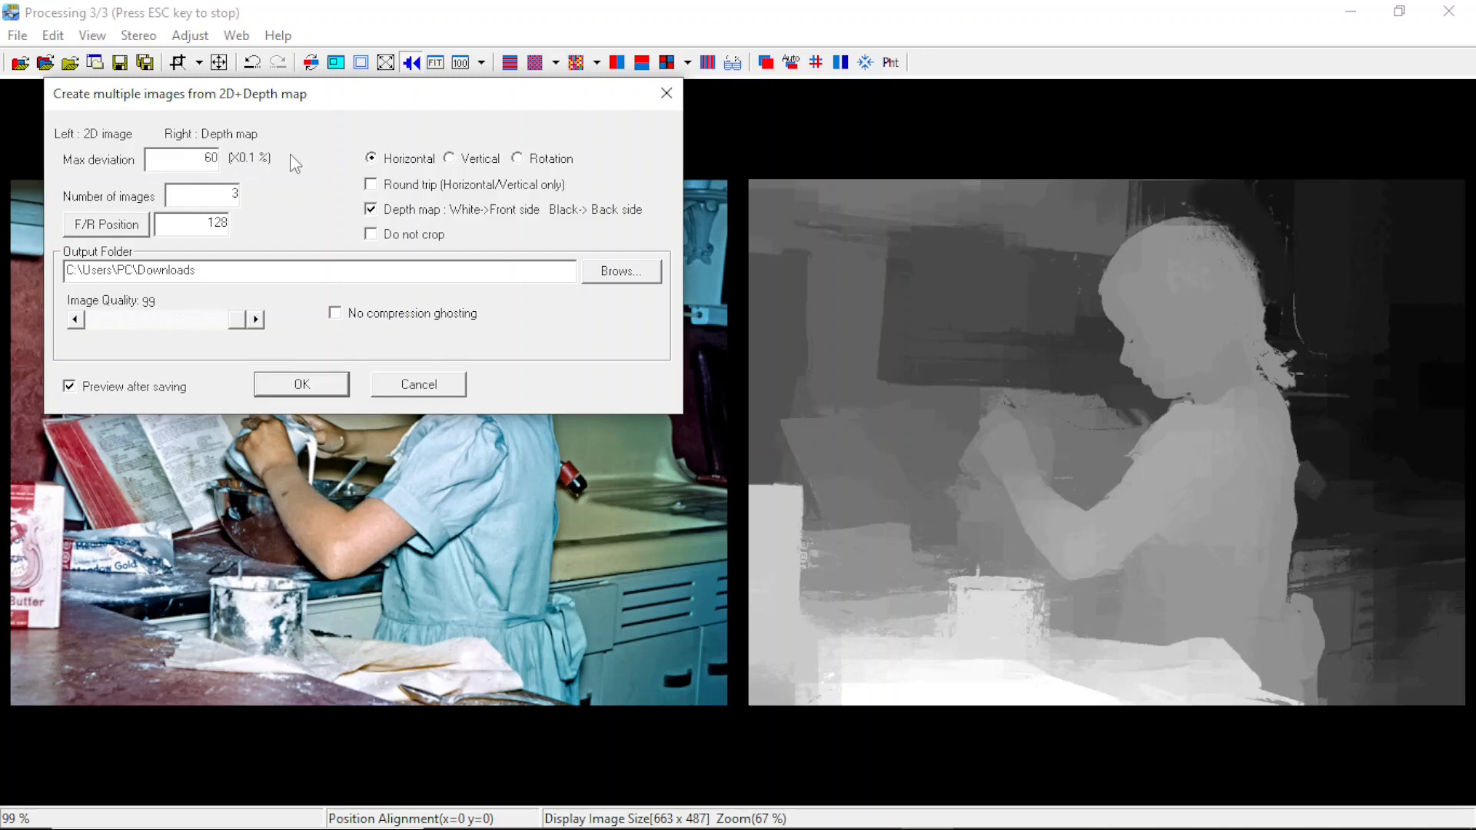
mouse_move(331, 262)
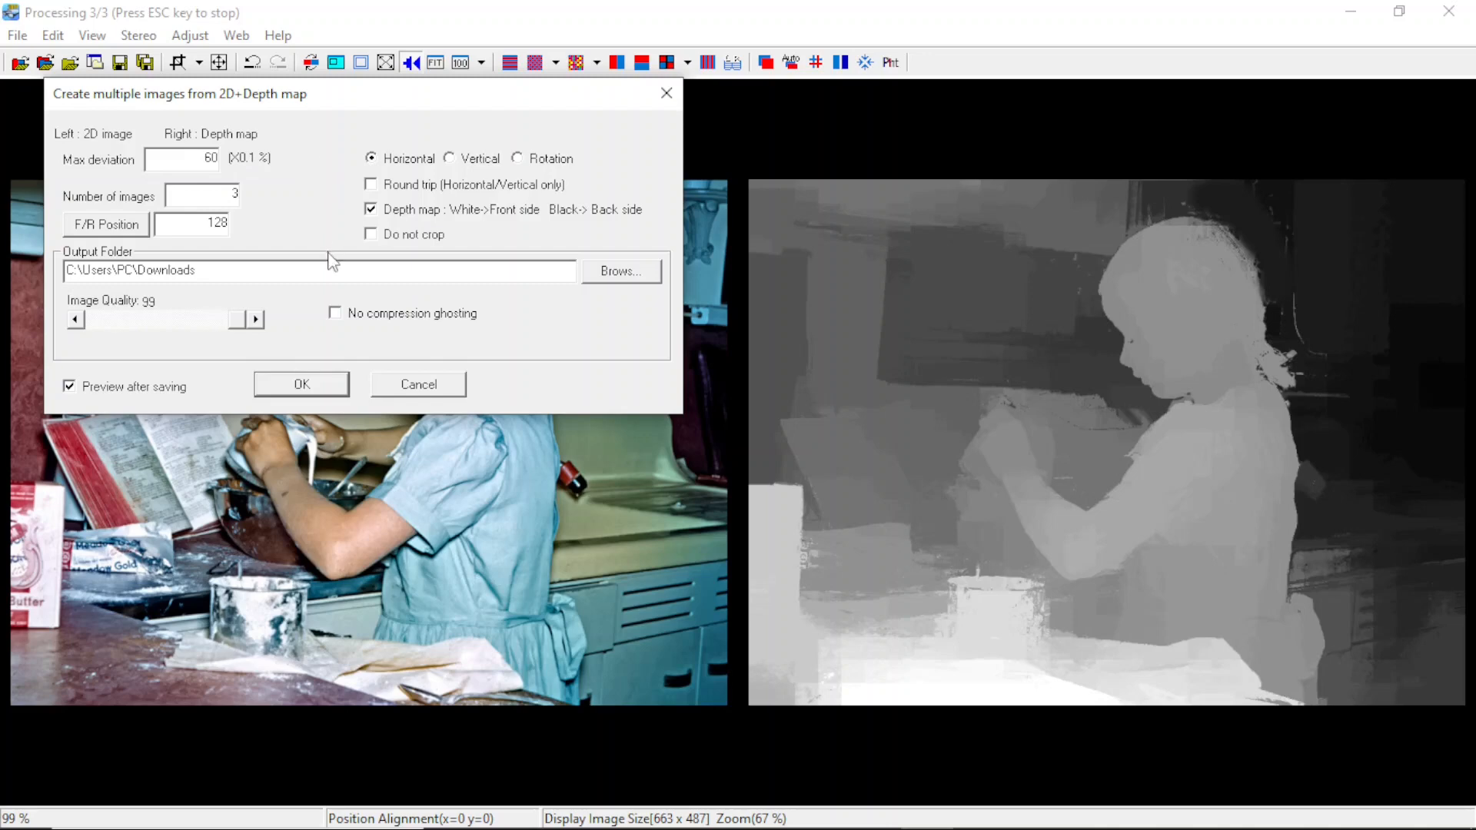
click(300, 385)
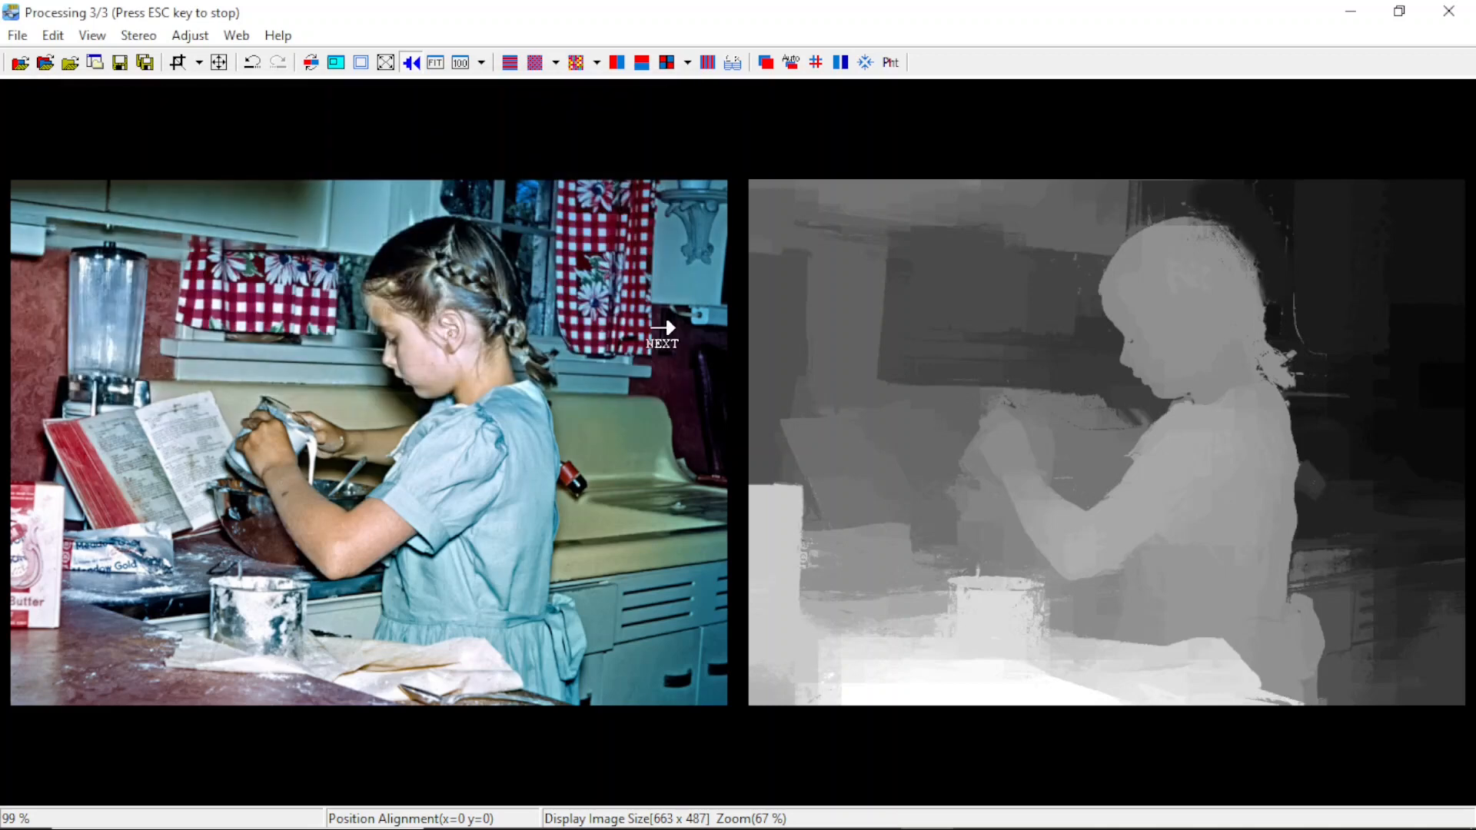